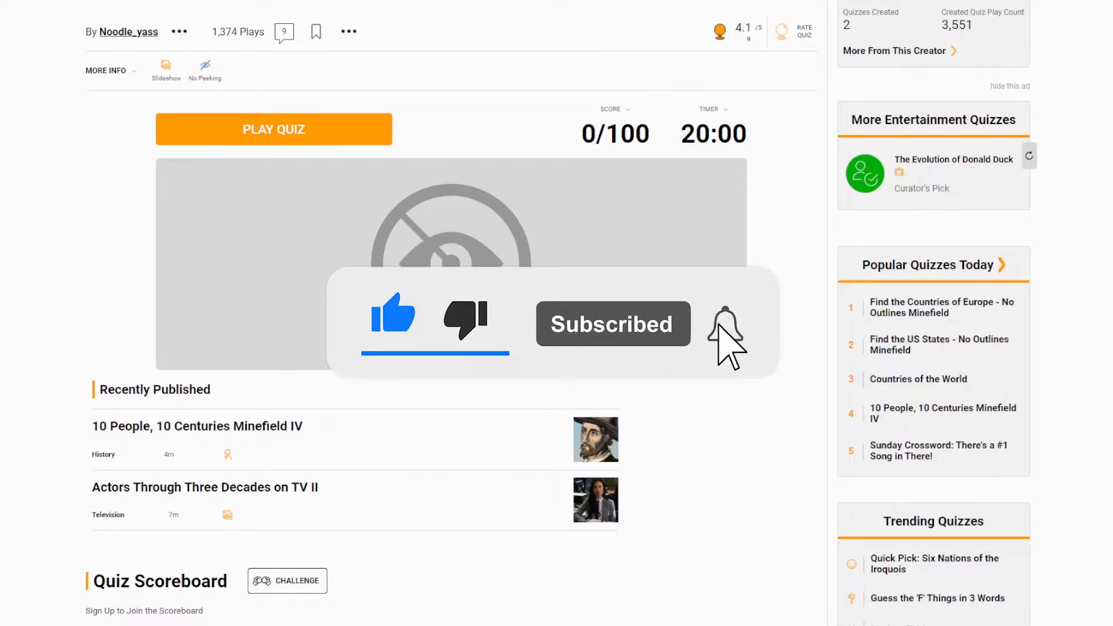
- Start the quiz, skip the broken first picture and name Dr. Stone and the 'att' picture
click(723, 323)
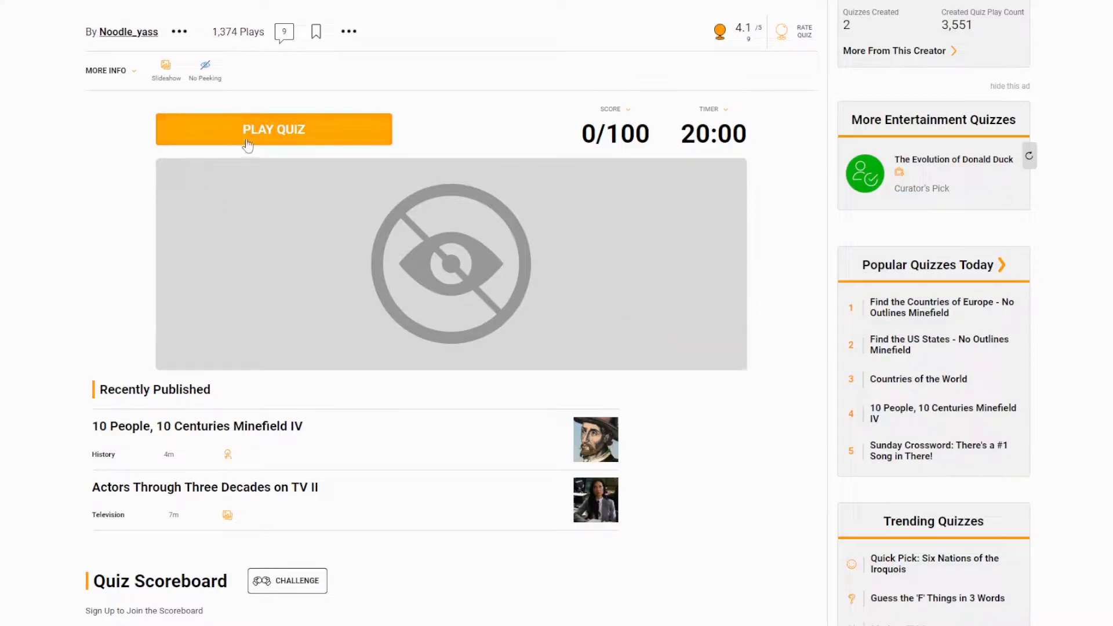
click(274, 129)
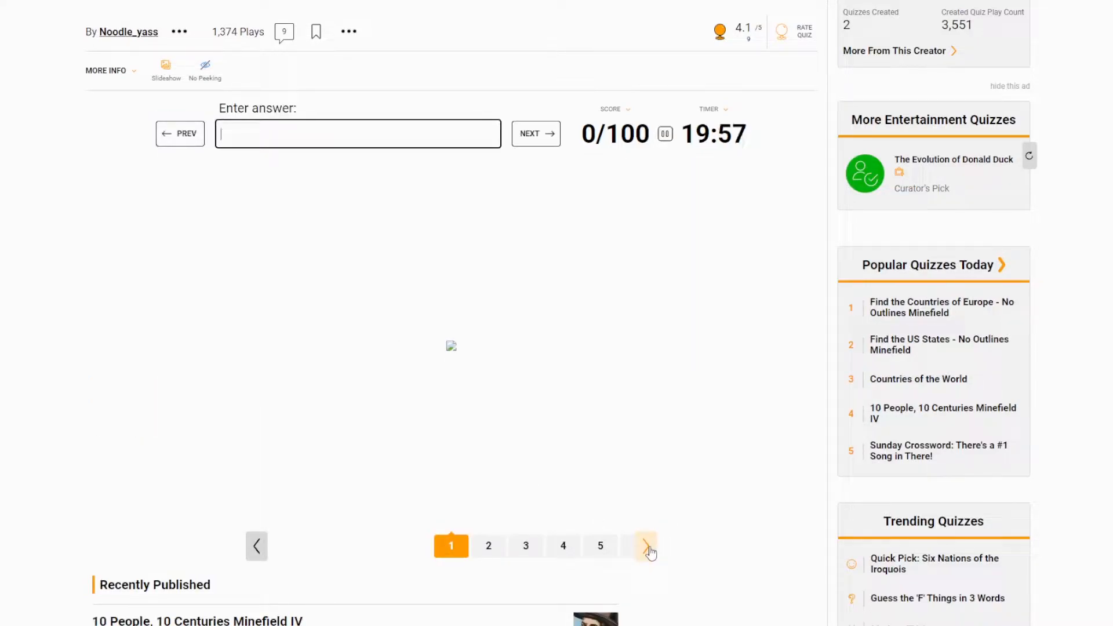
click(645, 544)
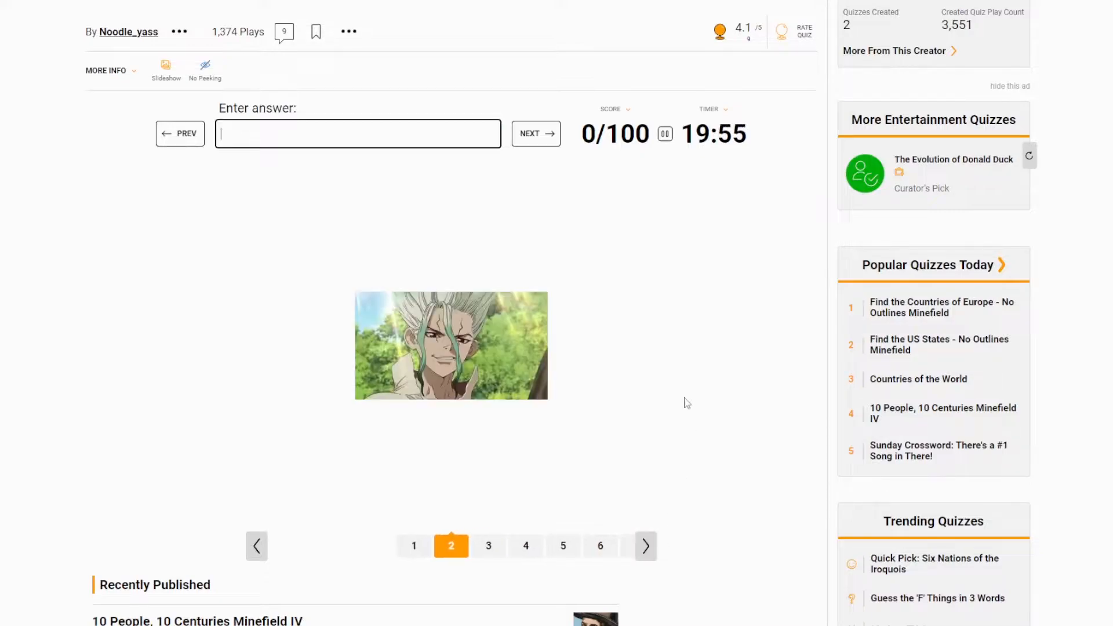
text(dr s)
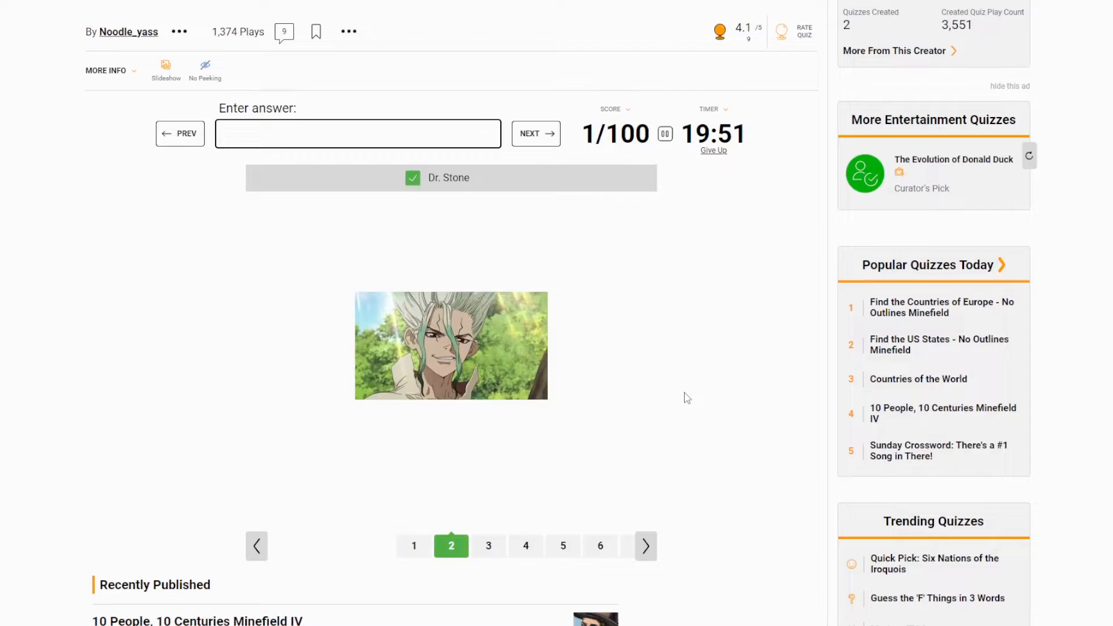
click(451, 546)
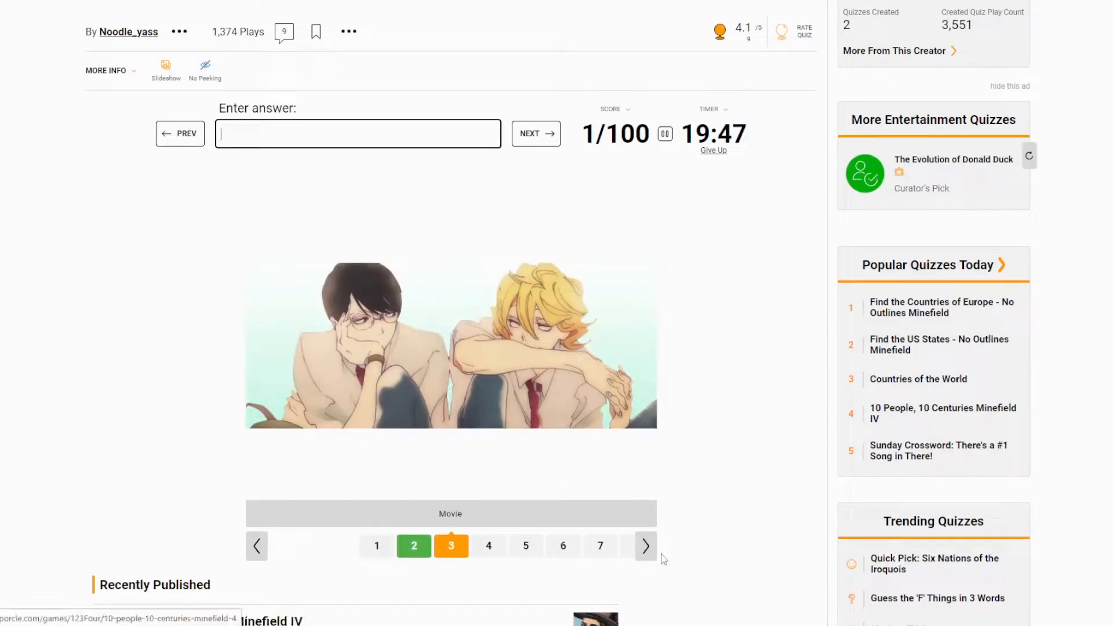
text(att)
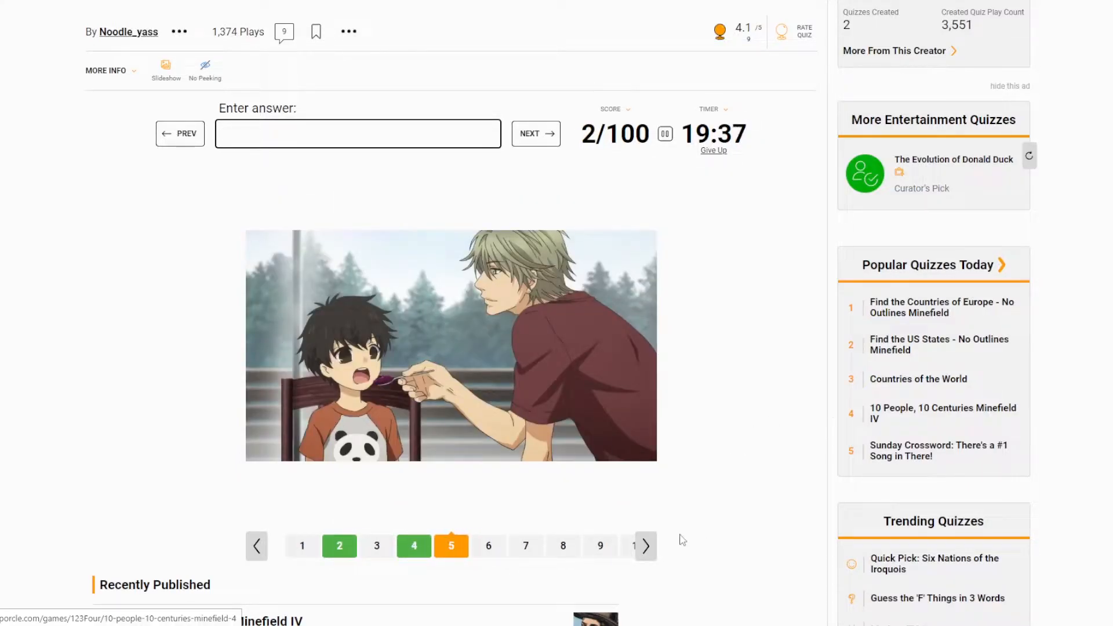
- Skip picture five and name Death Parade, Spirited Away and two more pictures
click(534, 134)
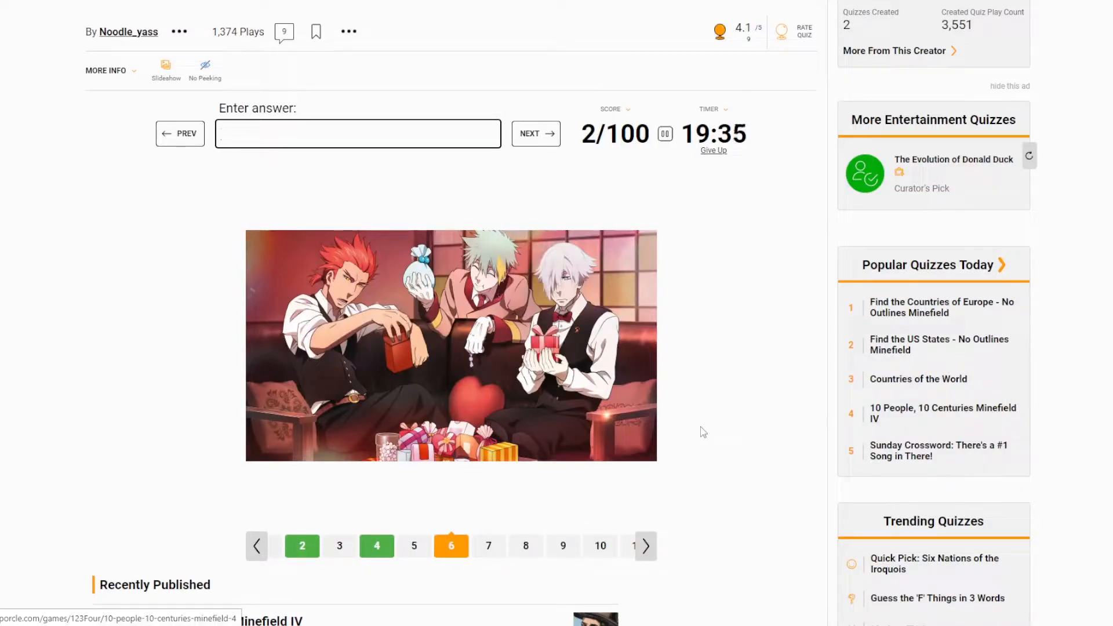
text(death parde)
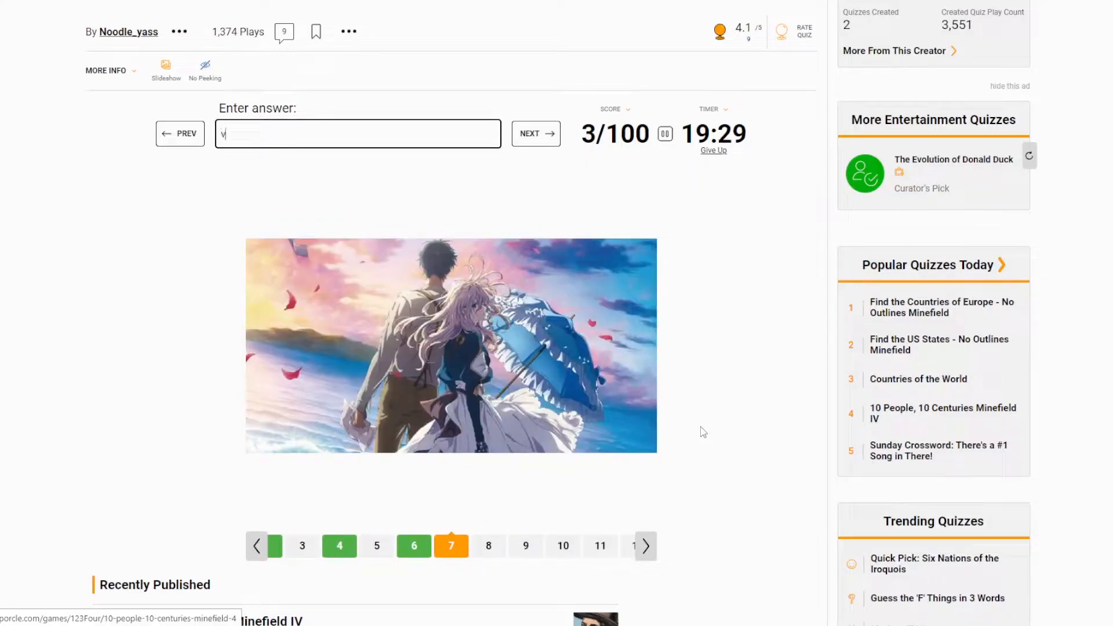
text(iol)
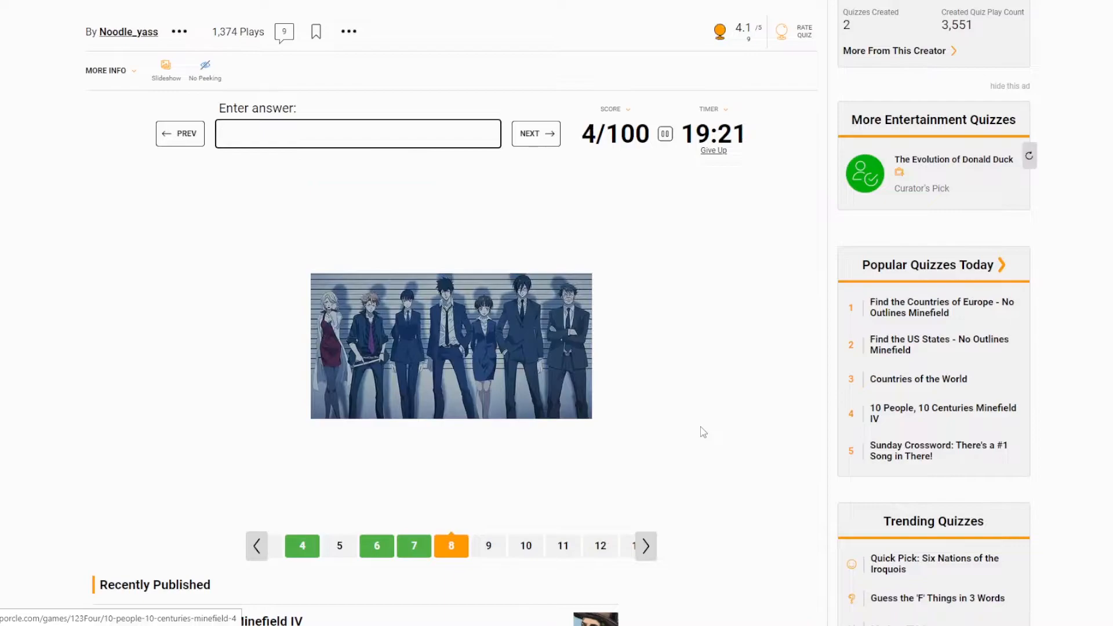
text(psch)
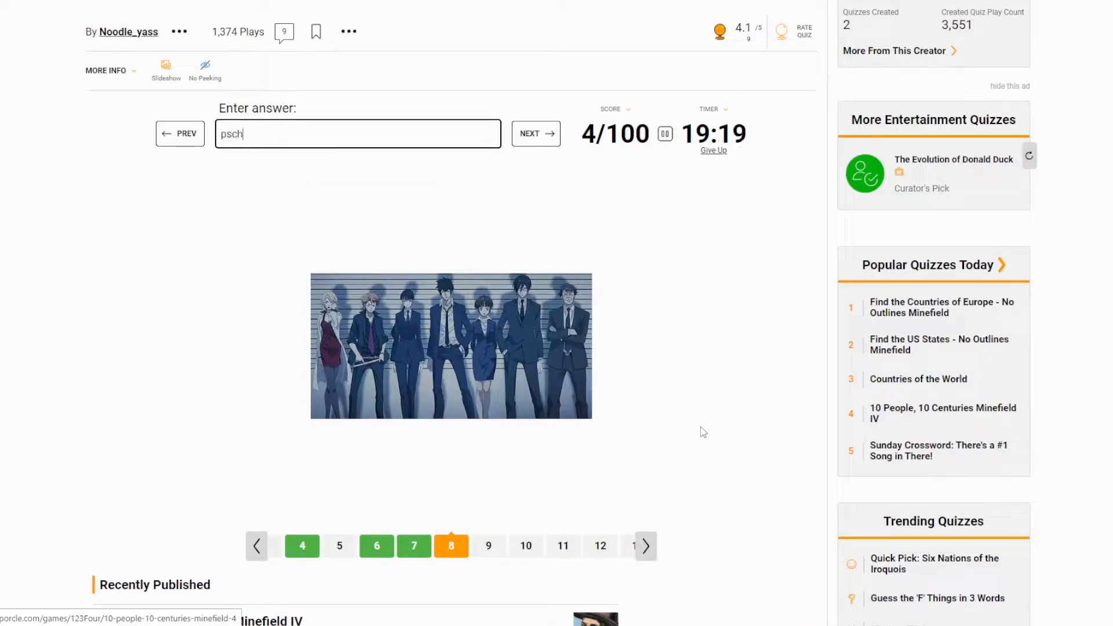
key(Backspace)
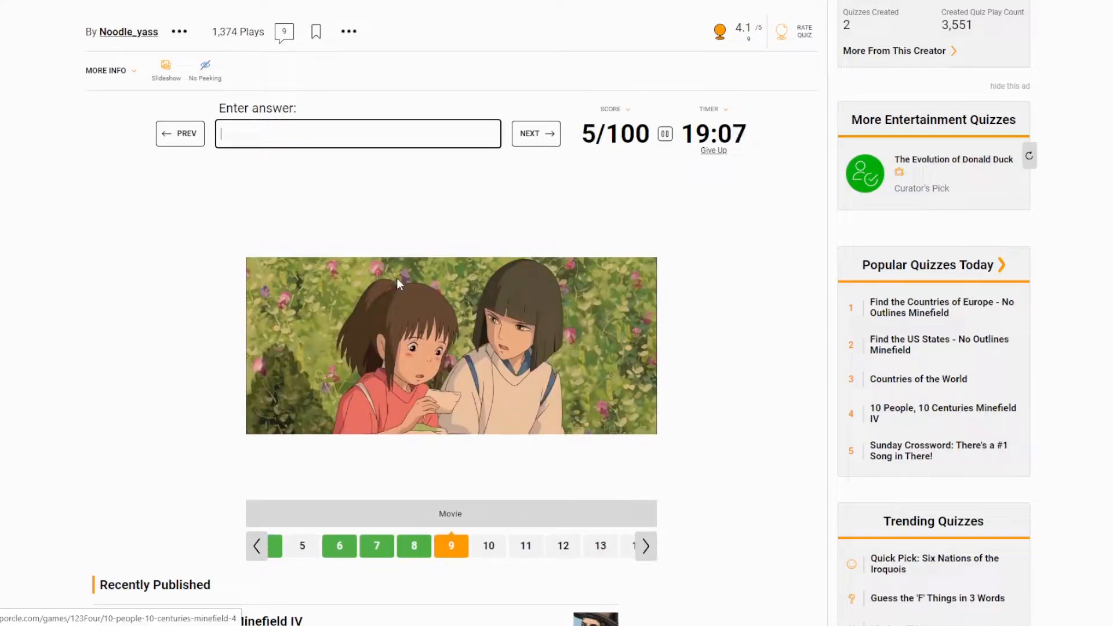
text(spirt)
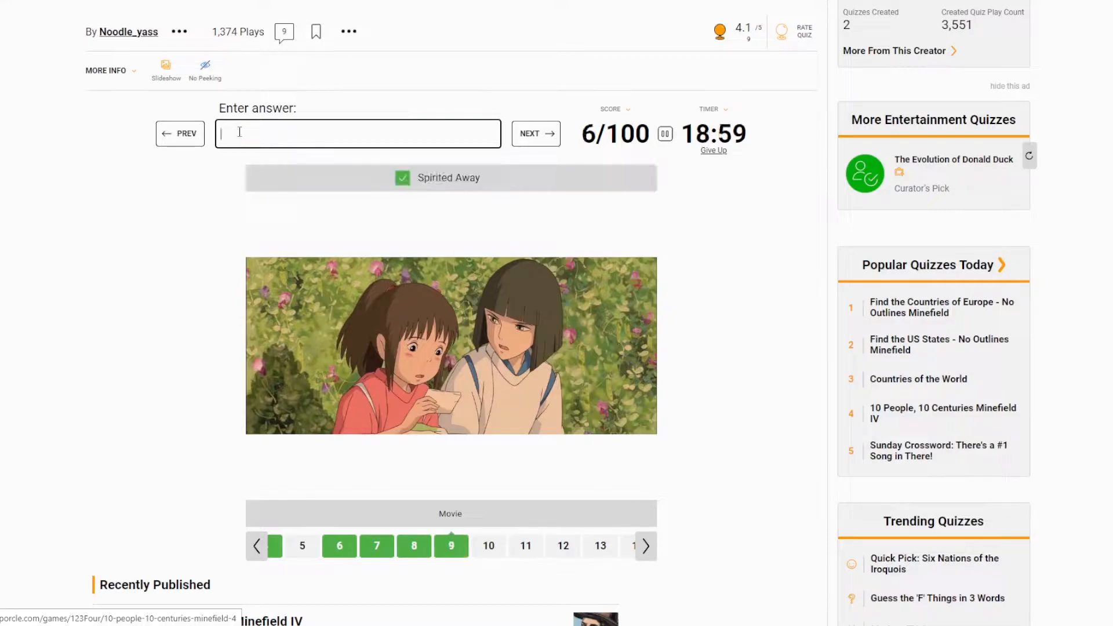
- Name Akira, Sailor Moon and Blue Exorcist, skipping the twelfth picture
click(535, 134)
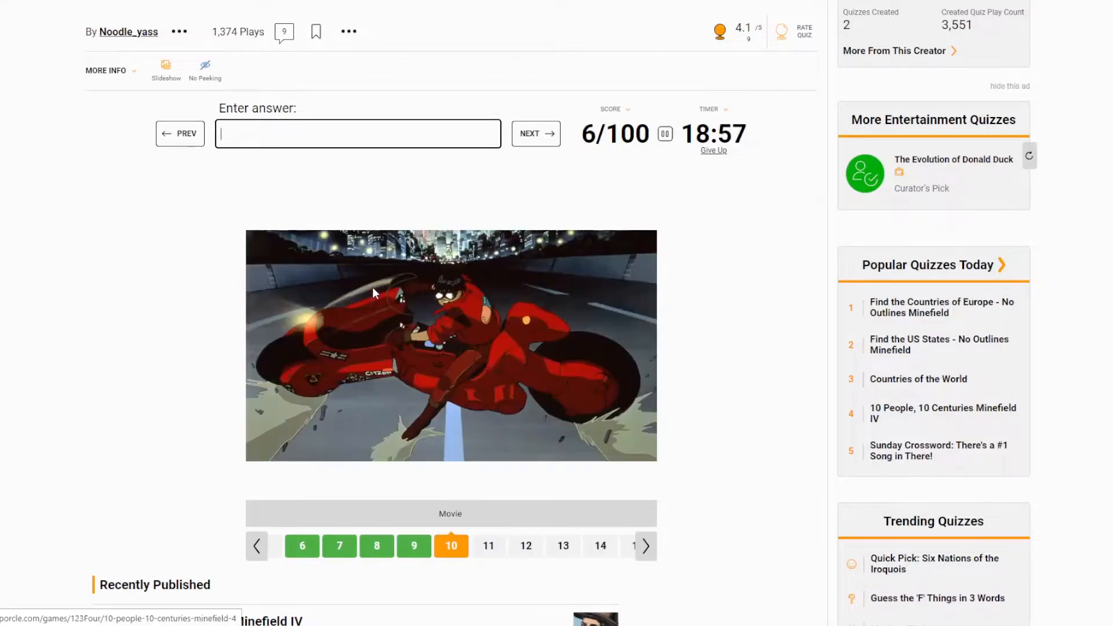
text(akai)
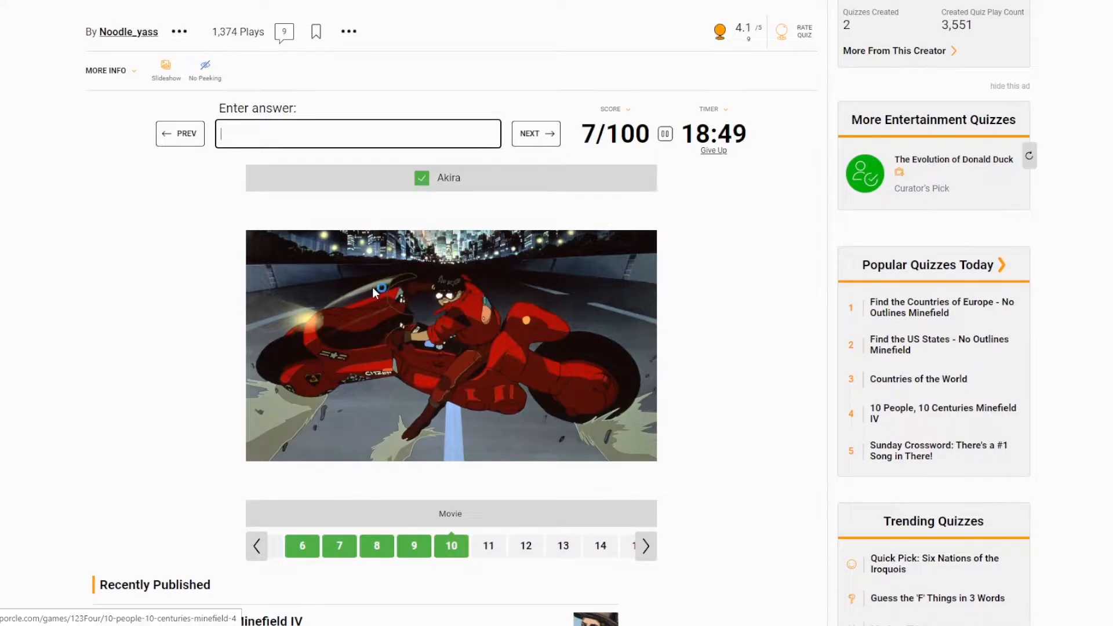
text(sa)
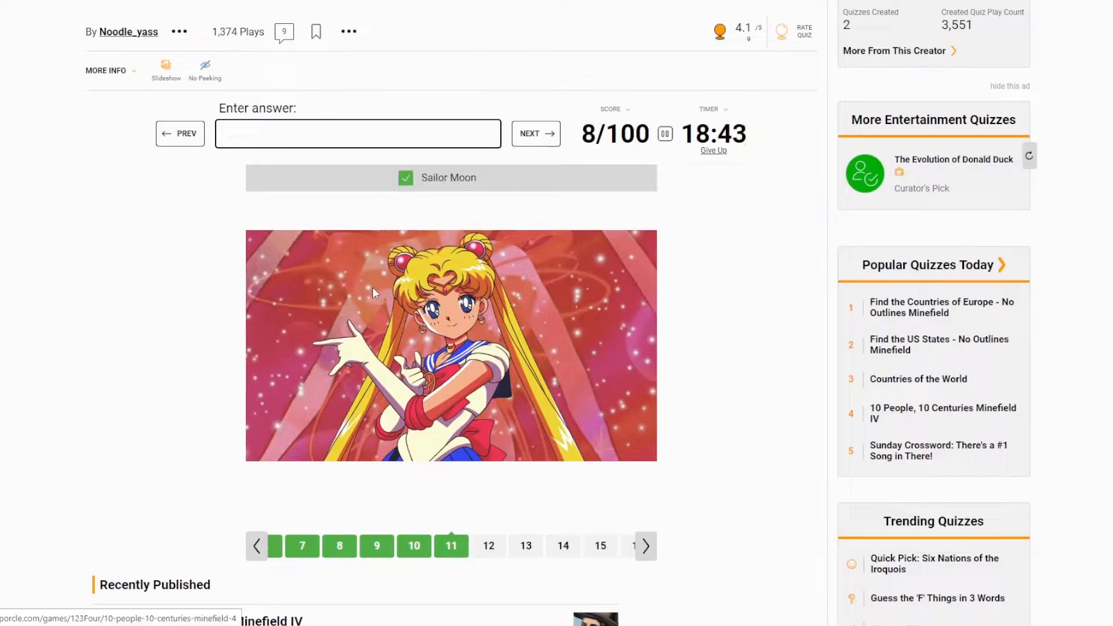
click(536, 133)
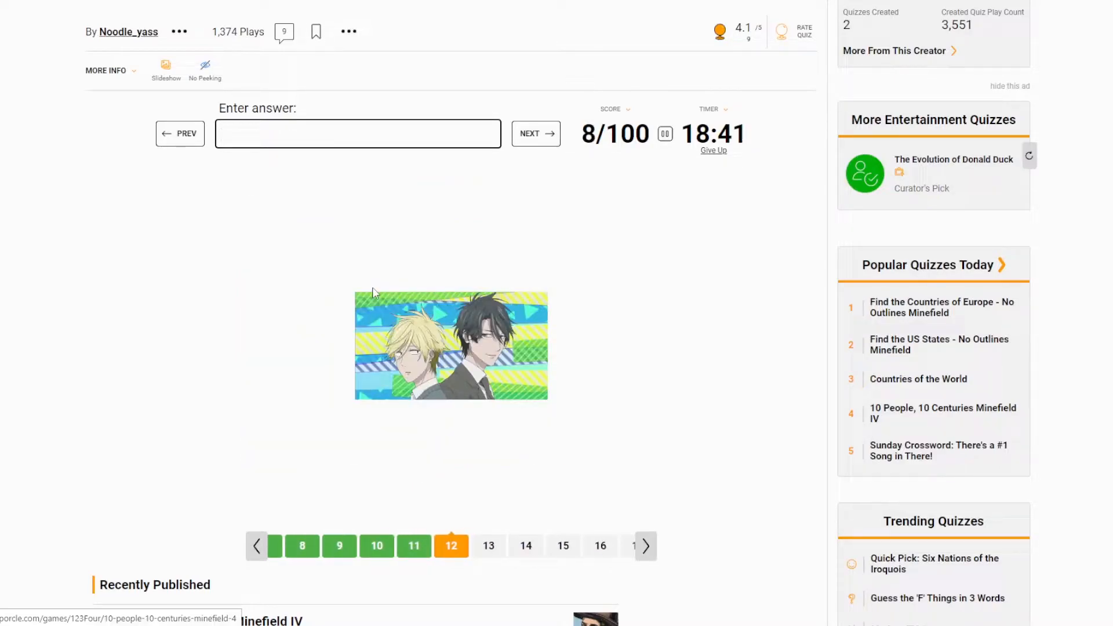
click(534, 133)
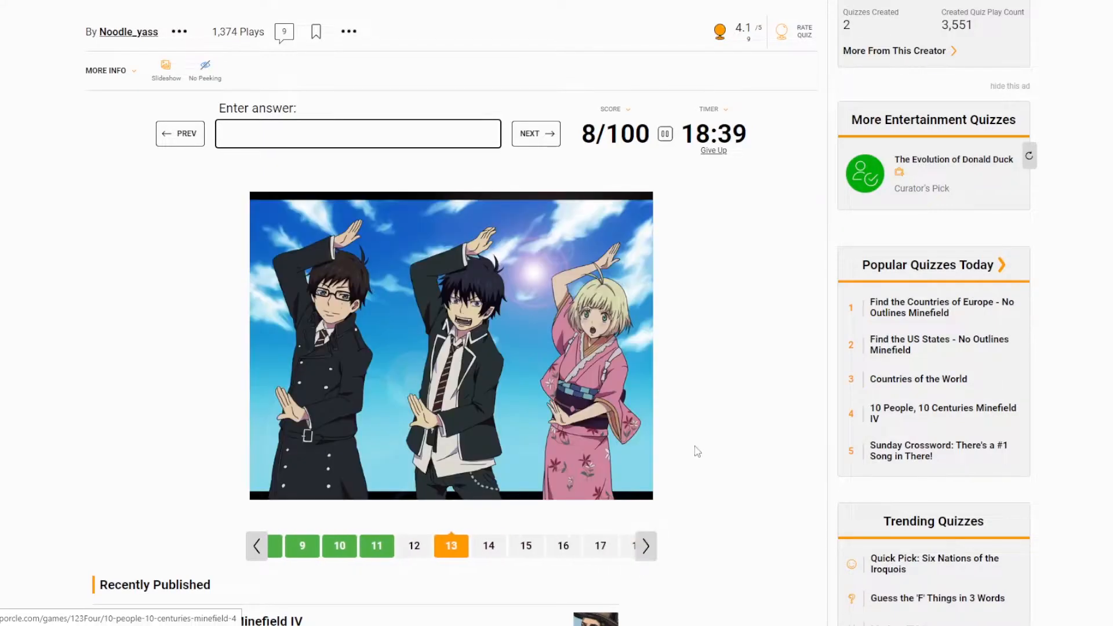
text(b)
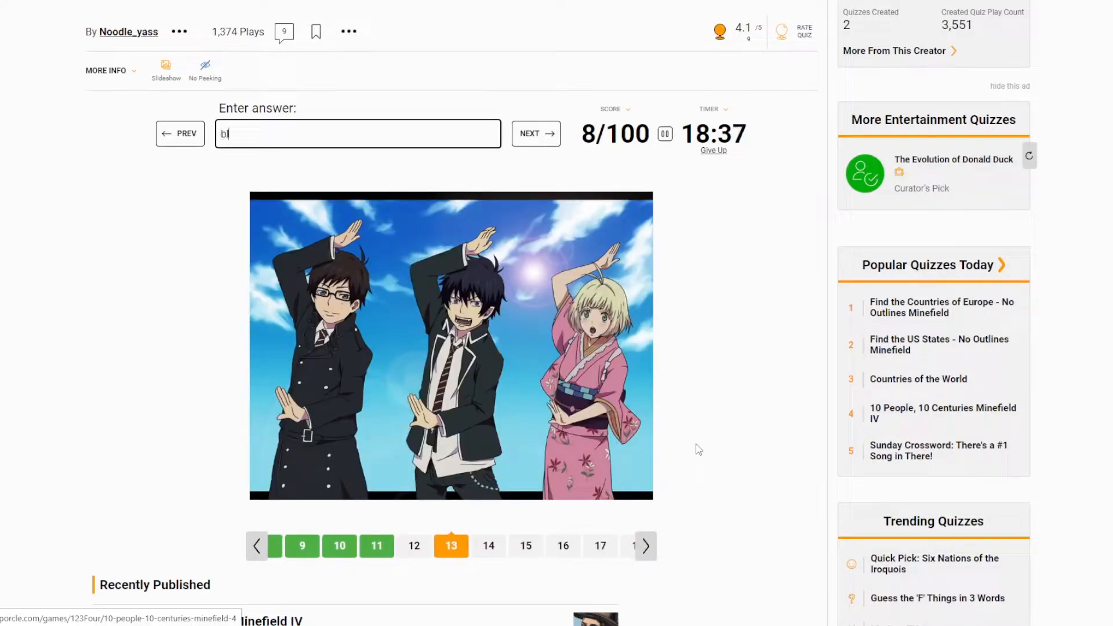
text(lue)
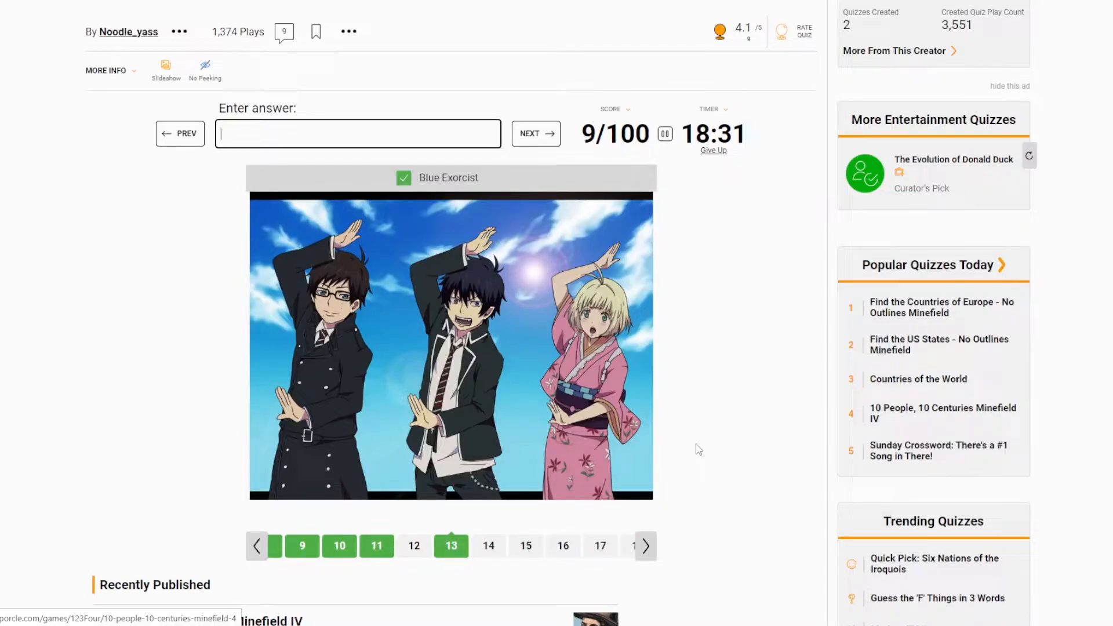
- Name Toradora!, two further pictures and Puella Magi Madoka Magica
text(tor)
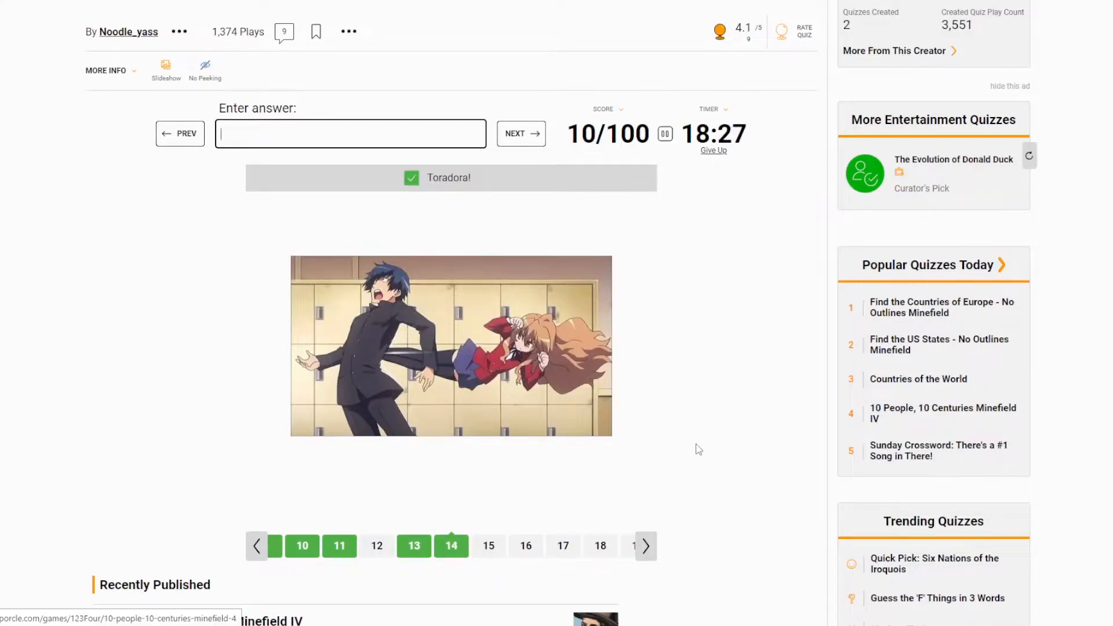
text(ano)
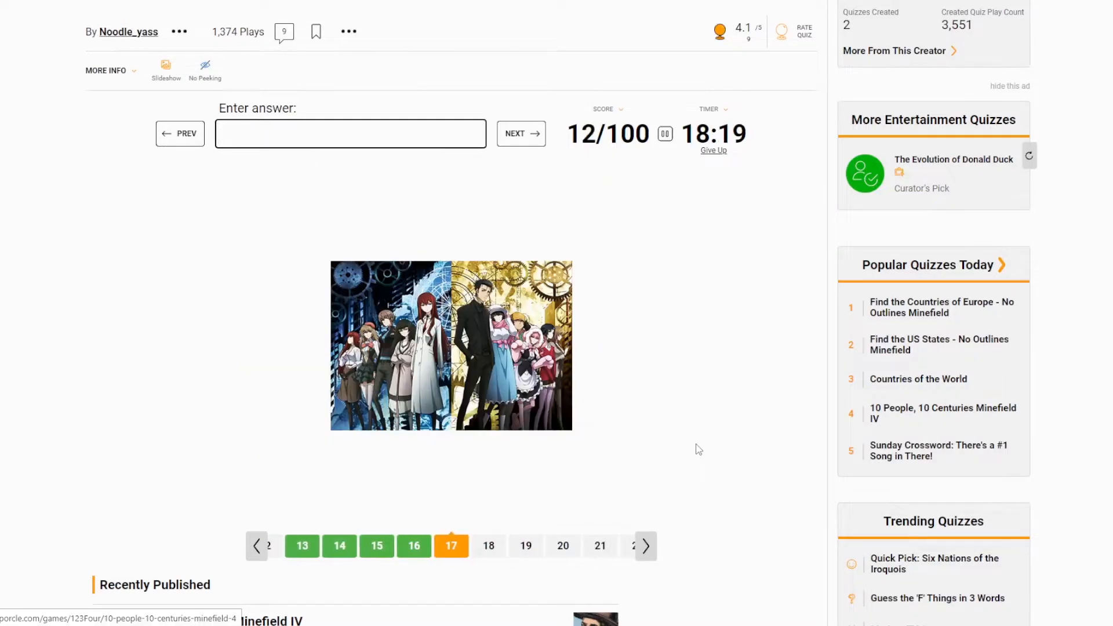
text(stein)
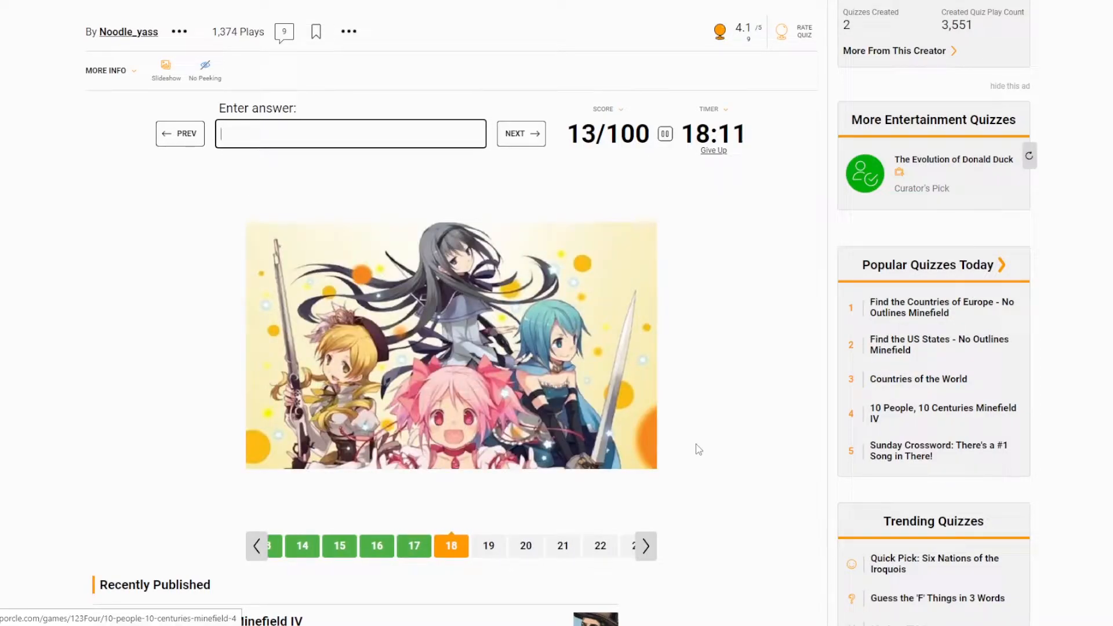
text(madoka)
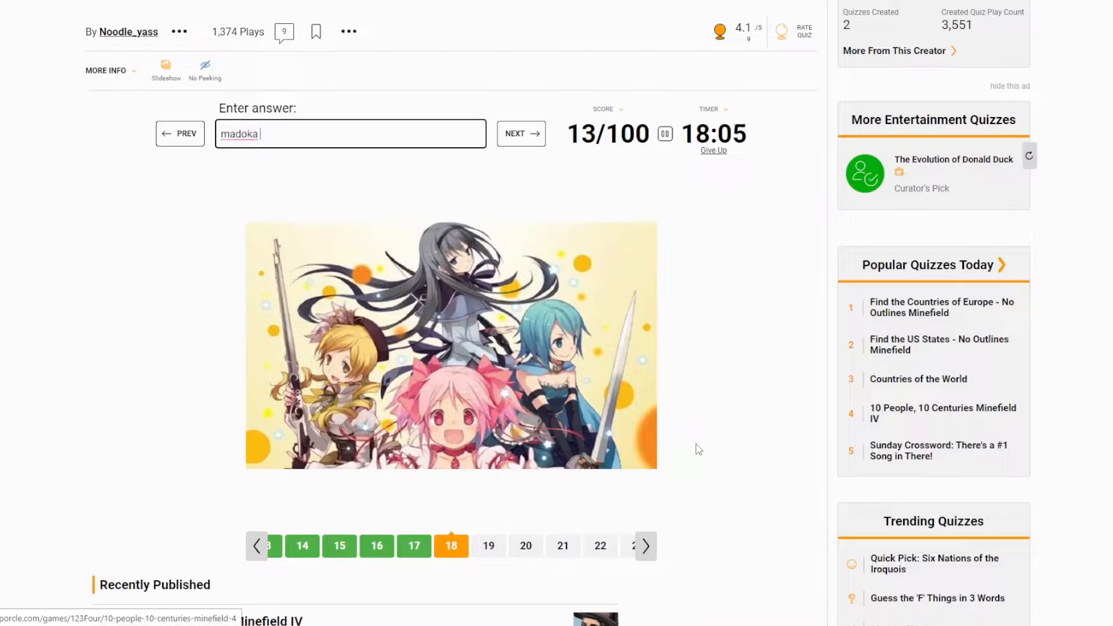
text(magica)
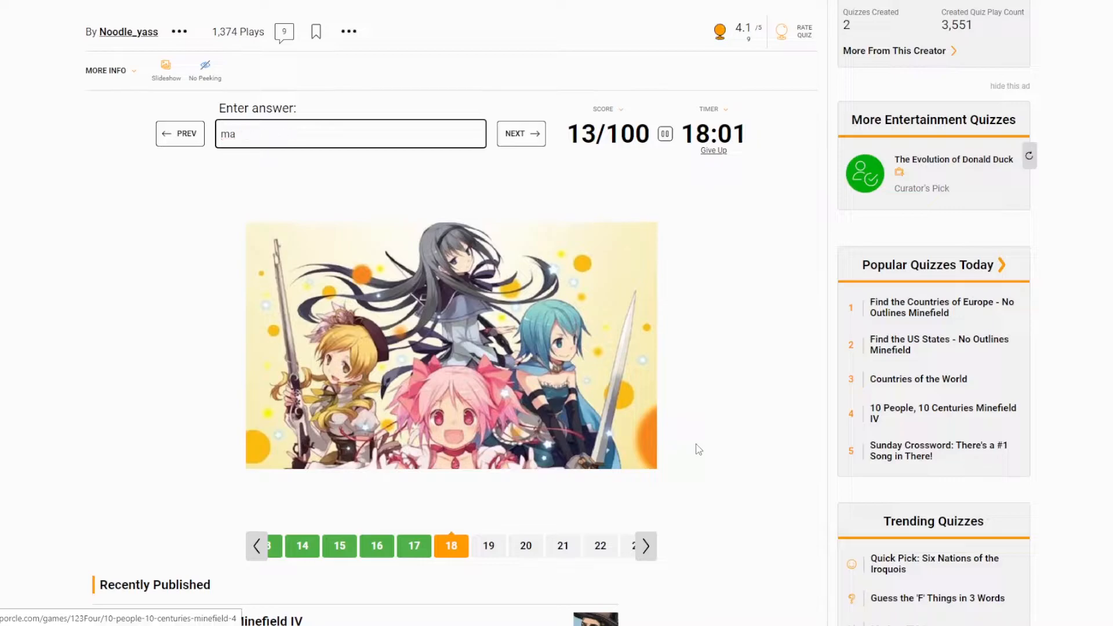
text(puella)
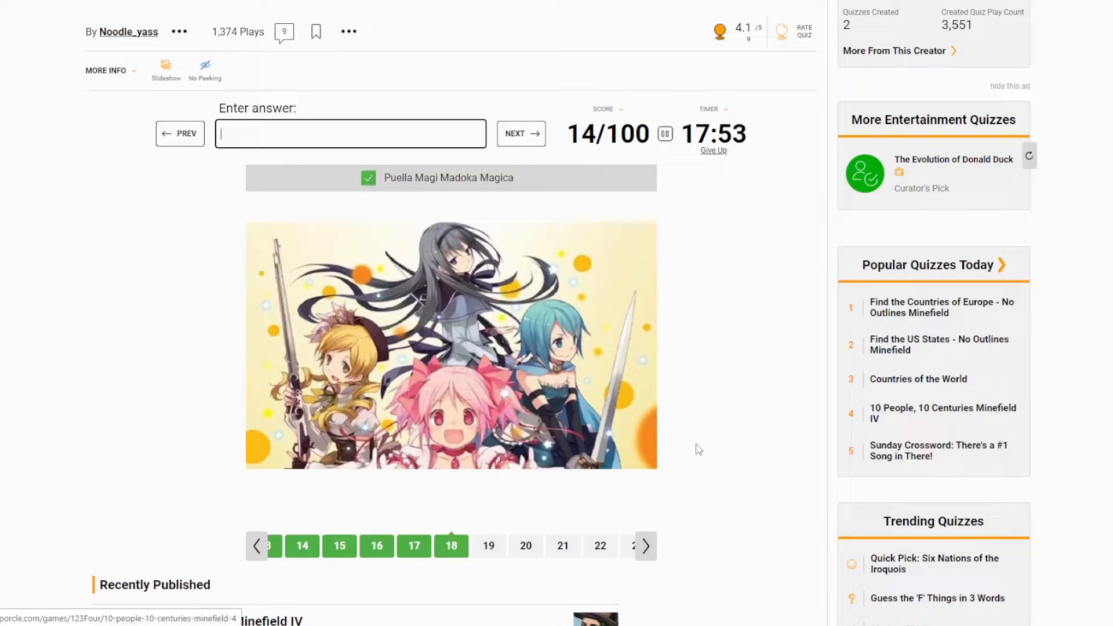
- Move to picture twenty and name Howl's Moving Castle
click(520, 134)
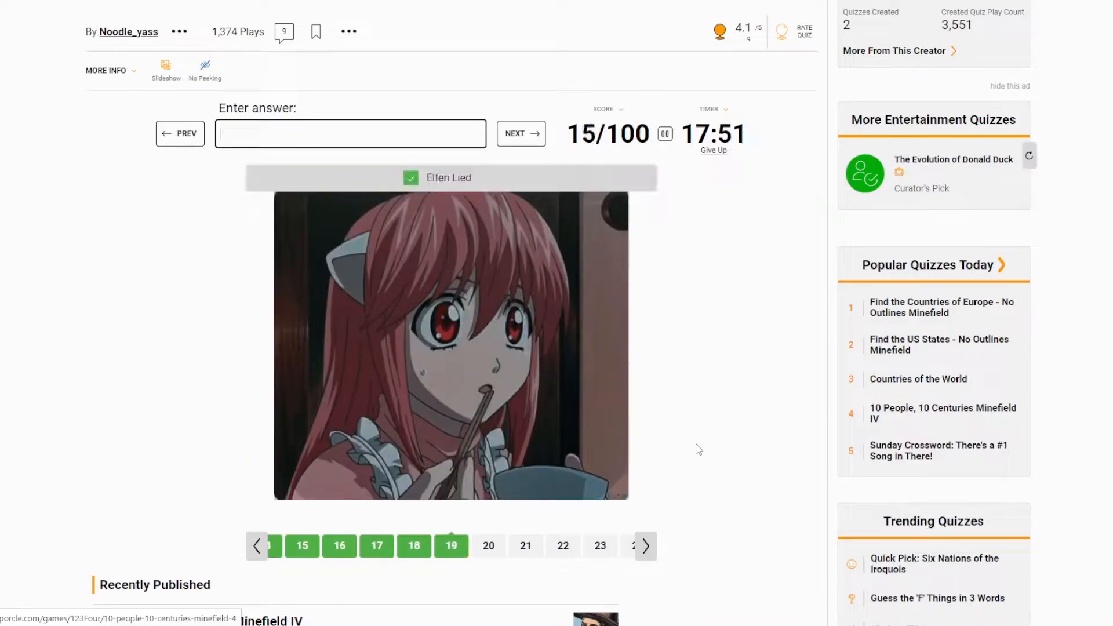
click(451, 545)
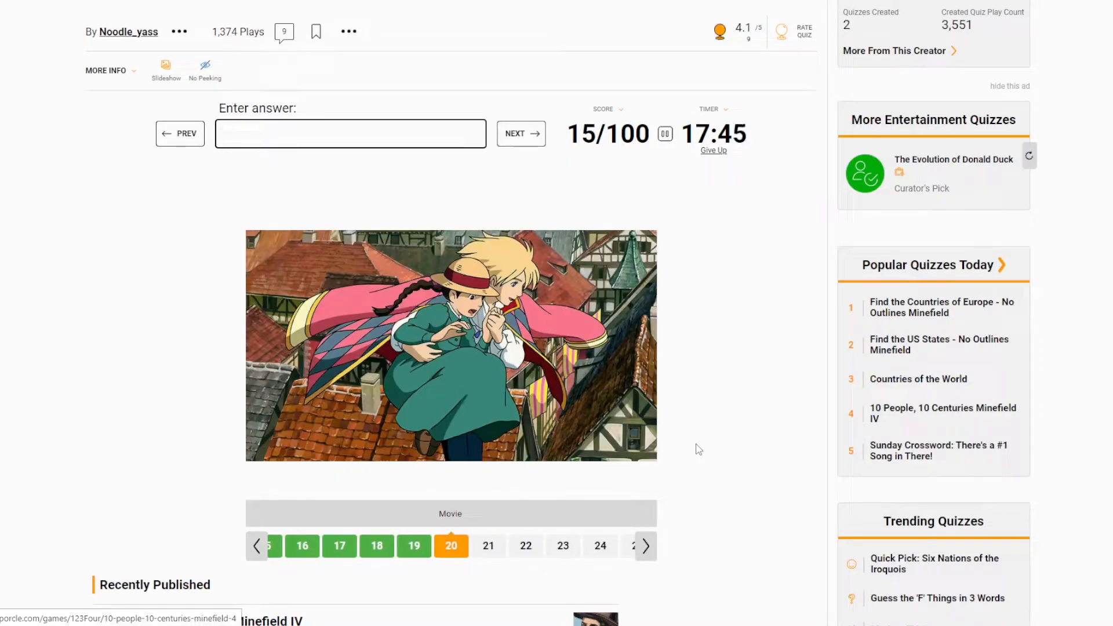
text(howl's mov)
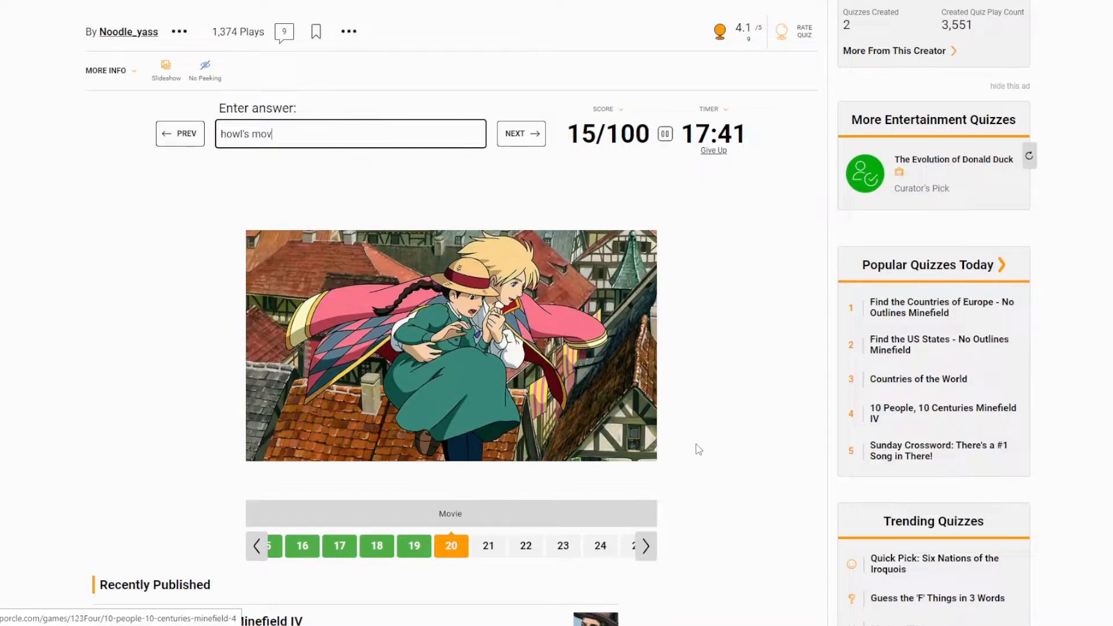
text(ing catle)
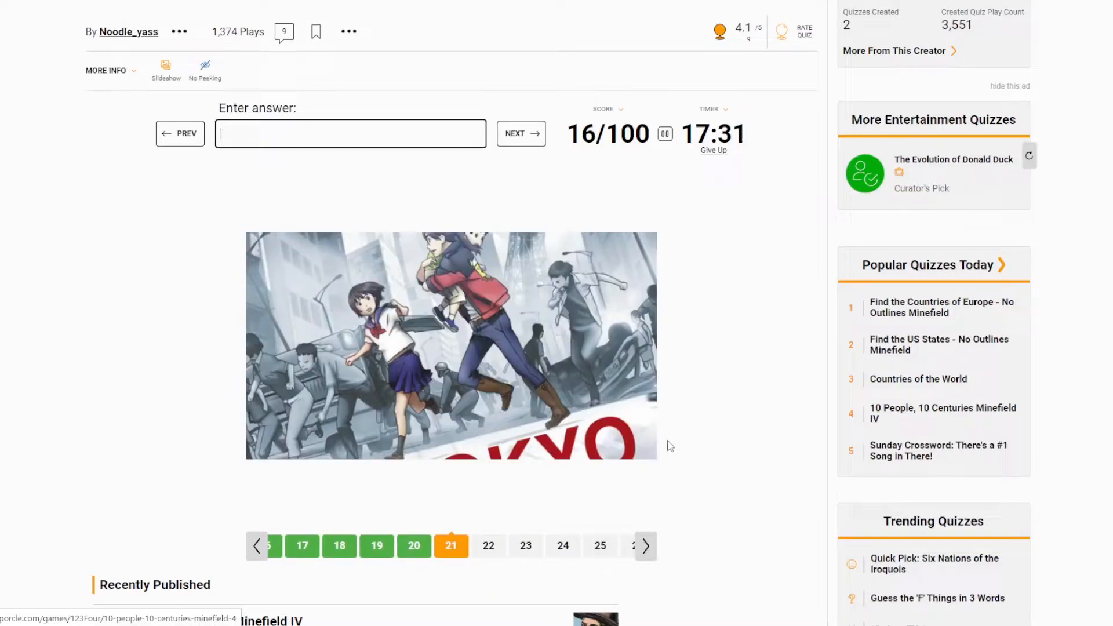
- Skip picture twenty-one and name Angel Beats!, Ponyo and Naruto
click(520, 134)
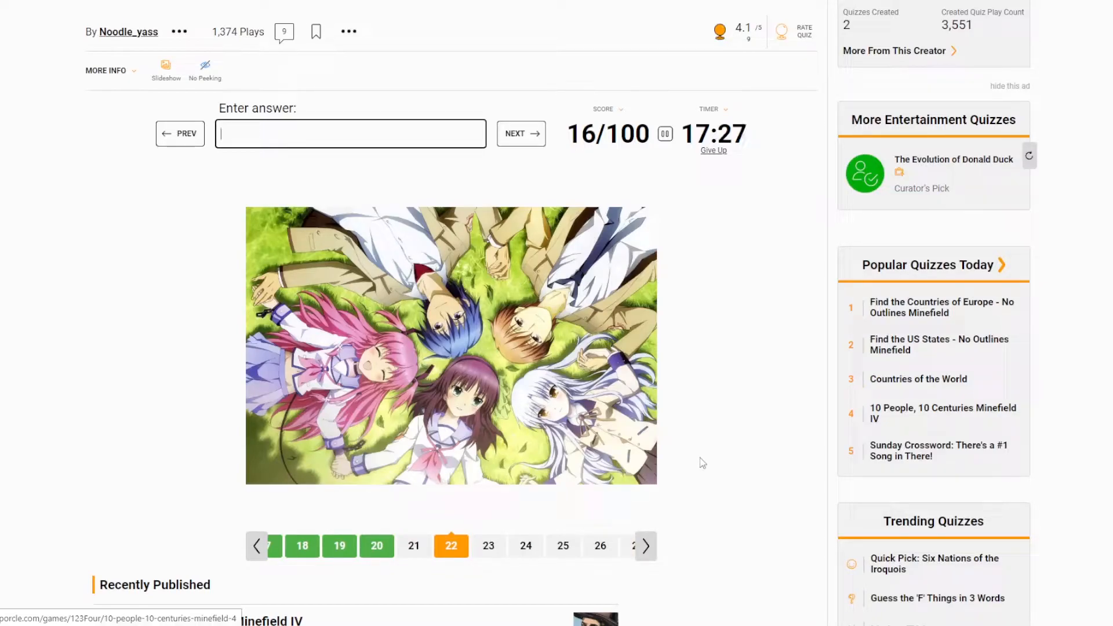
text(angel)
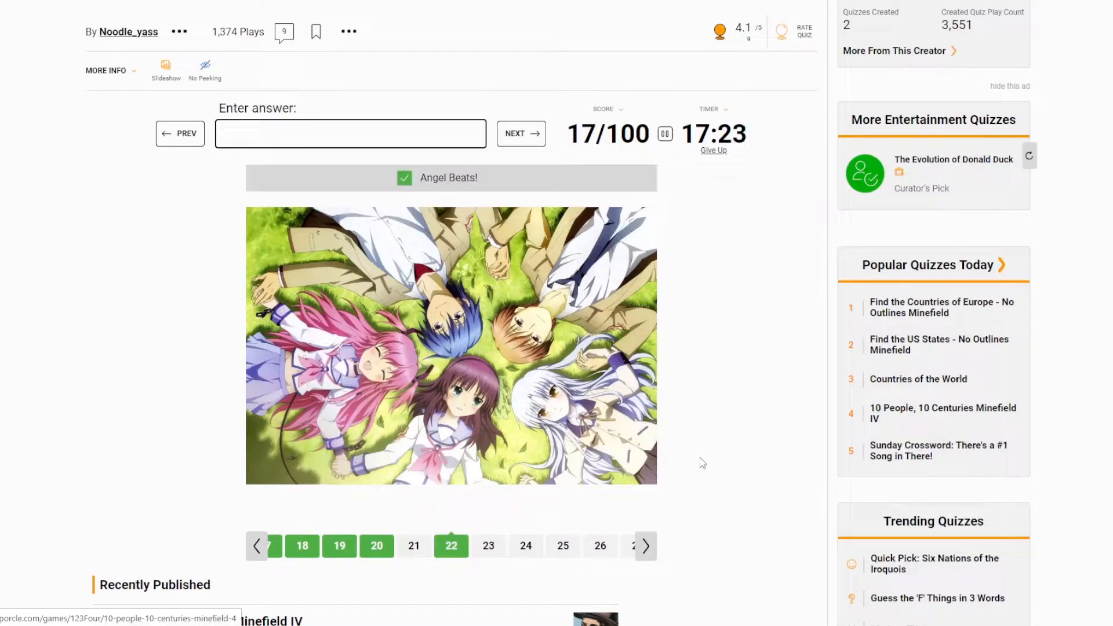
click(521, 134)
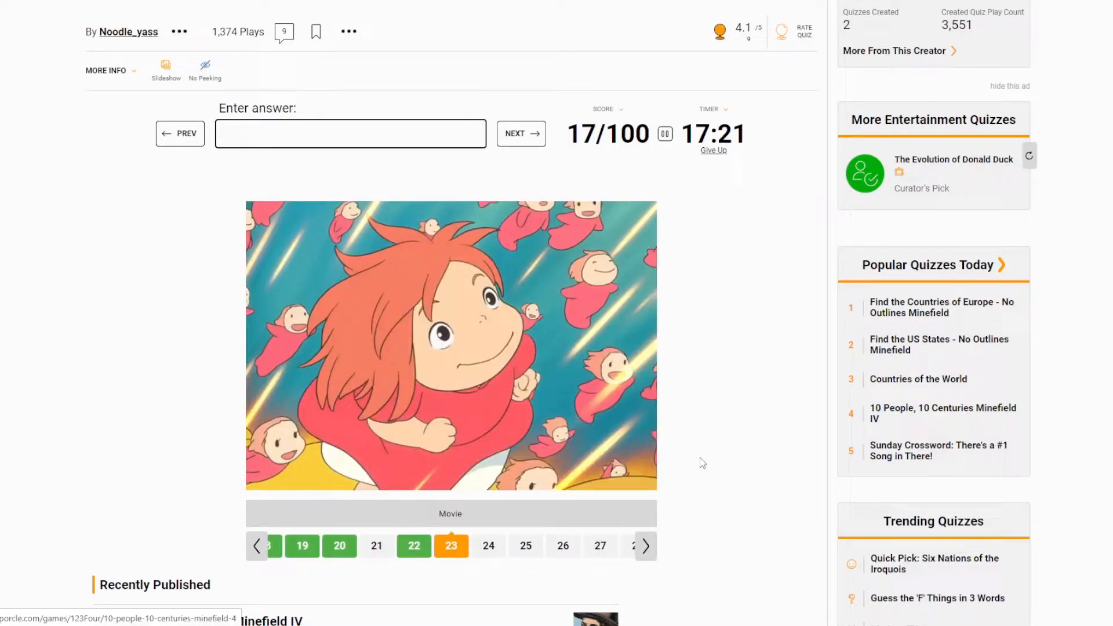
text(pon)
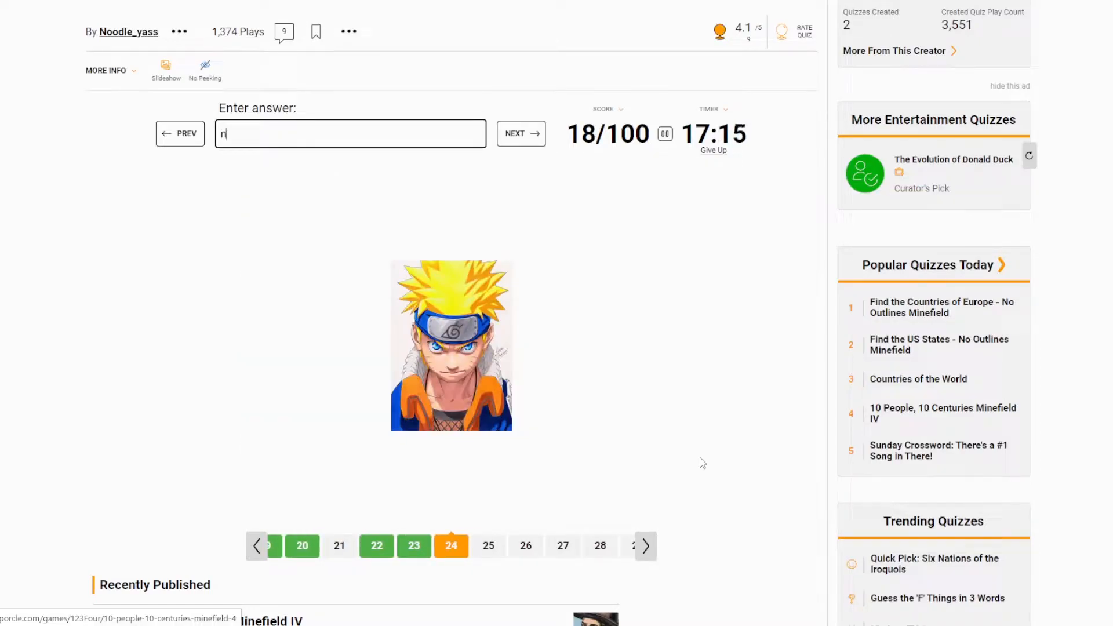
text(ar)
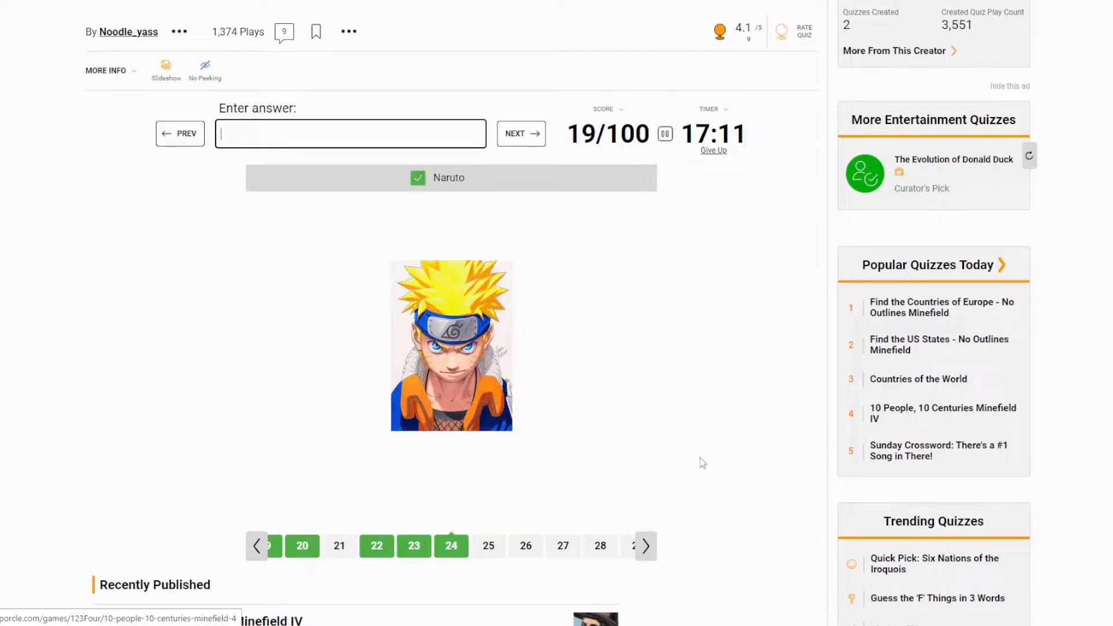
- Name Fate Stay Night, My Hero Academia and the next pictures, fixing a typo
click(521, 133)
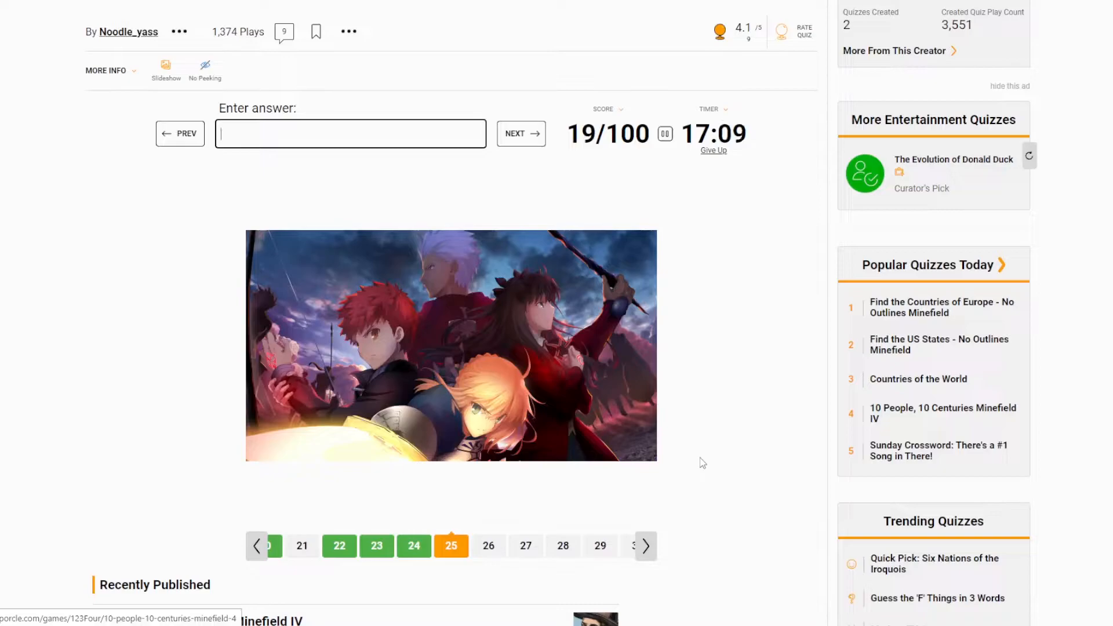
text(fate sta)
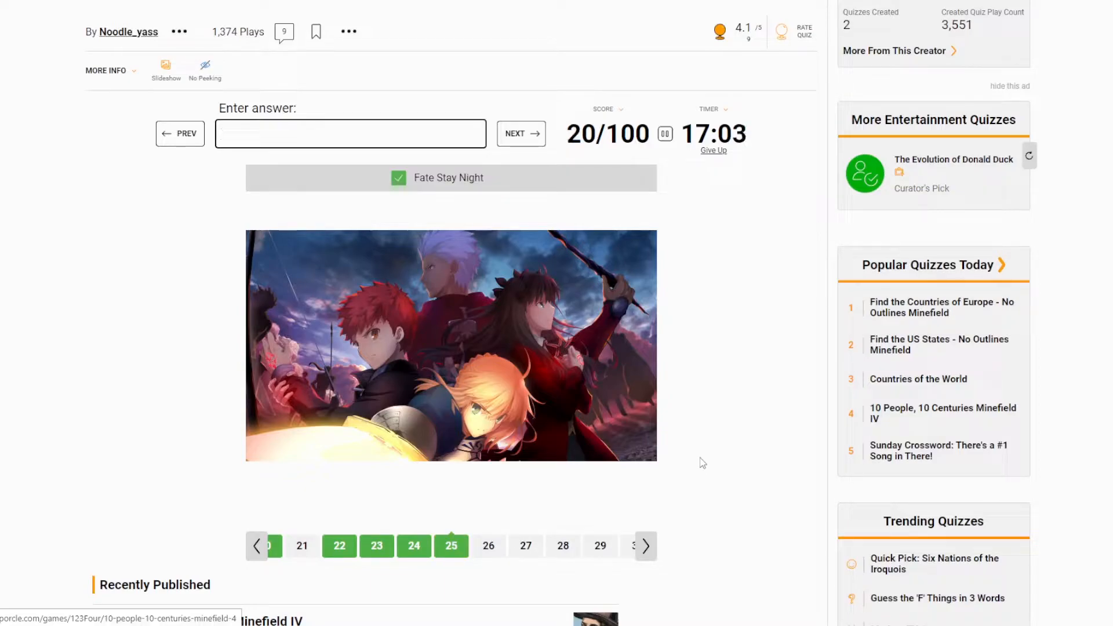
text(fullmeat)
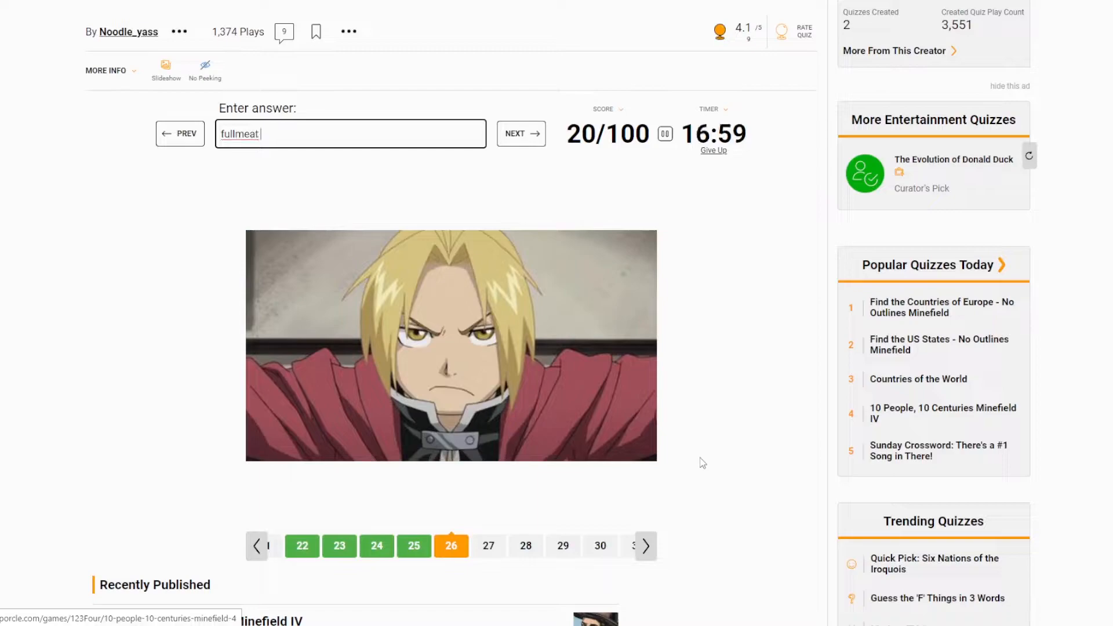
key(Backspace)
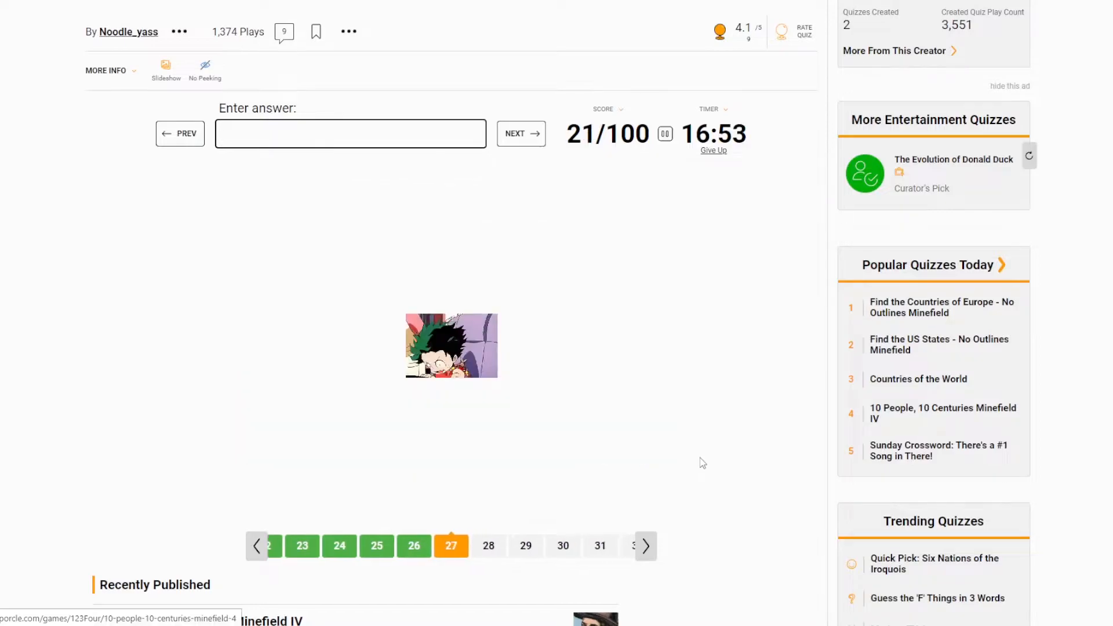
text(my he)
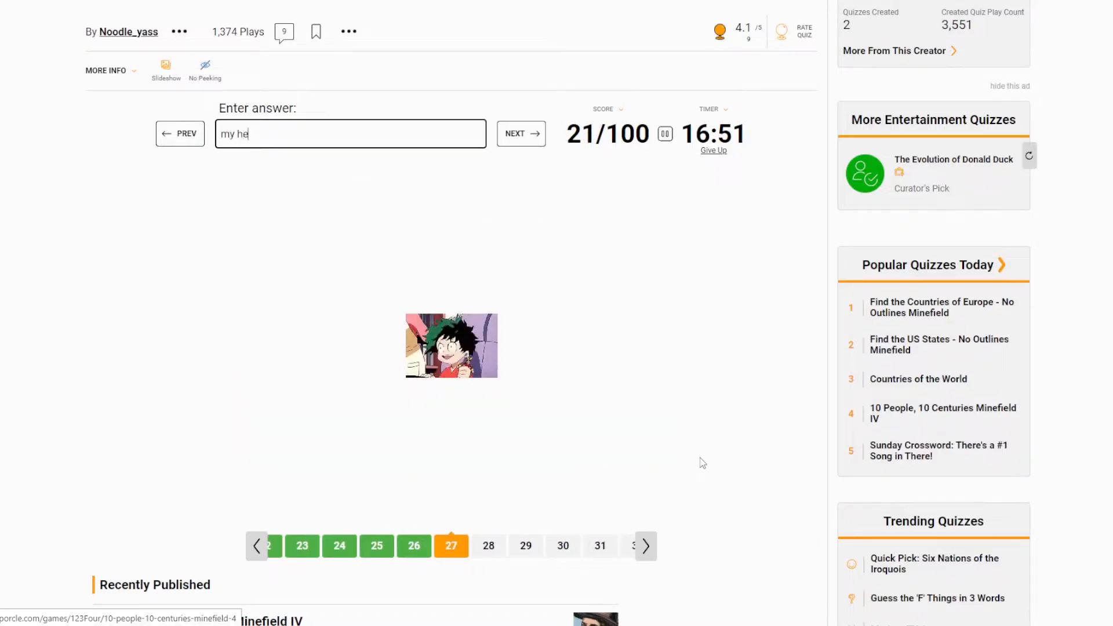
text(ro ace)
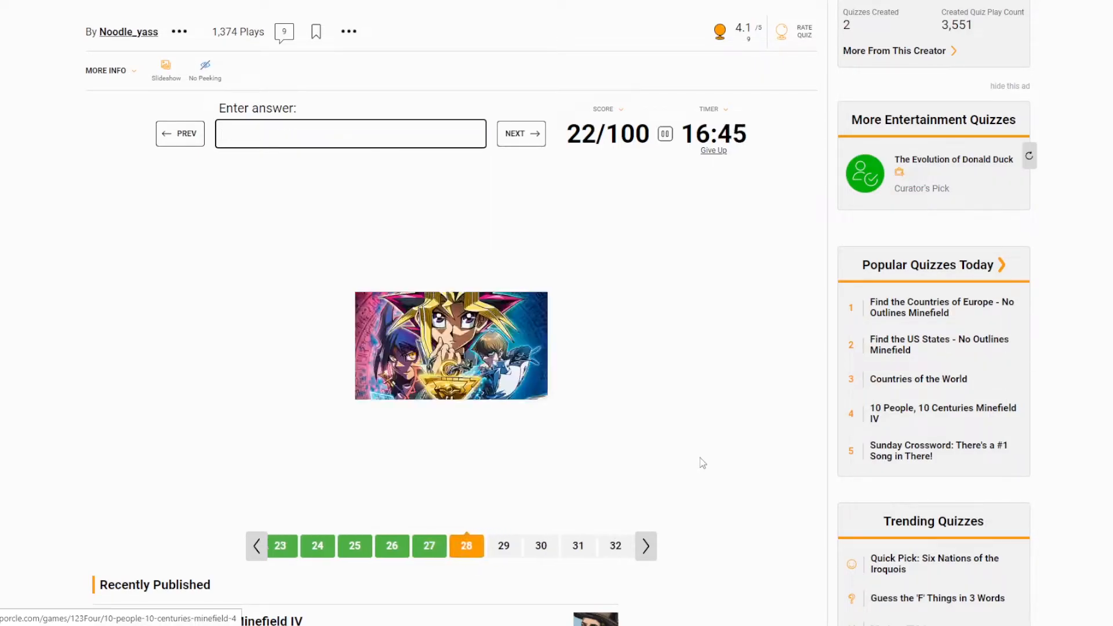
text(yu)
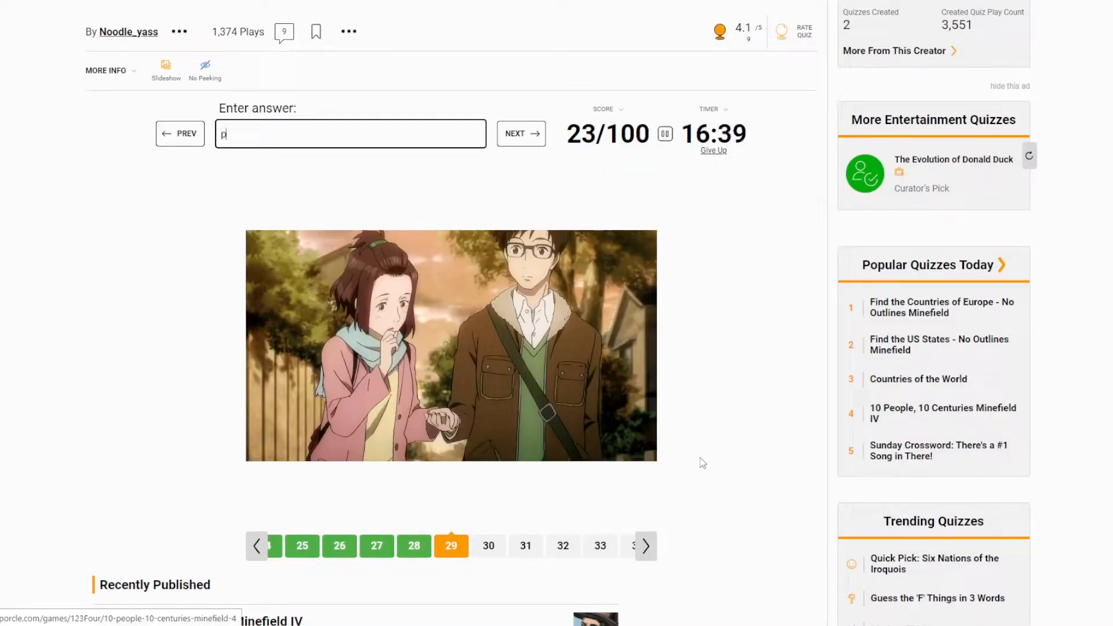
text(arasyt)
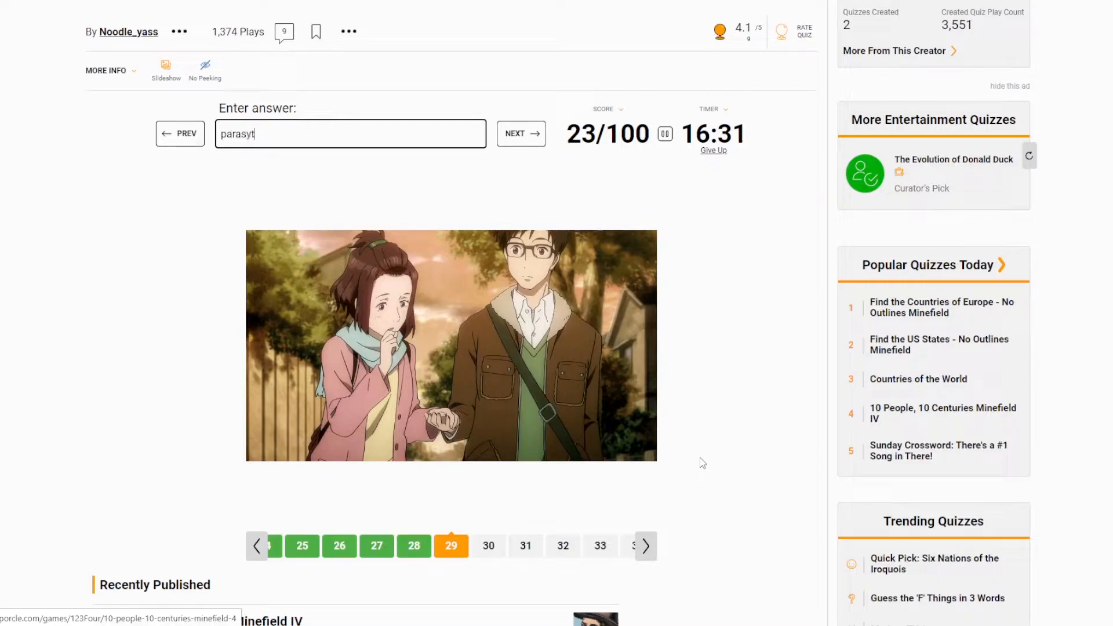
- Name My Neighbor Totoro, Gravitation, The Asterisk War, Noragami and more
click(521, 134)
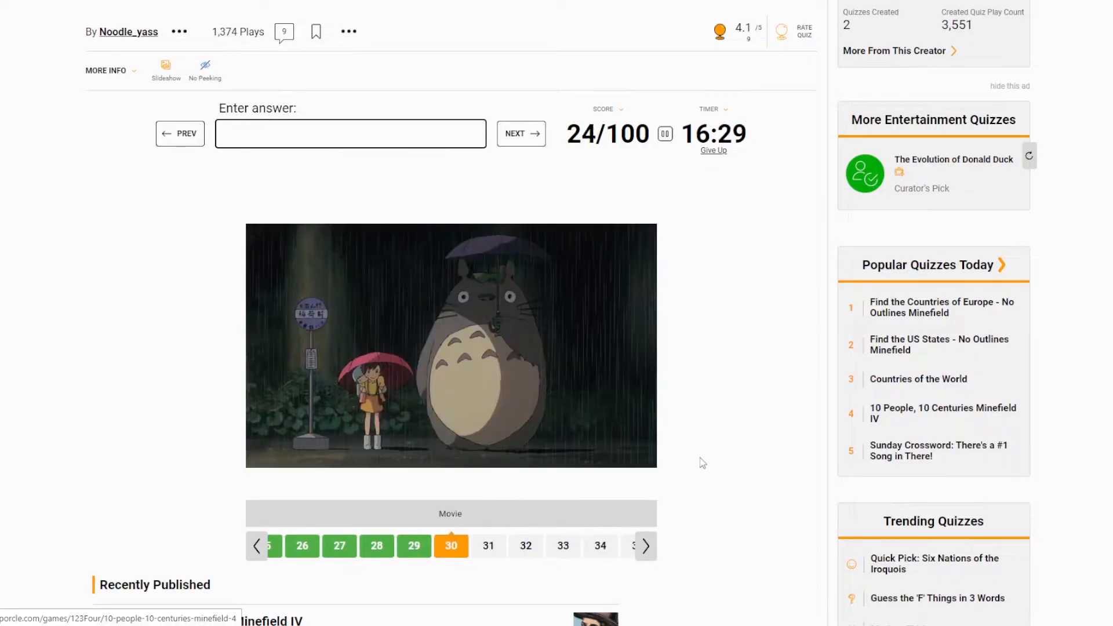
text(my)
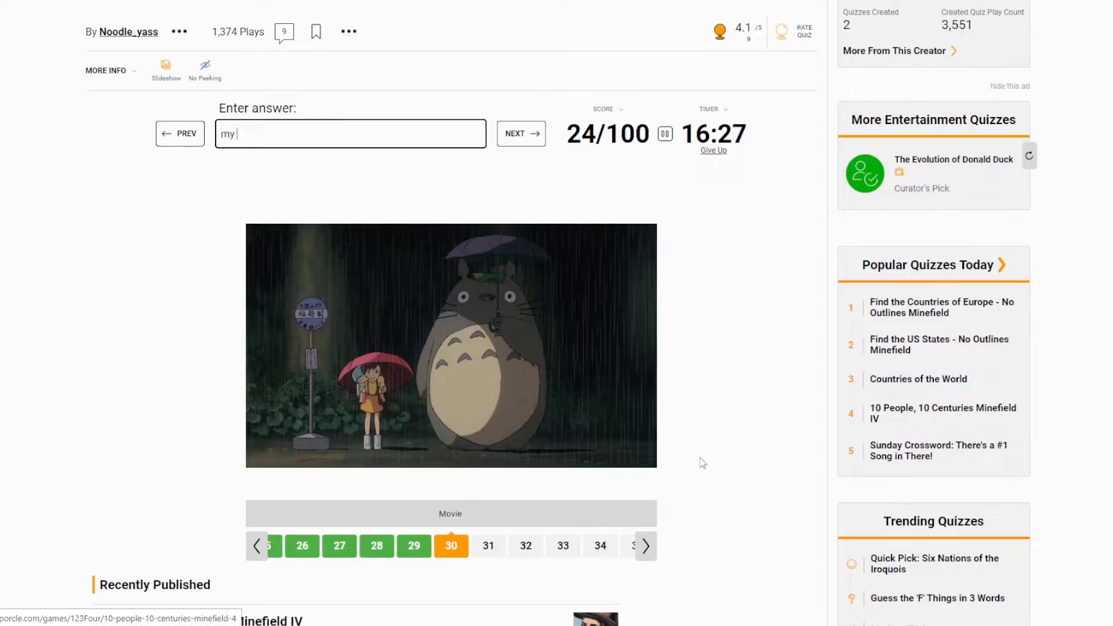
text(neghbor)
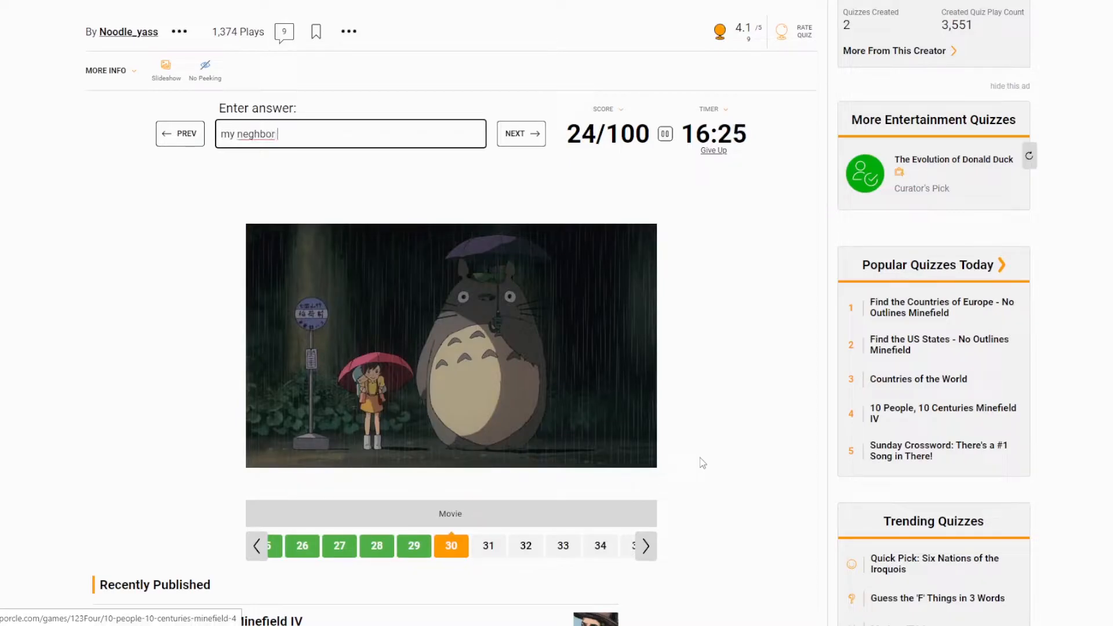
text(totoro)
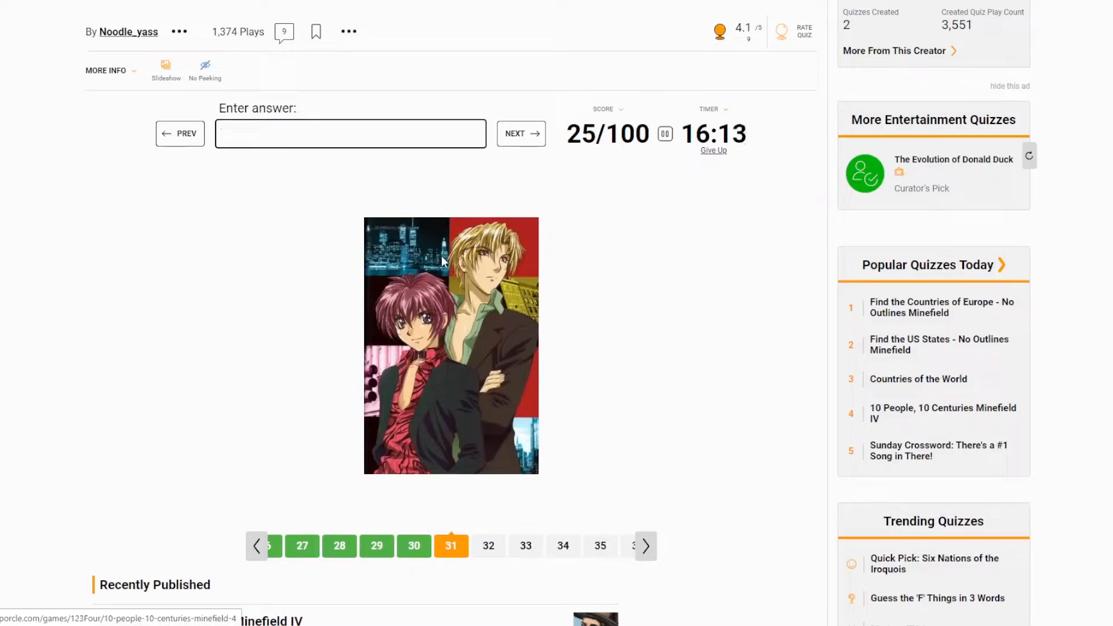
text(gravitat)
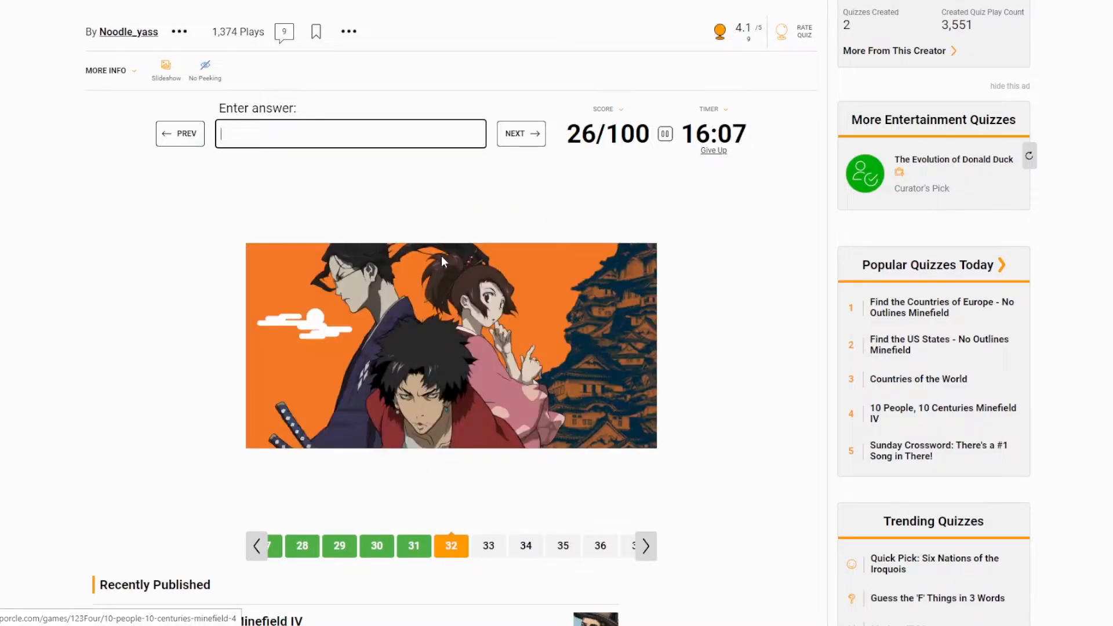
text(samurai)
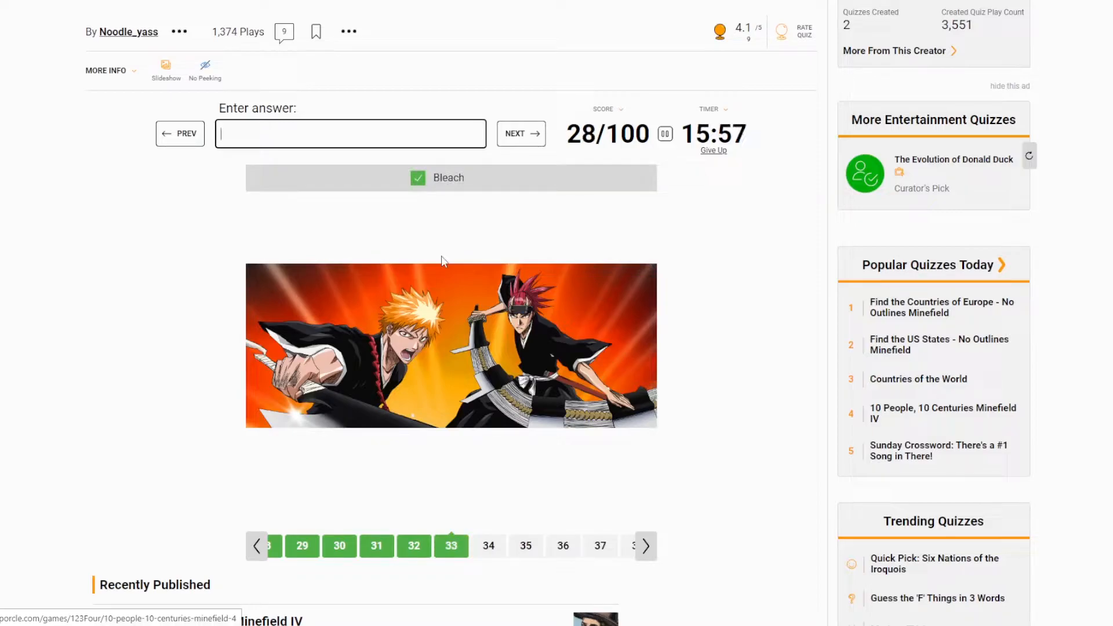
text(era)
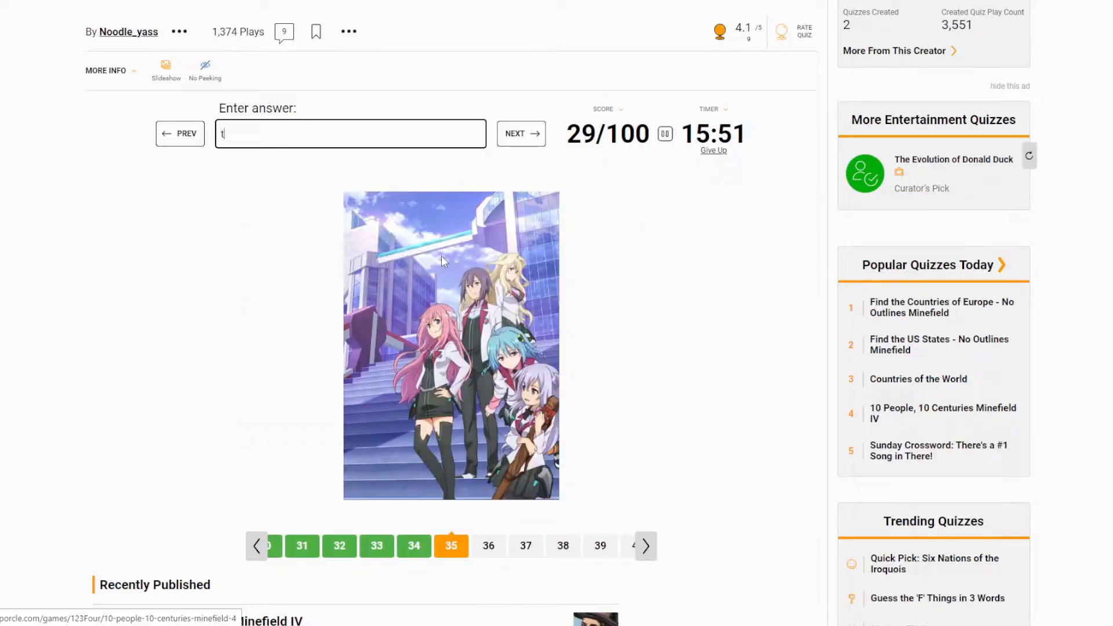
text(he asteris)
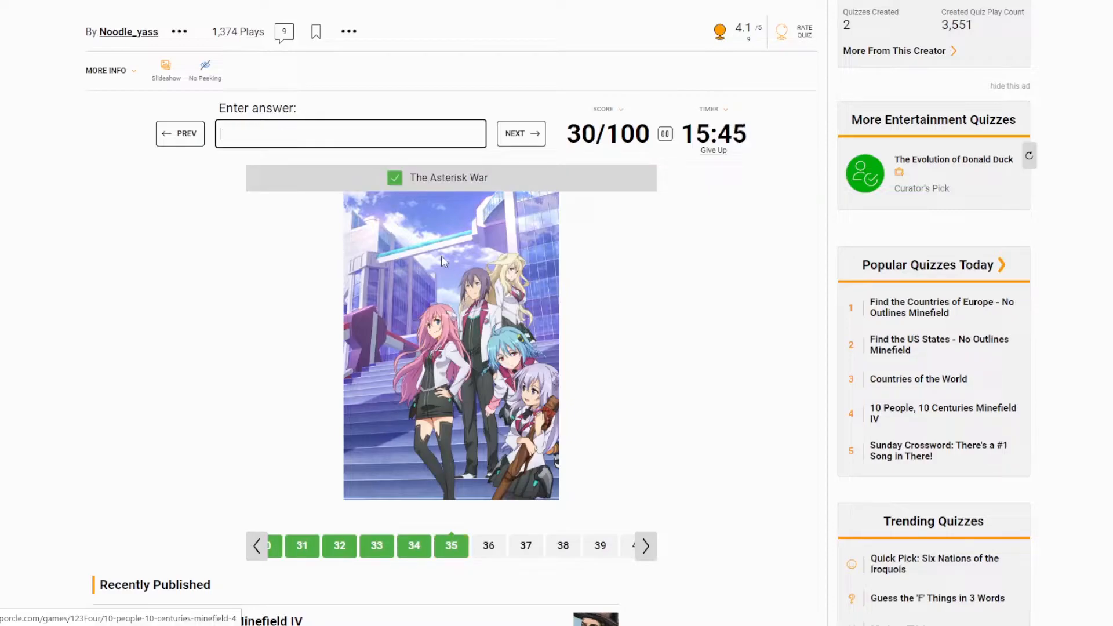
text(nor)
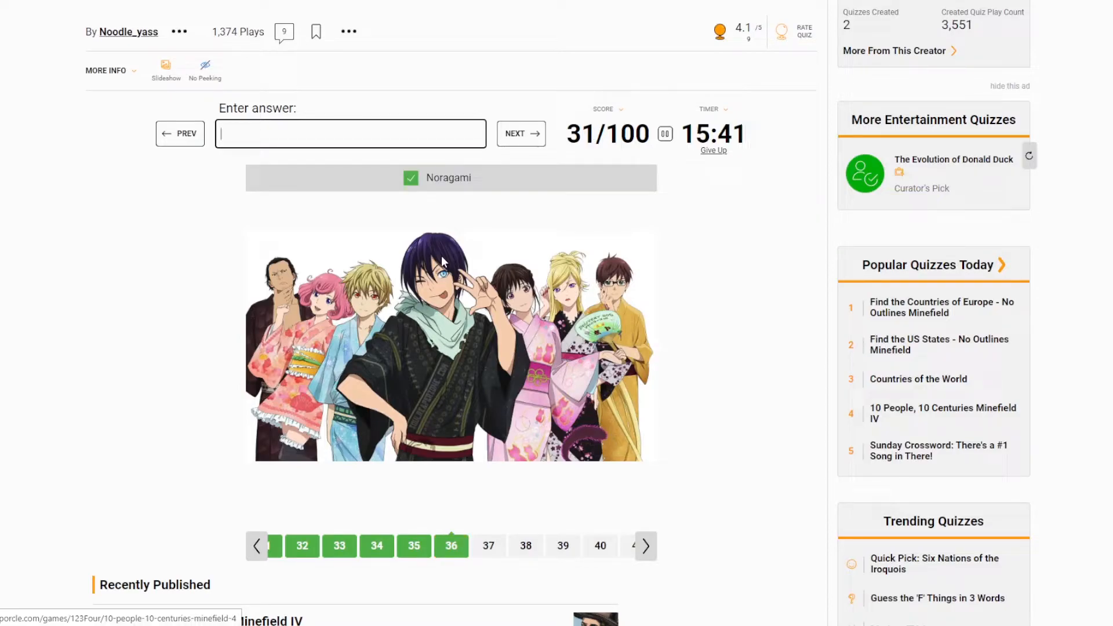
- Name the 'tokyo' picture and Terror in Resonance after several misspellings
click(521, 134)
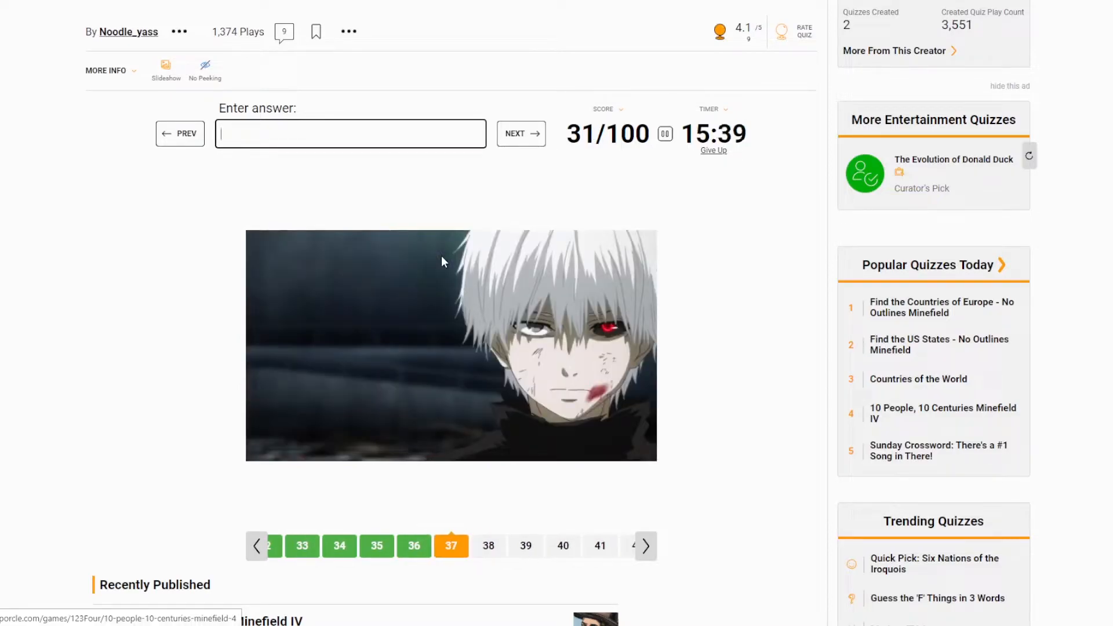
text(tokyo)
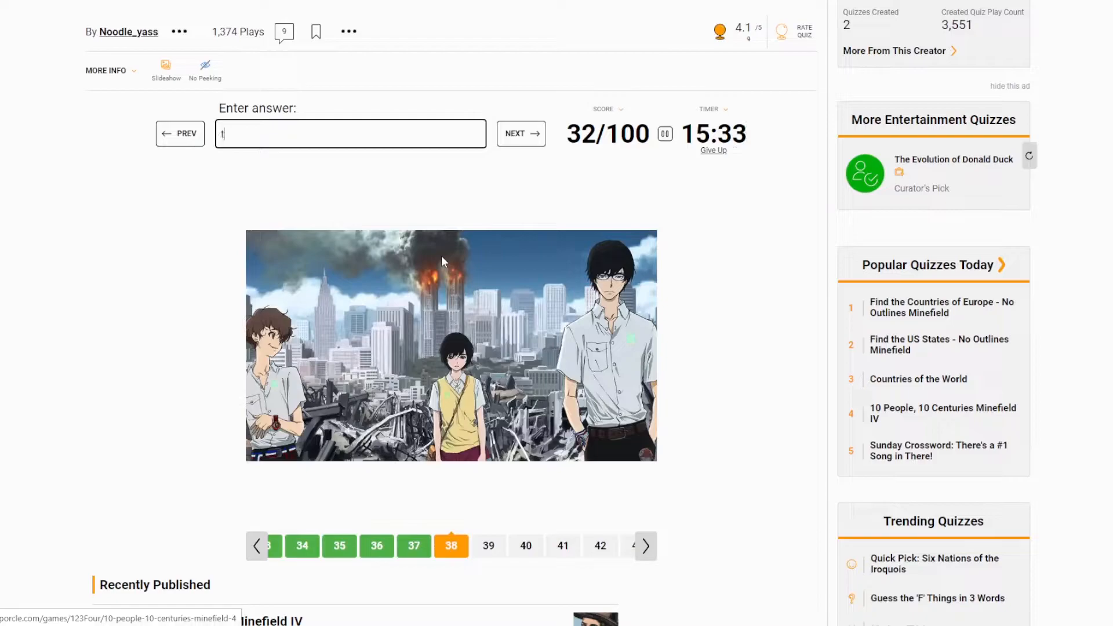
text(error in t)
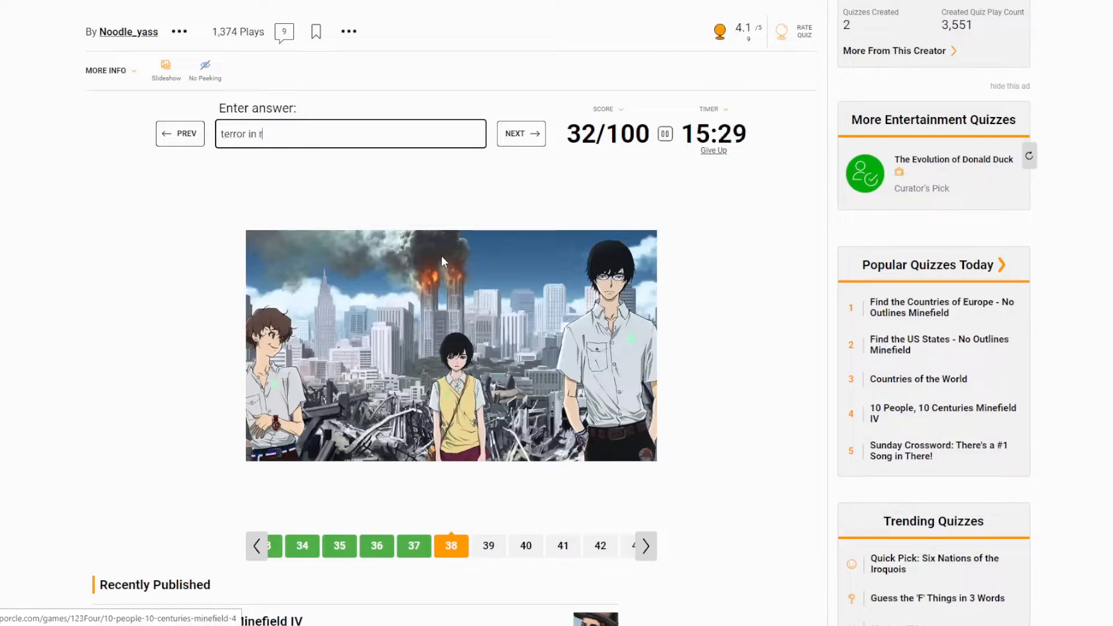
text(eso)
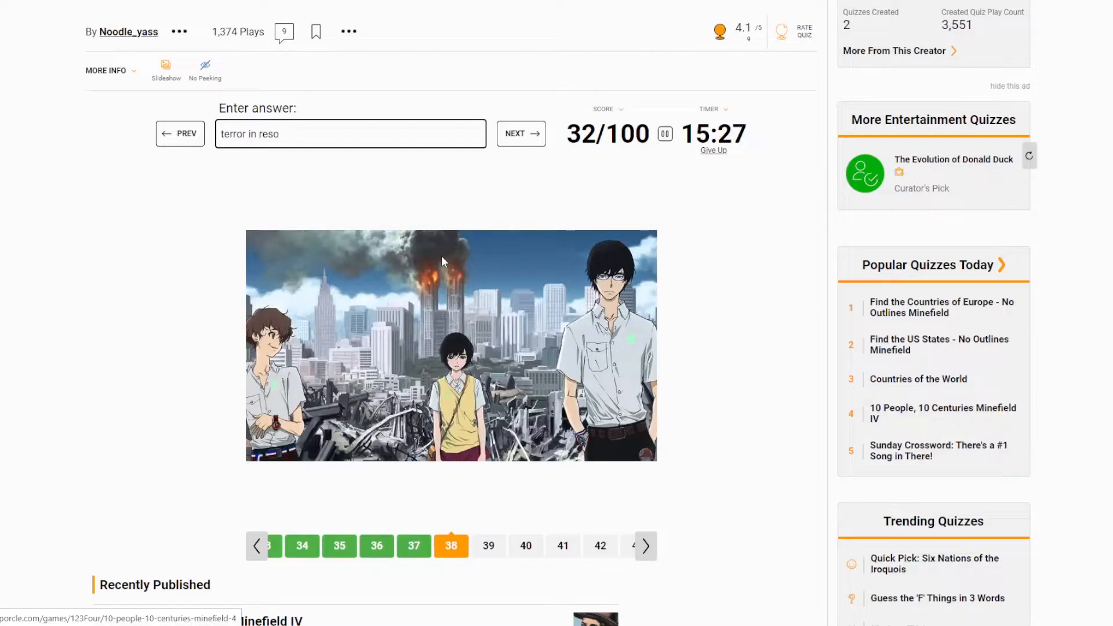
text(ned)
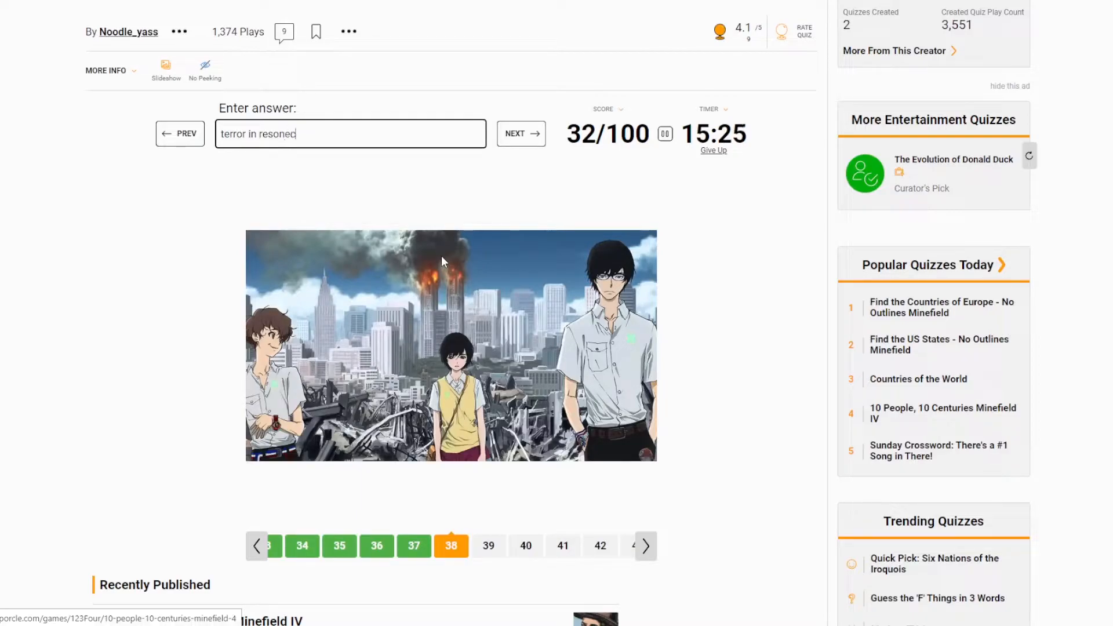
text(resonece)
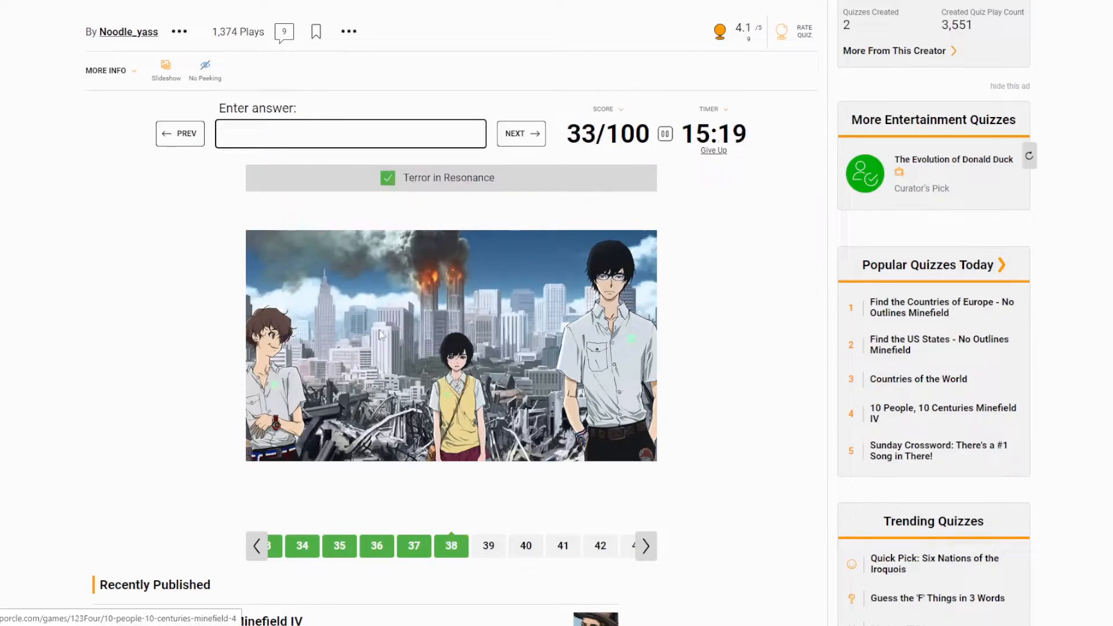
- Name Princess Mononoke, fixing a typo, and Free!
click(519, 133)
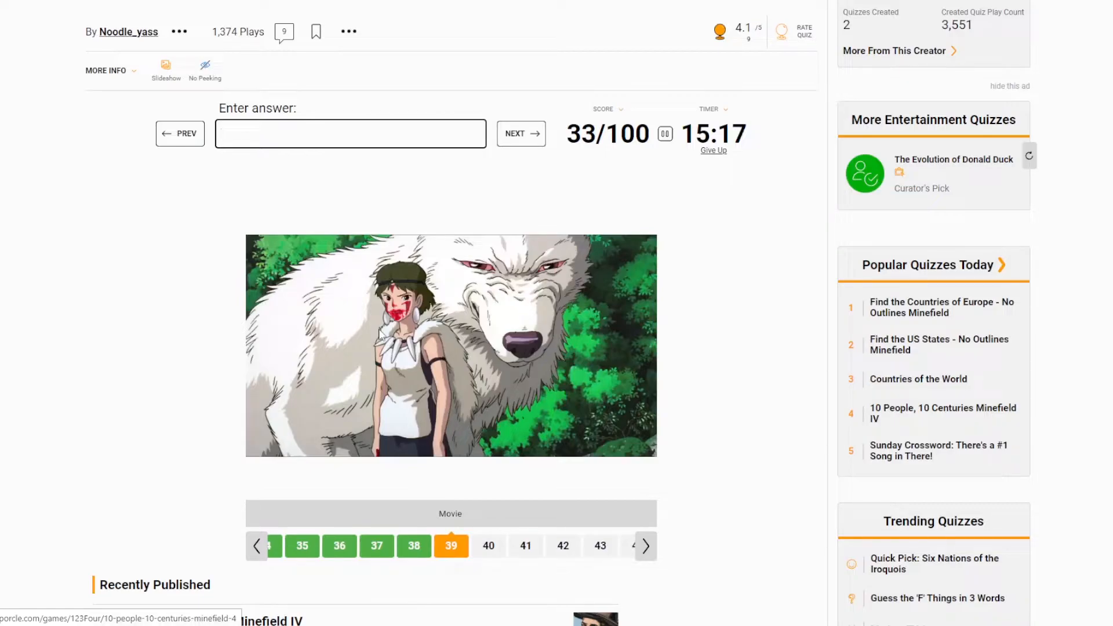
text(princed)
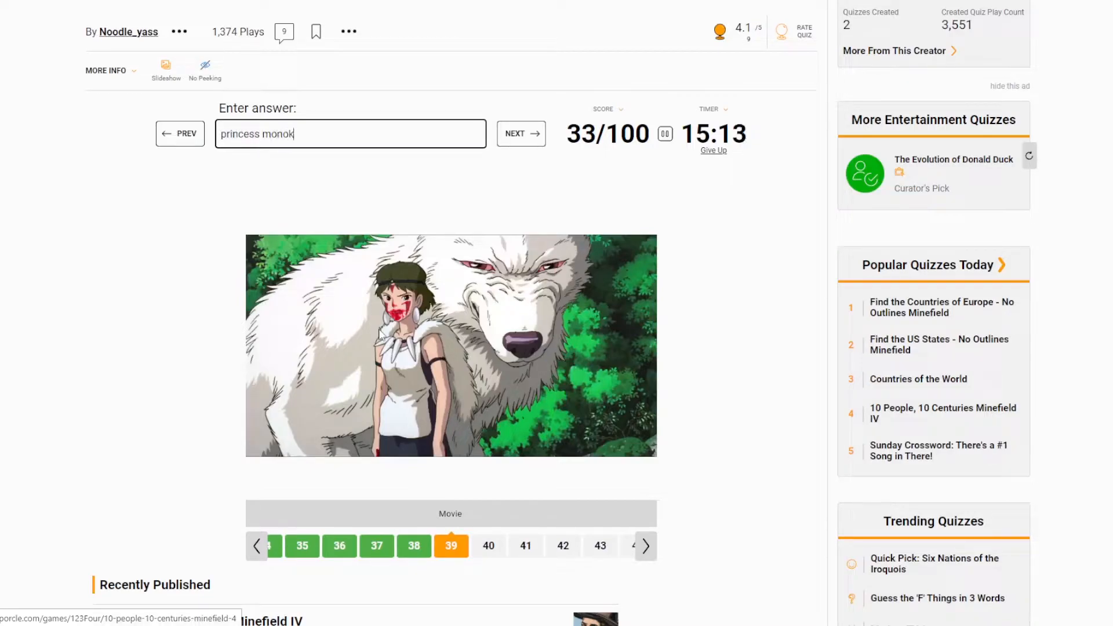
key(Backspace)
text(no)
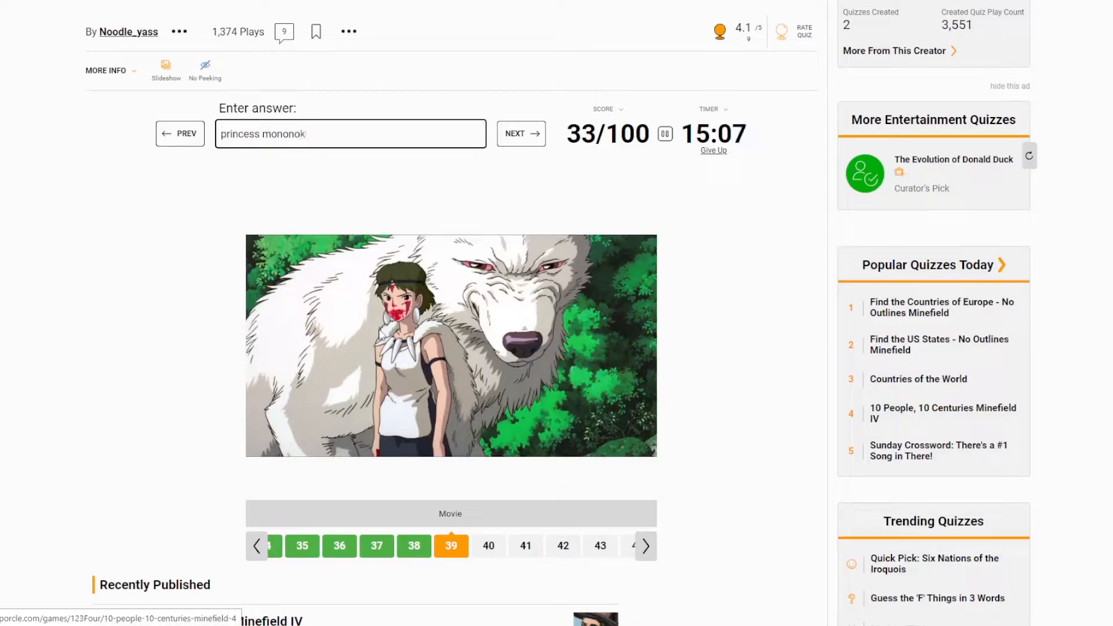
click(520, 133)
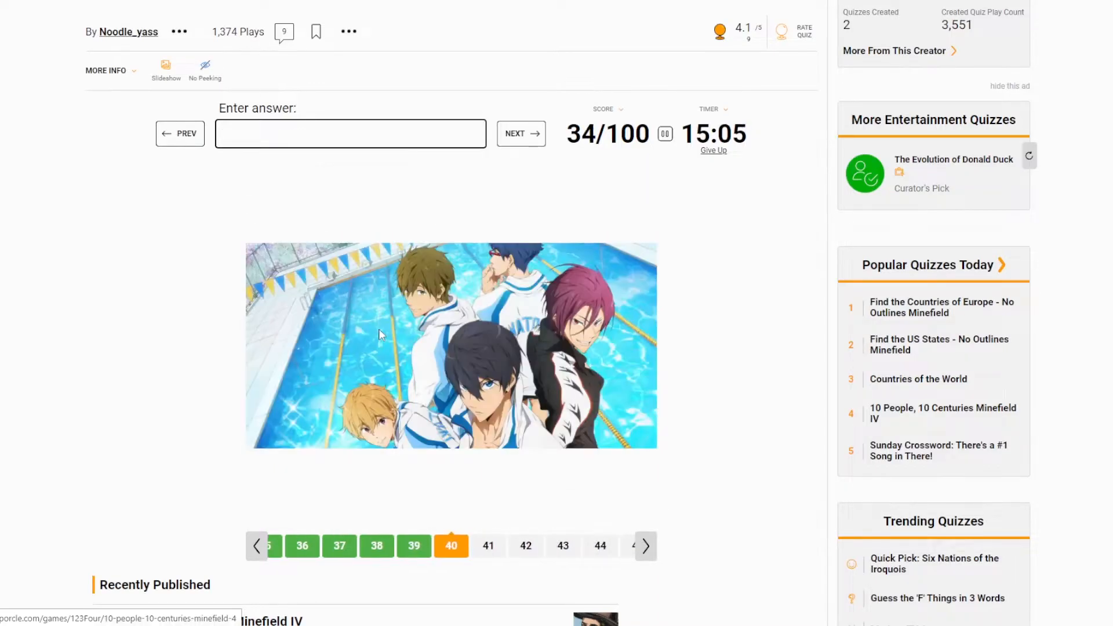
text(Free)
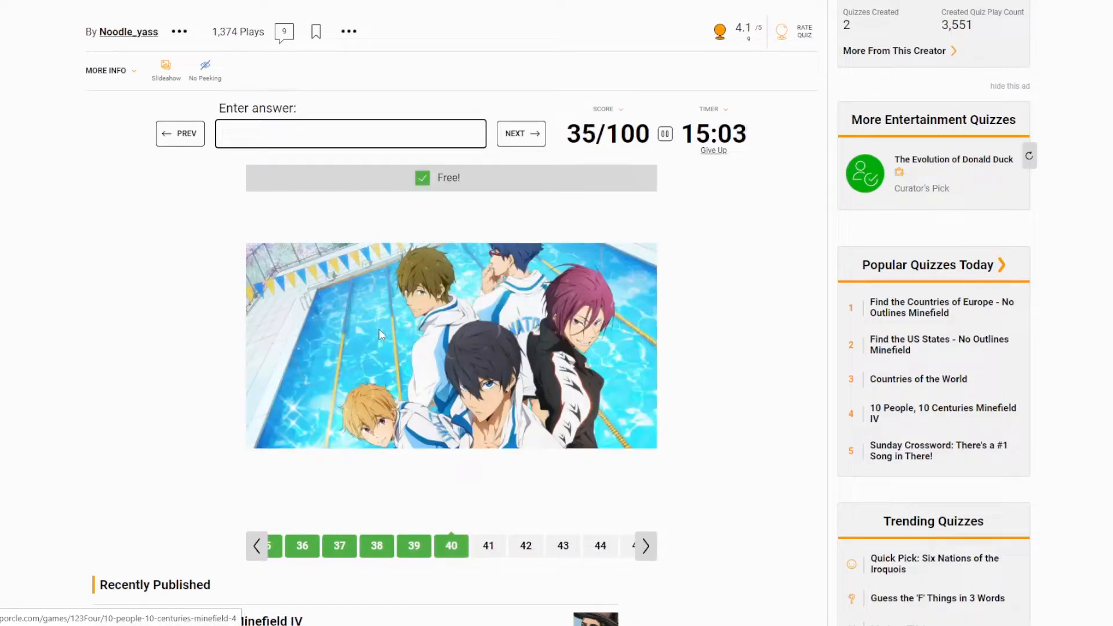
- Enter Neon Genesis Evangelion, correcting the misspelled words with Backspace
click(521, 133)
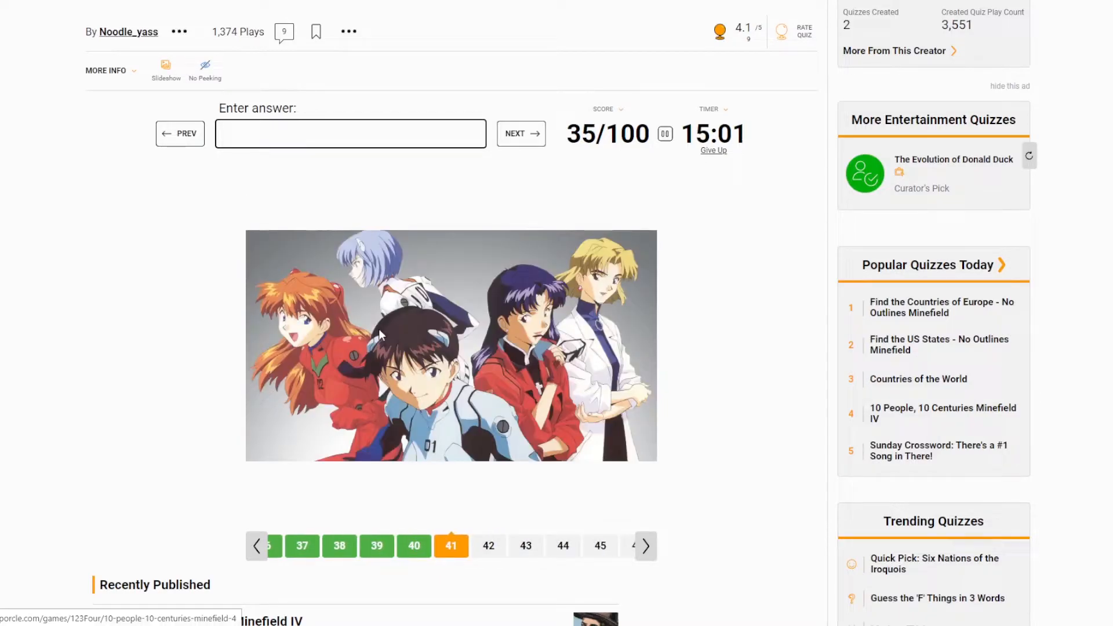
text(evangeli)
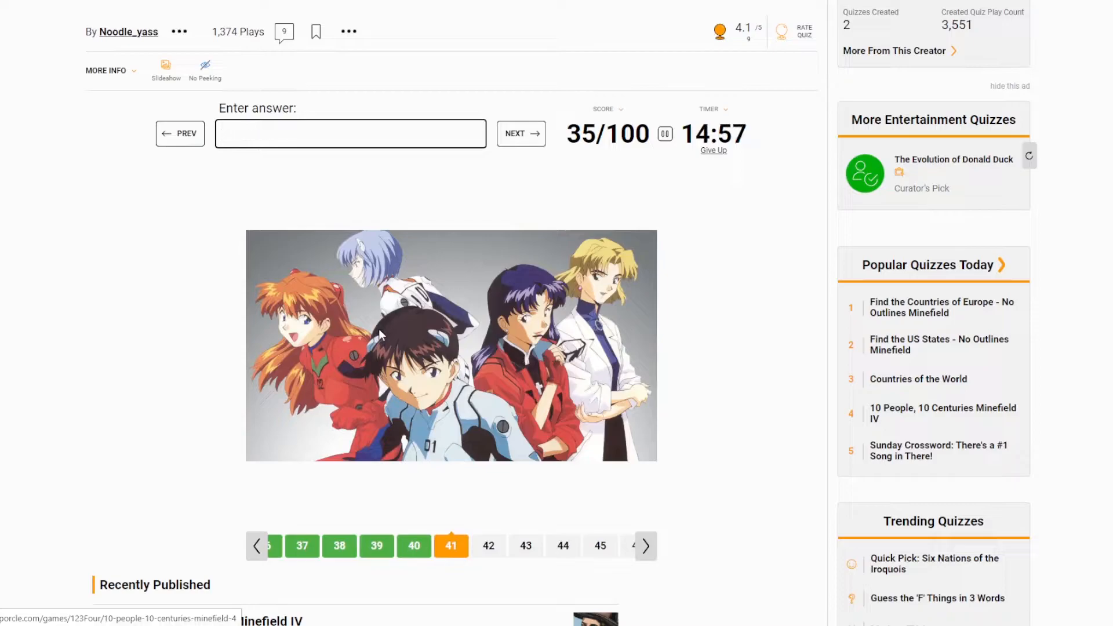
text(neon g)
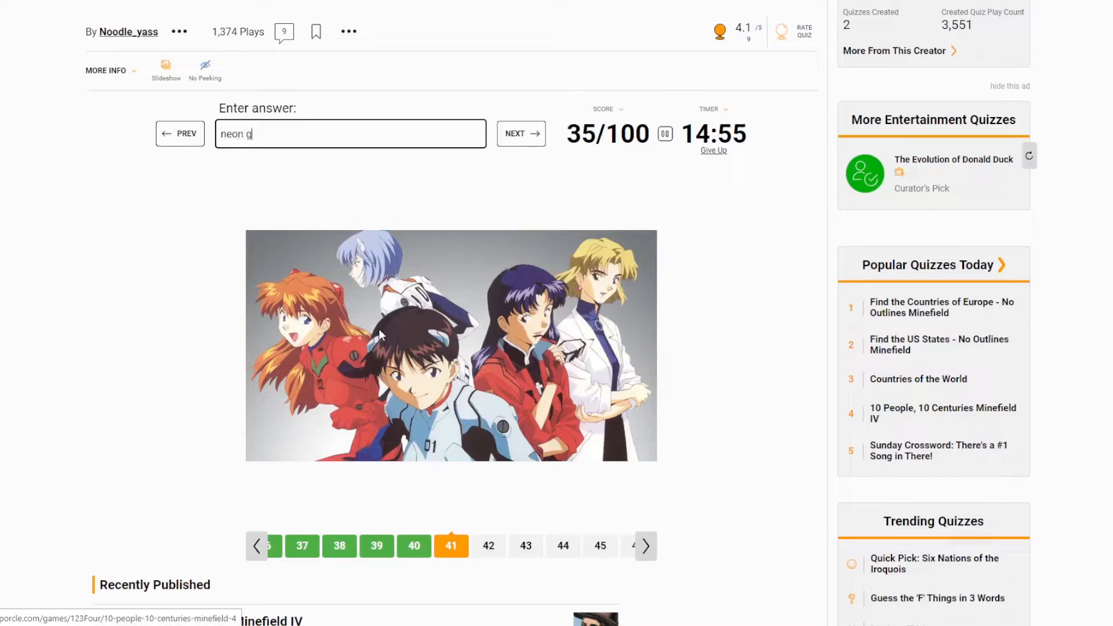
text(eniss)
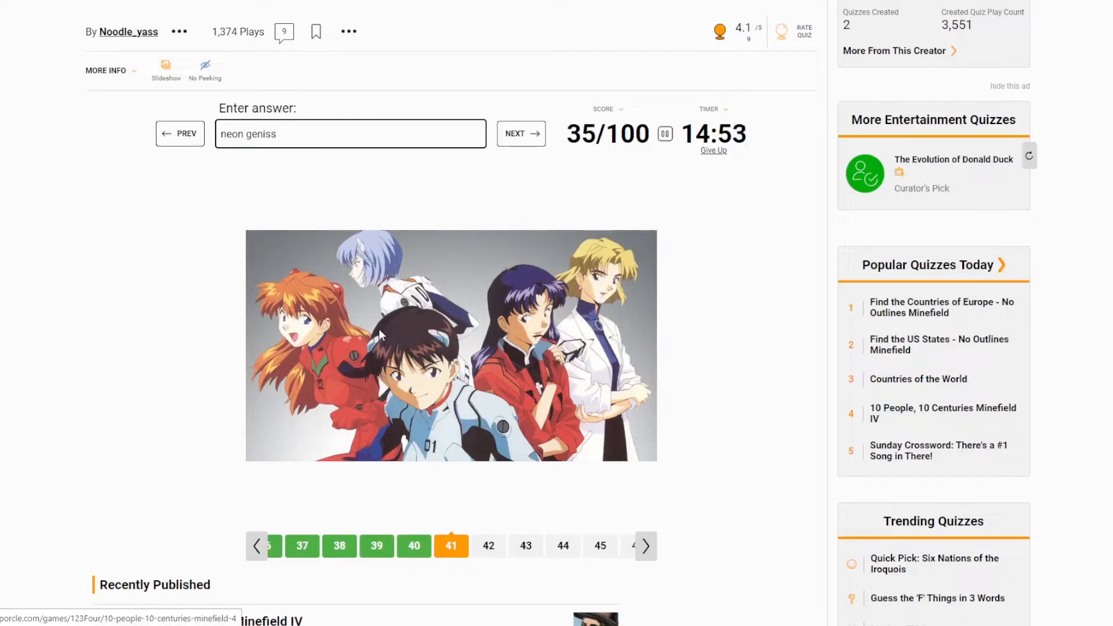
key(Backspace)
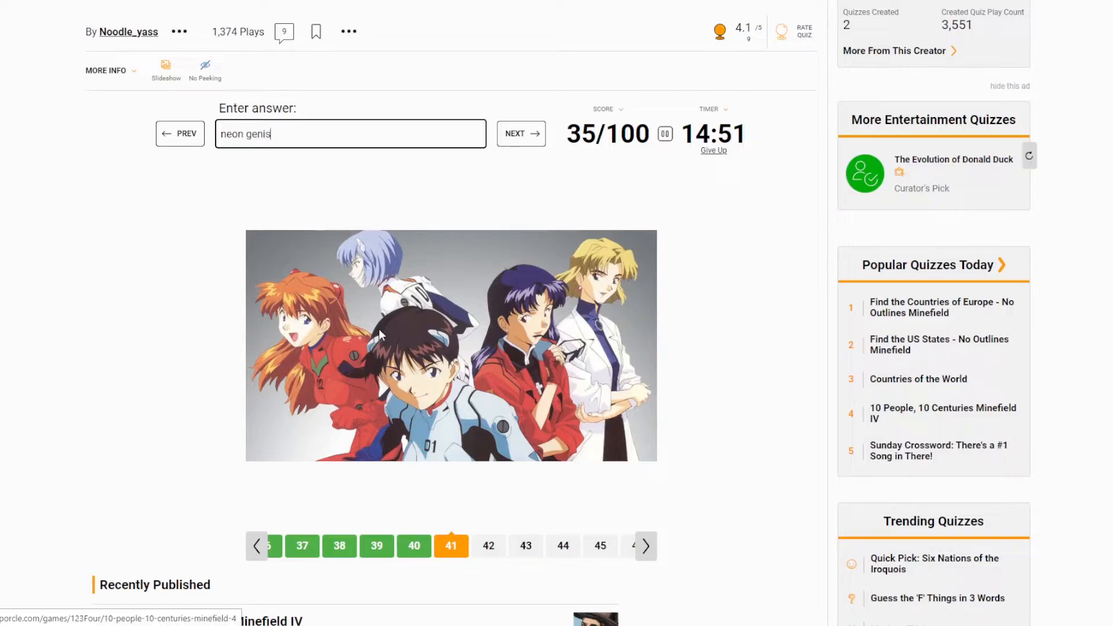
key(Backspace)
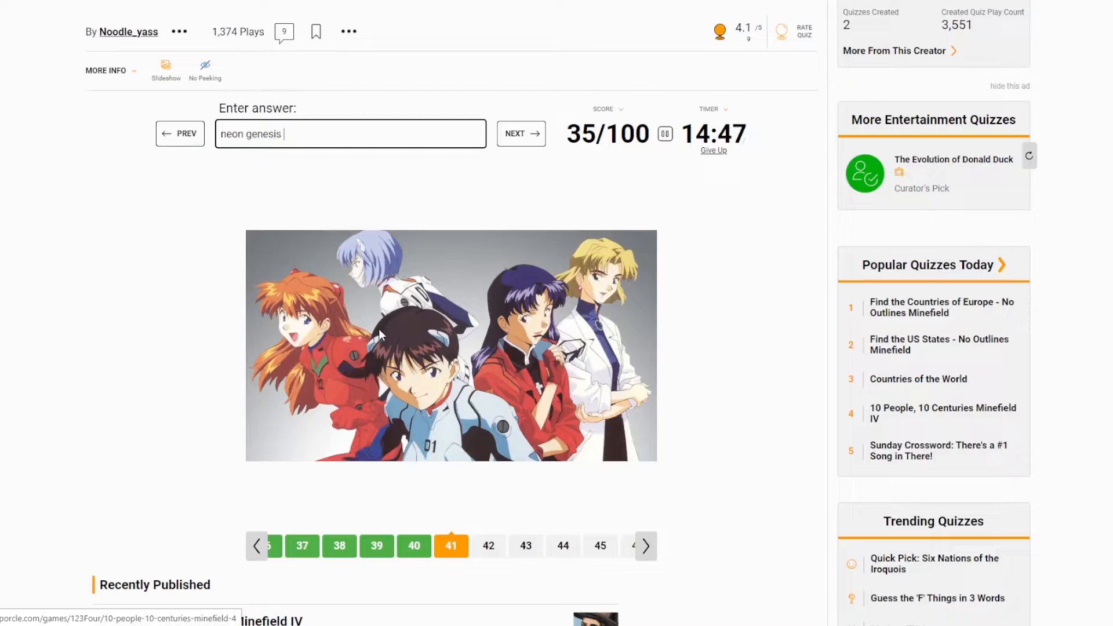
text(even)
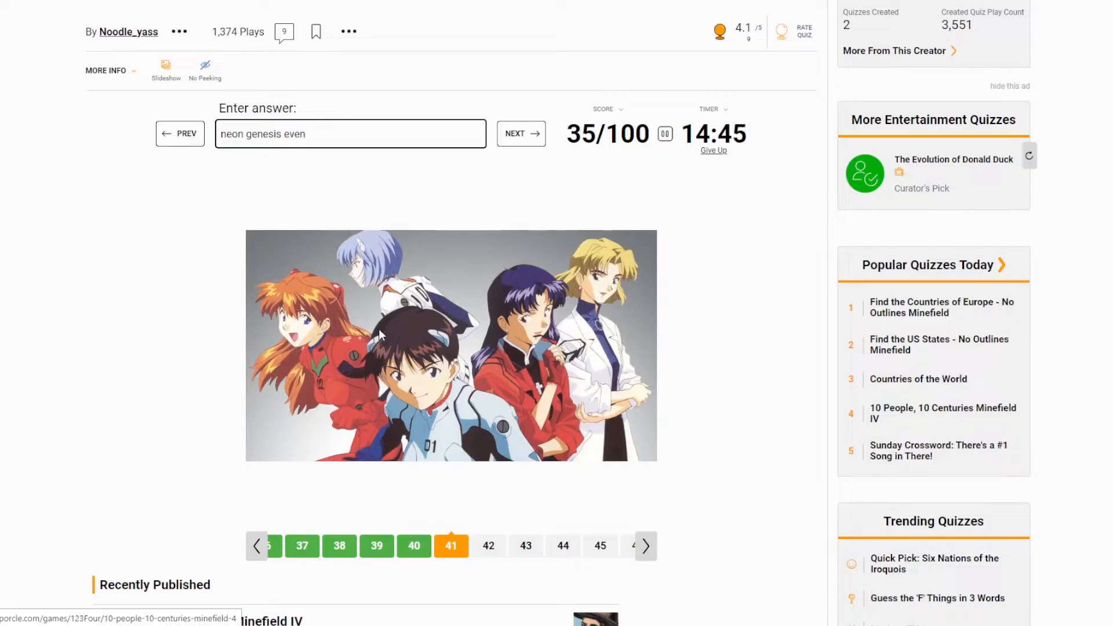
key(BackSpace)
text(angel)
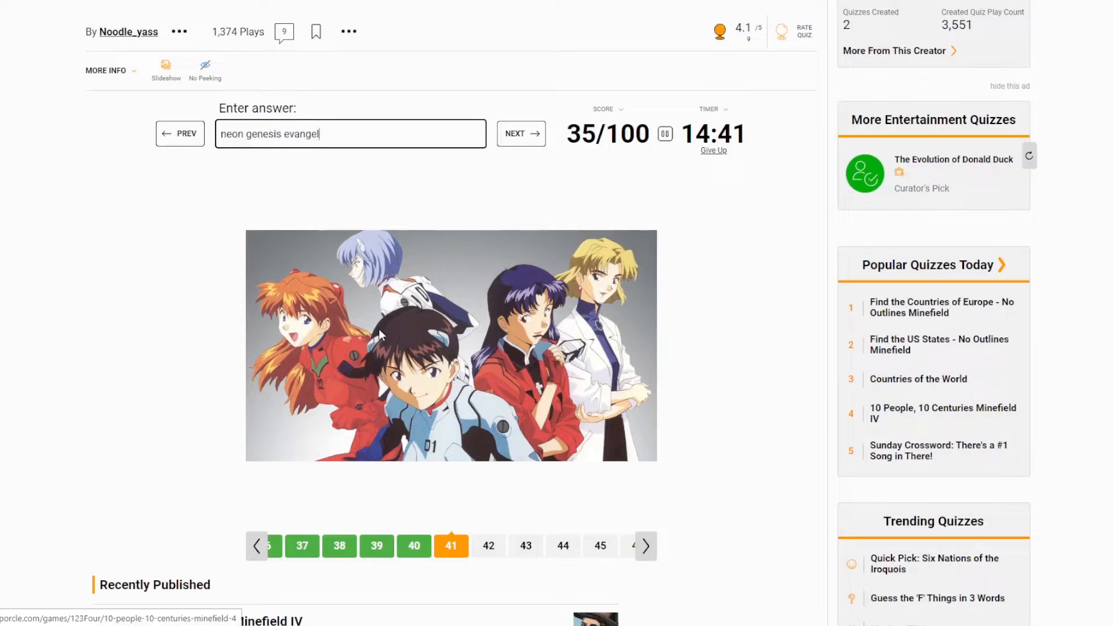
- Submit the answer and name Dragon Ball for the next picture
text(d)
key(enter)
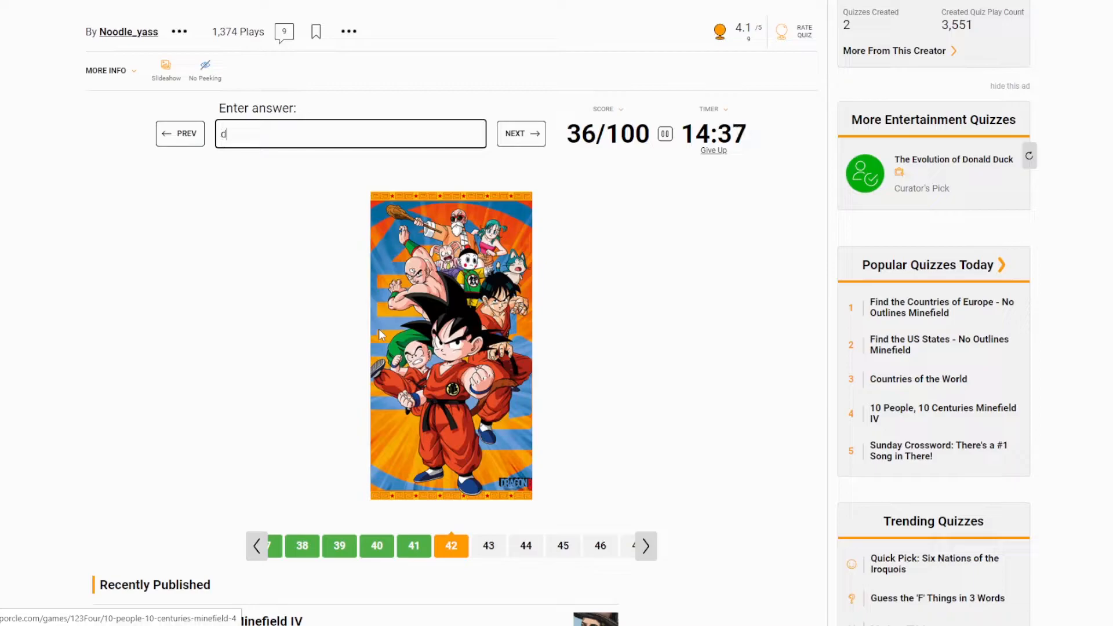
text(rg)
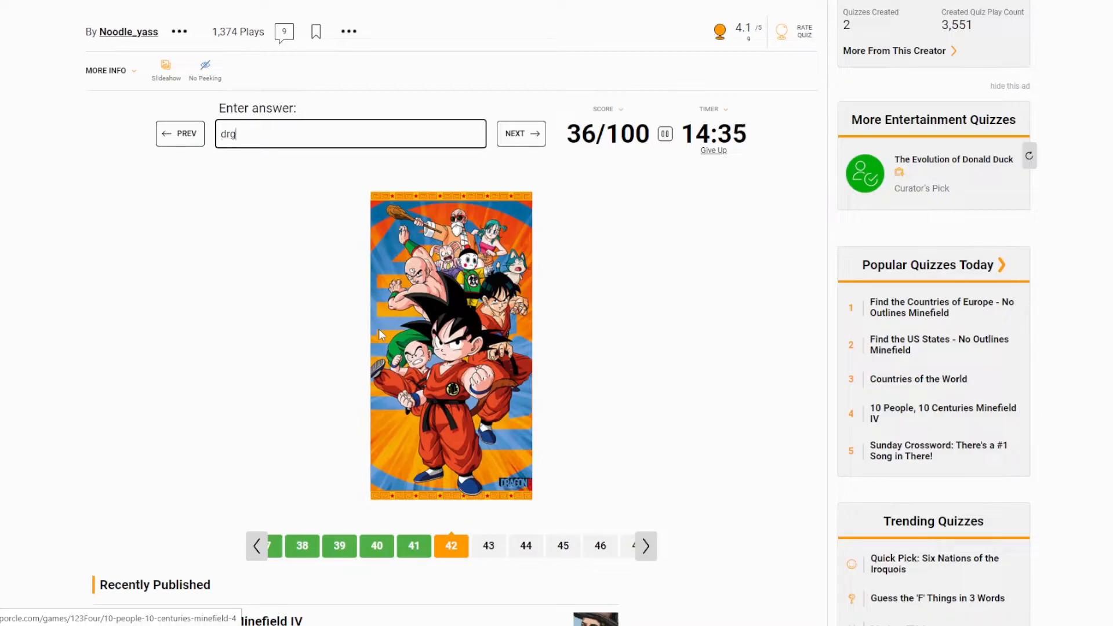
text(dragon)
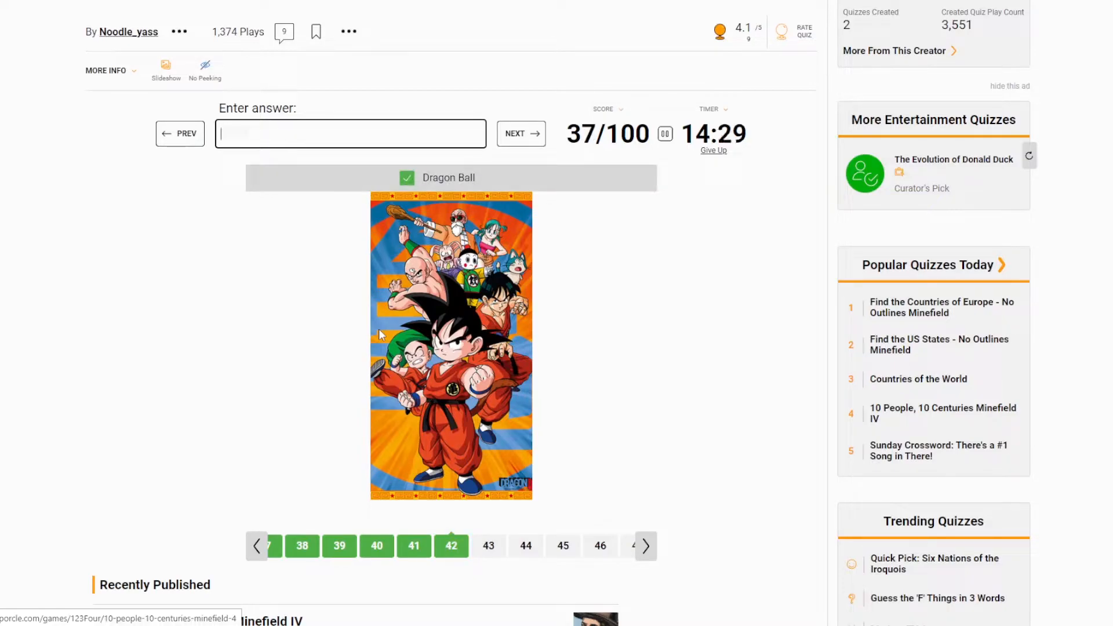
- Name Miss Kobayashi's Dragon Maid and Assassination Classroom for images 43 and 44
click(519, 133)
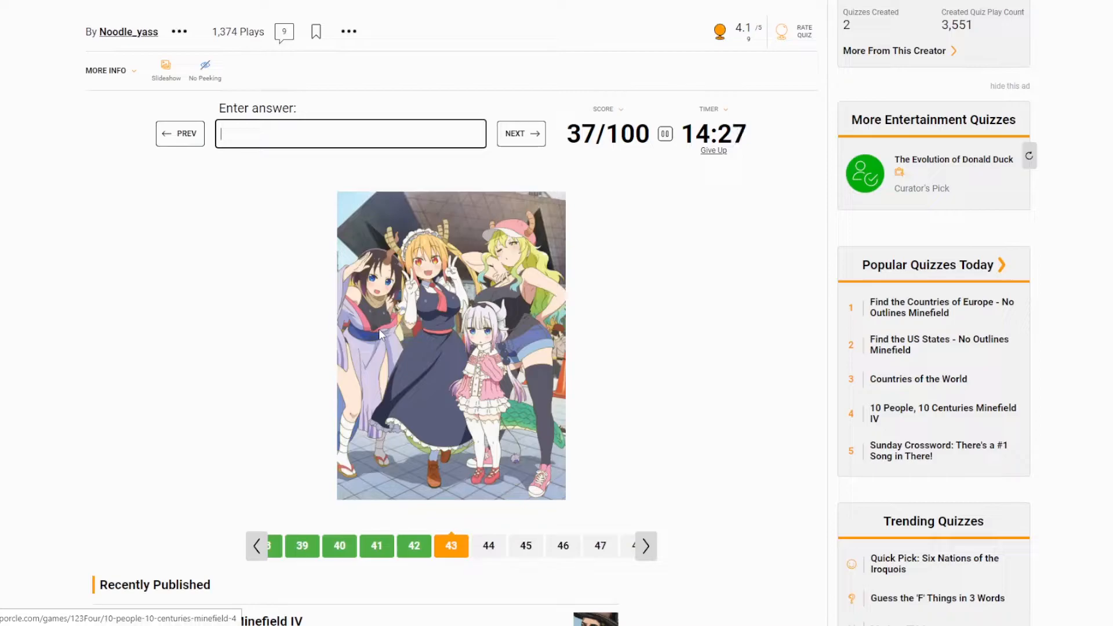
text(miss kobayshji)
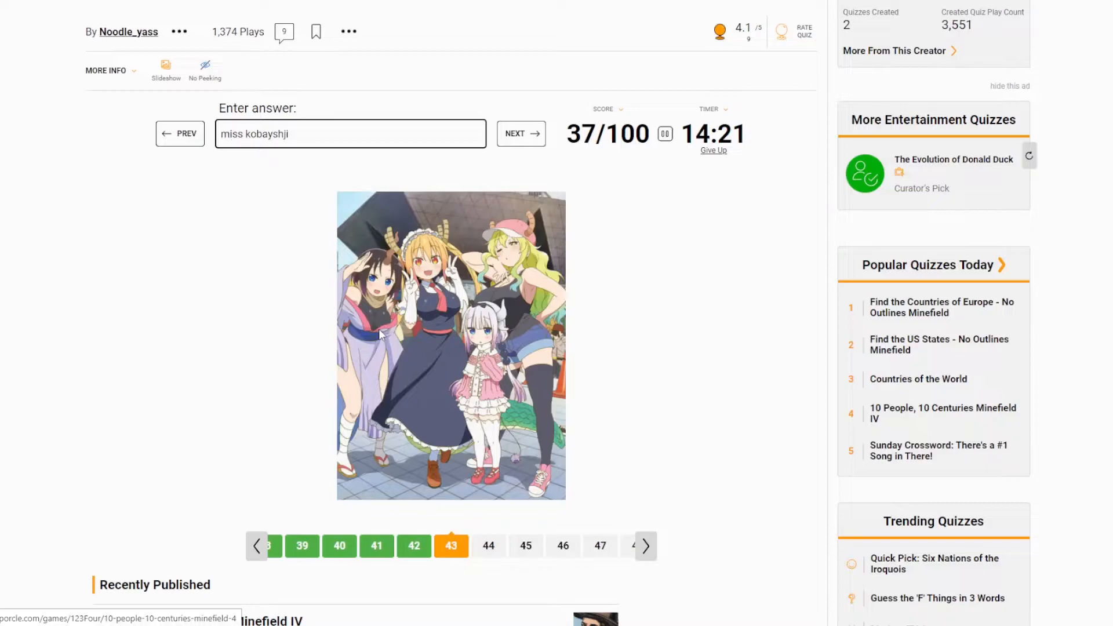
key(Backspace)
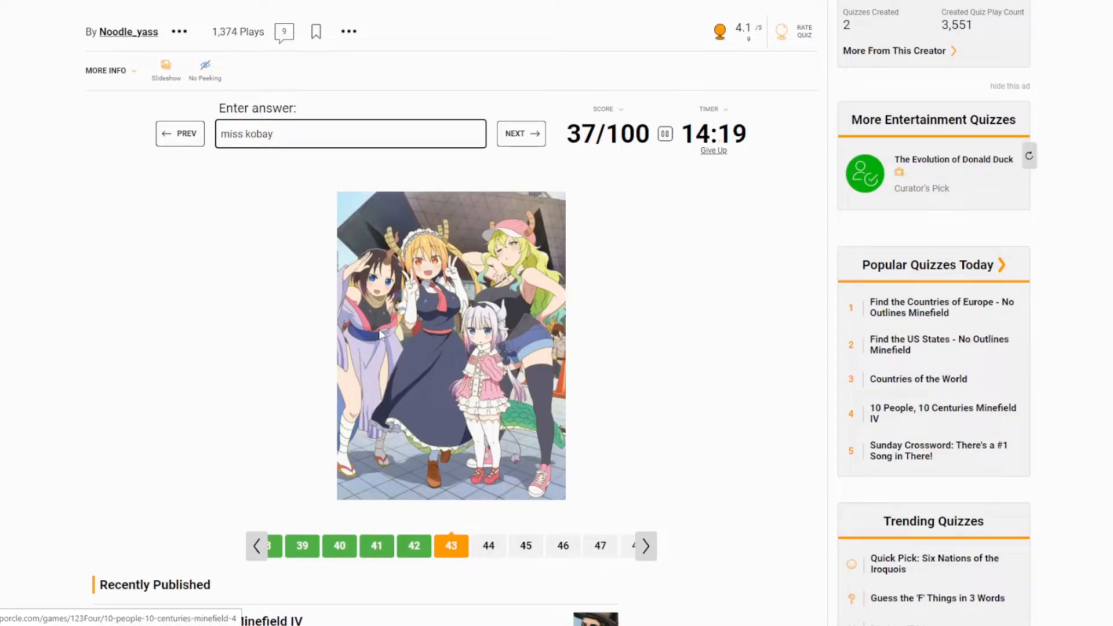
text(ashi)
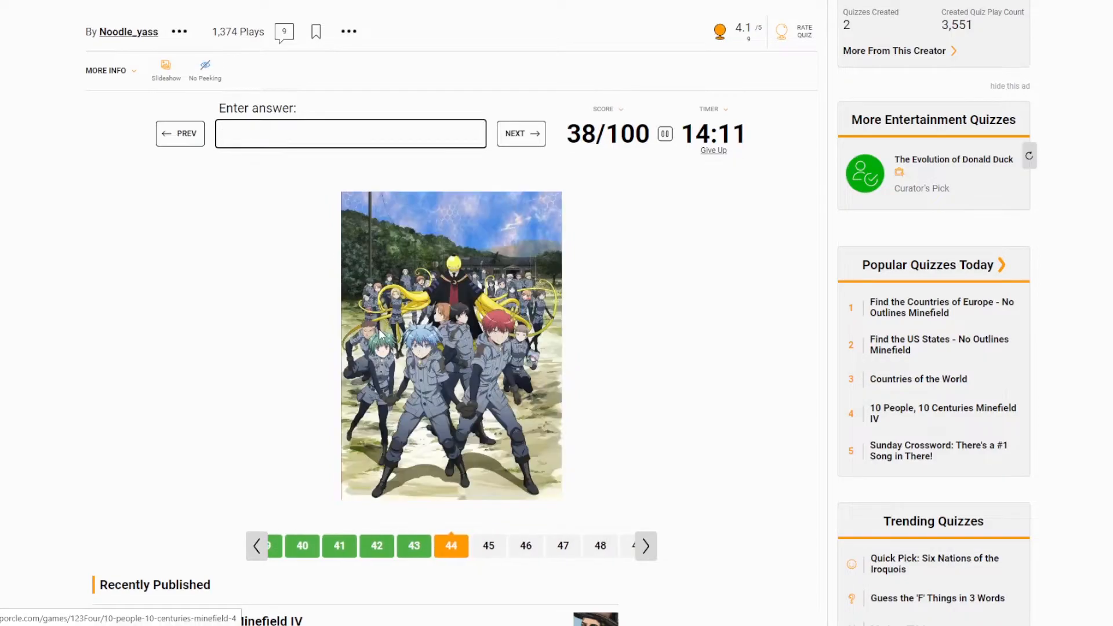
text(assassination)
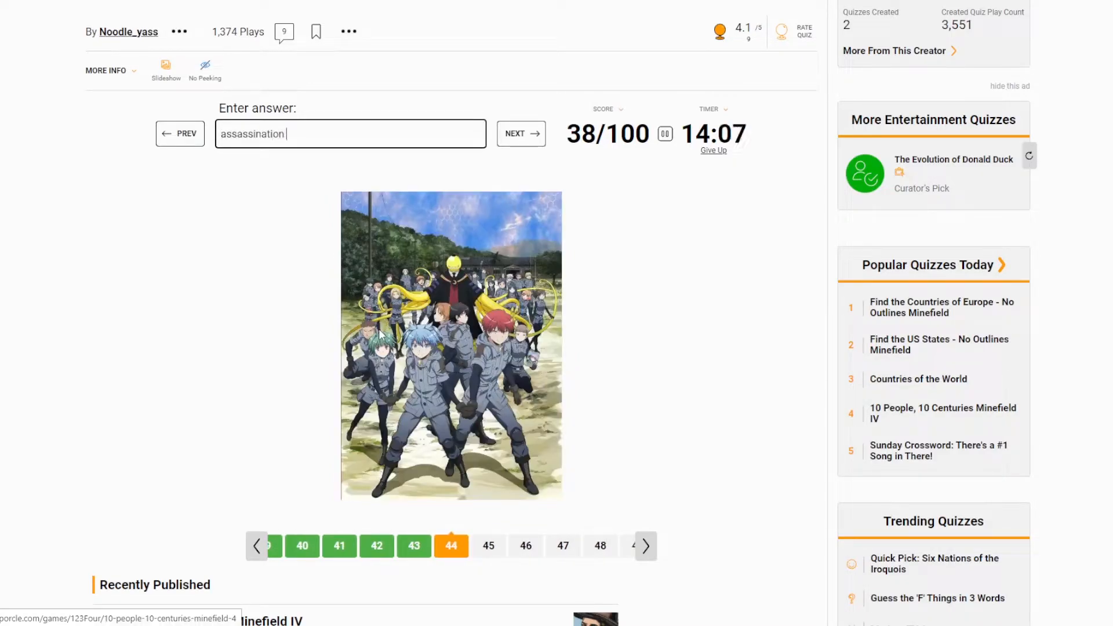
text(class)
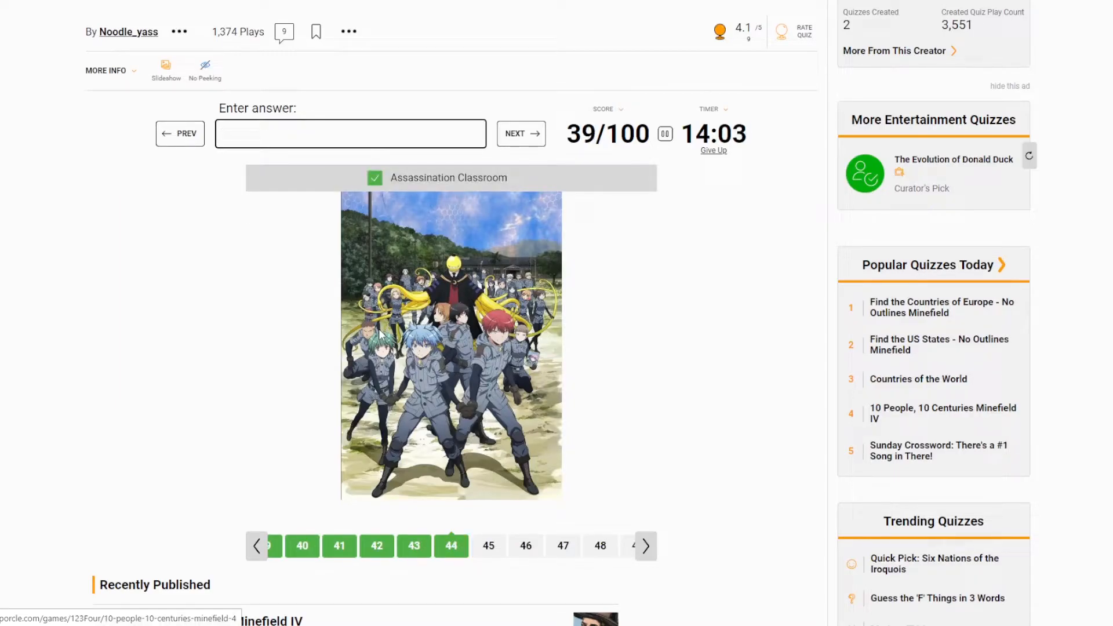
- Answer the next pictures, typing 'kuroko's' and naming Sword Art Online
click(521, 134)
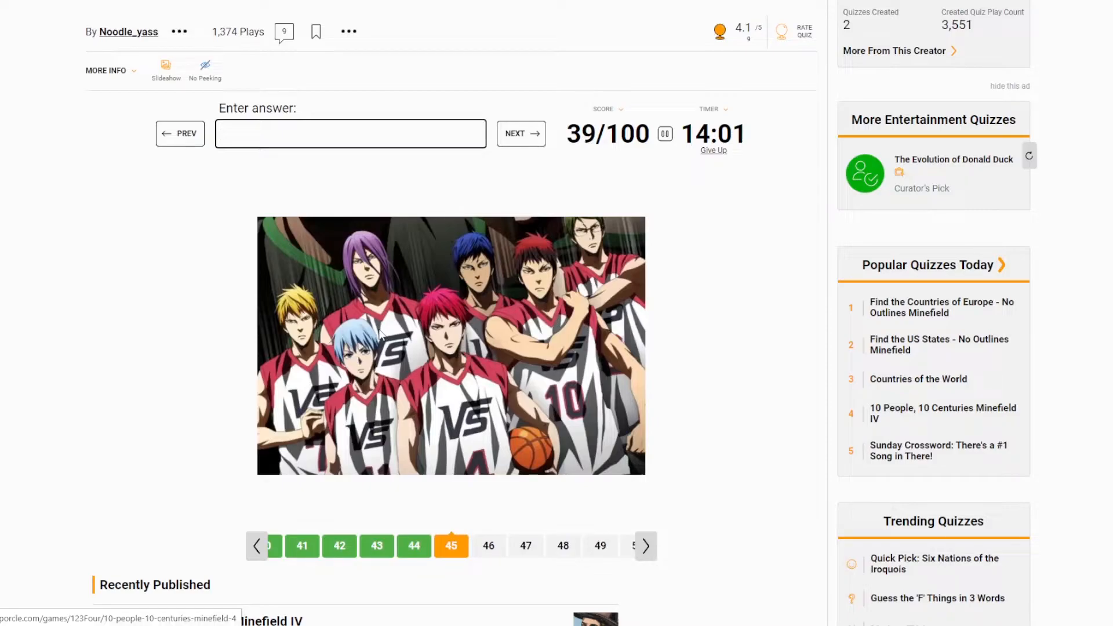
text(k)
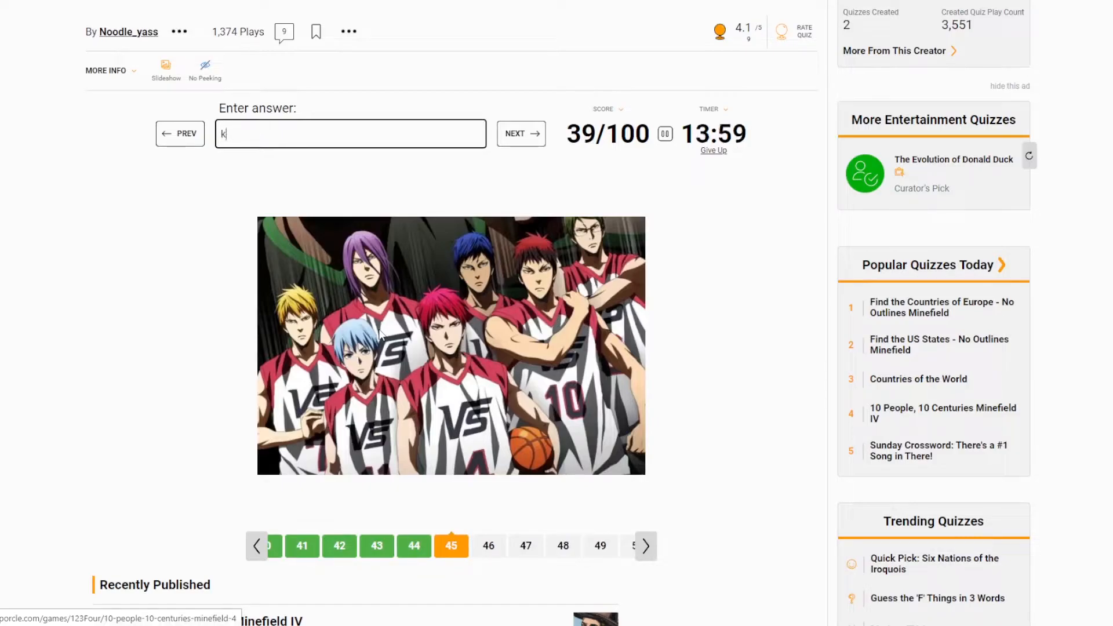
text(uroko;s)
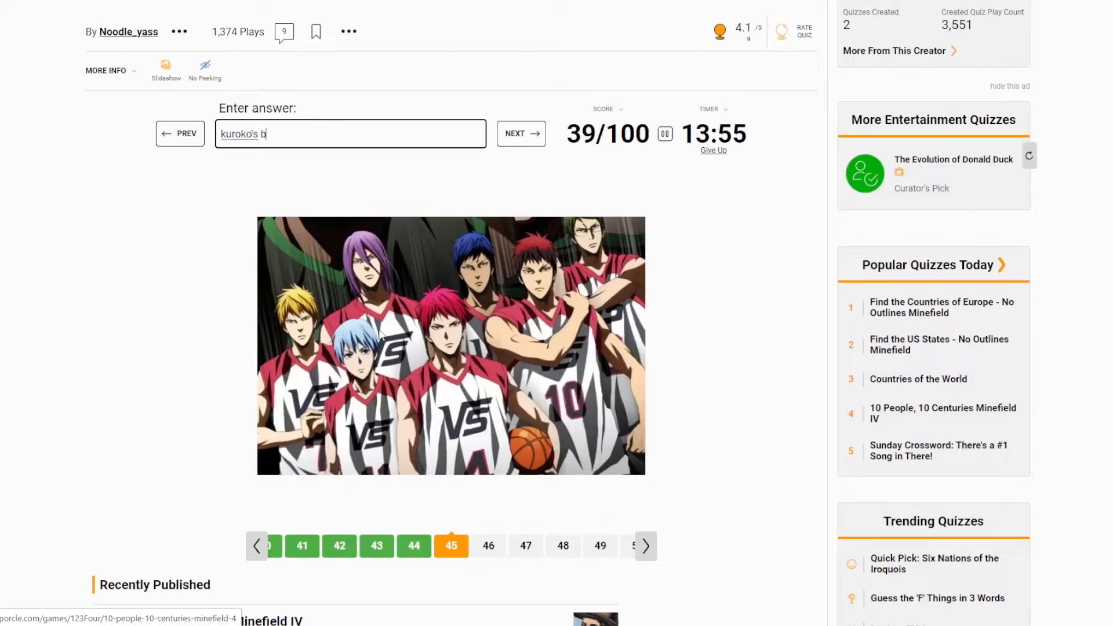
text(asc)
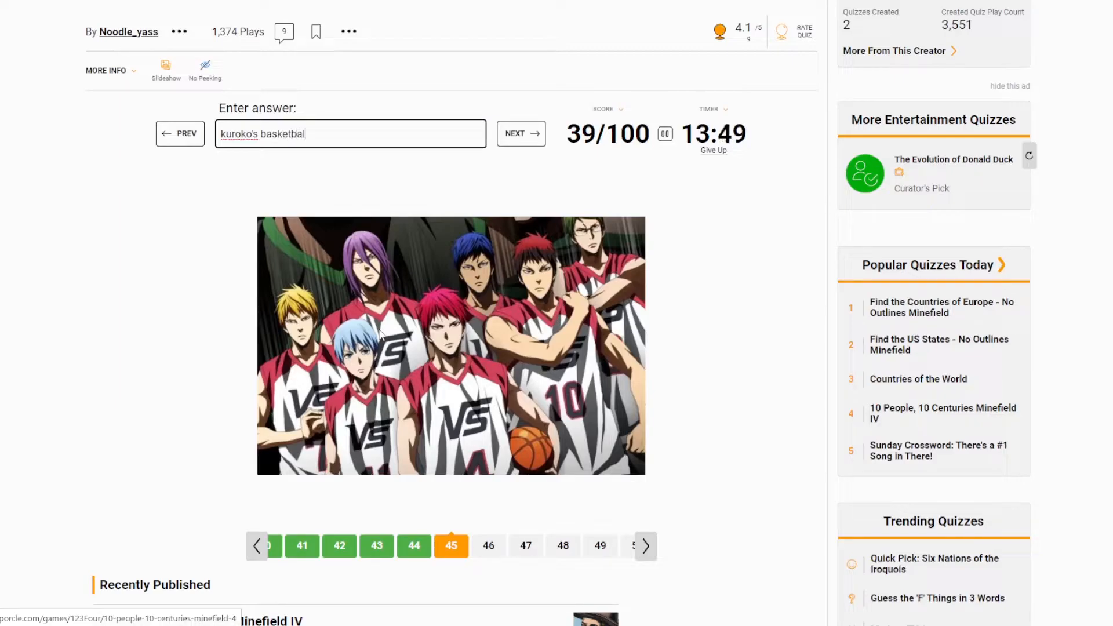
click(519, 133)
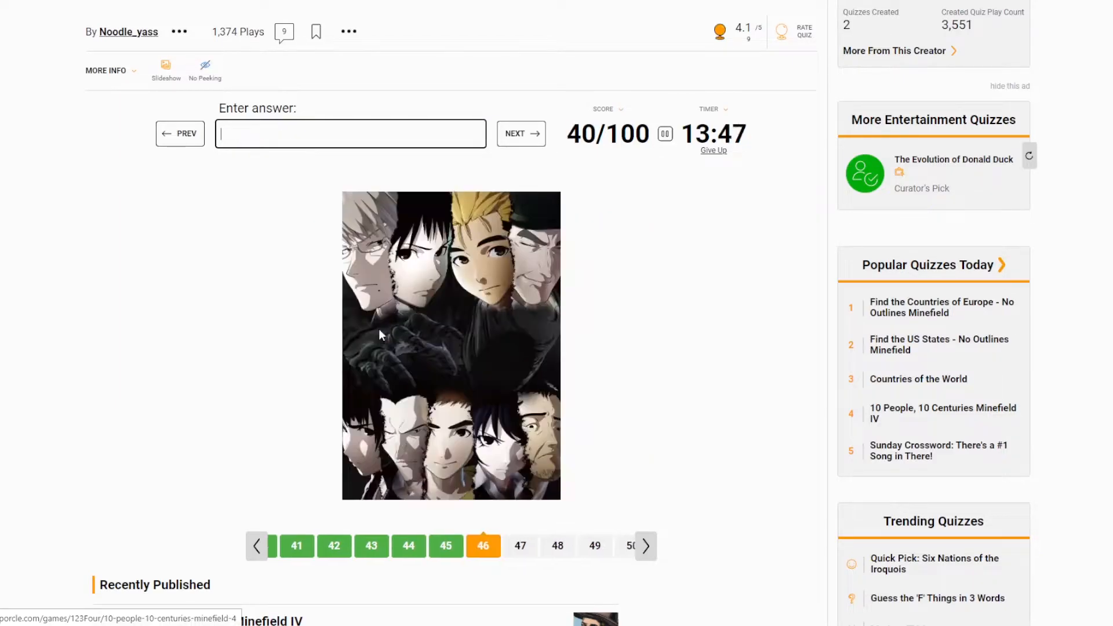
text(ak)
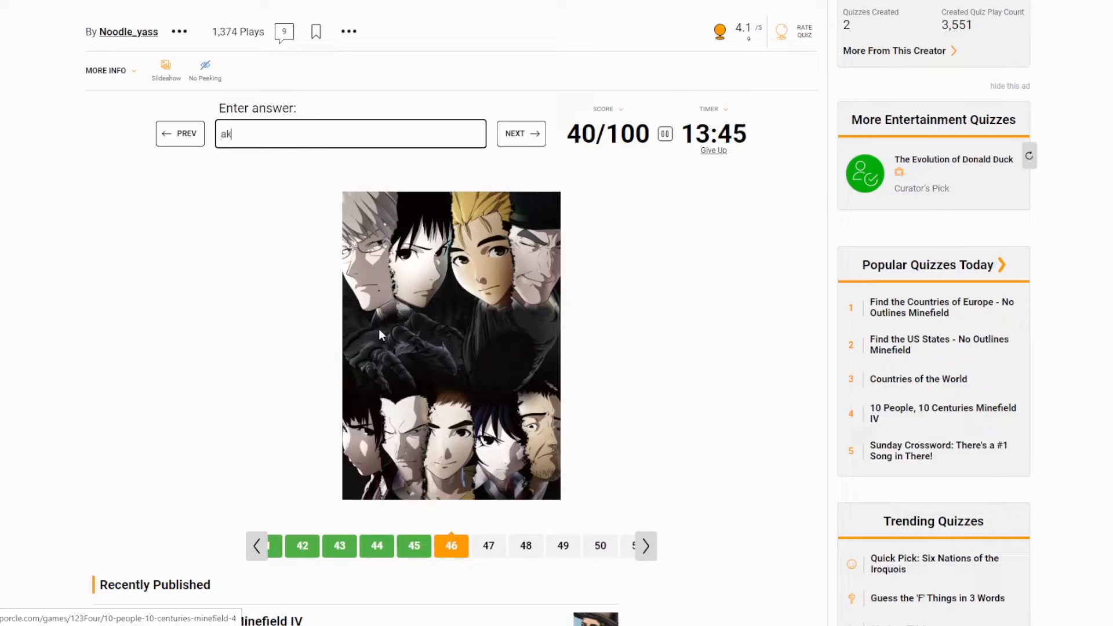
text(jn)
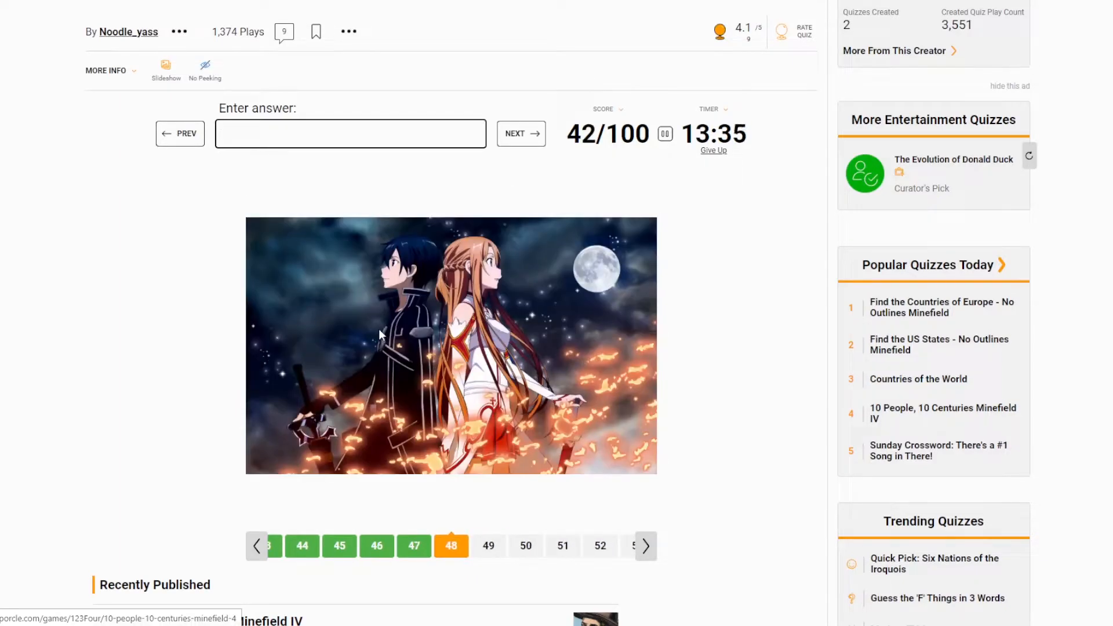
text(Sword Art Online)
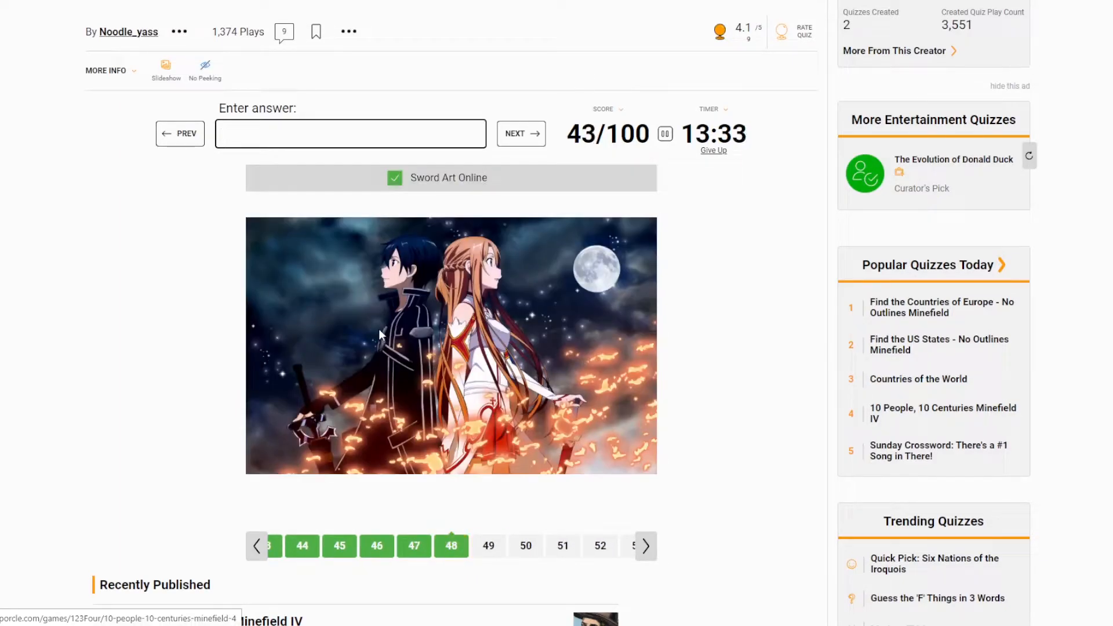
- Name Code Geass, A Silent Voice and the following 'one' picture
click(520, 134)
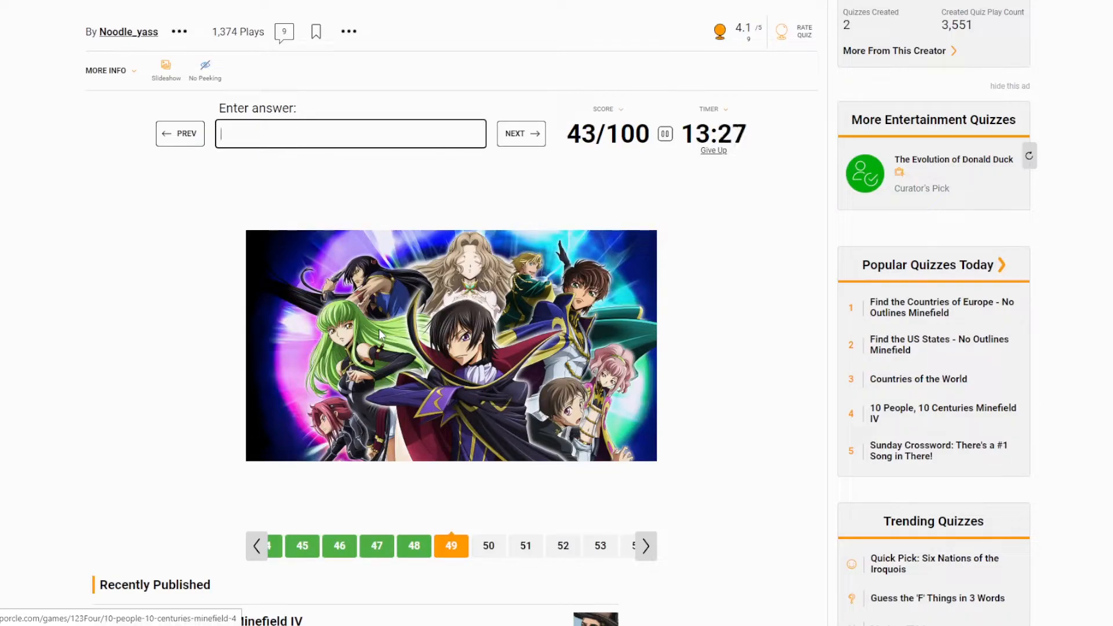
text(code gea)
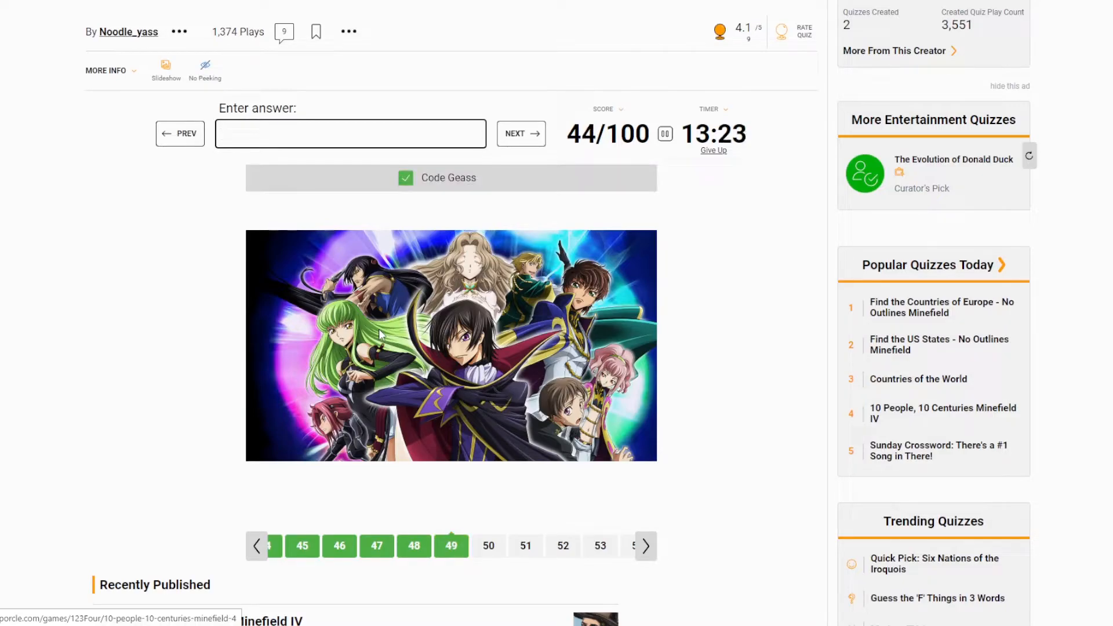
click(520, 134)
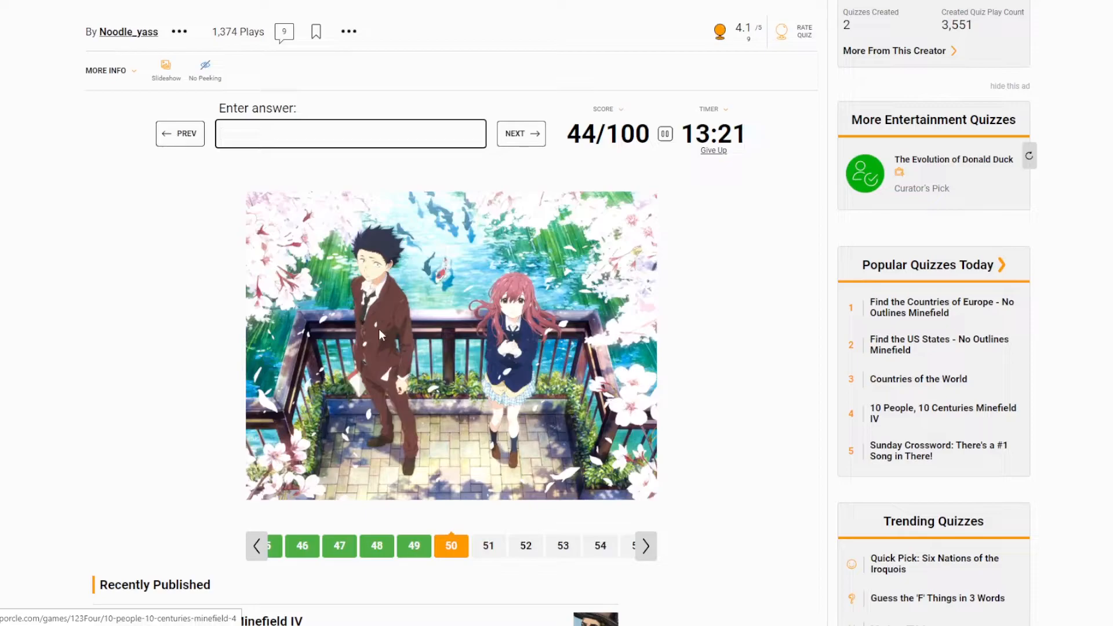
text(a silent)
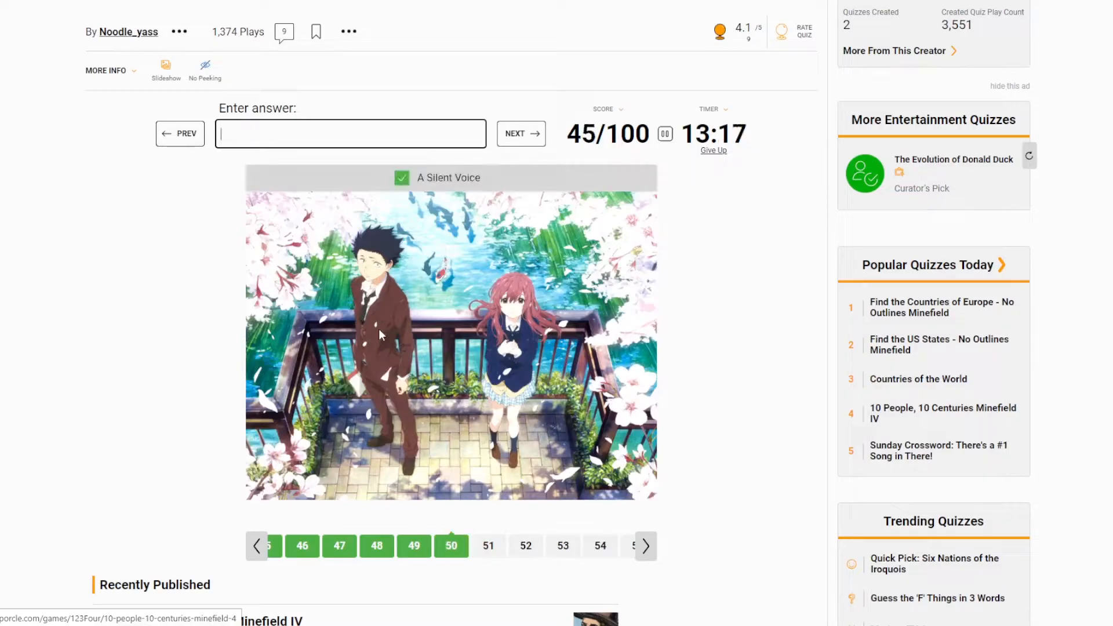
click(520, 134)
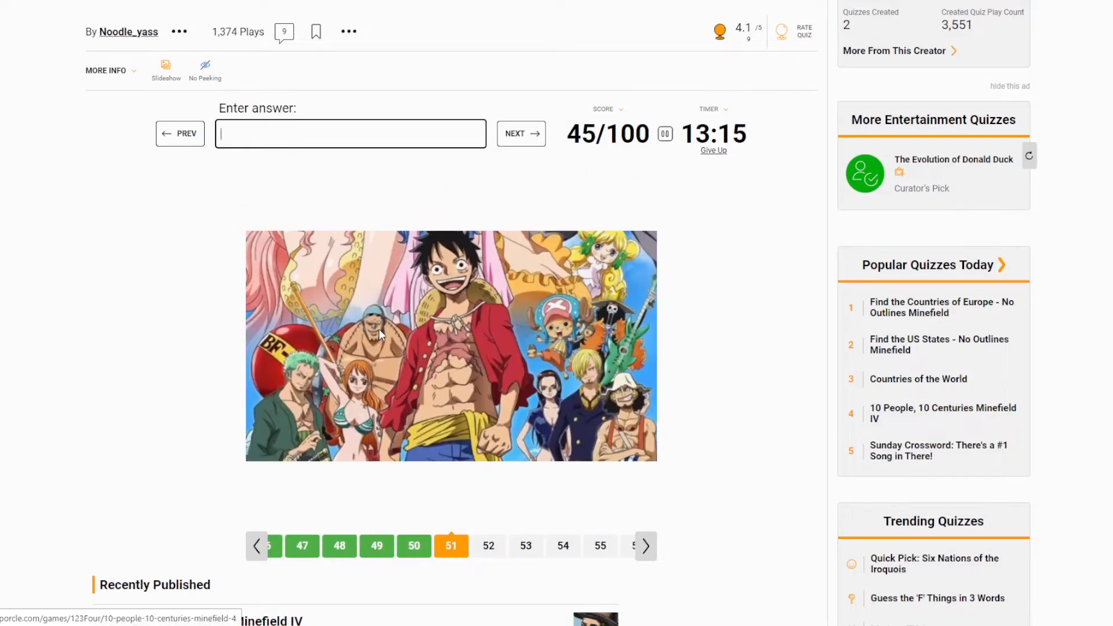
text(one)
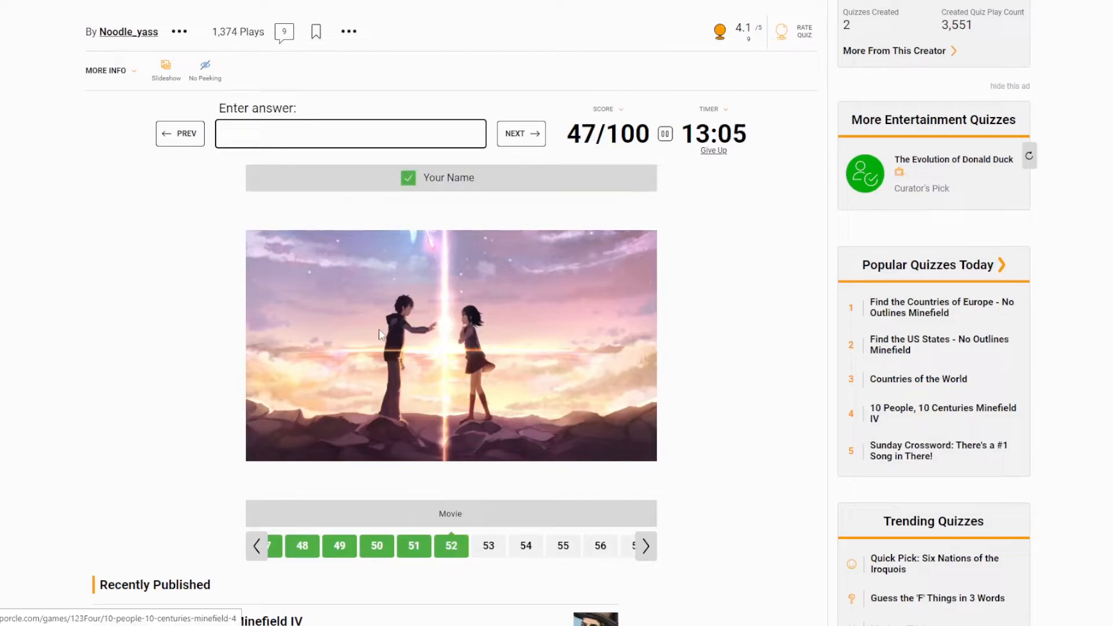
- Answer 'fur', skip ahead several pictures and name One-Punch Man
click(521, 133)
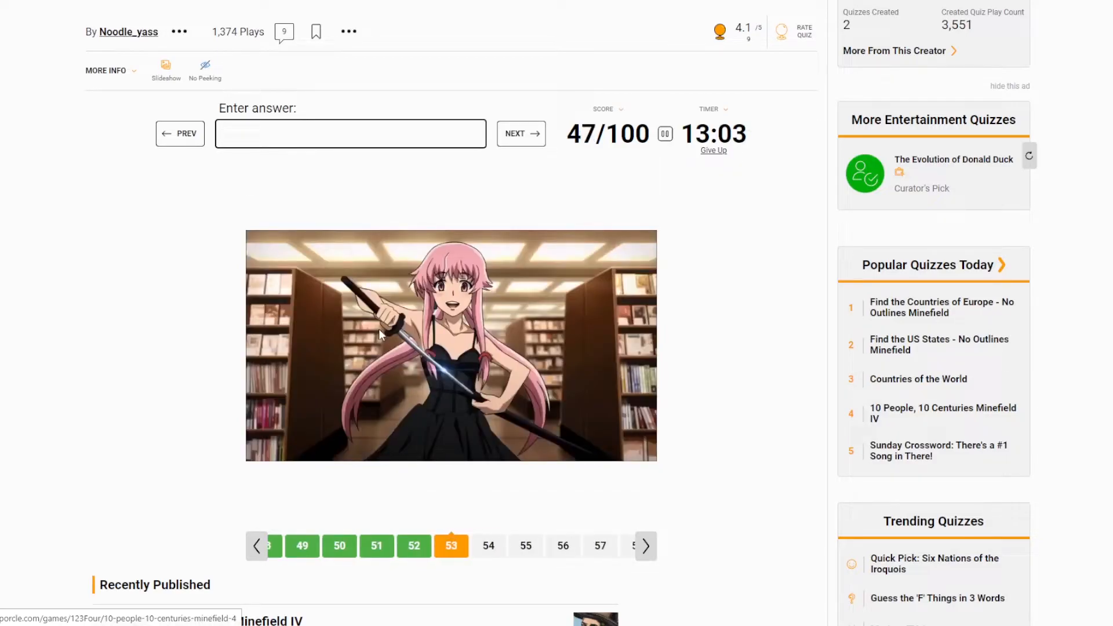
text(fur)
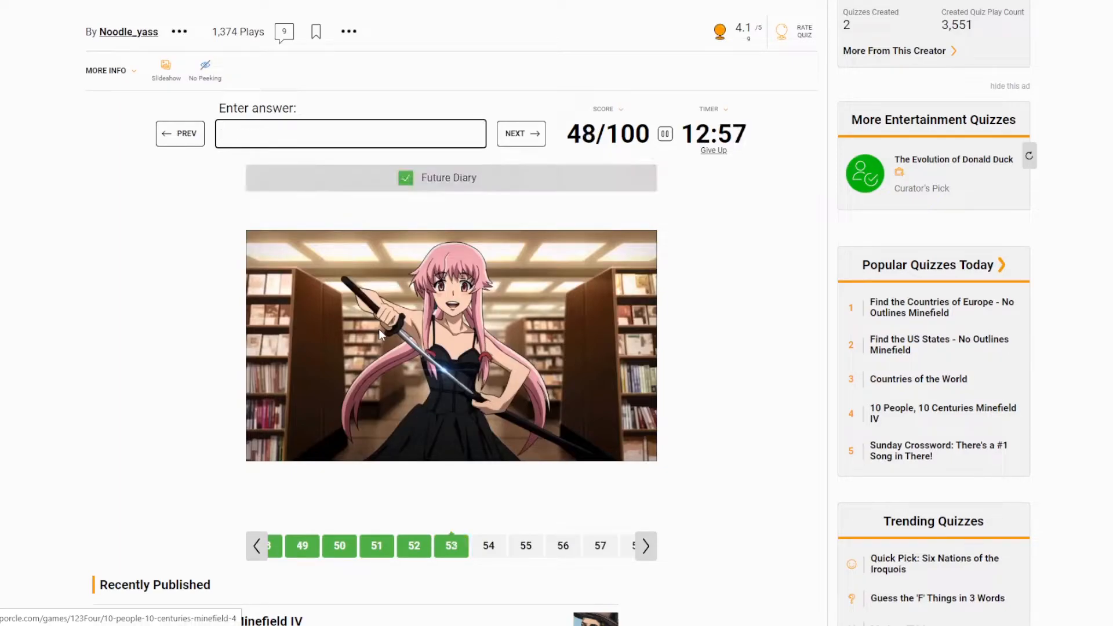
click(520, 133)
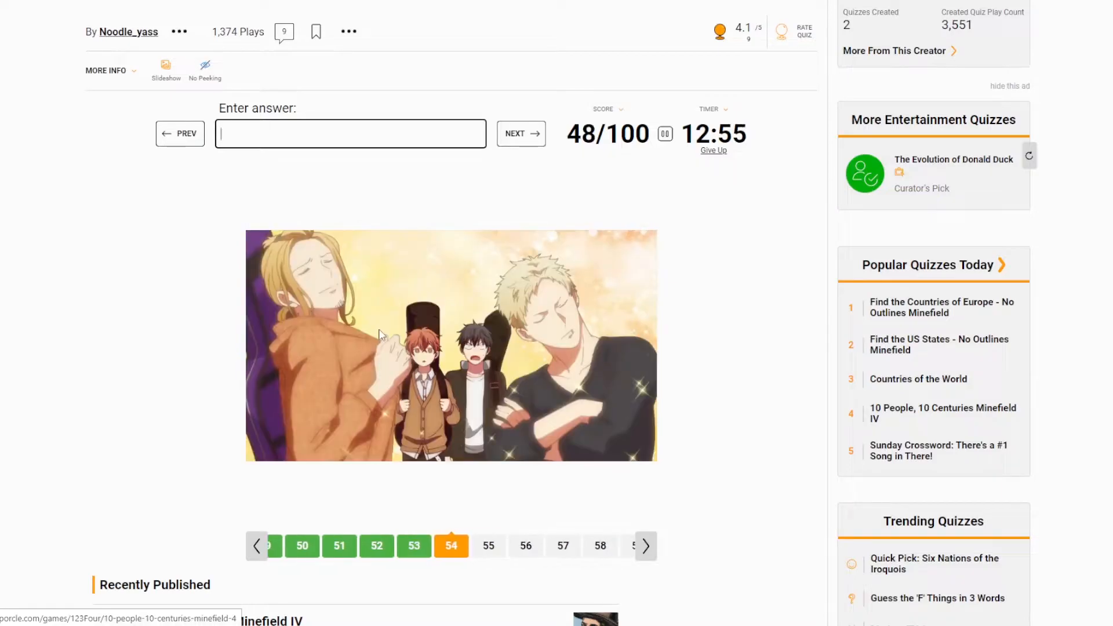
click(519, 133)
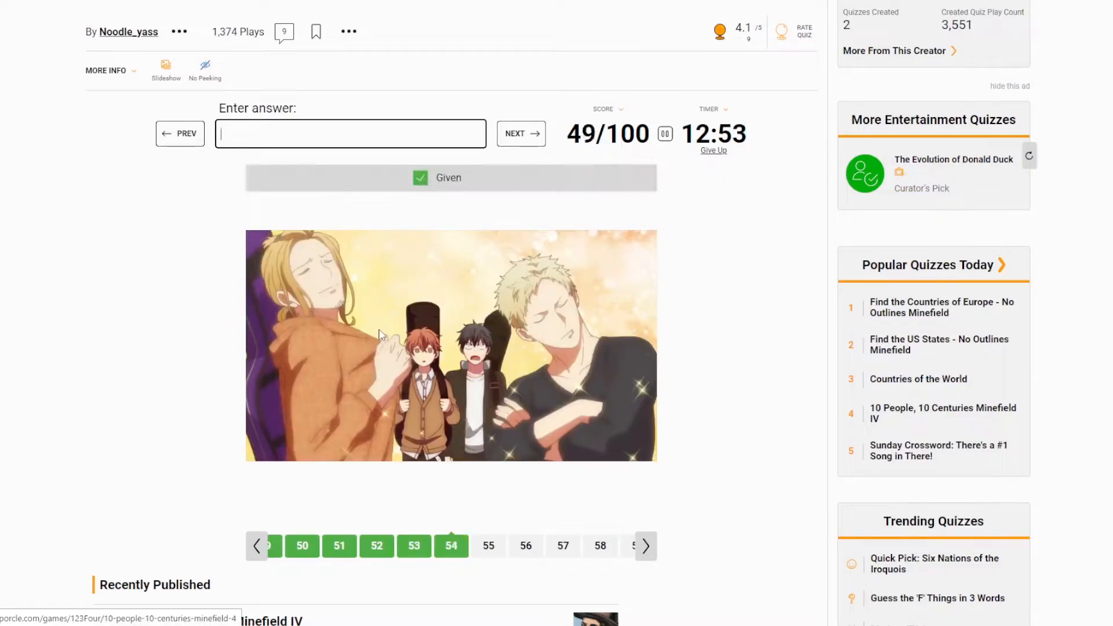
click(519, 134)
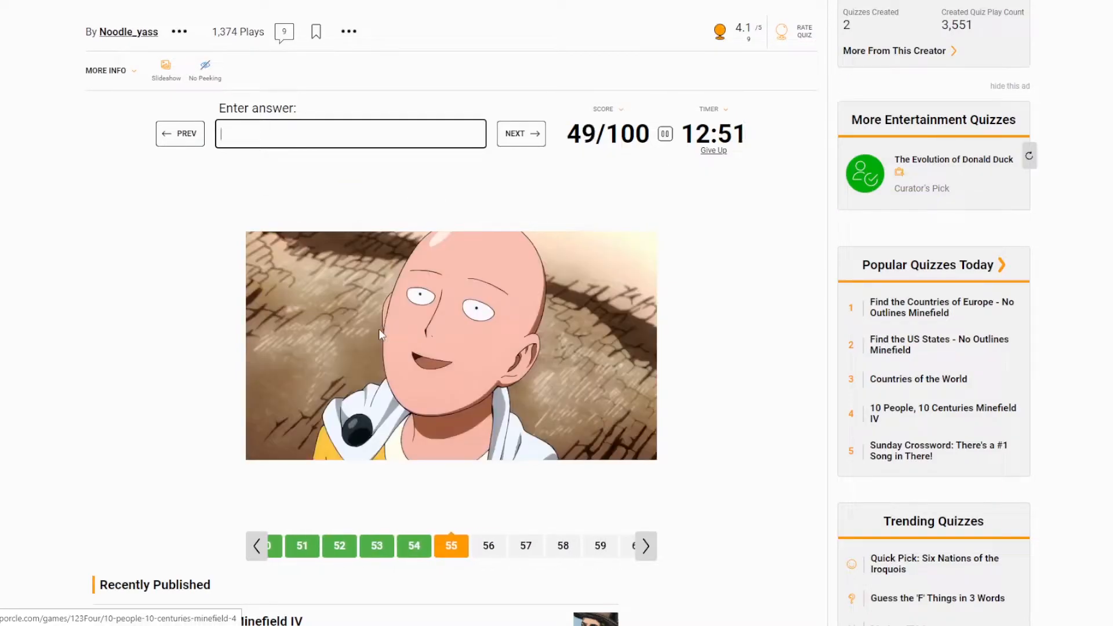
text(one)
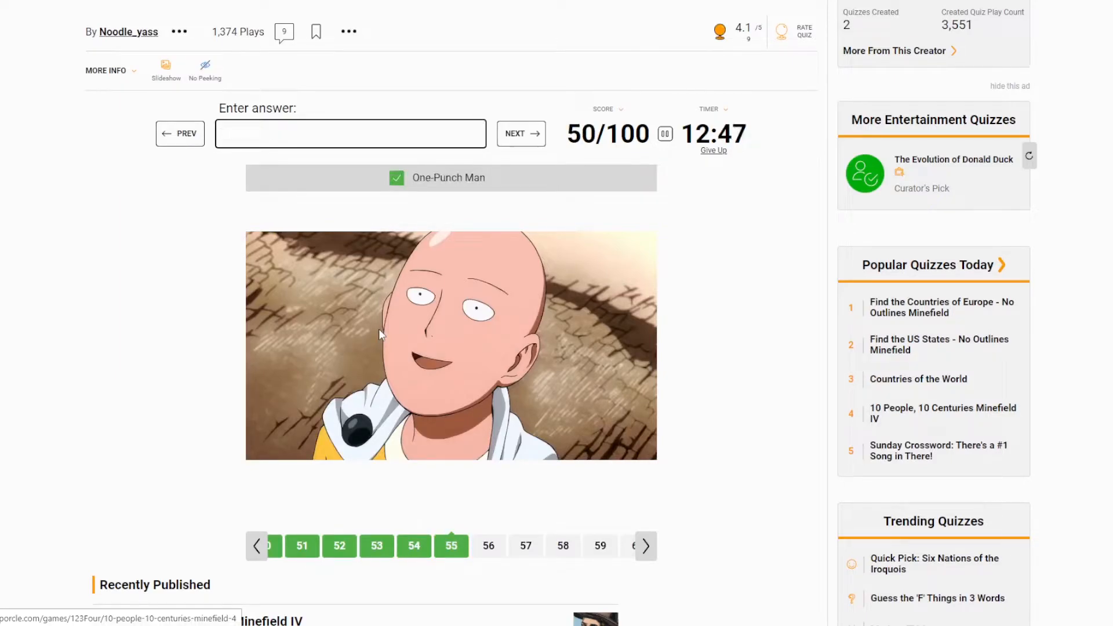
- Name Bungo Stray Dogs, the 'weathering' picture and Demon Slayer
click(519, 134)
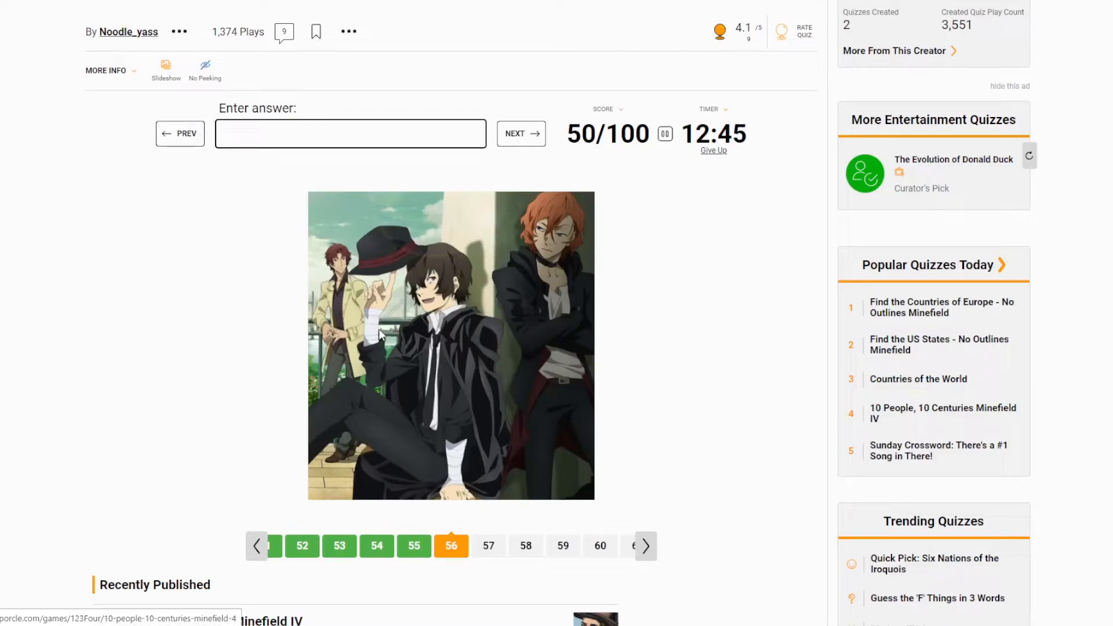
text(buno s)
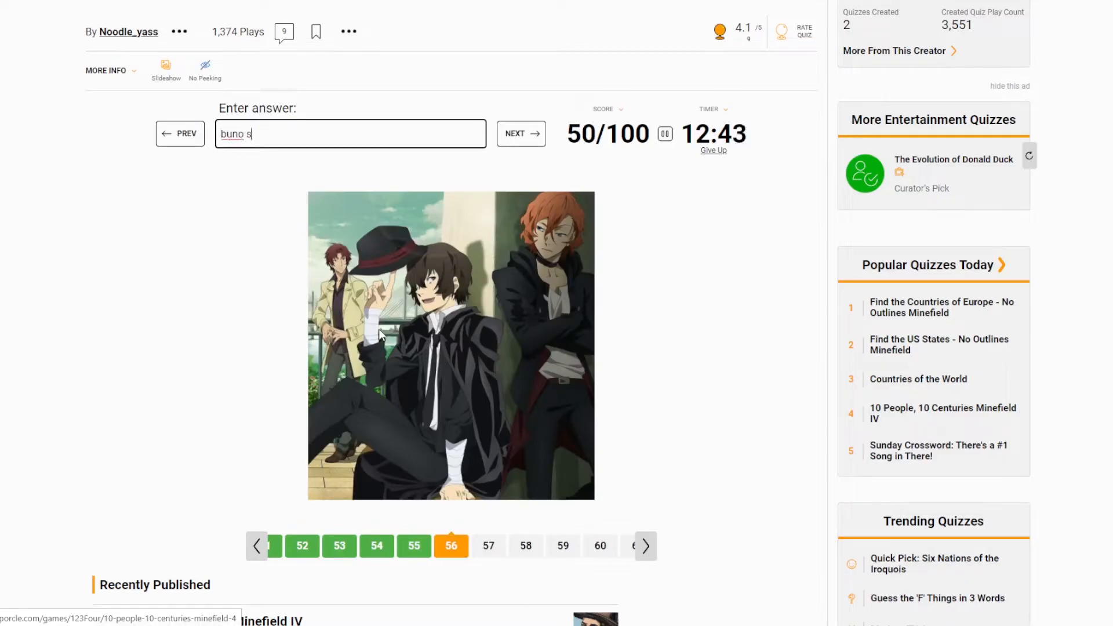
text(tray dogs)
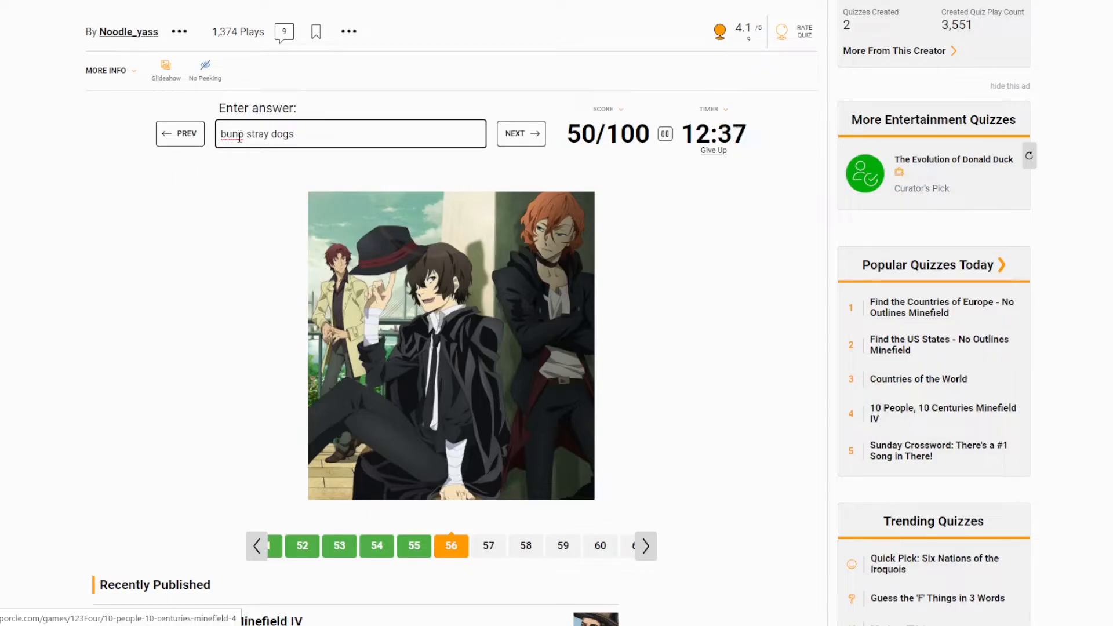
click(520, 134)
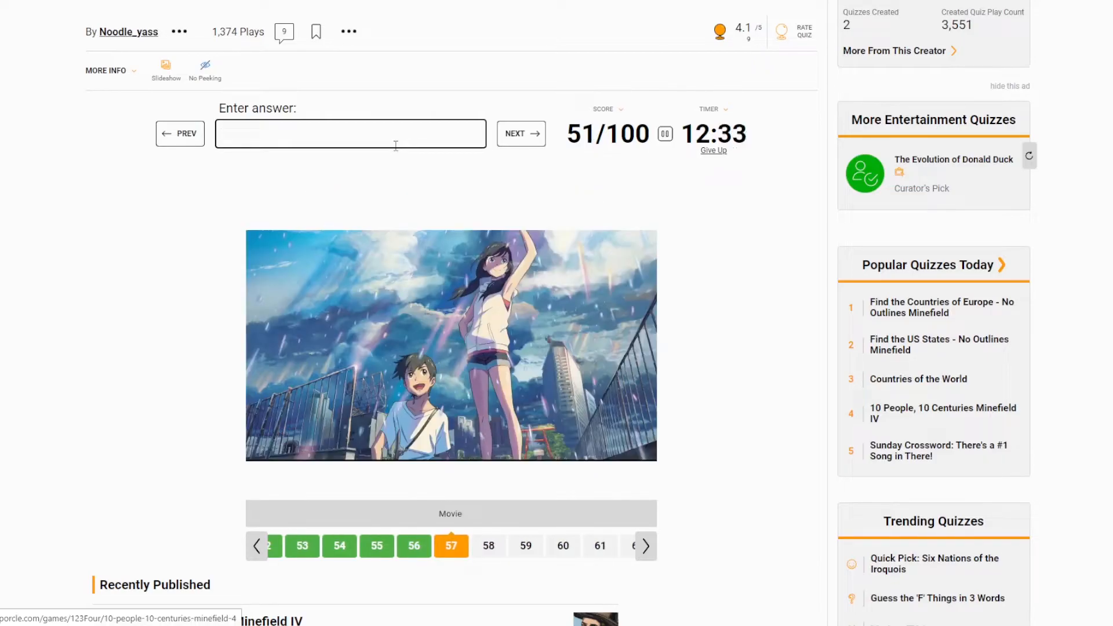
text(wethering wi)
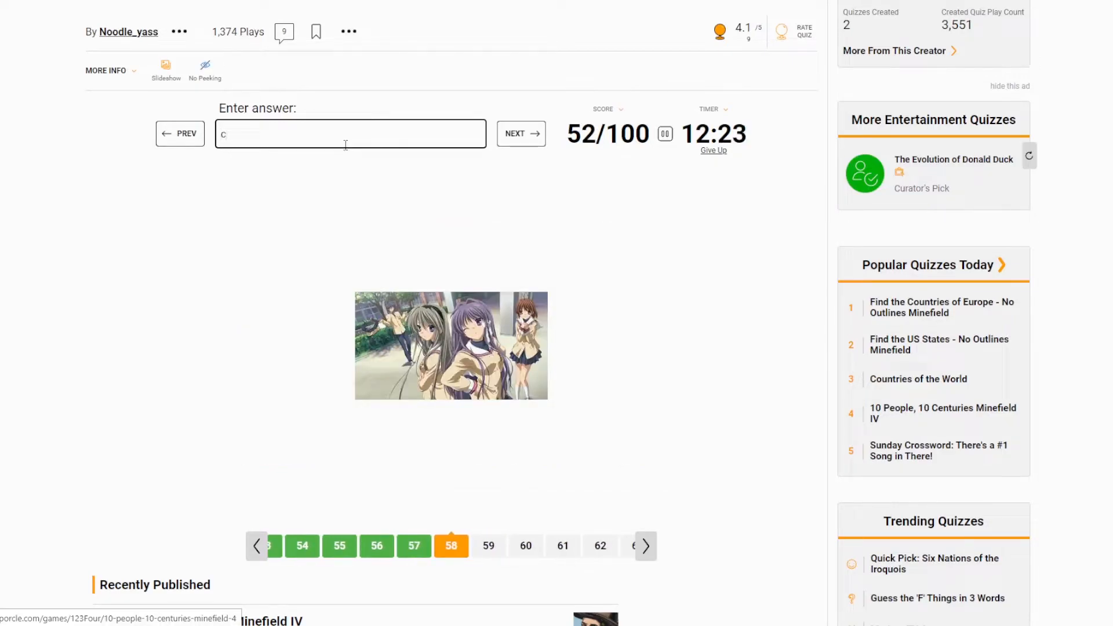
text(lanna)
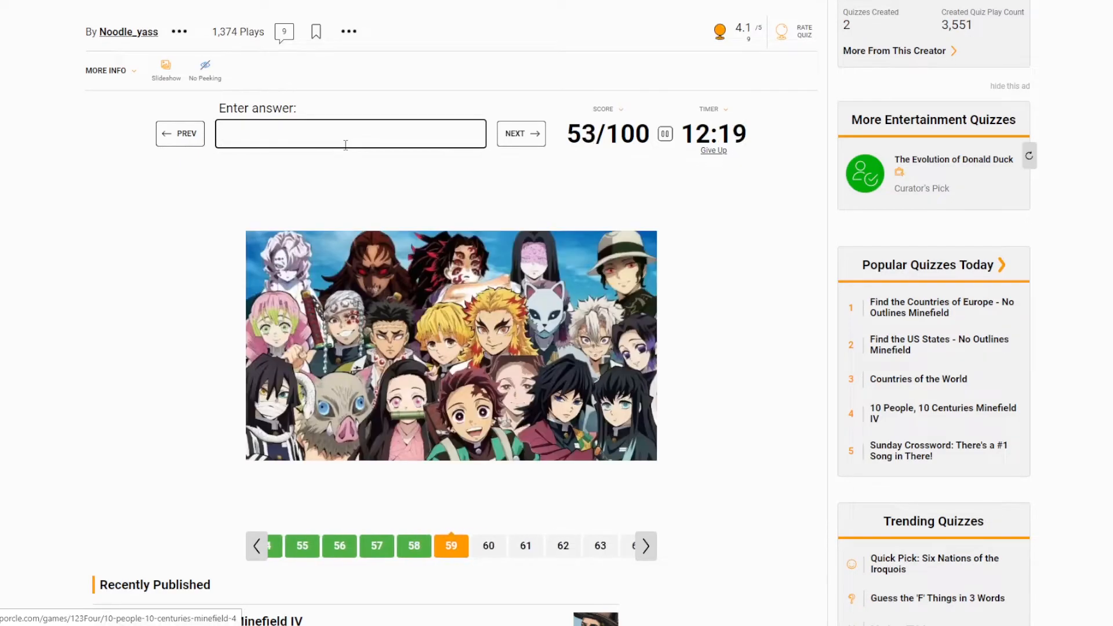
text(demon)
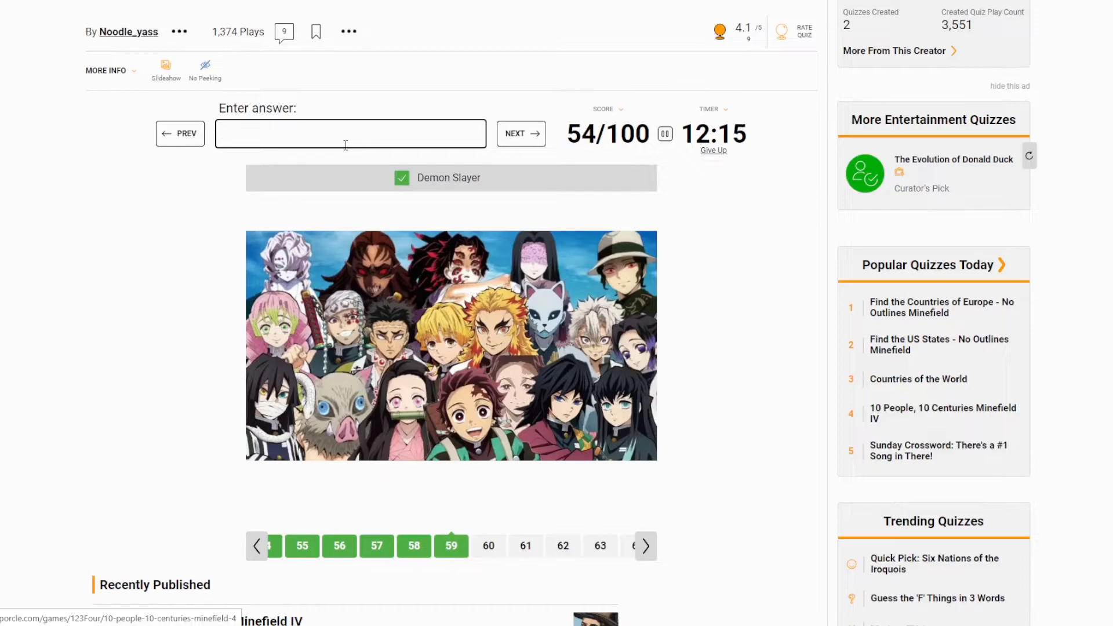
- Name Magi, Soul Eater, the next picture and Akame ga Kill!
click(520, 133)
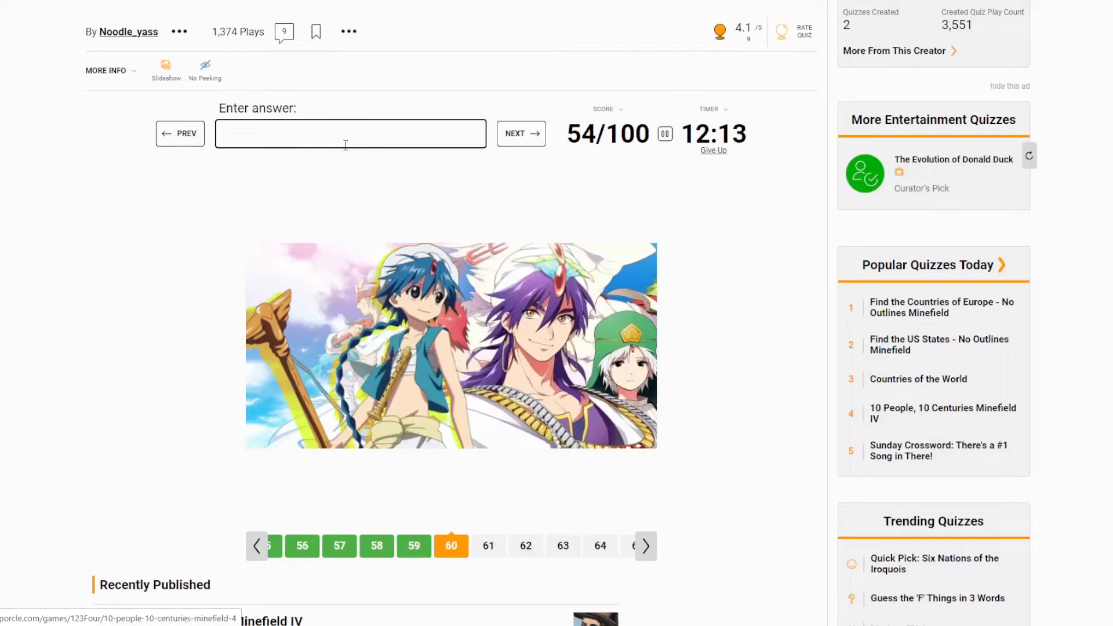
text(Magi)
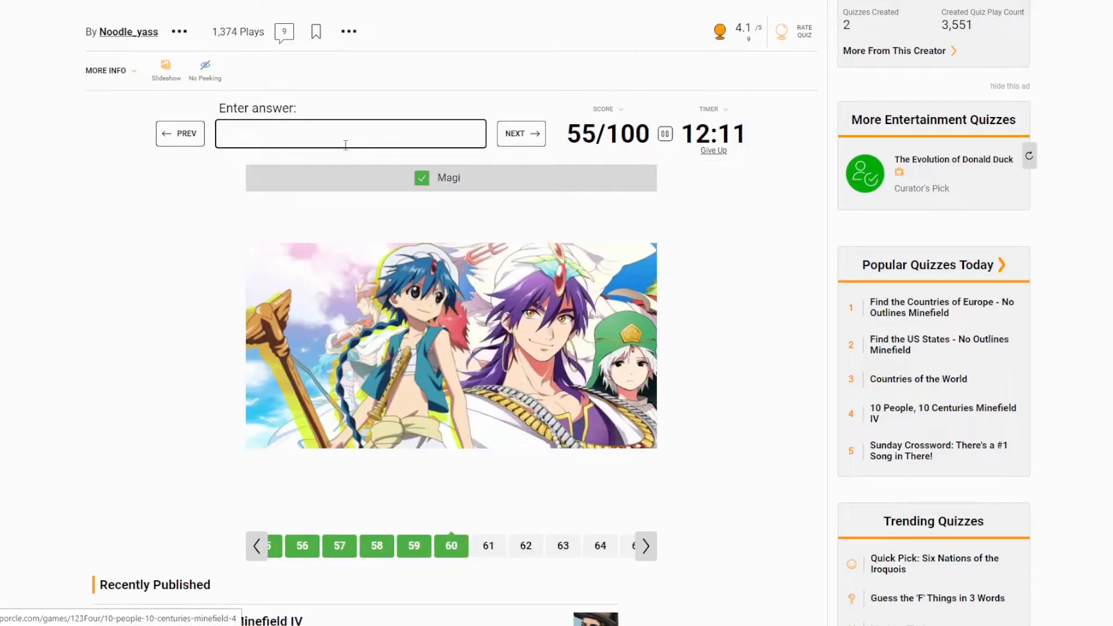
text(so)
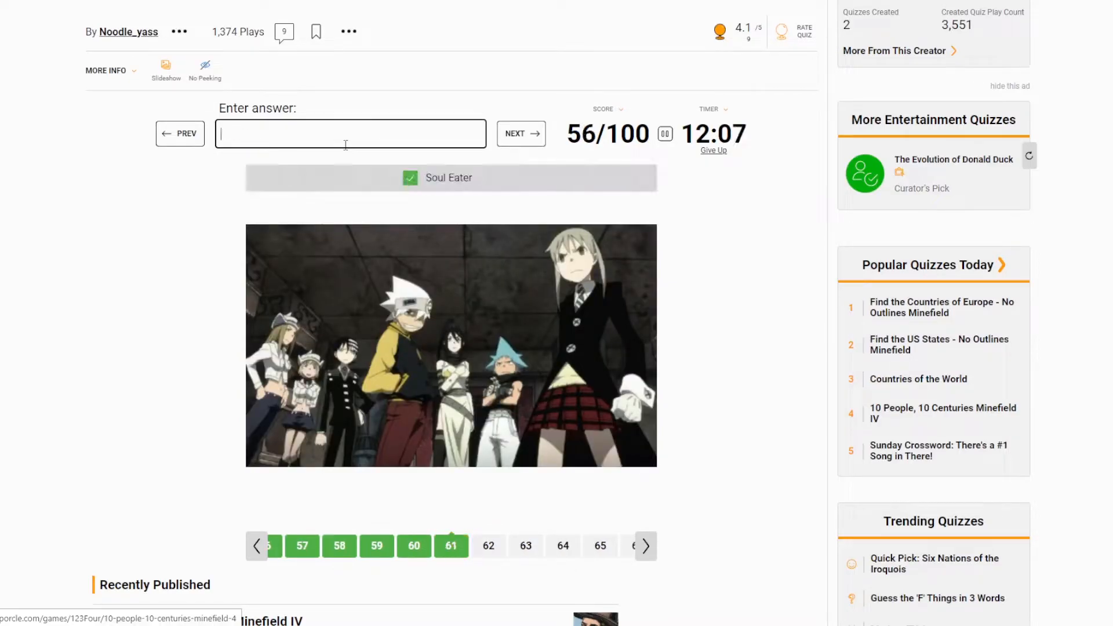
click(521, 133)
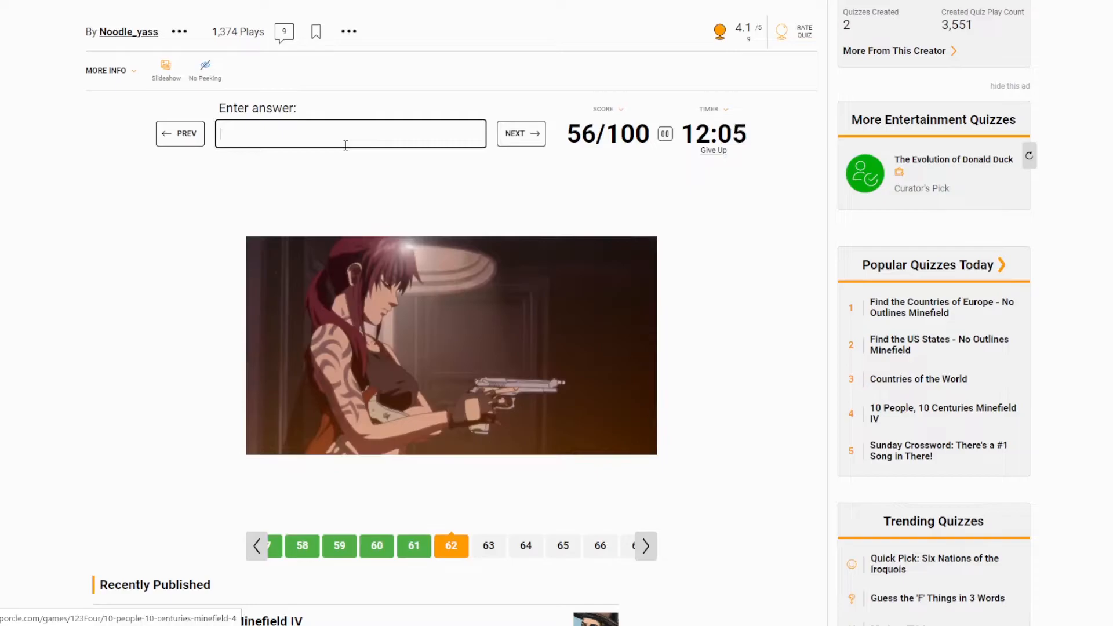
text(a)
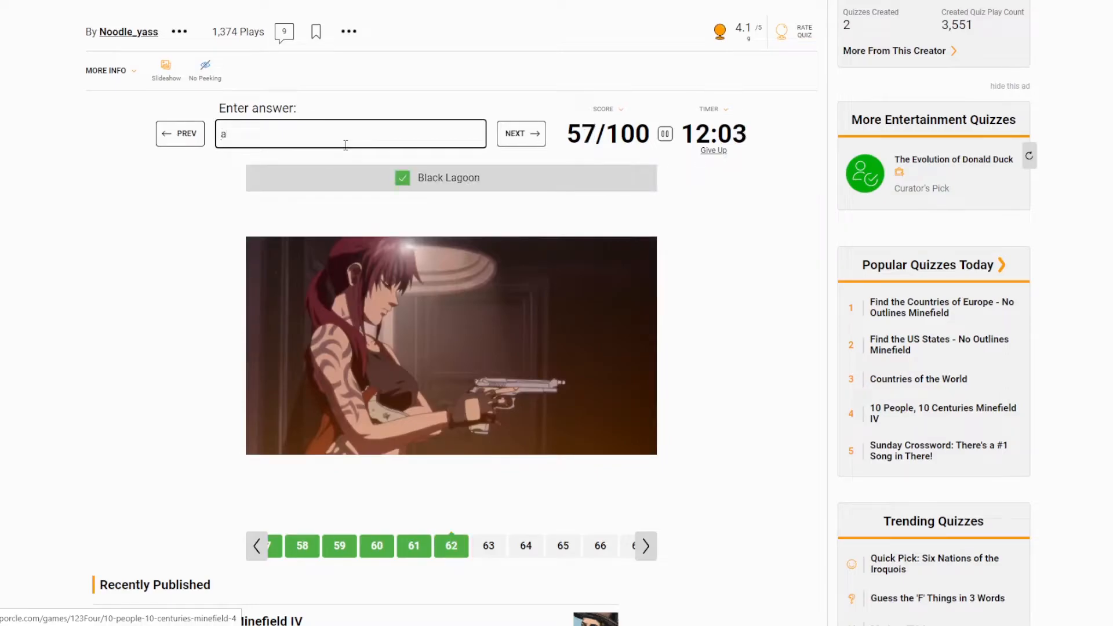
click(520, 133)
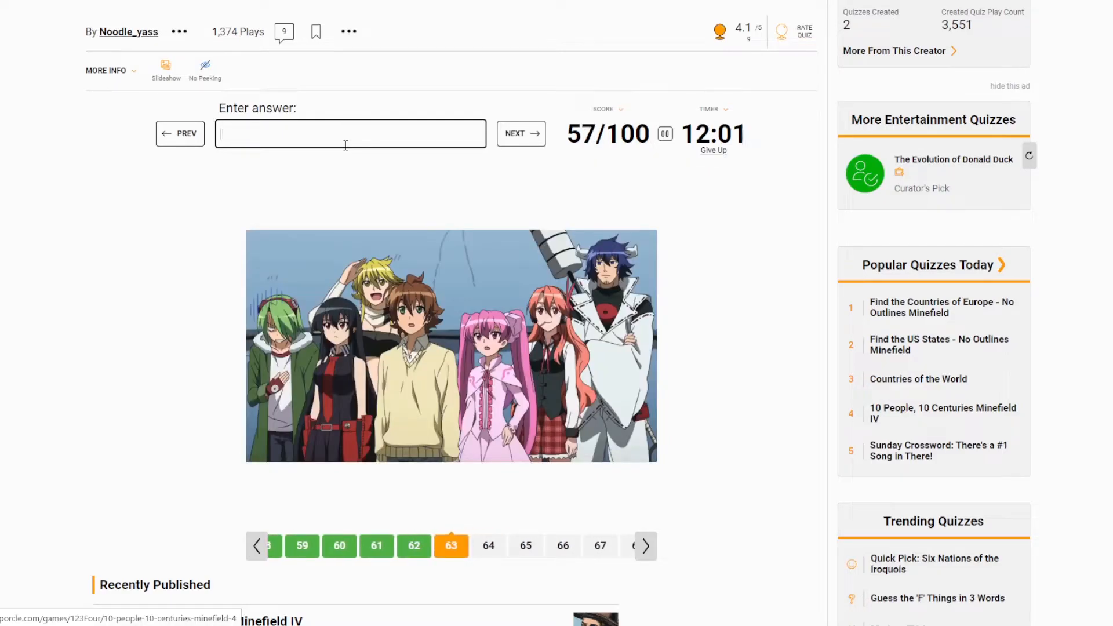
text(akame ga)
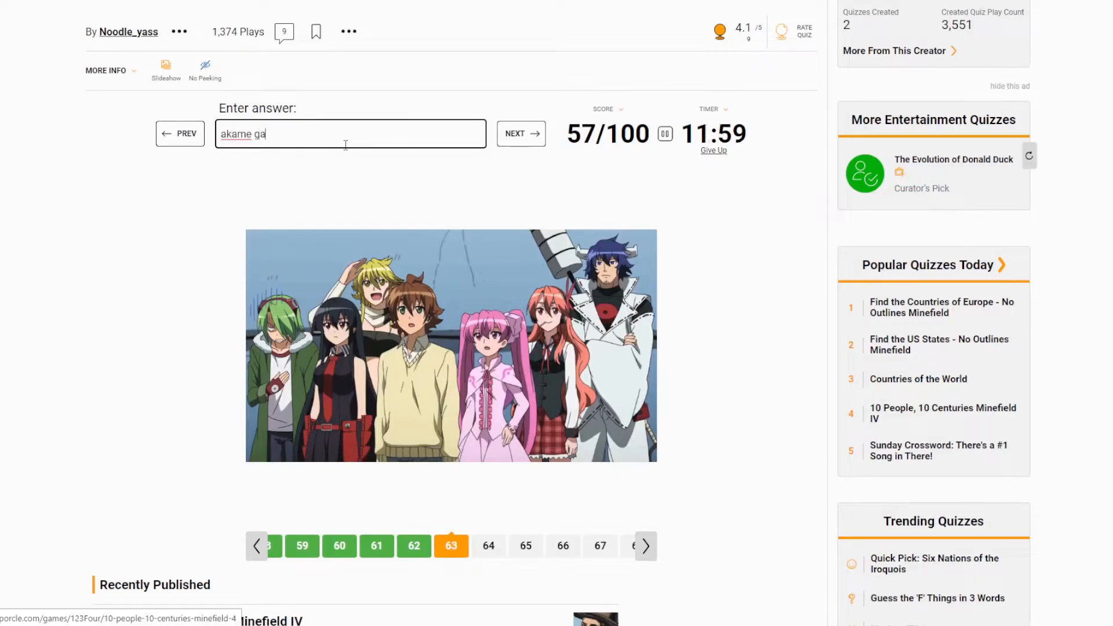
text(j)
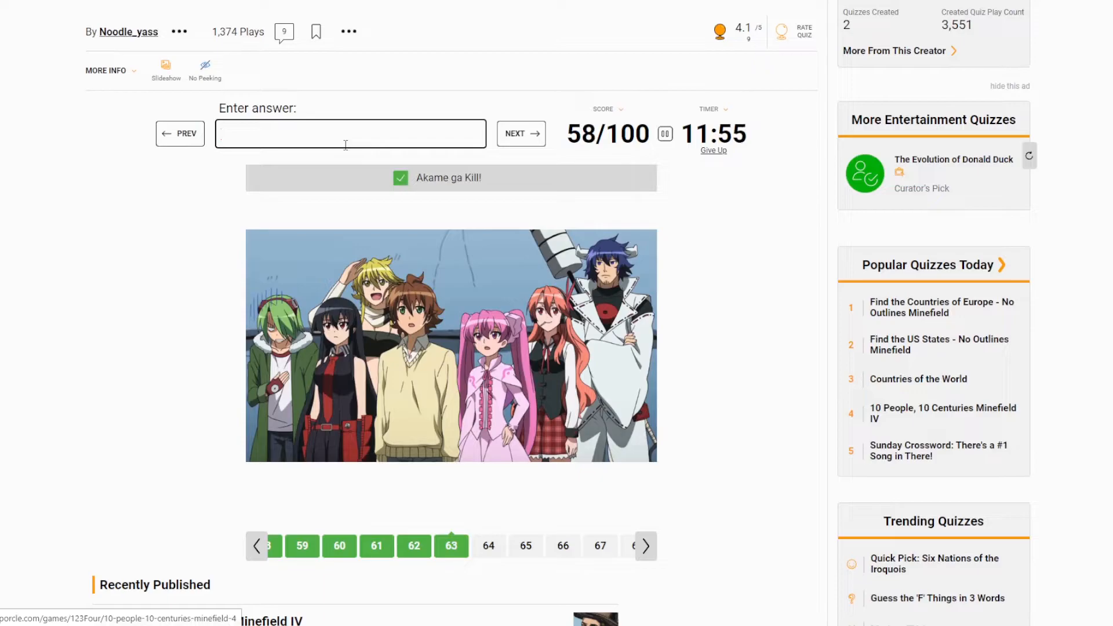
- Name Lucky Star, Cowboy Bebop, Death Note and Darling in the FranXX for images 64–67
click(520, 133)
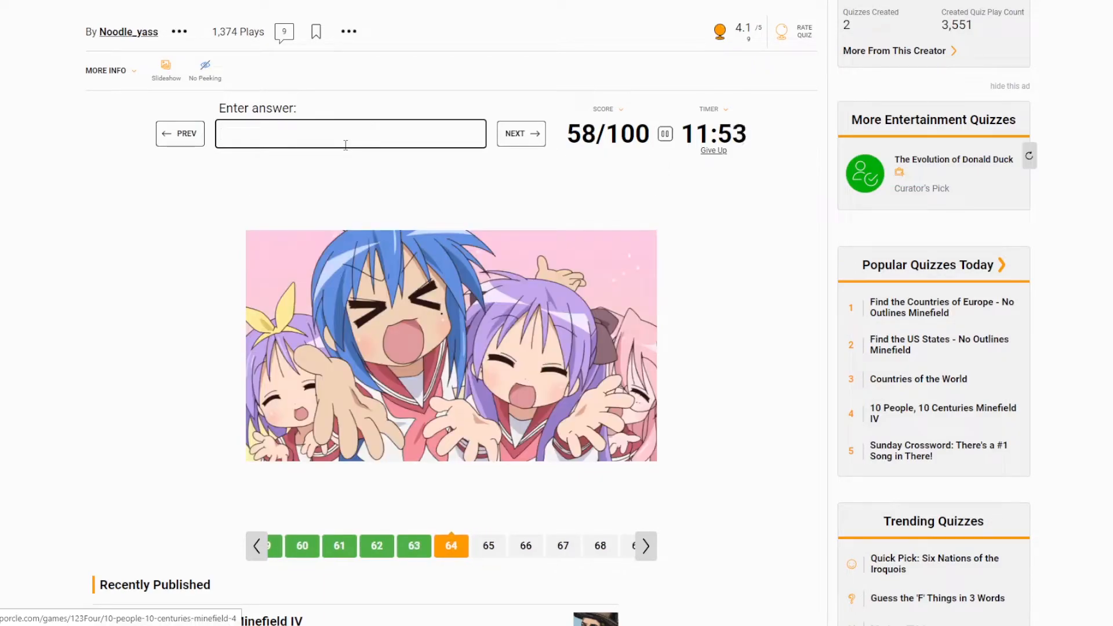
text(Lucky Star)
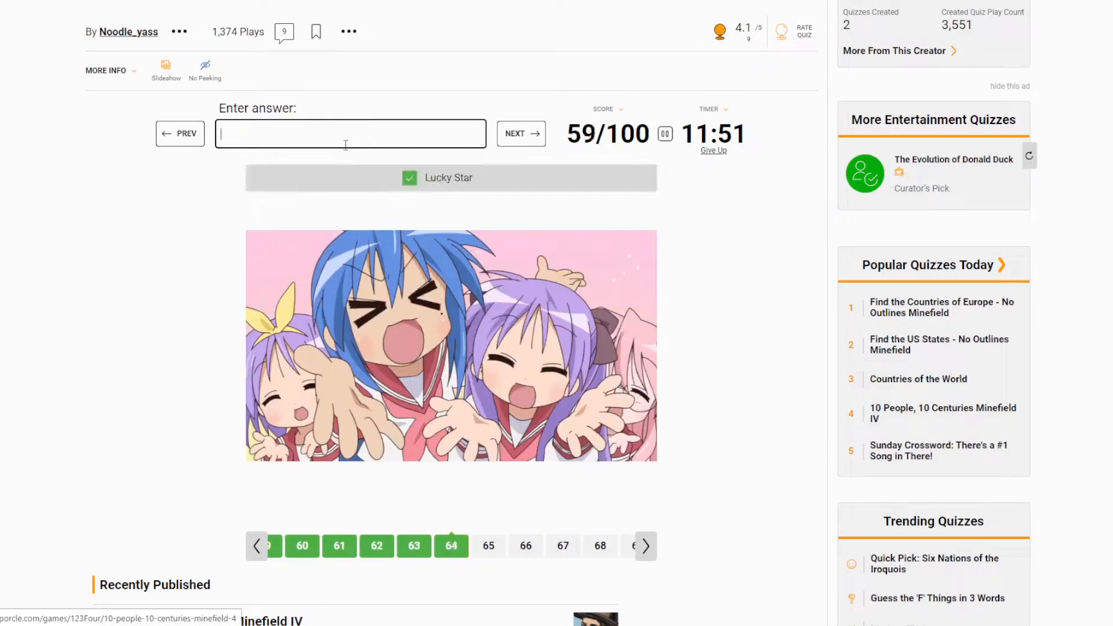
click(520, 133)
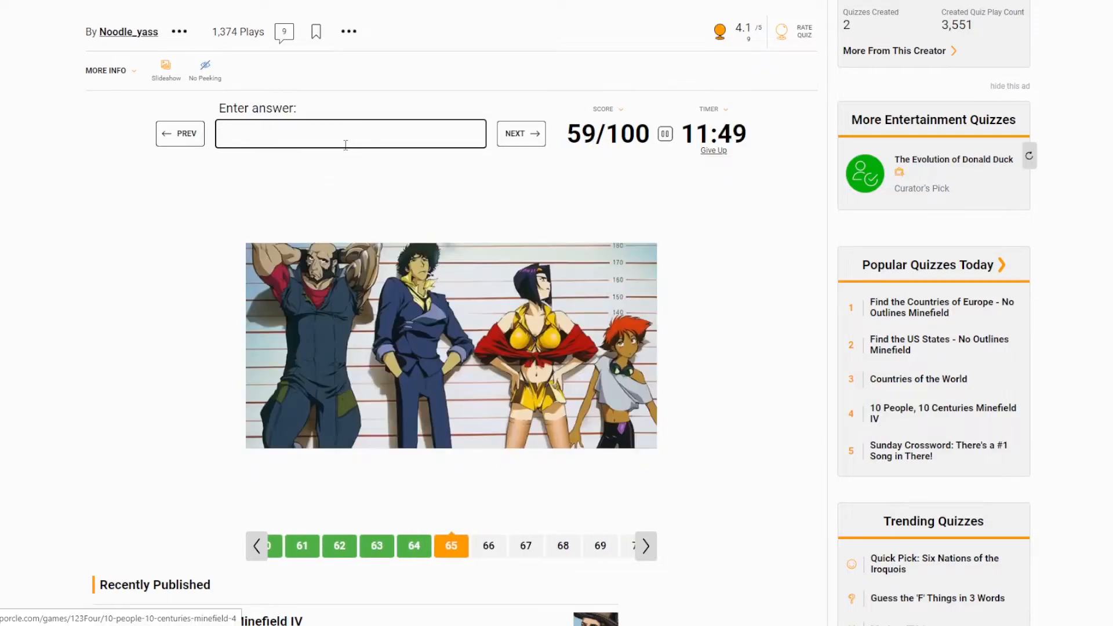
text(cowboy)
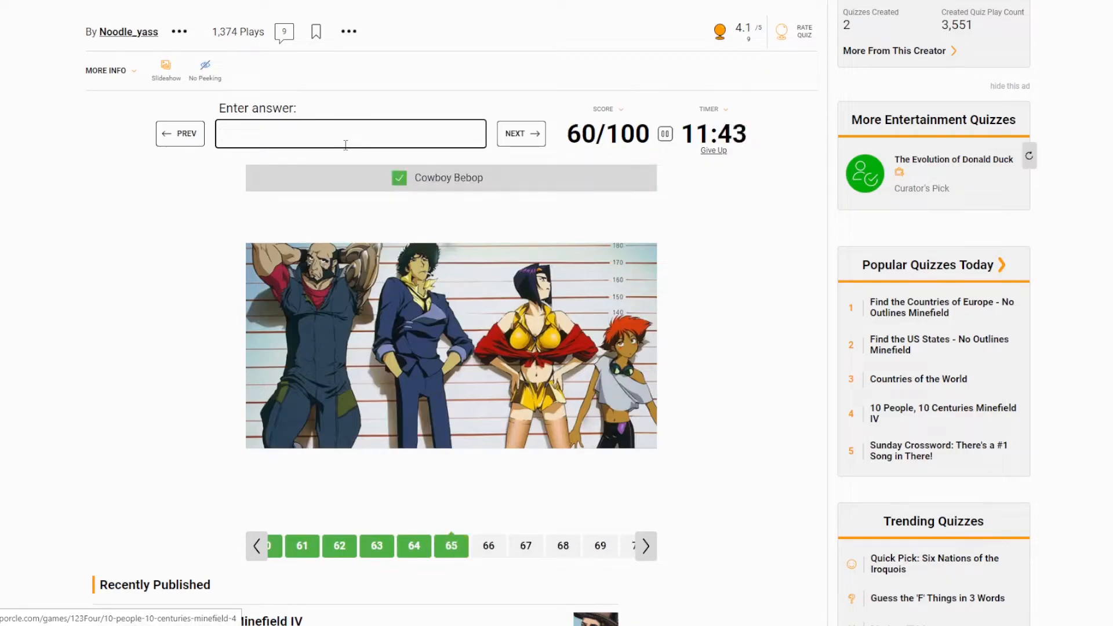
click(520, 133)
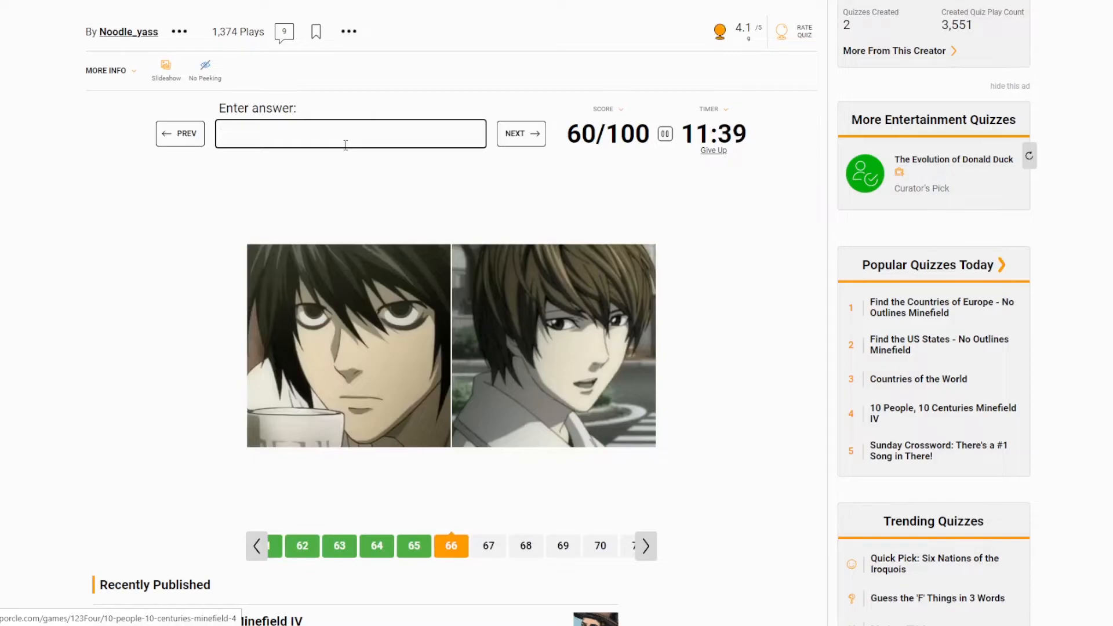
text(death)
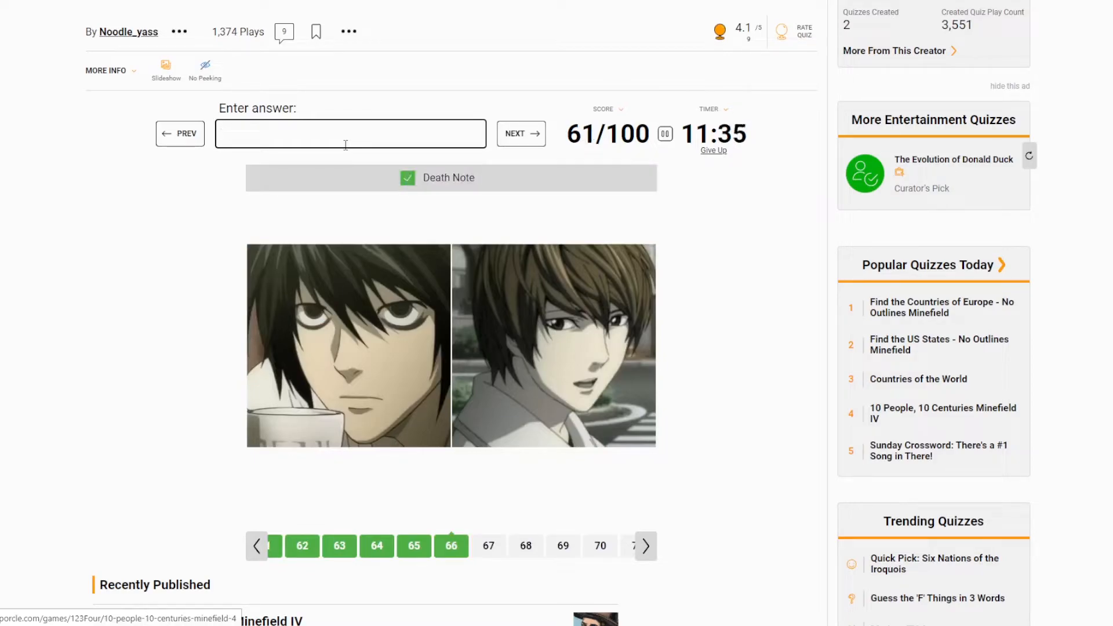
click(520, 133)
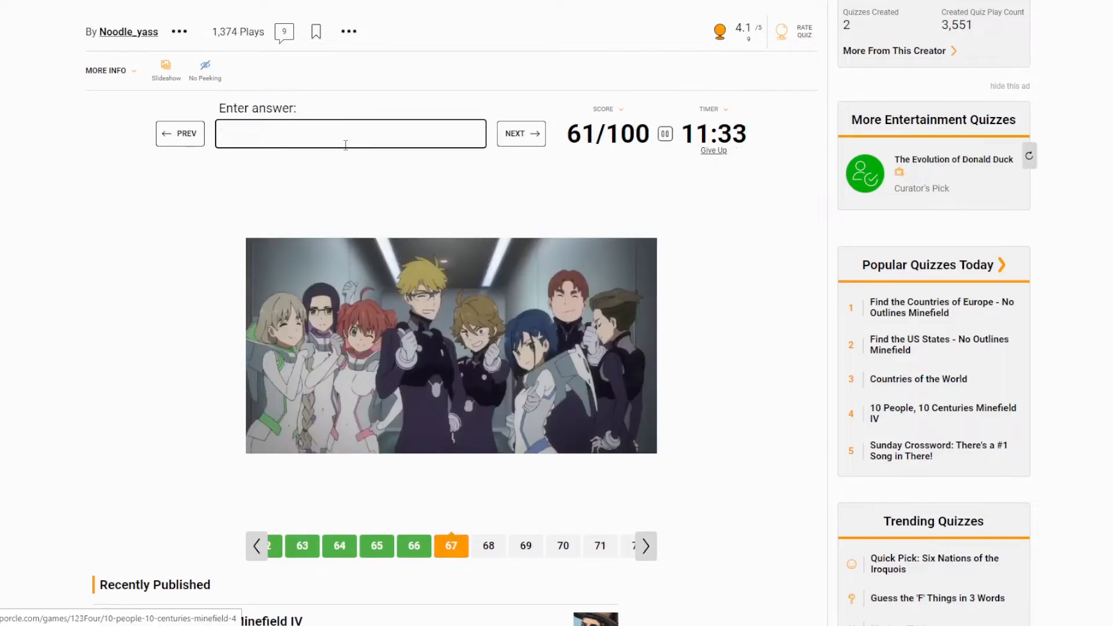
text(darlin)
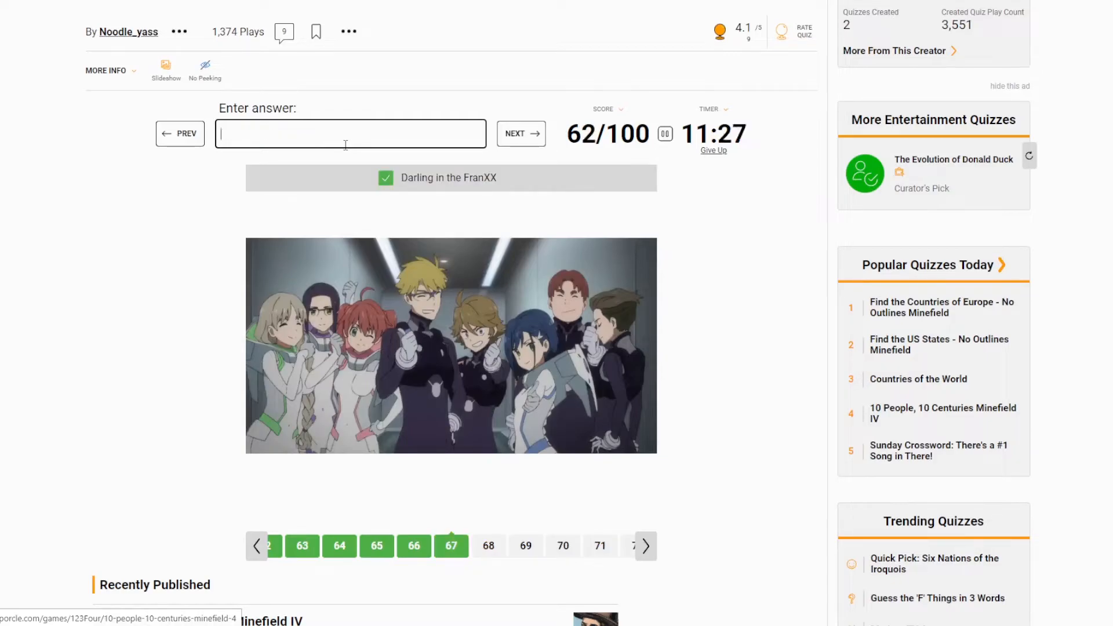
click(521, 133)
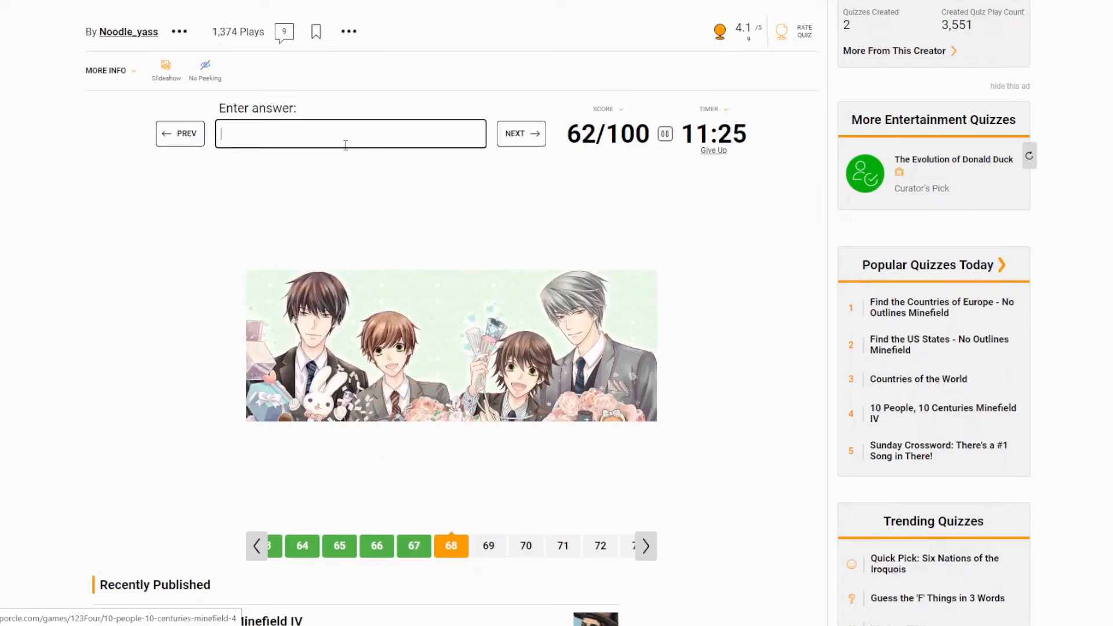
- Skip image 68 and name Inuyasha, Fruits Basket, Guilty Crown and Deadman Wonderland
click(520, 134)
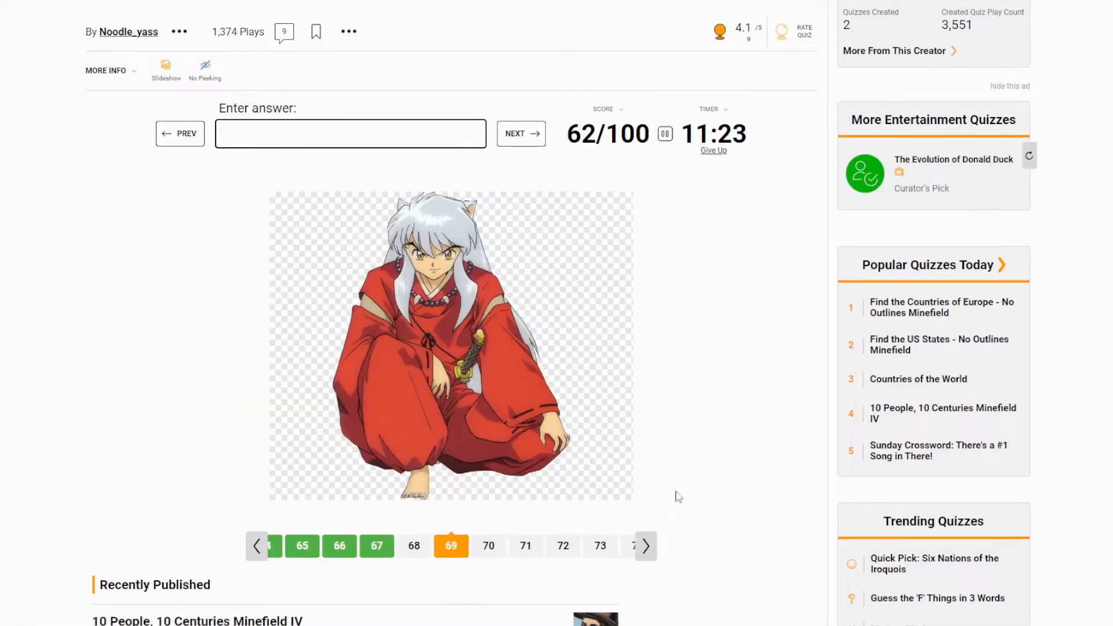
text(inuy)
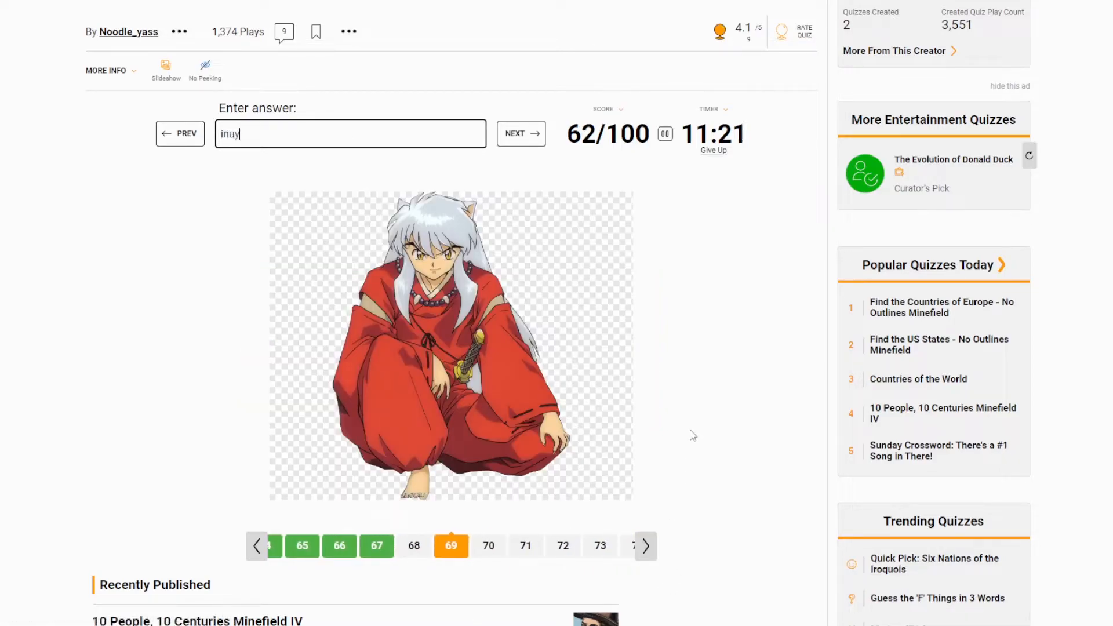
text(ash)
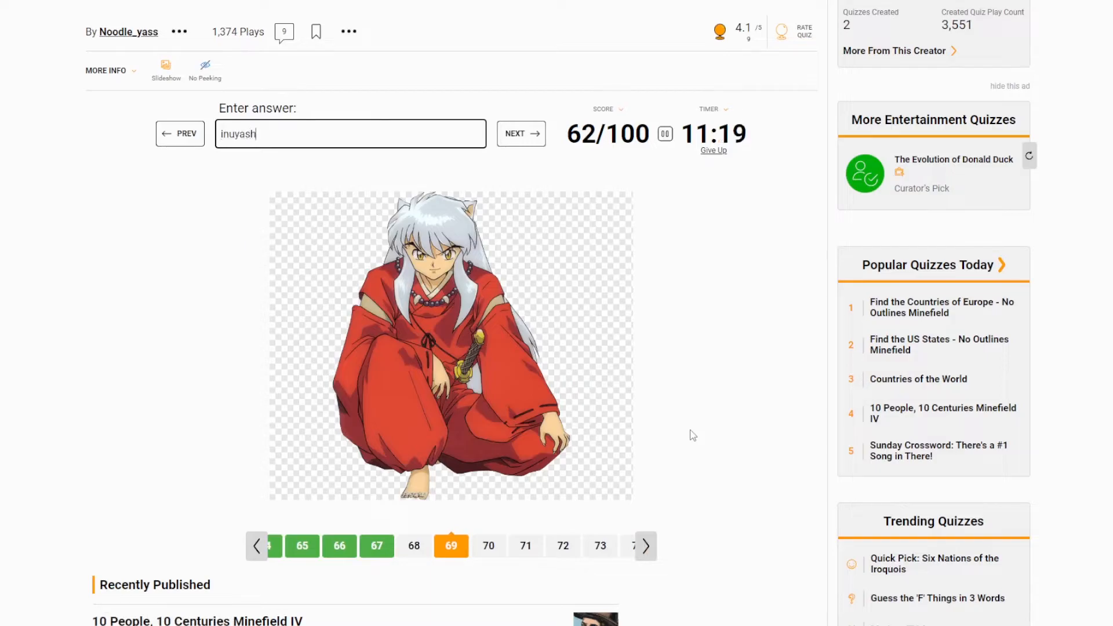
click(519, 133)
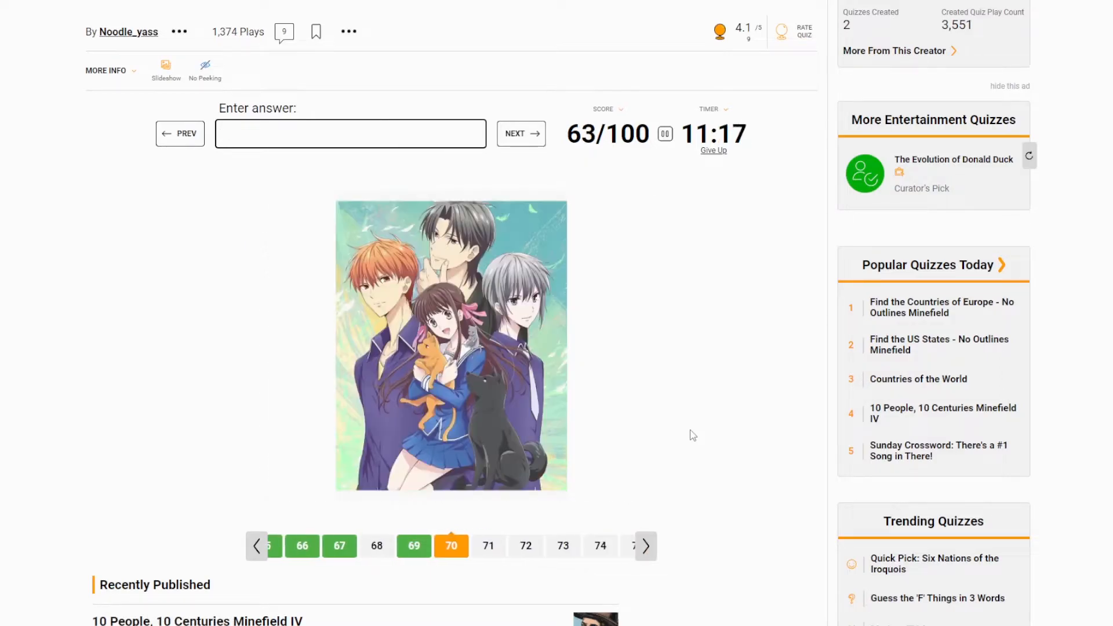
text(fruit)
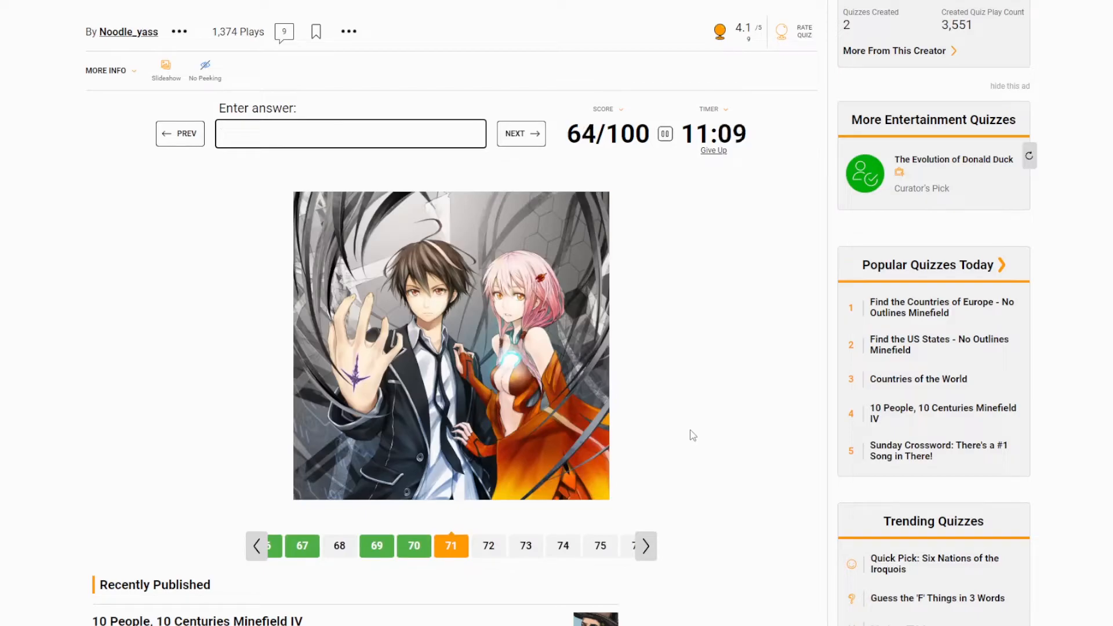
text(gui)
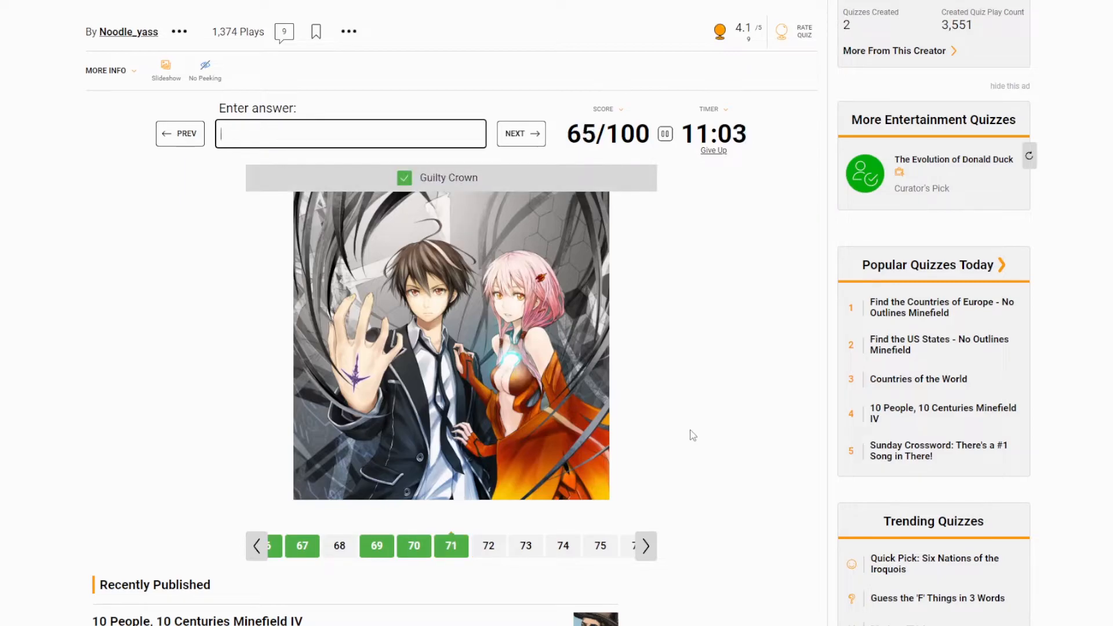
text(dea)
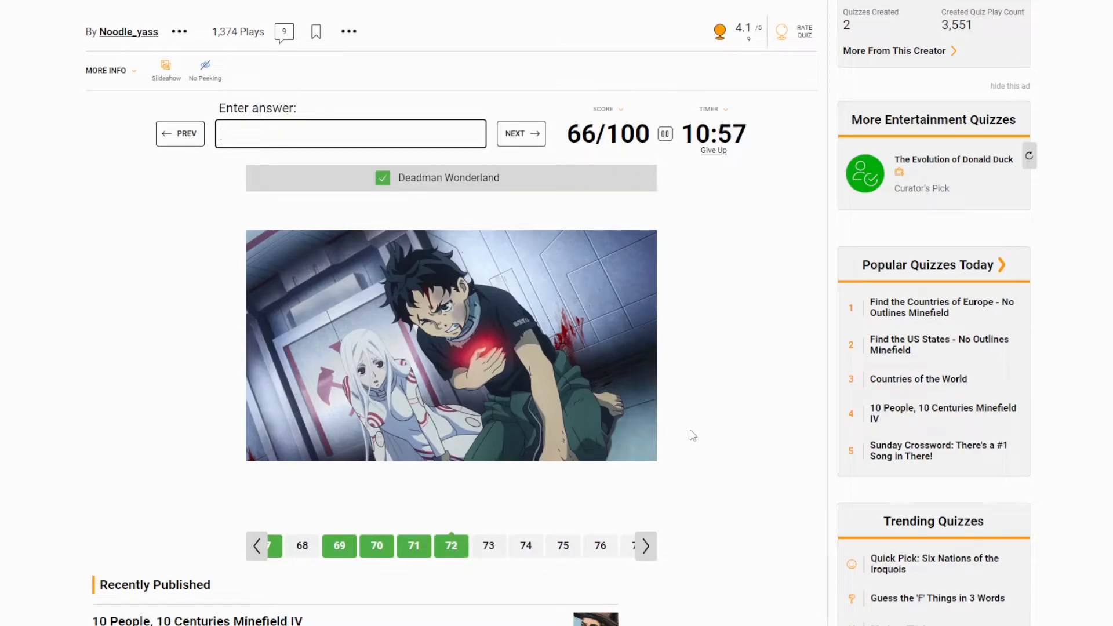
- Name Ouran Host Club and No Game No Life, fixing the 'gmae' typo
click(520, 133)
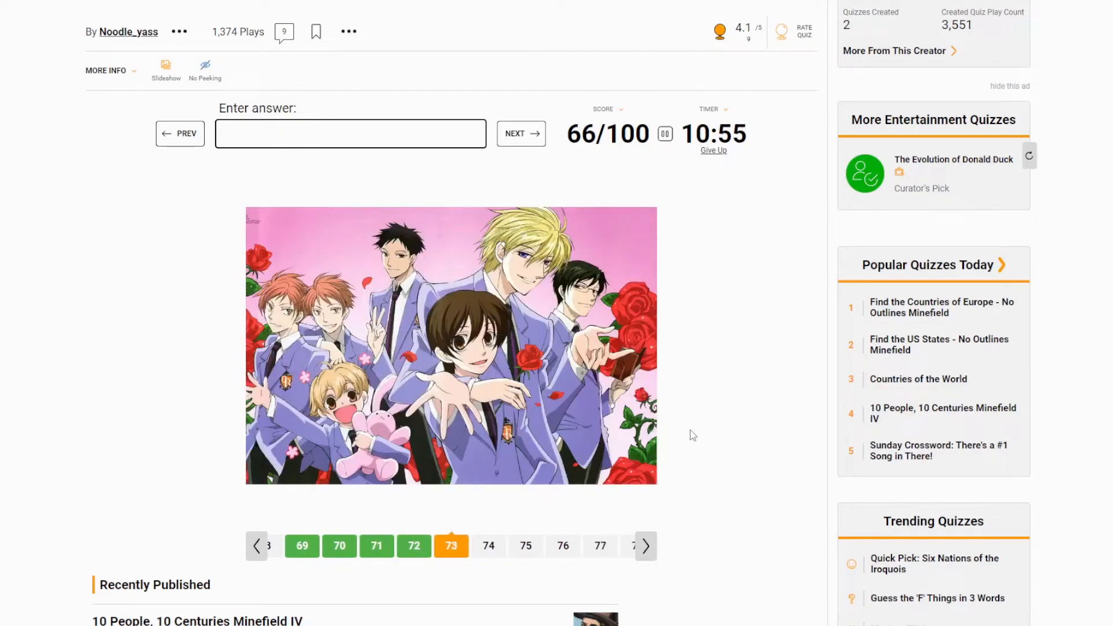
text(ouran highschool host clu)
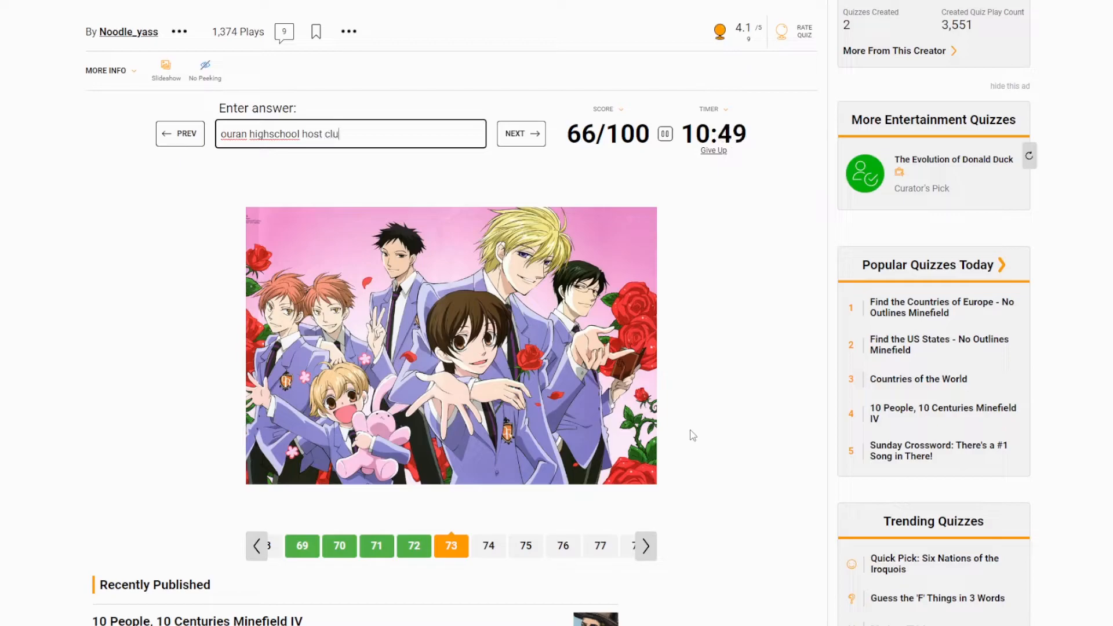
click(521, 134)
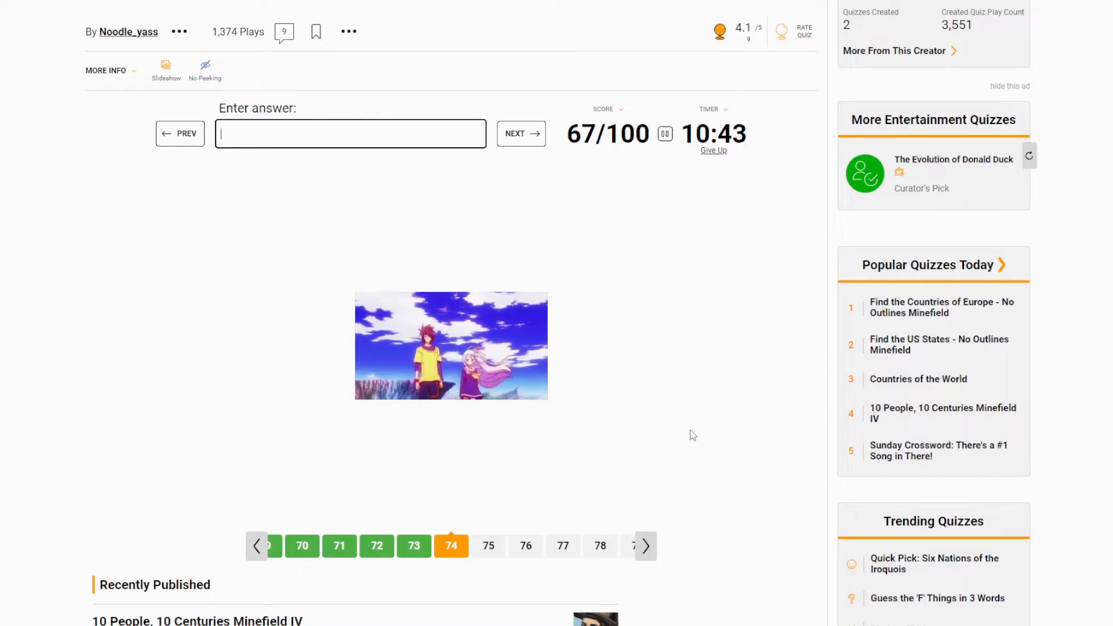
text(no gmae no life)
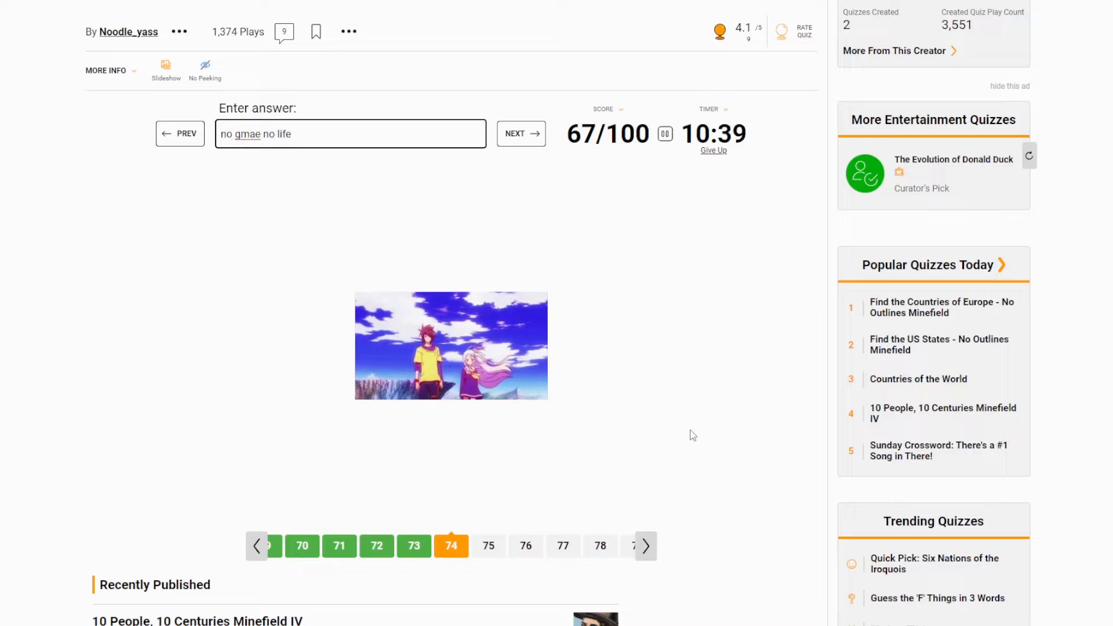
click(258, 134)
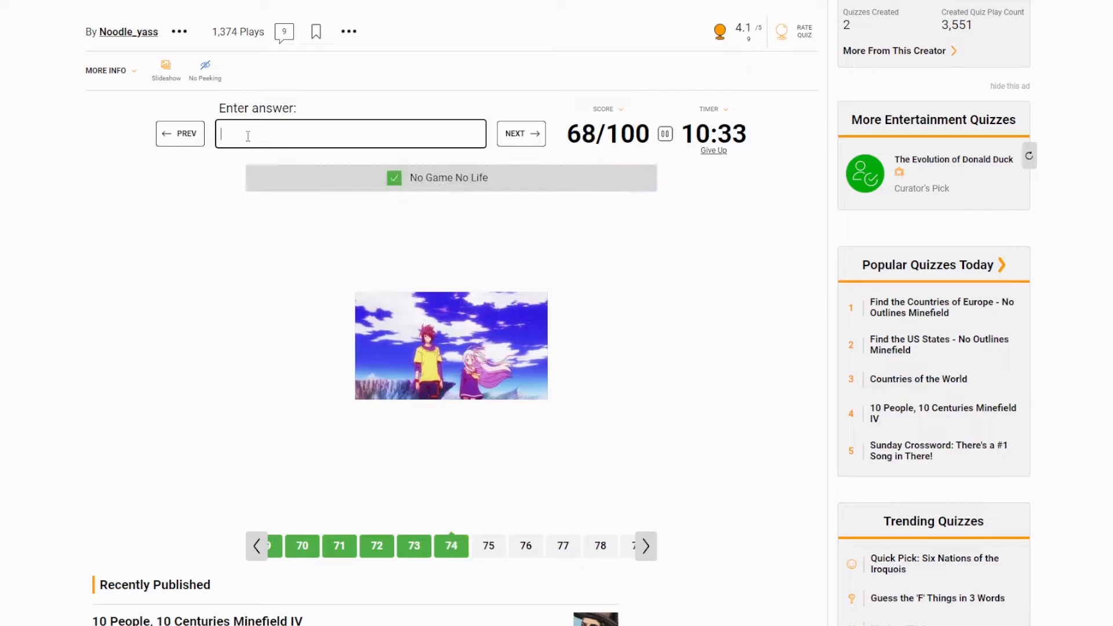
click(520, 133)
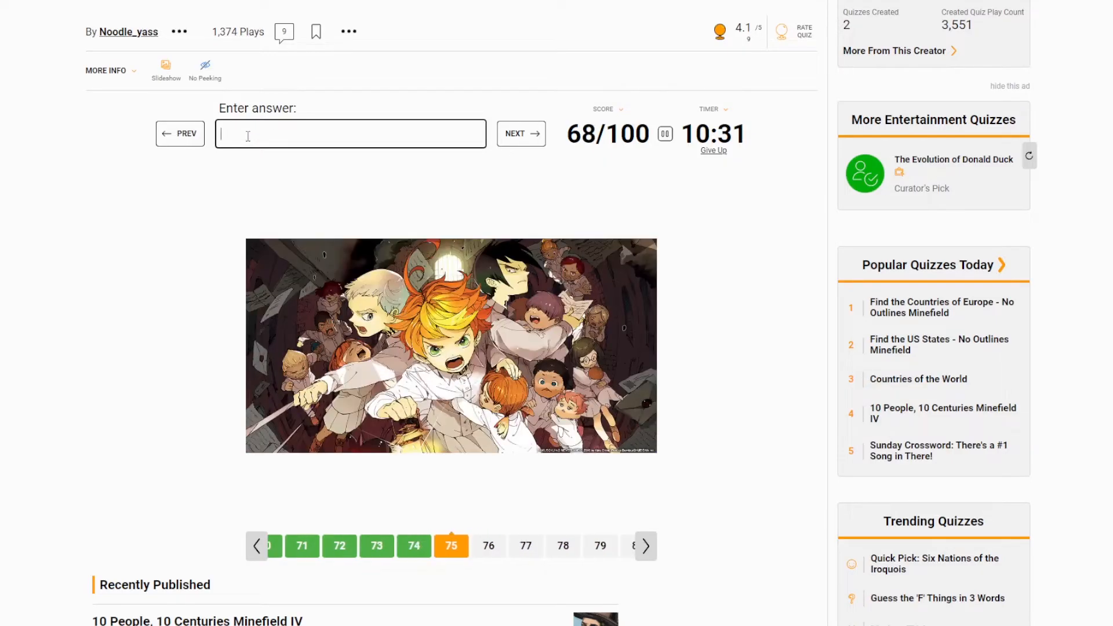
- Name The Promised Neverland, Yuri!!! on Ice and Beyond the Boundary, reaching 71/100
text(the promised)
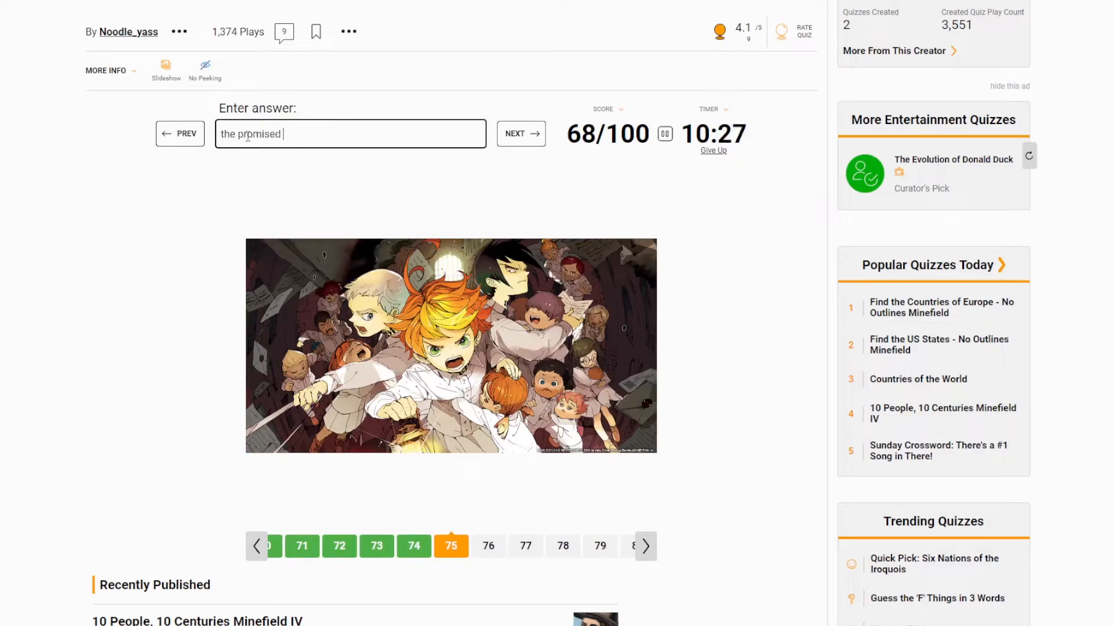
text(ne)
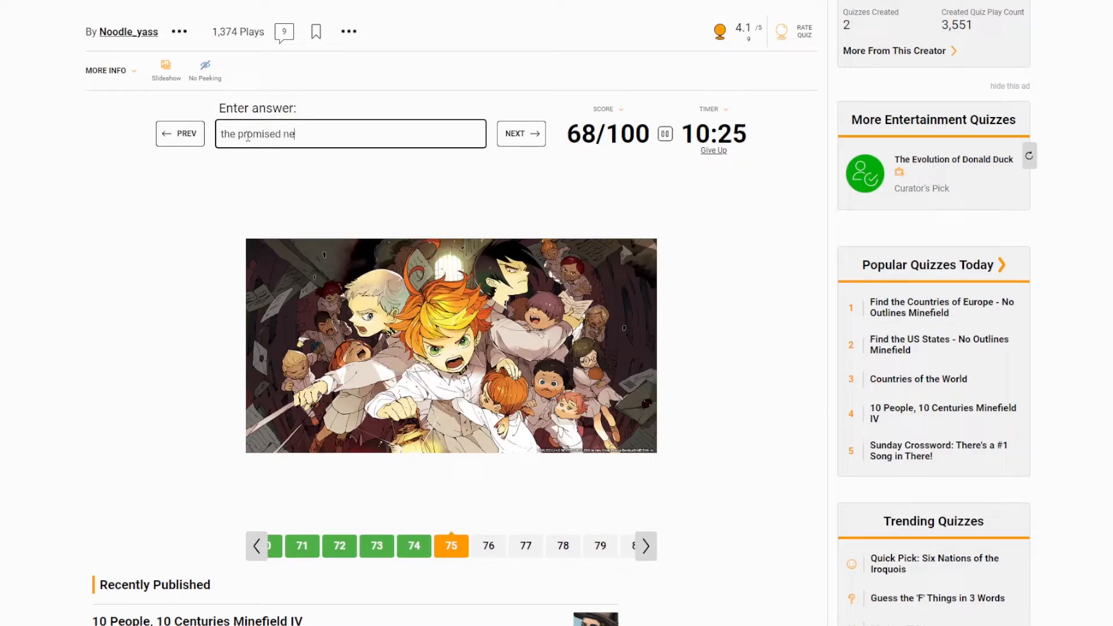
text(verlan)
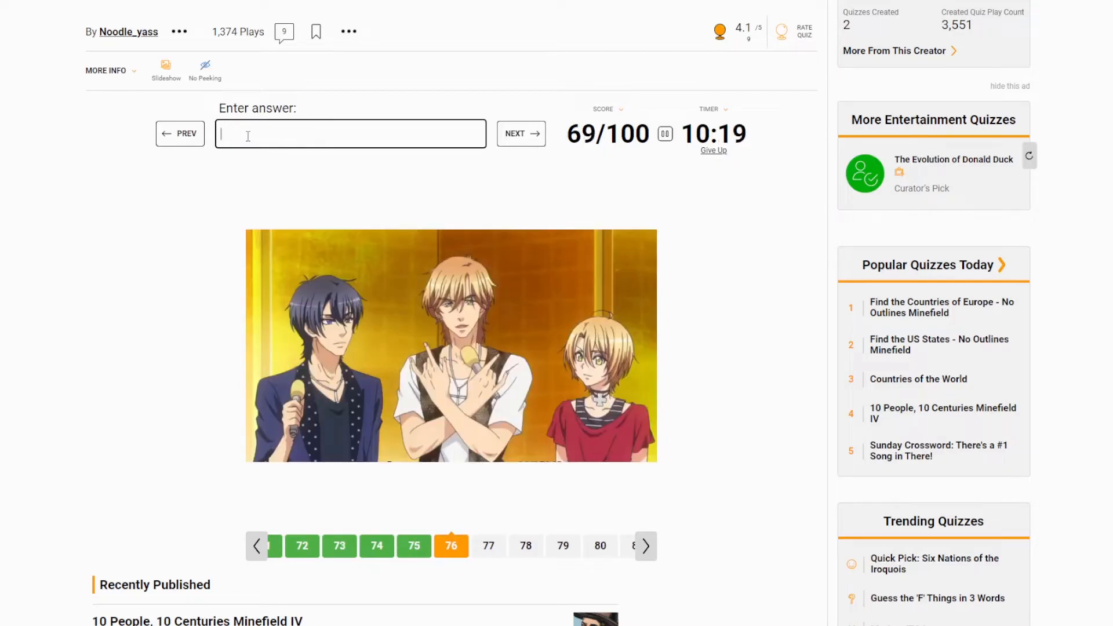
click(521, 134)
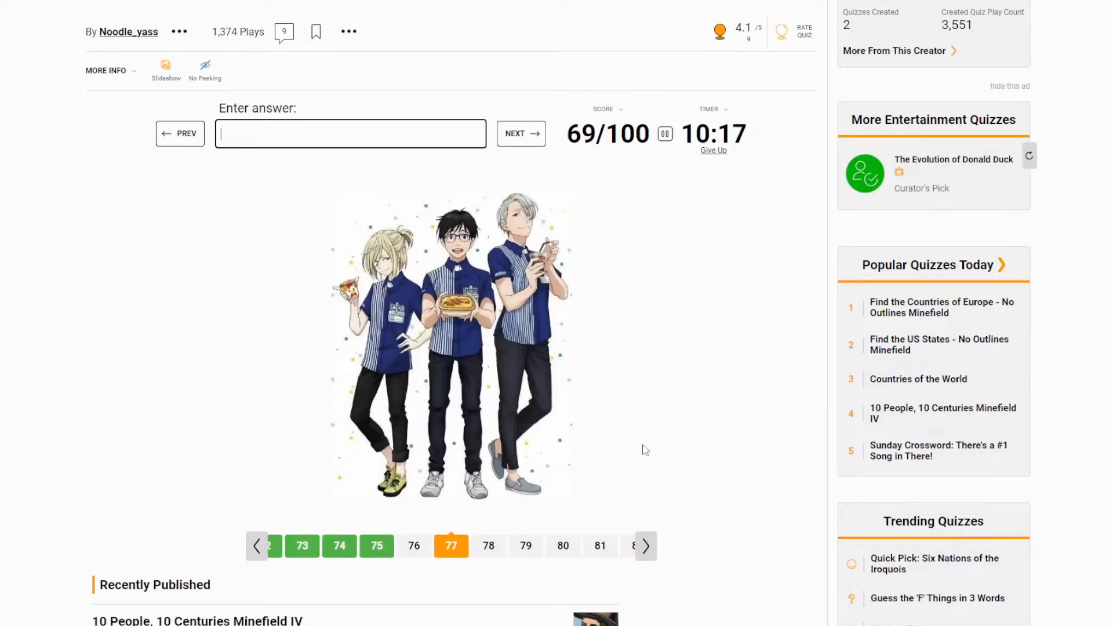
text(yuri)
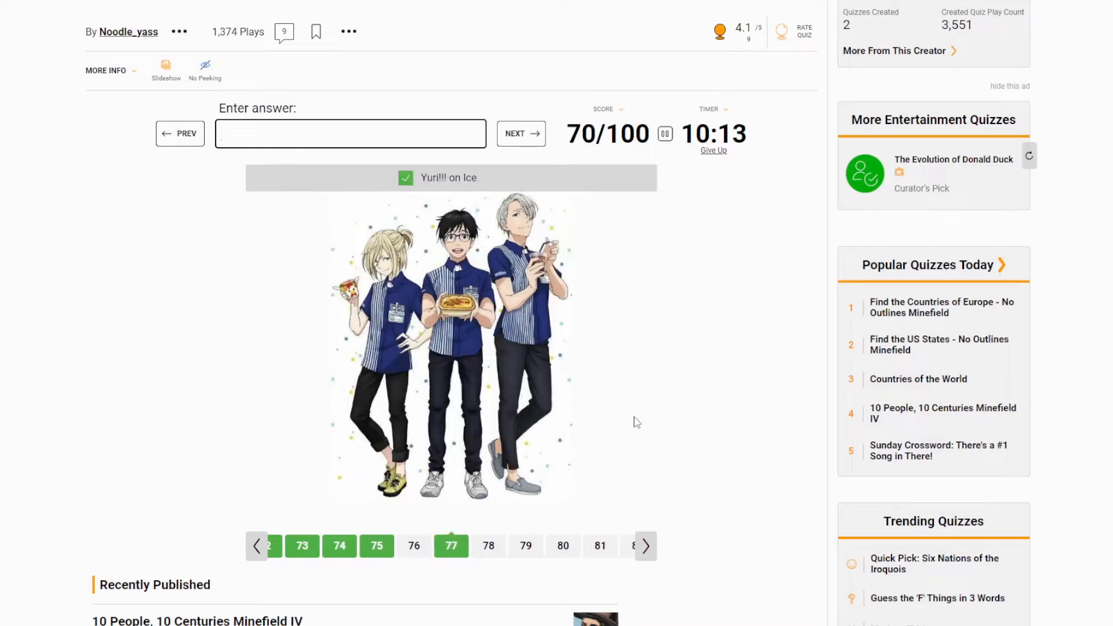
click(519, 134)
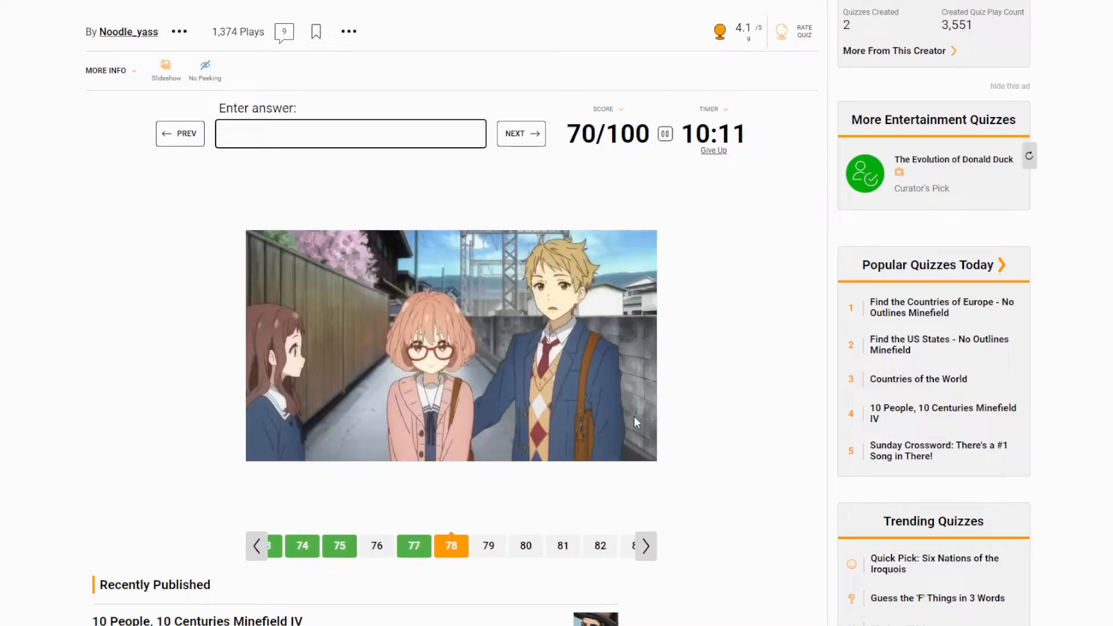
text(beyond the)
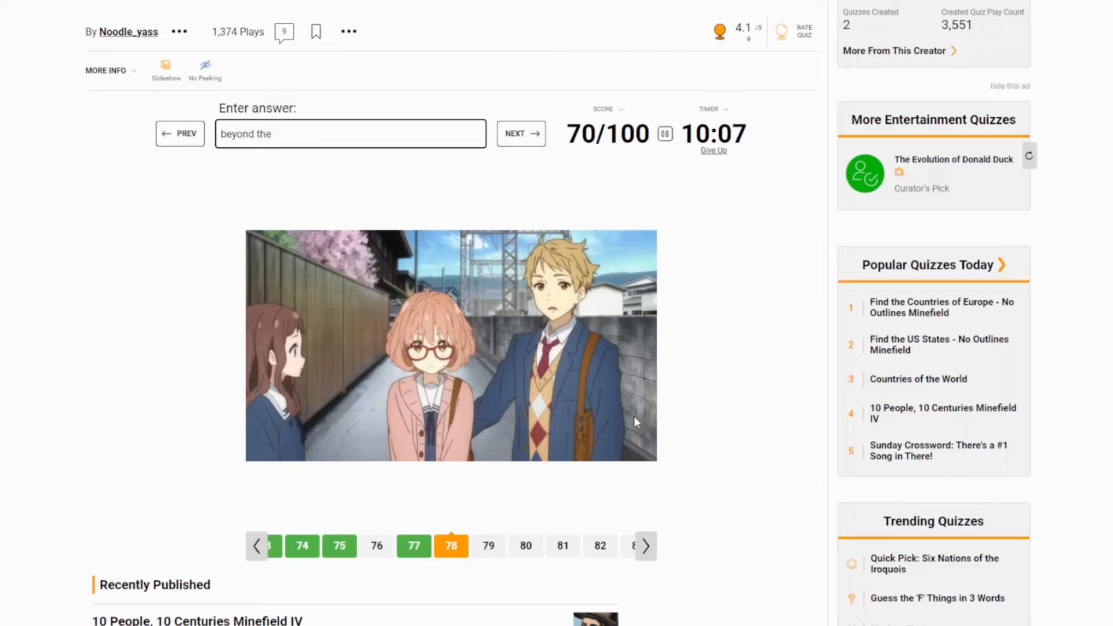
text(boundr)
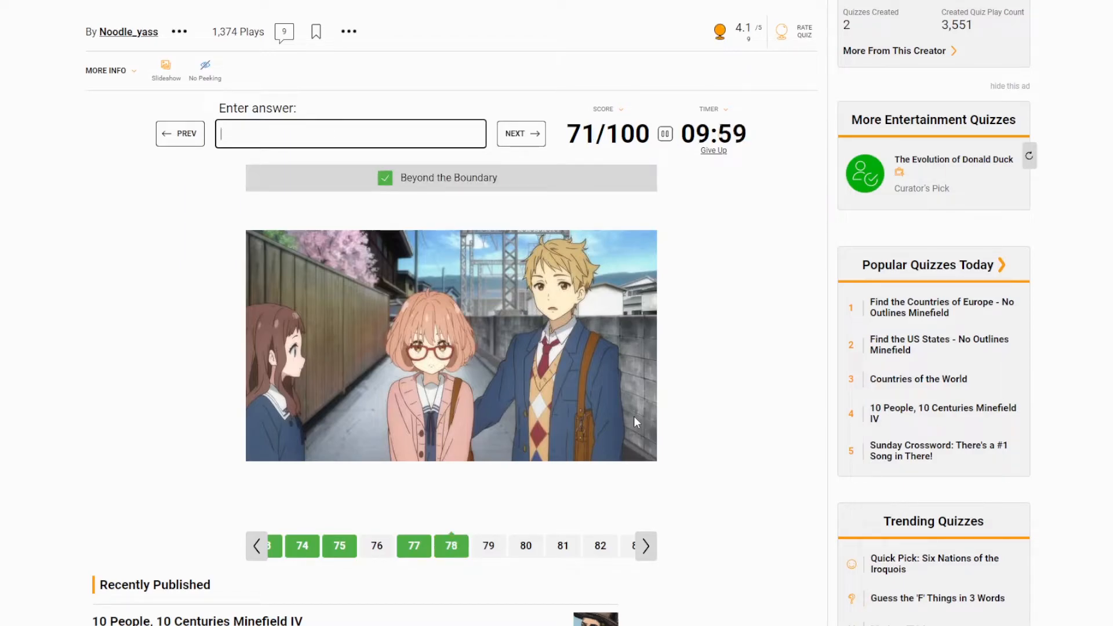
- Name Megalo Box for 72/100, then attempt The Disastrous Life of Saiki K and check its spelling
text(megolo box)
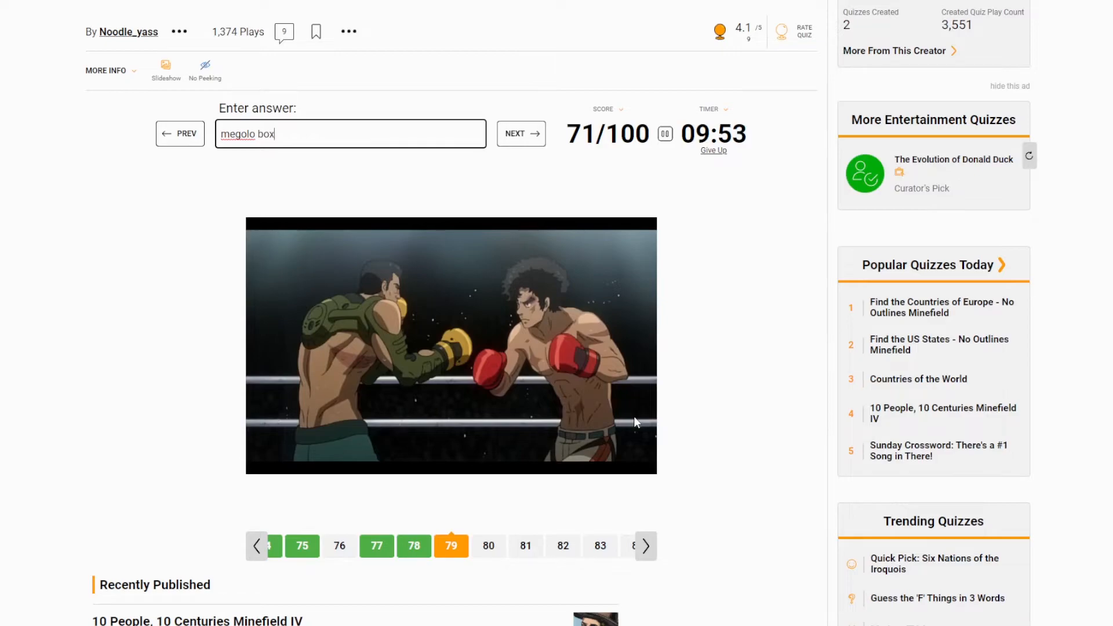
key(Backspace)
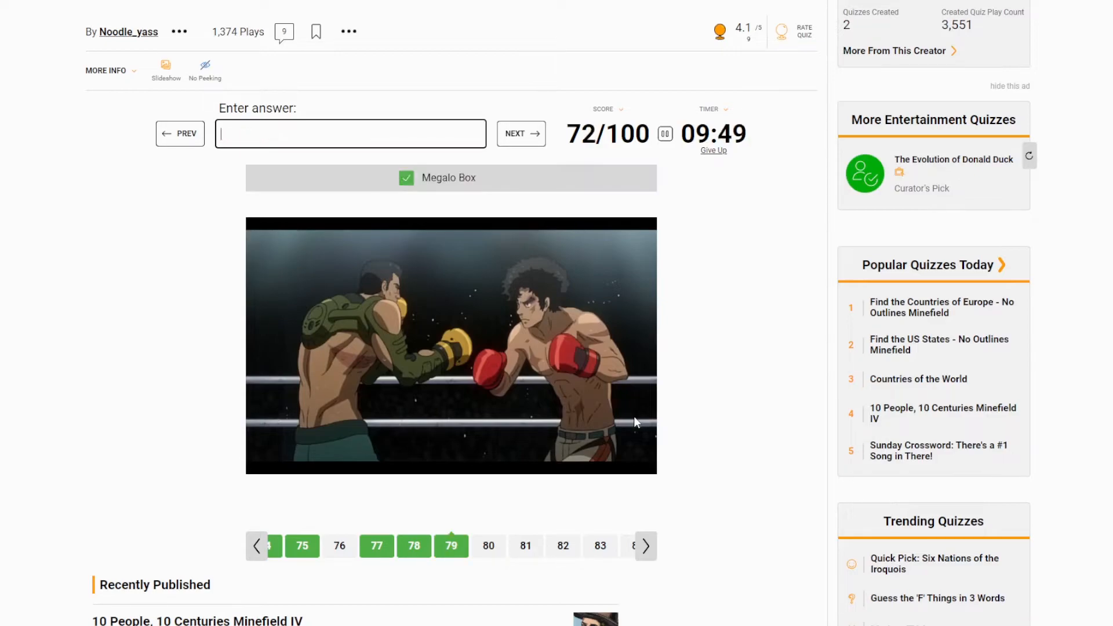
click(520, 133)
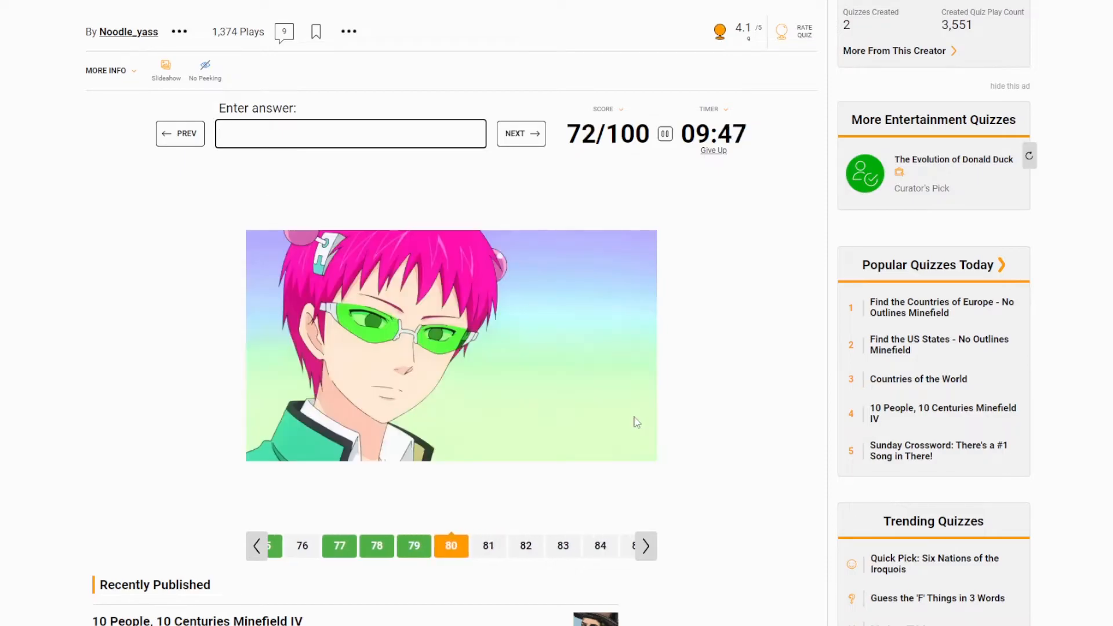
text(the di)
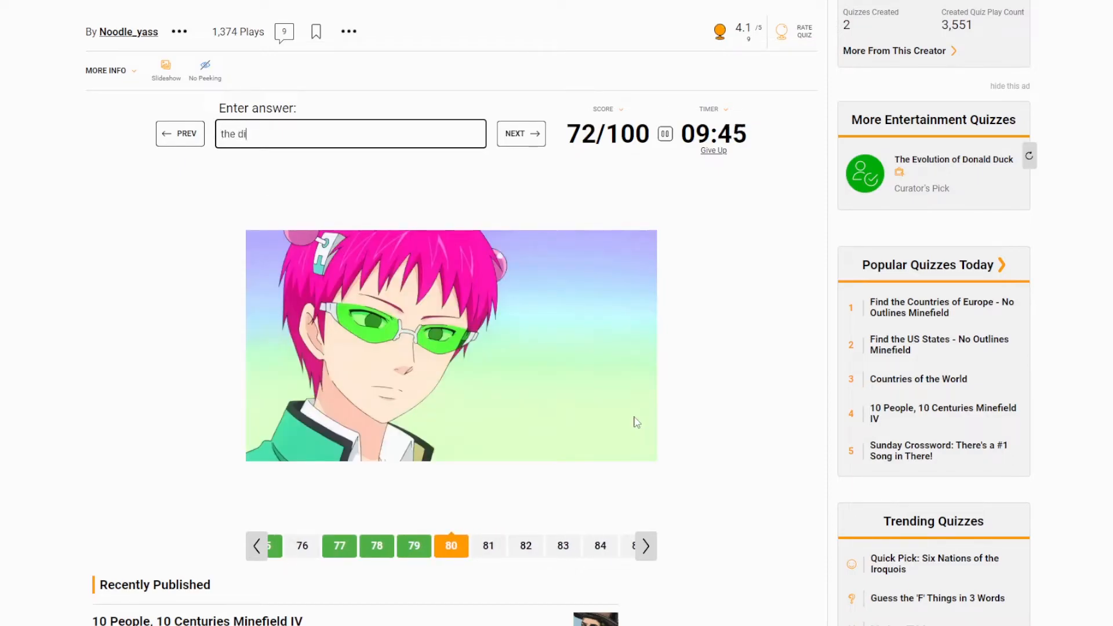
text(sasterous life of saiki k)
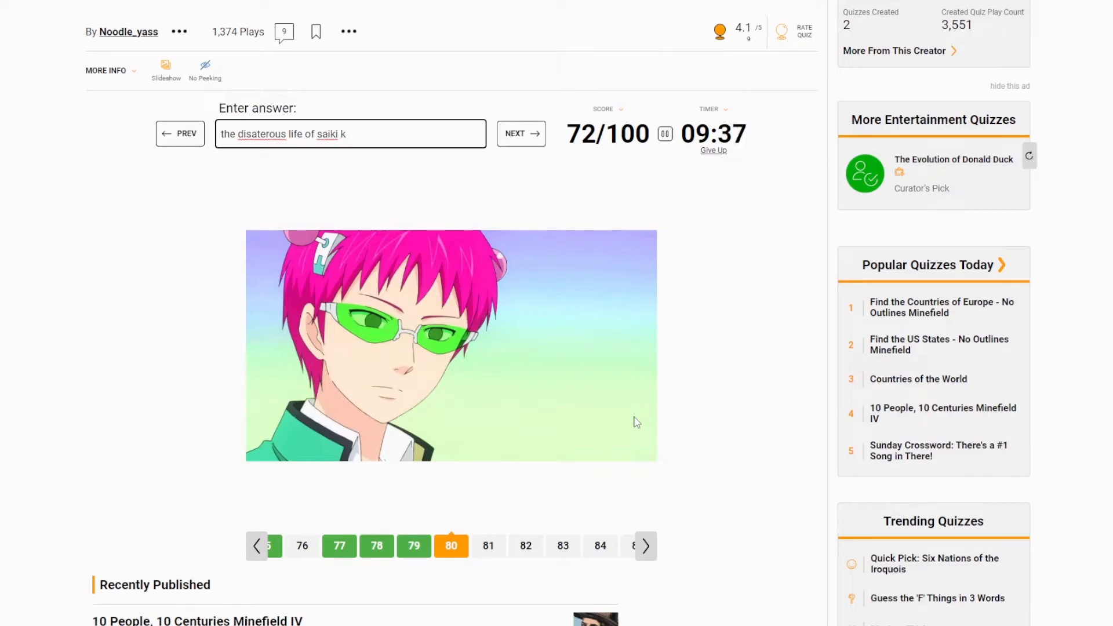
mouse_move(445, 502)
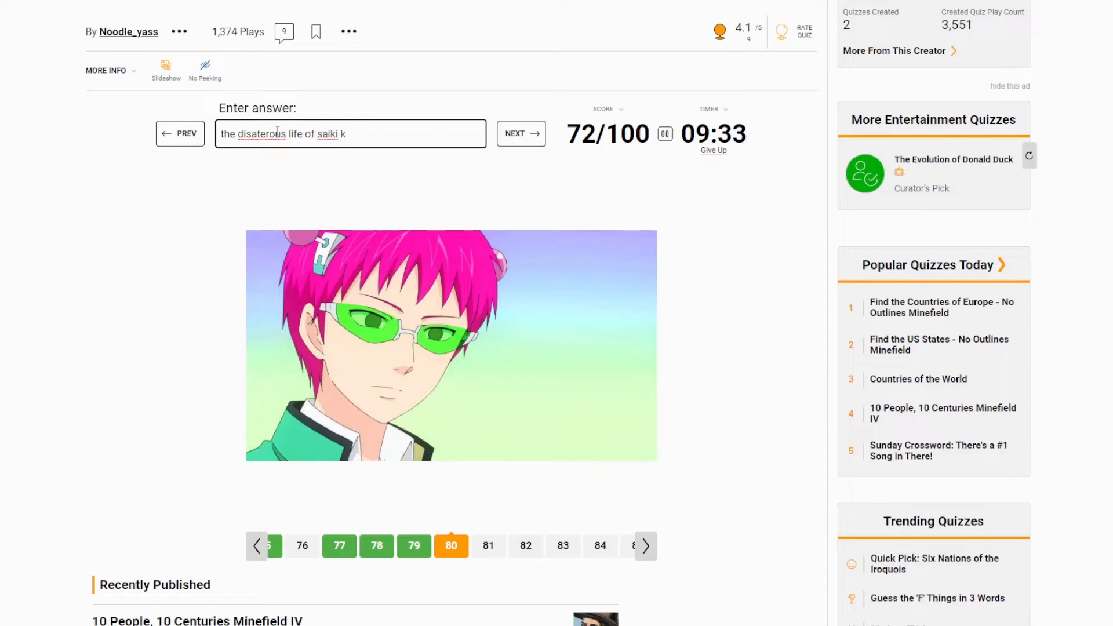
right_click(255, 133)
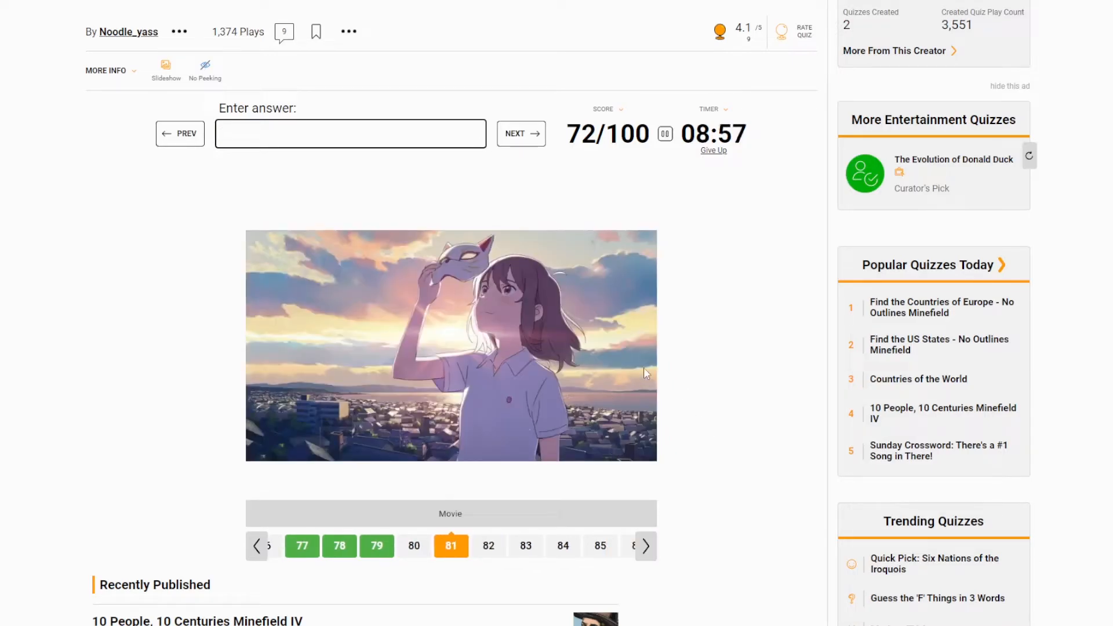
- Answer Whisker Away, then try Fate Zero and Fairy Tail on the next image
text(w)
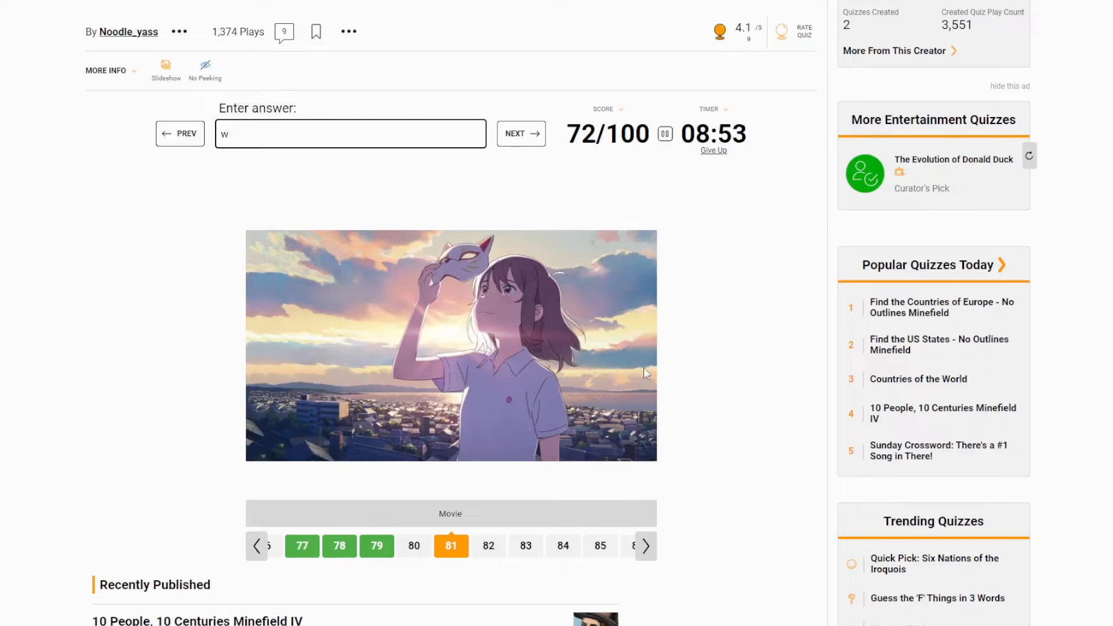
text(a whis)
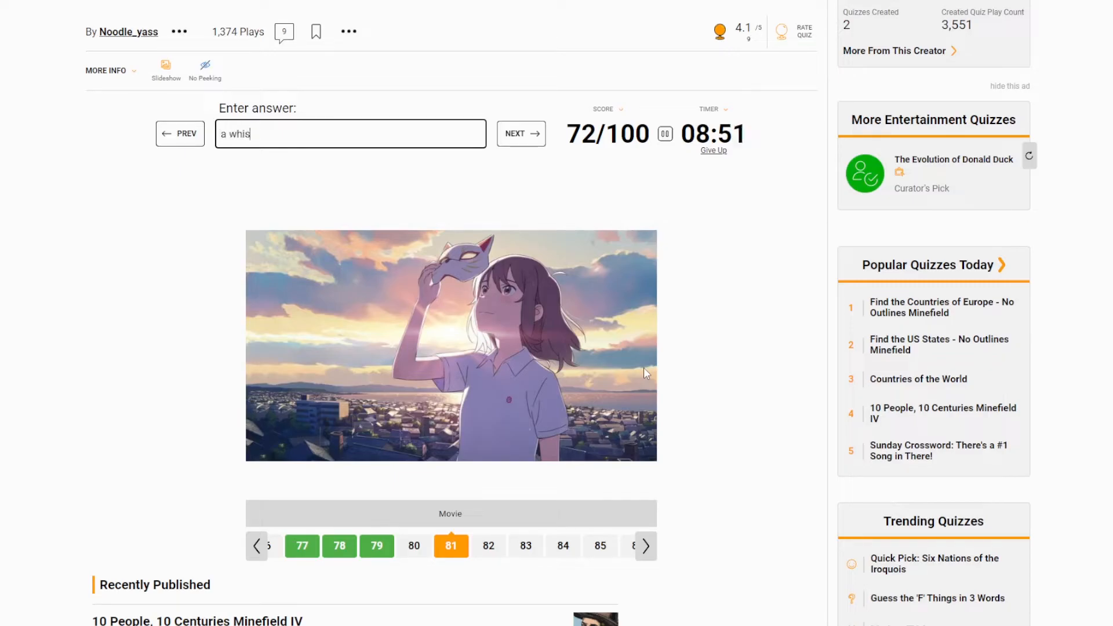
text(ker)
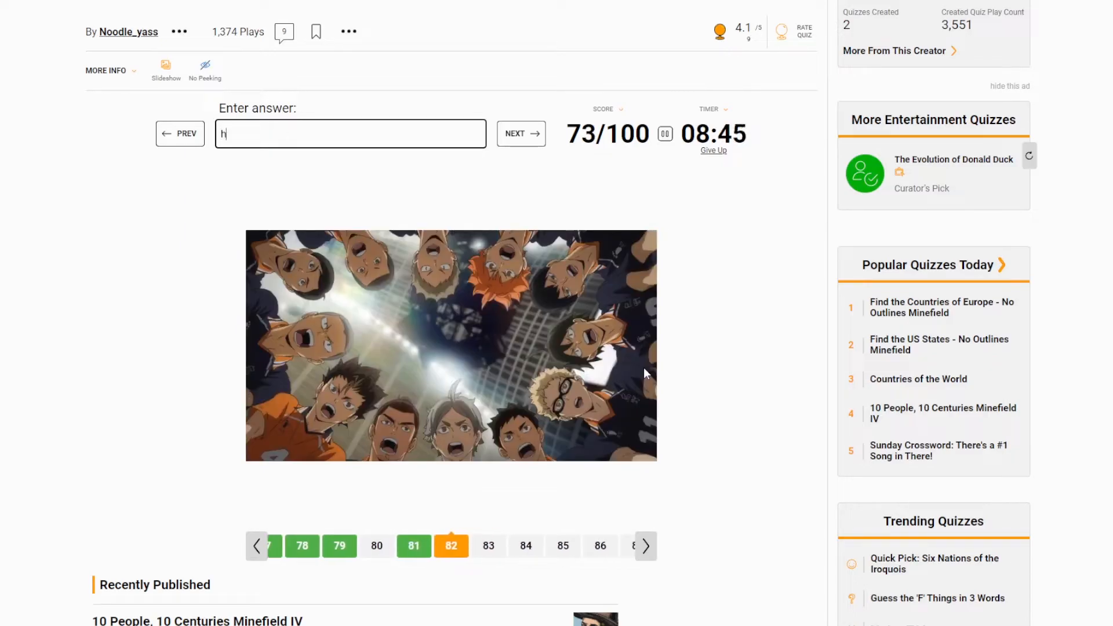
text(a)
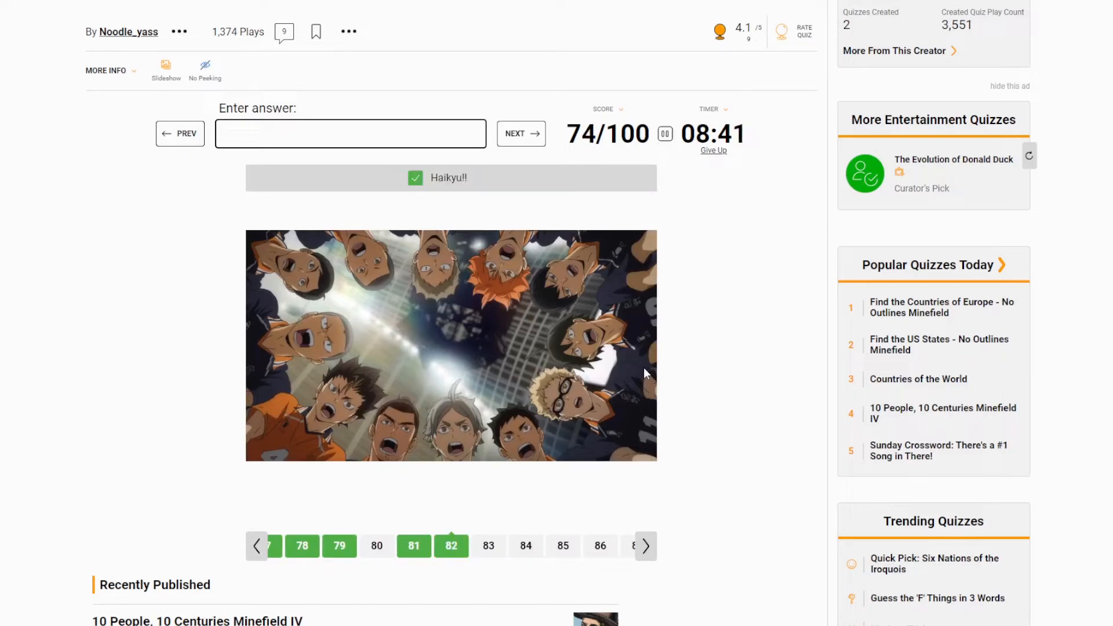
click(520, 134)
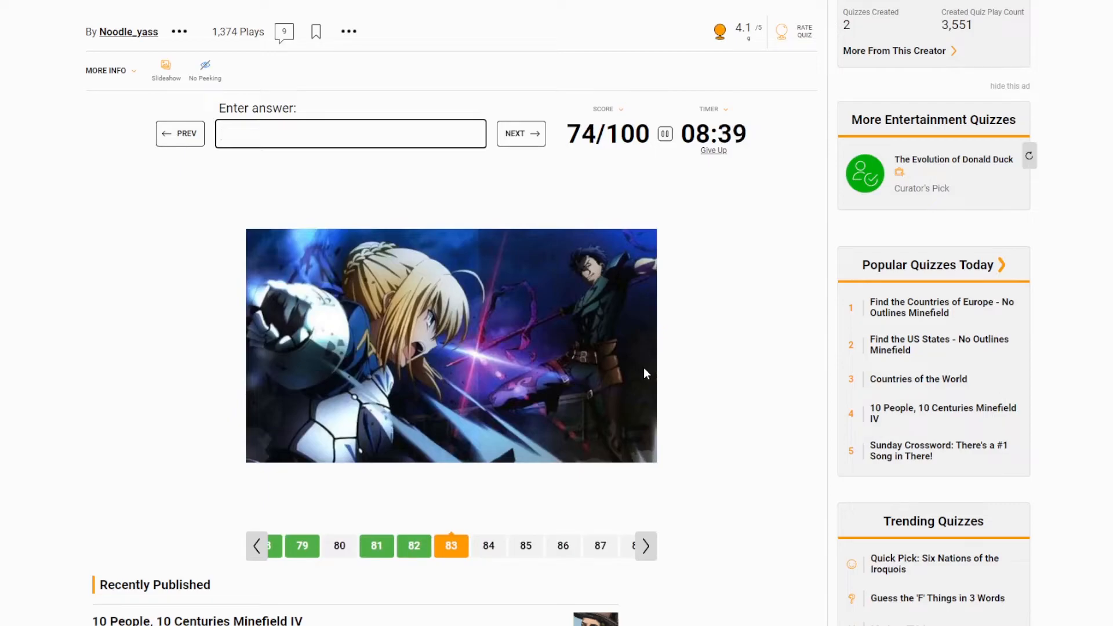
text(fate z)
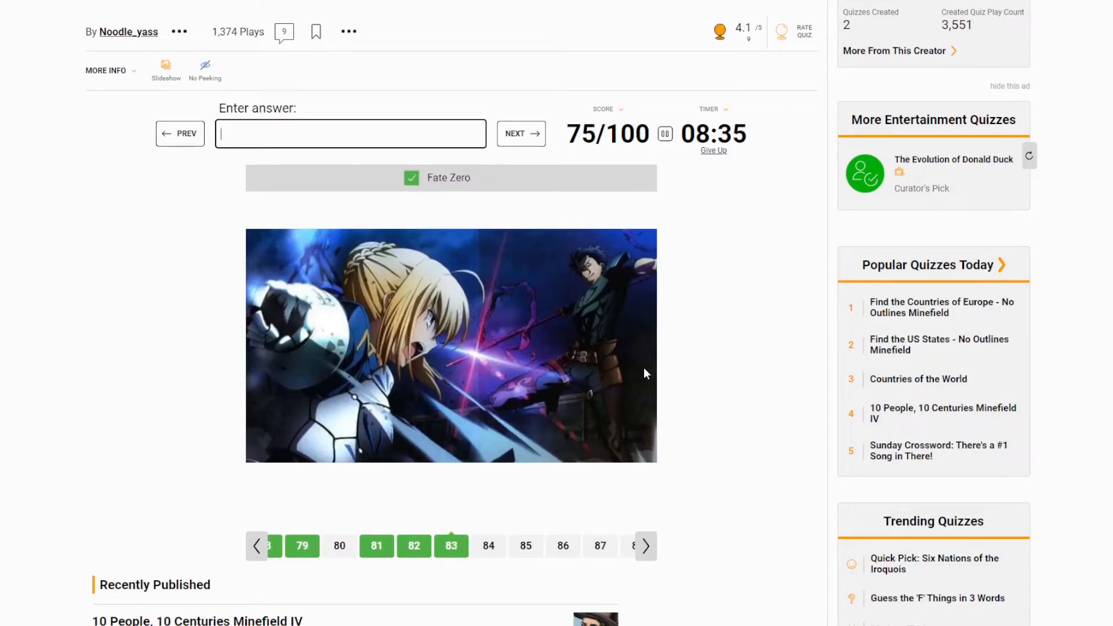
text(fairy)
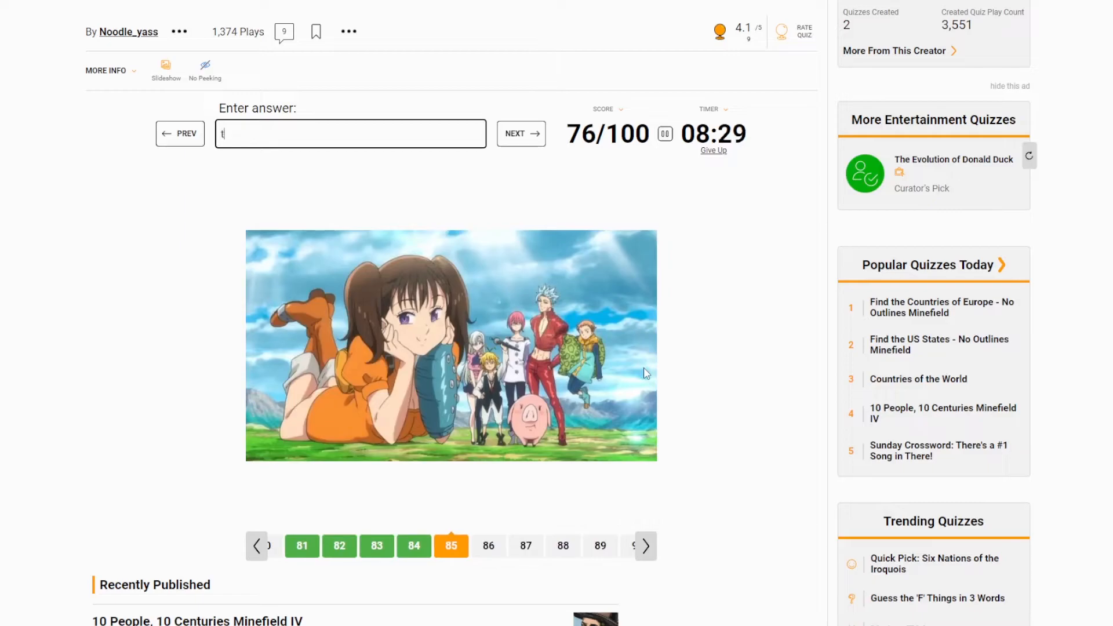
- Name The Seven Deadly Sins, Re:Zero, DanMachi and Black Butler, reaching 80/100
text(he seven)
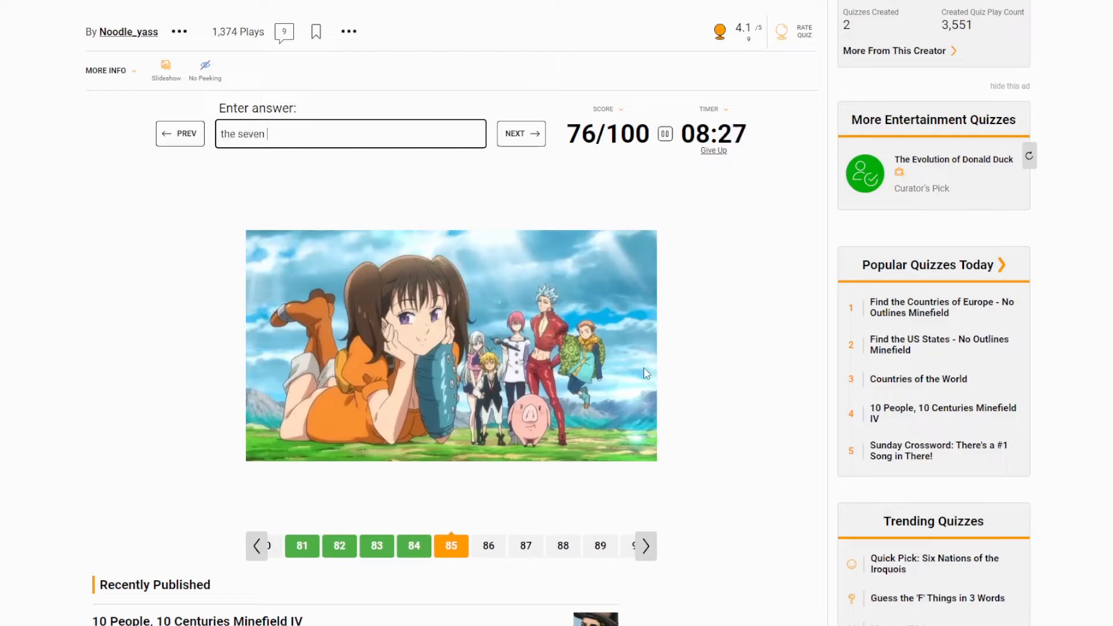
text(deadly)
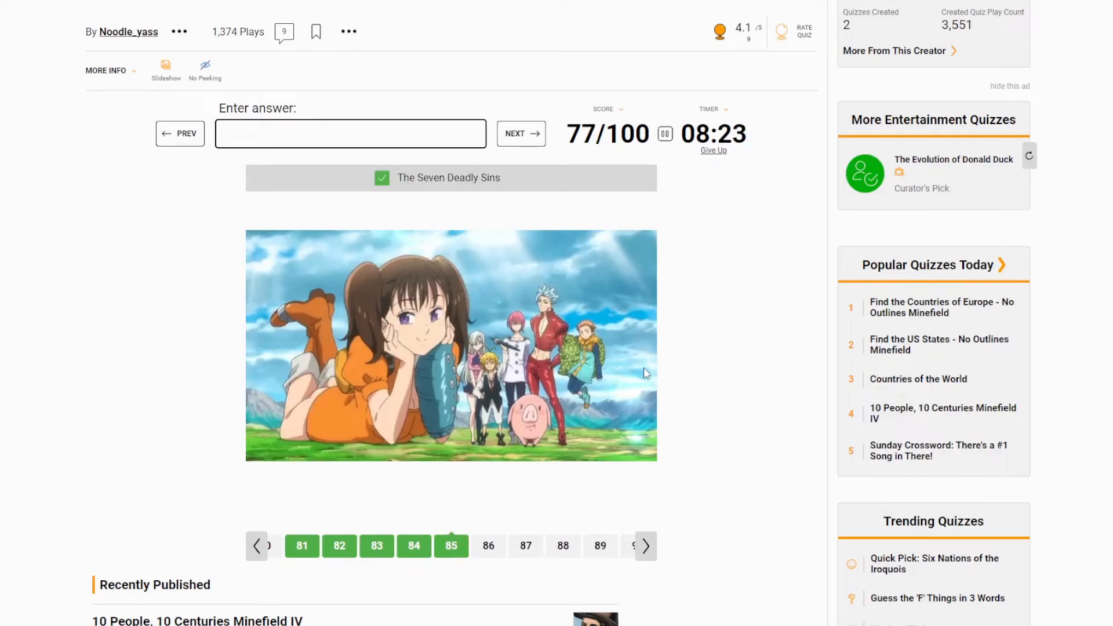
click(520, 133)
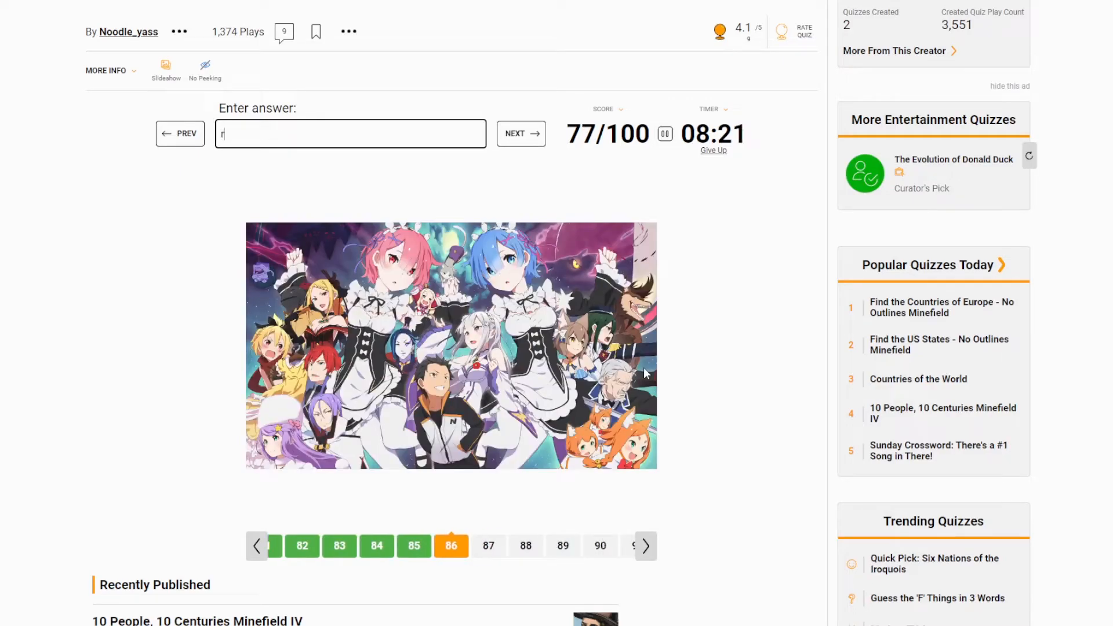
text(e)
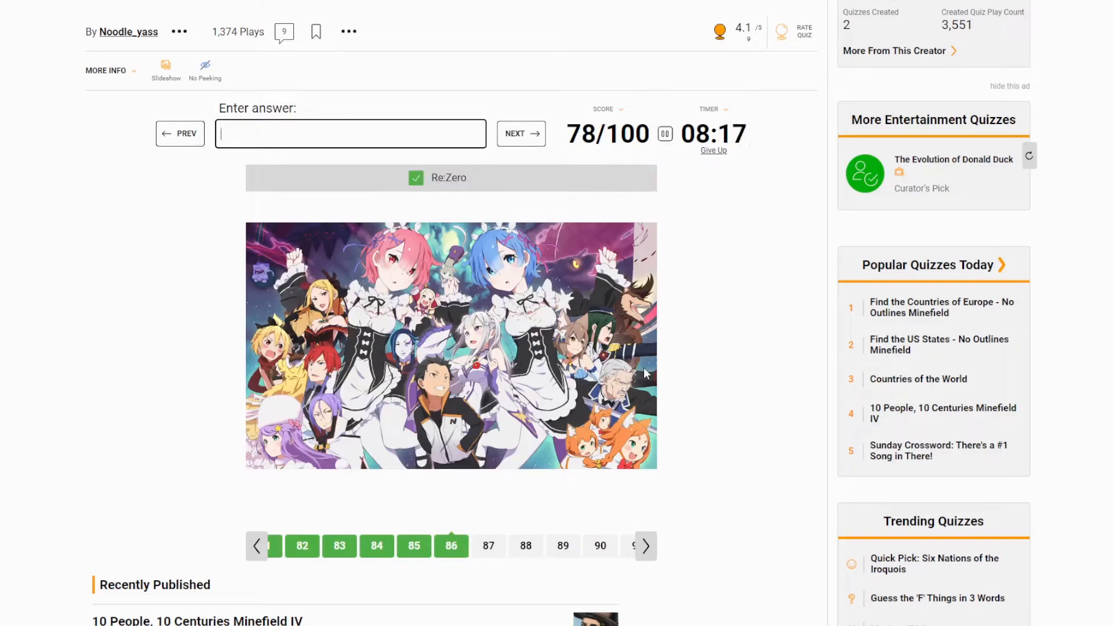
text(dan)
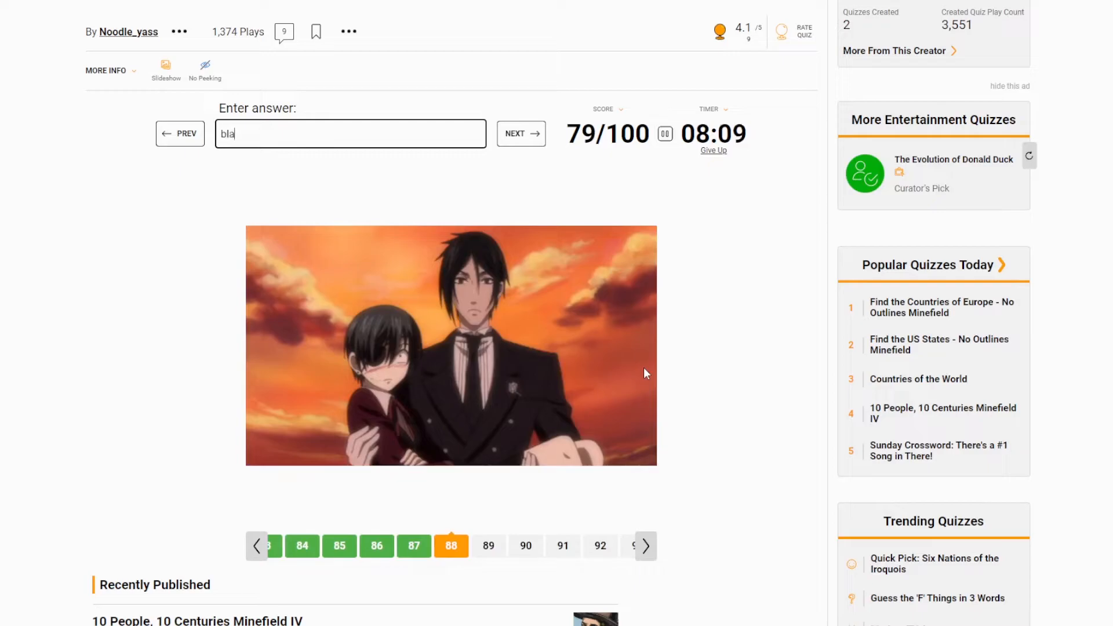
text(black butl)
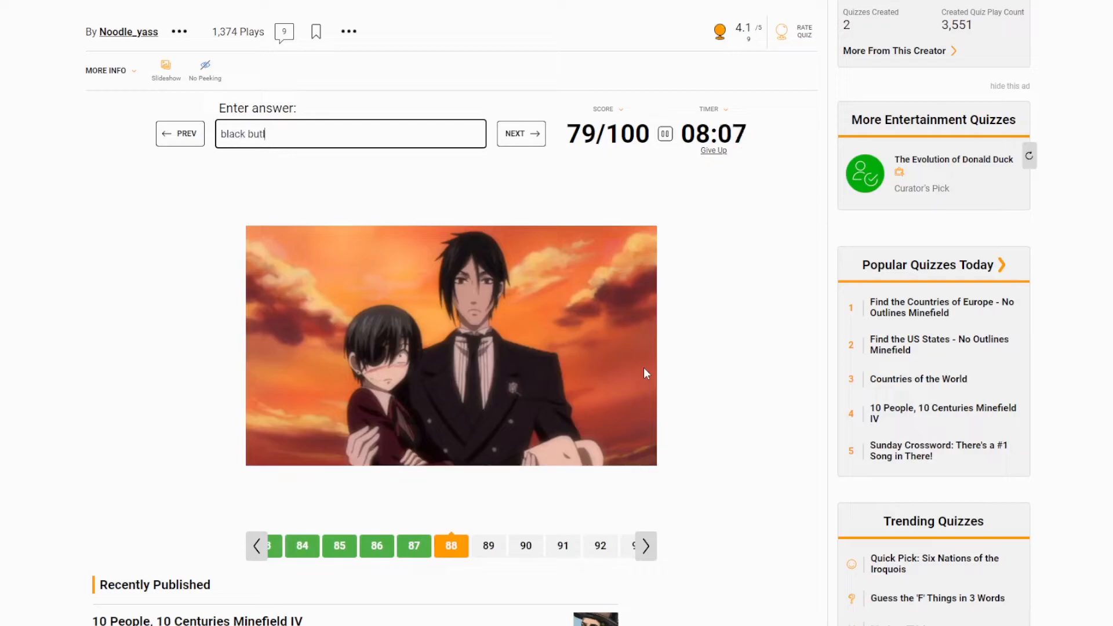
click(519, 134)
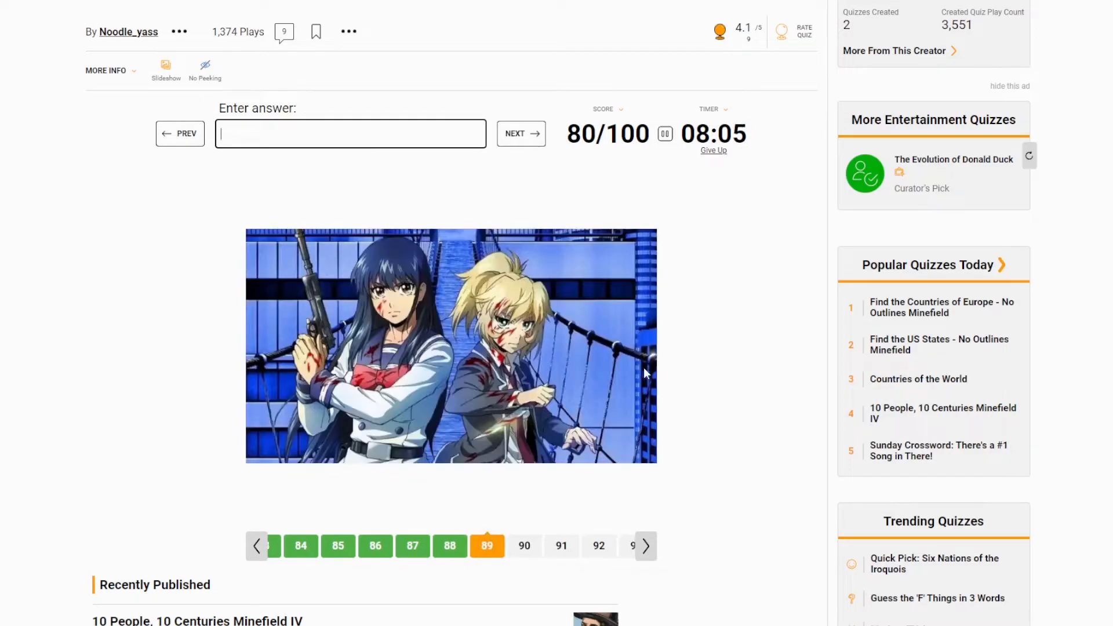
- Name High-Rise Invasion and Welcome to the NHK, attempting Horimiya and Food Wars
text(high)
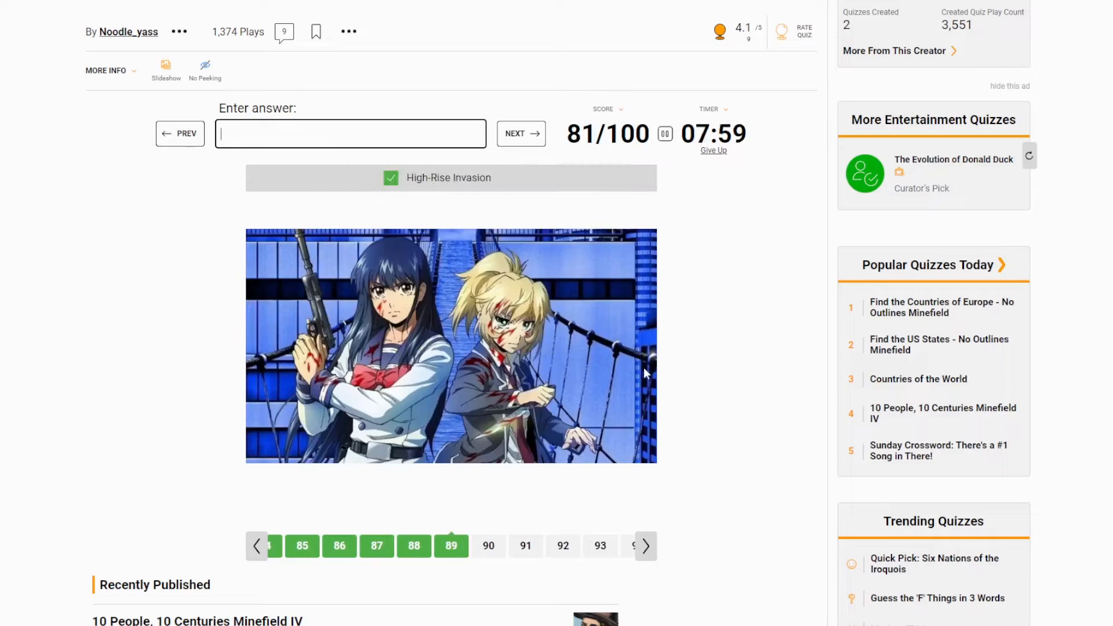
click(521, 133)
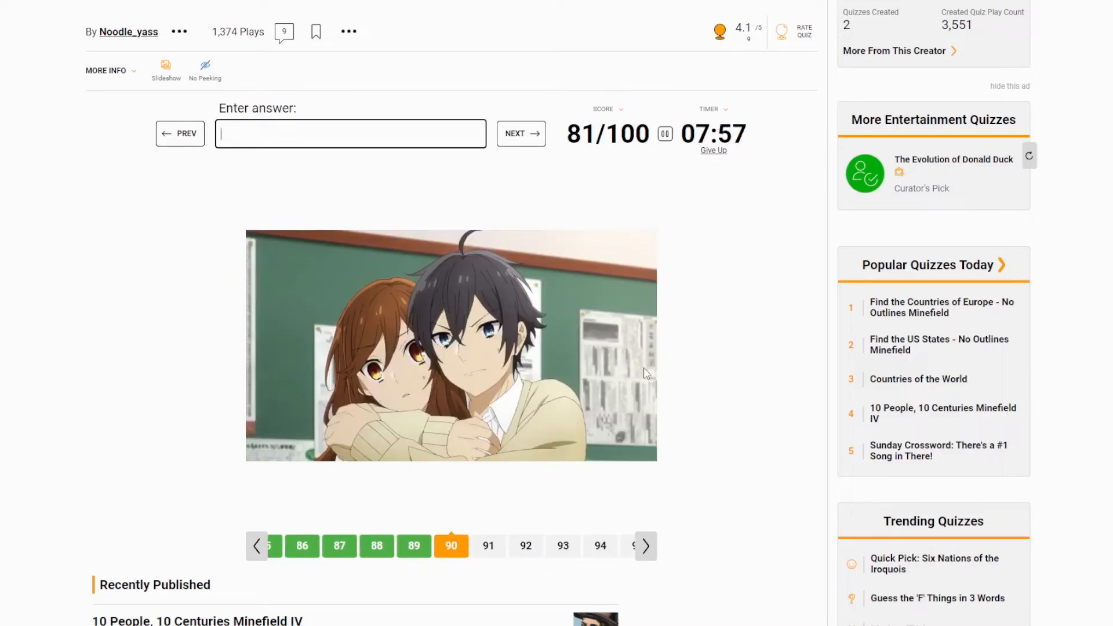
text(horimay)
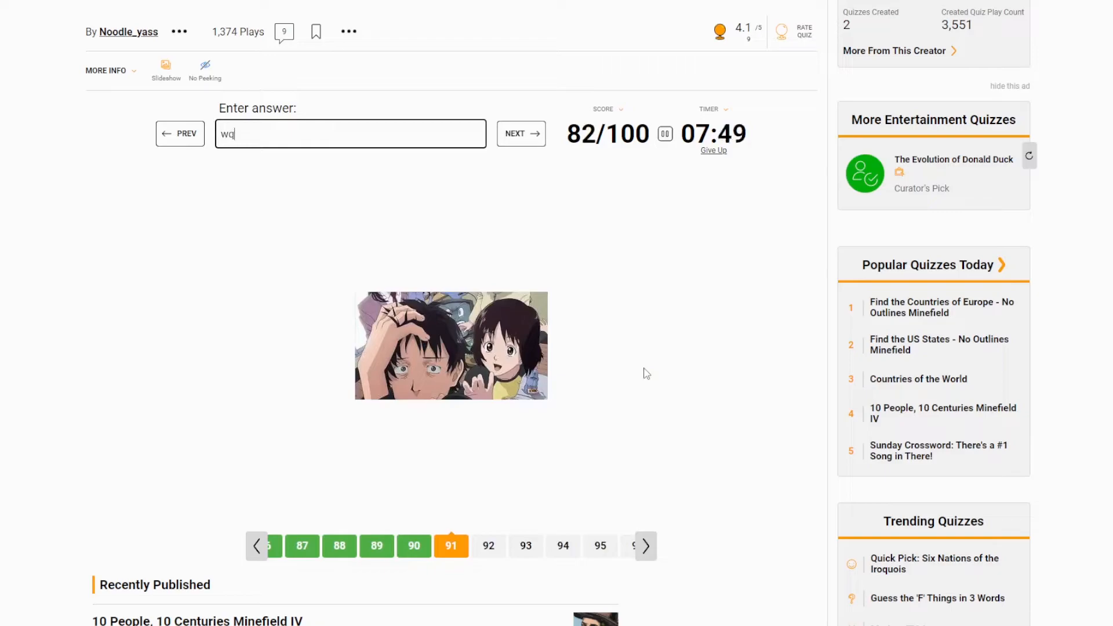
text(welcom)
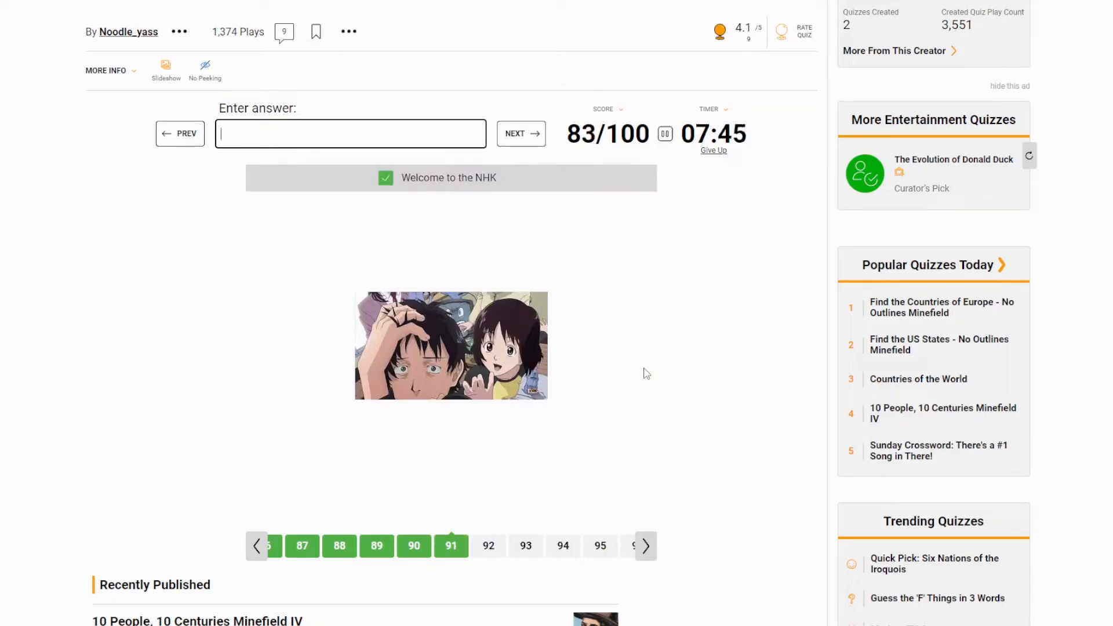
click(520, 134)
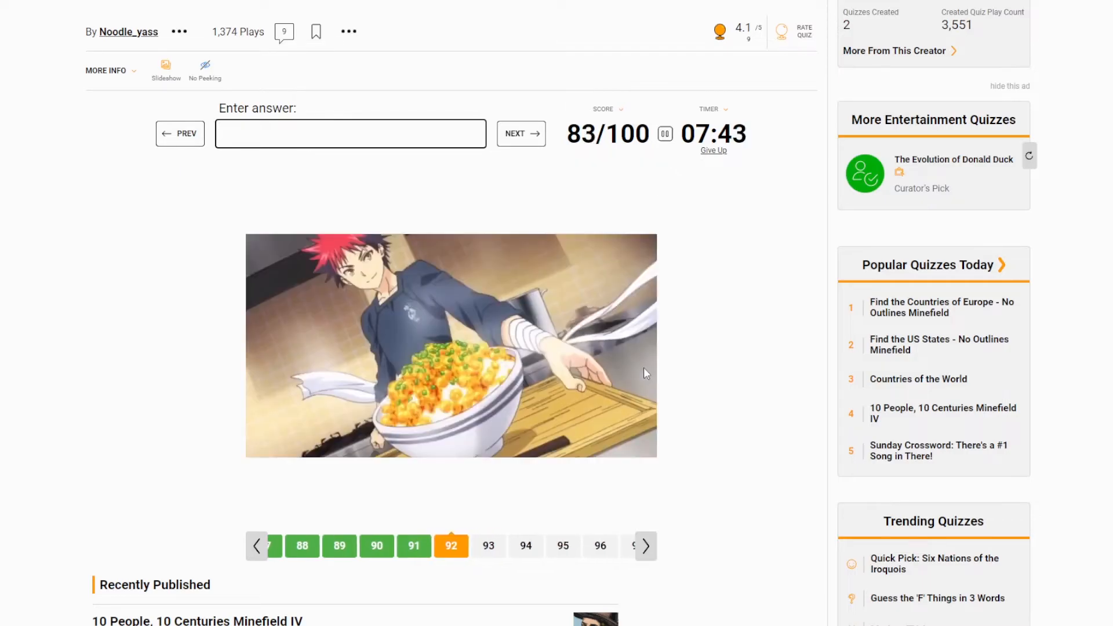
text(food war)
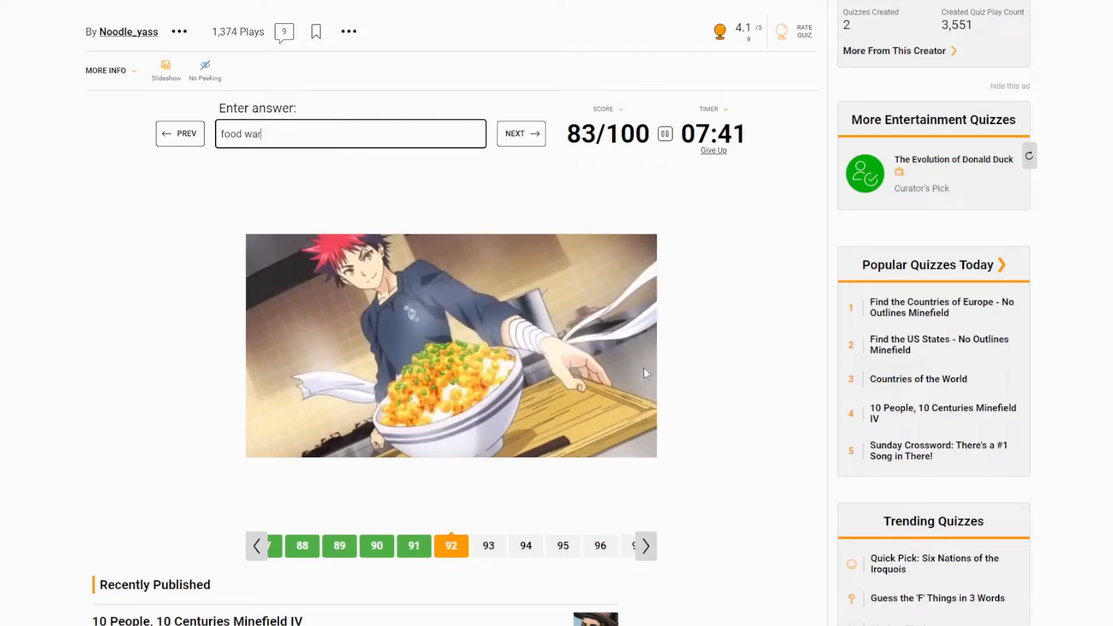
- Skip image 93, then name Your Lie in April and Tengen Toppa Gurren Lagann for 86/100
click(519, 133)
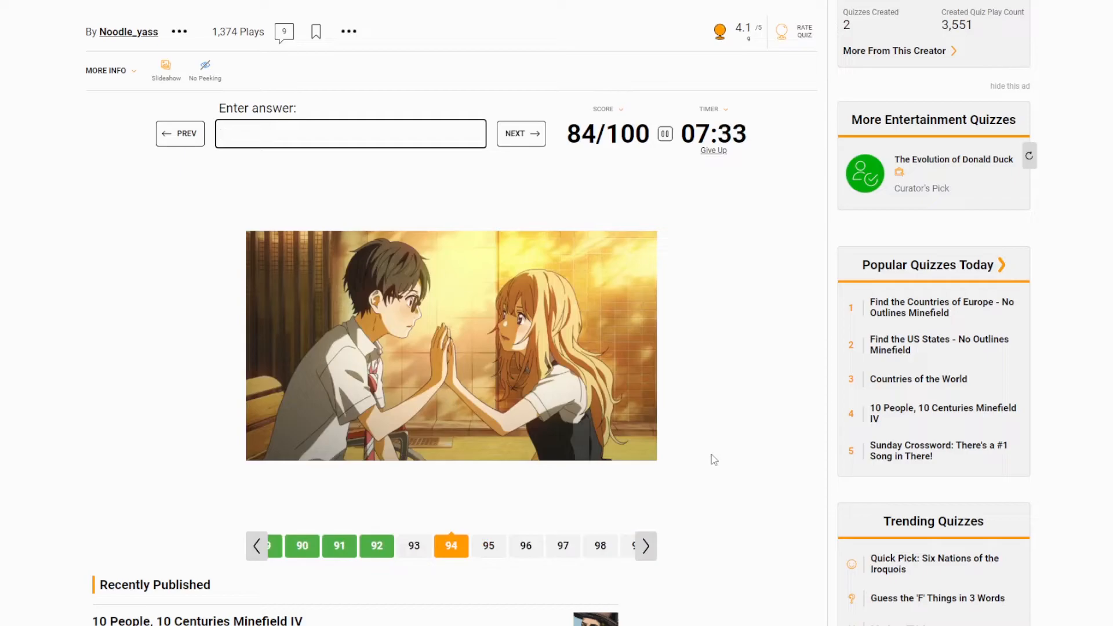
text(your lie)
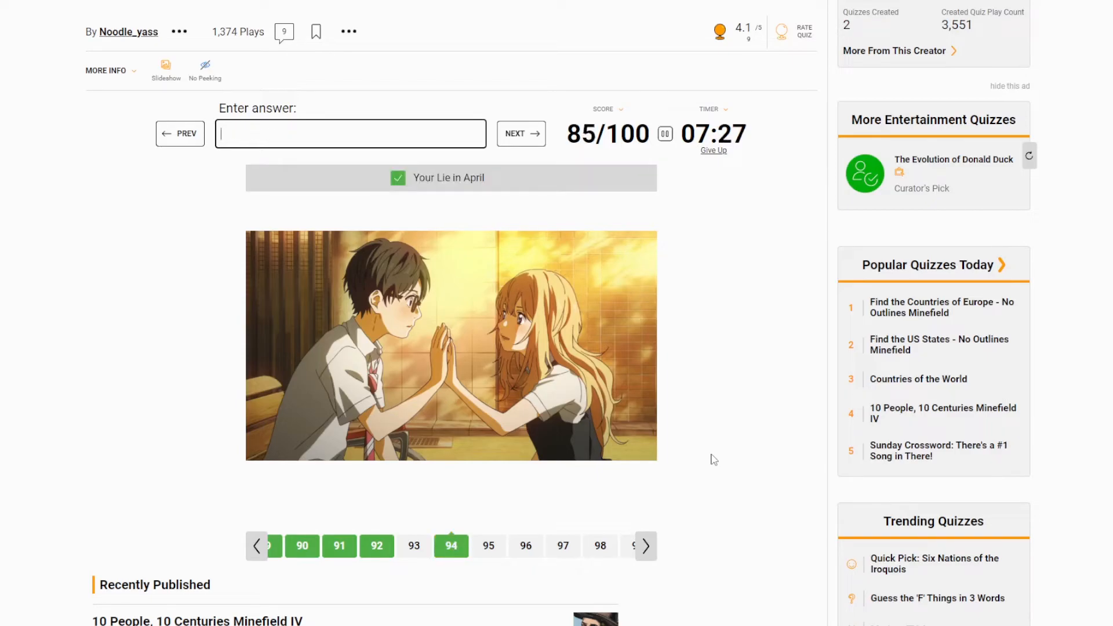
text(gu)
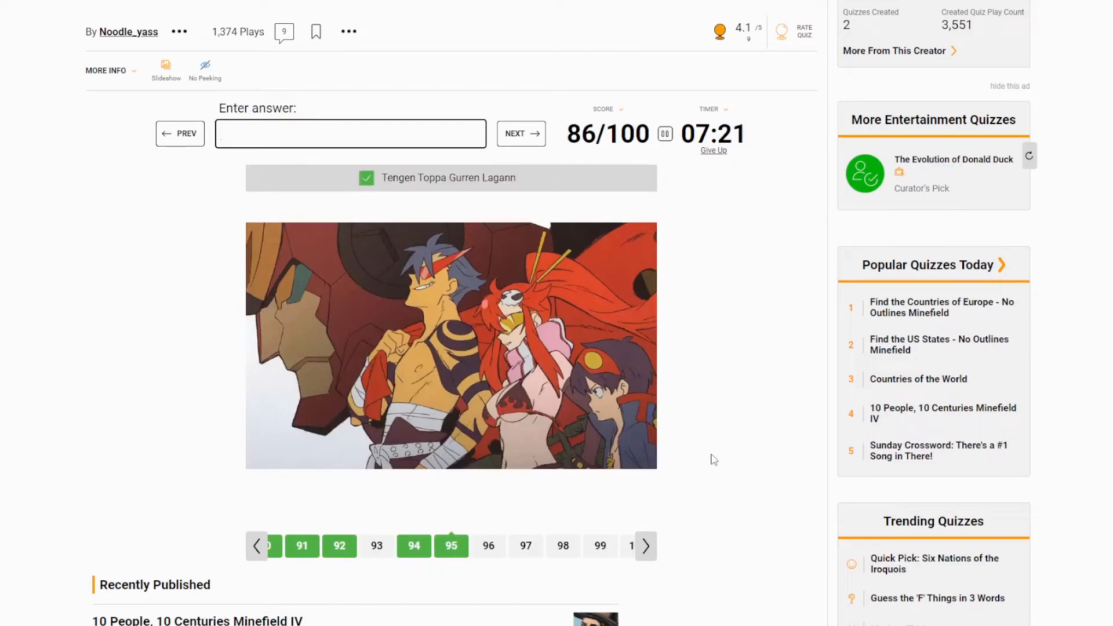
click(519, 134)
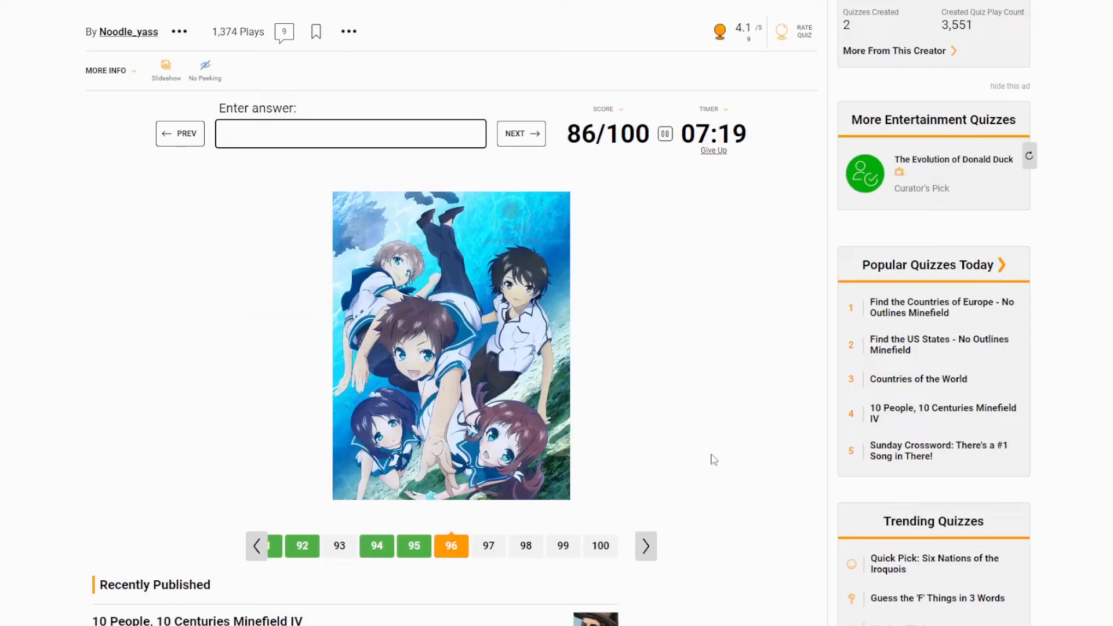
text(a lull in the se)
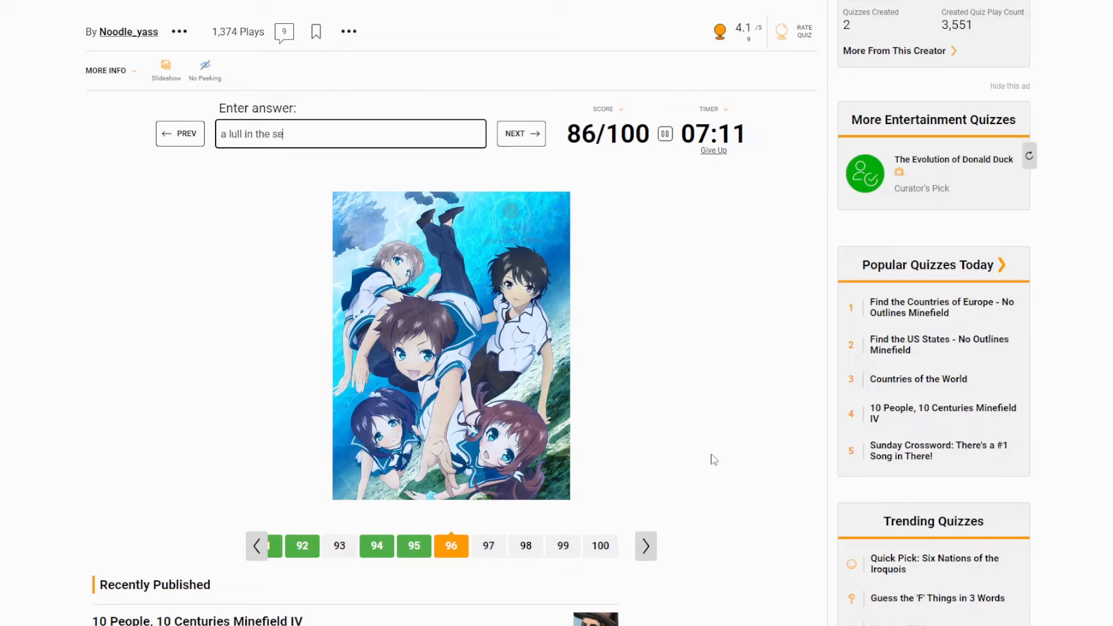
- Name Kill la Kill, skip image 98, then Monthly Girls' Nozaki-kun and Mob Psycho 100 for 90/100
click(519, 133)
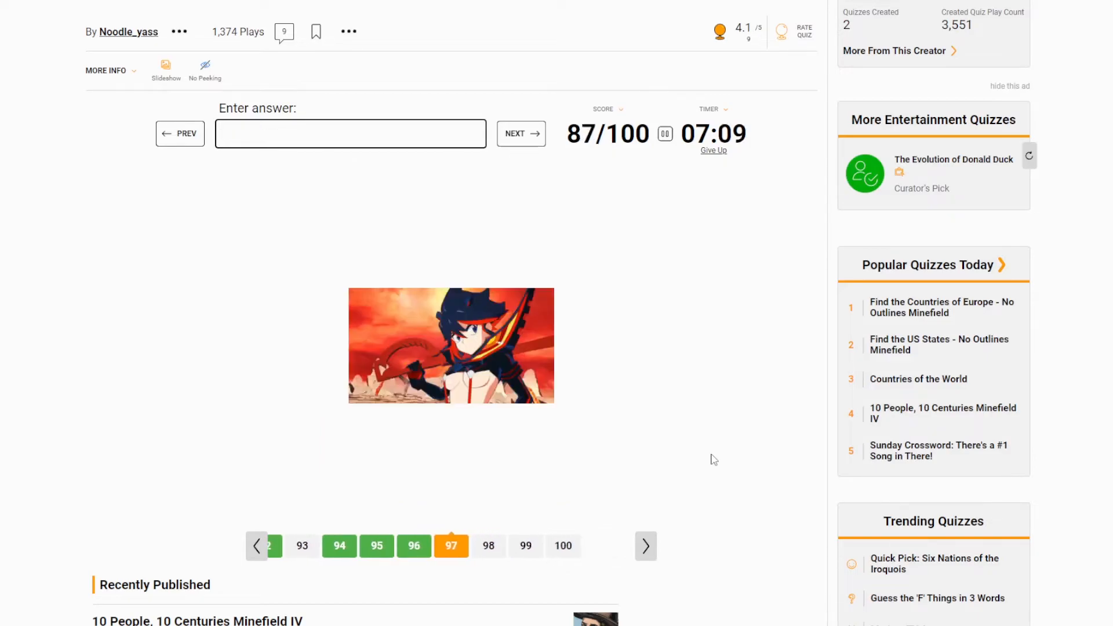
text(kil)
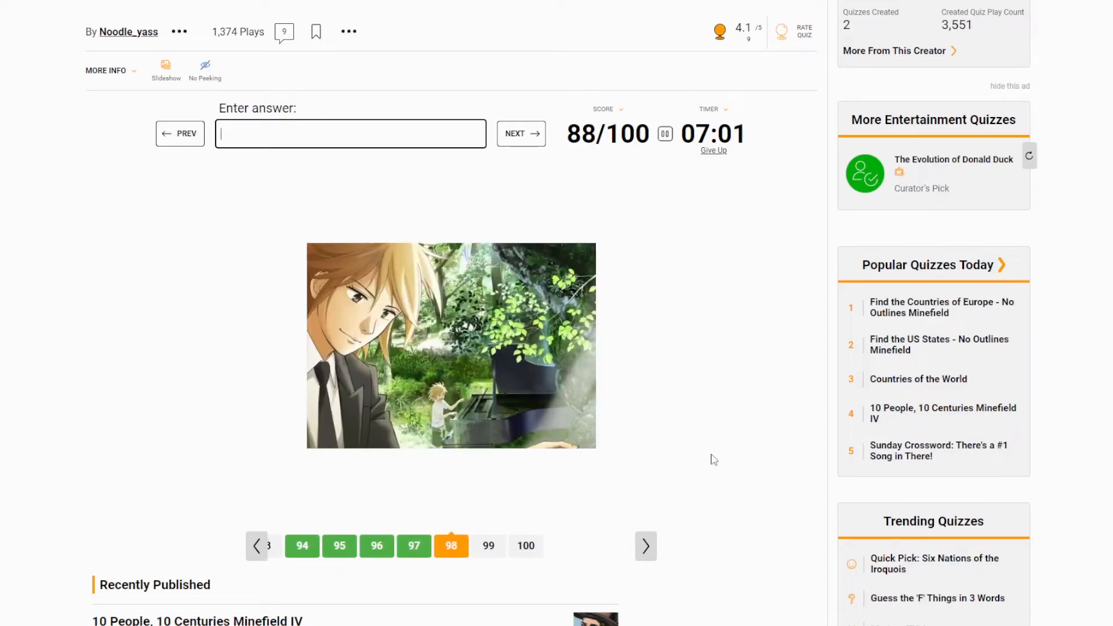
text(a)
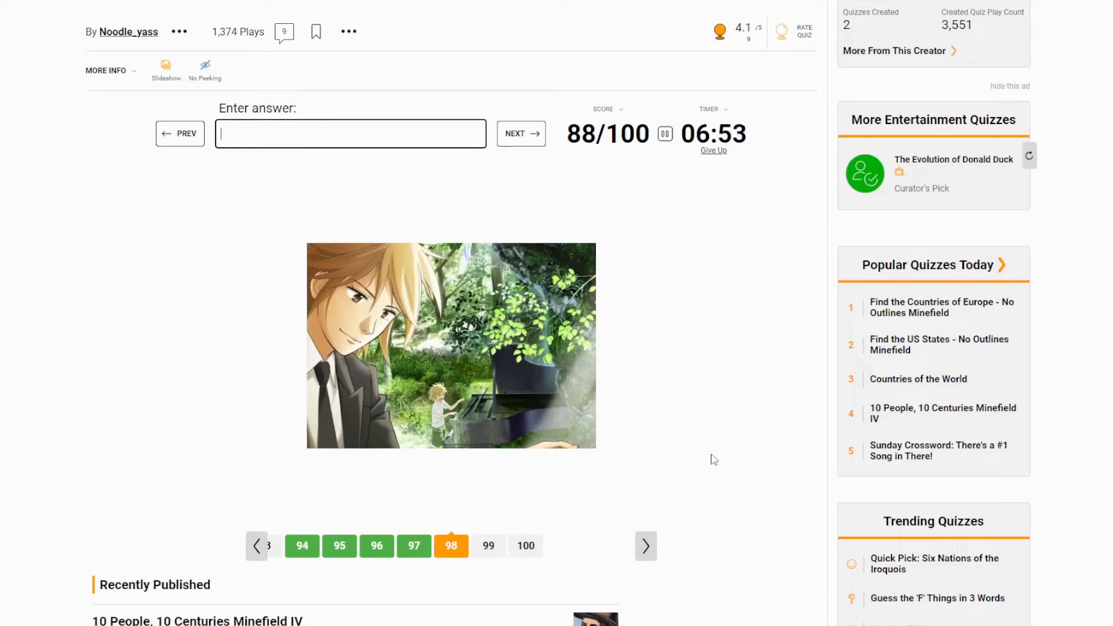
click(645, 546)
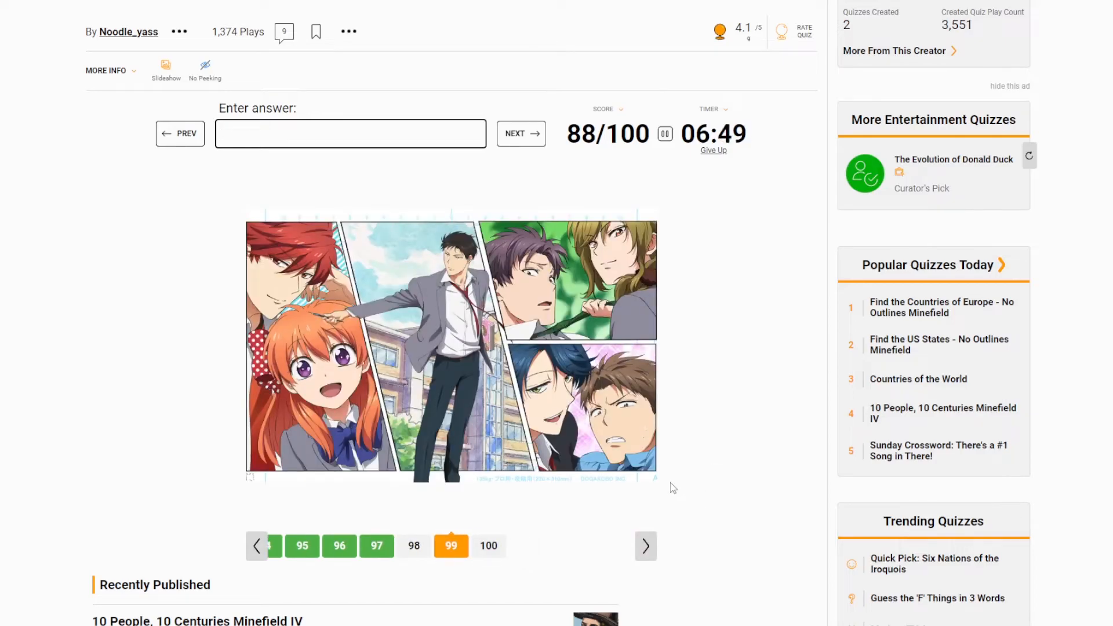
text(gekken shoujo nozaki k)
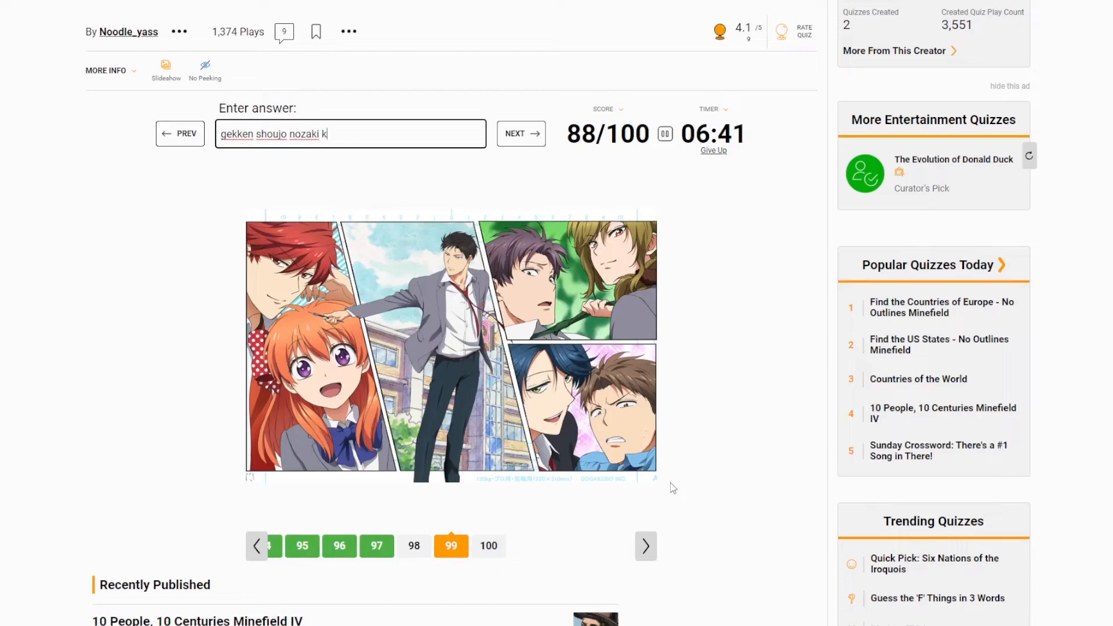
text(un)
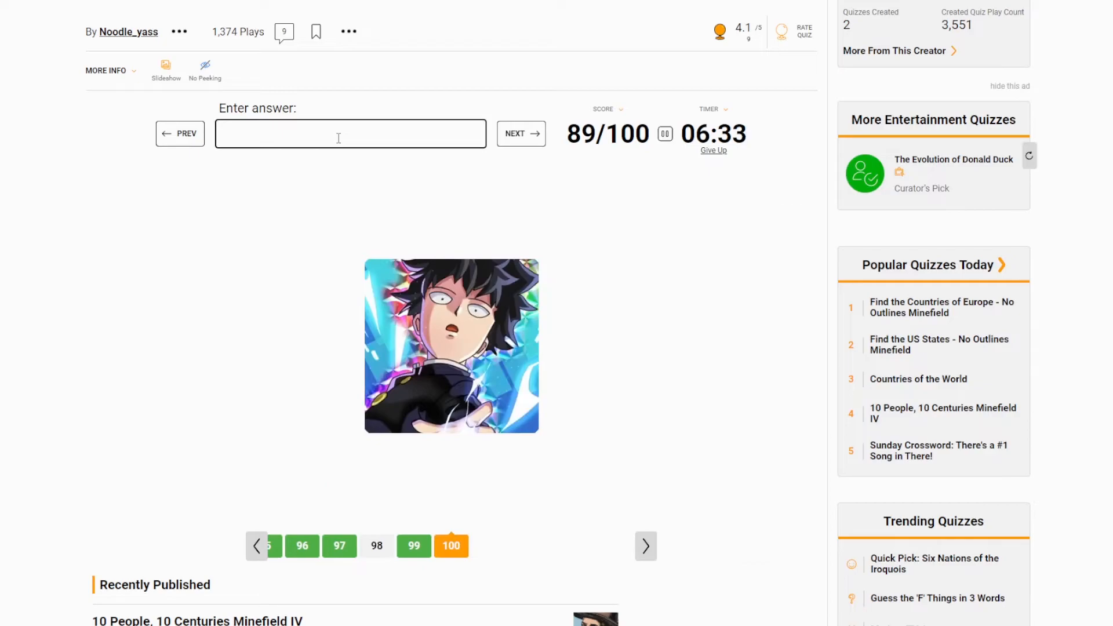
text(mob)
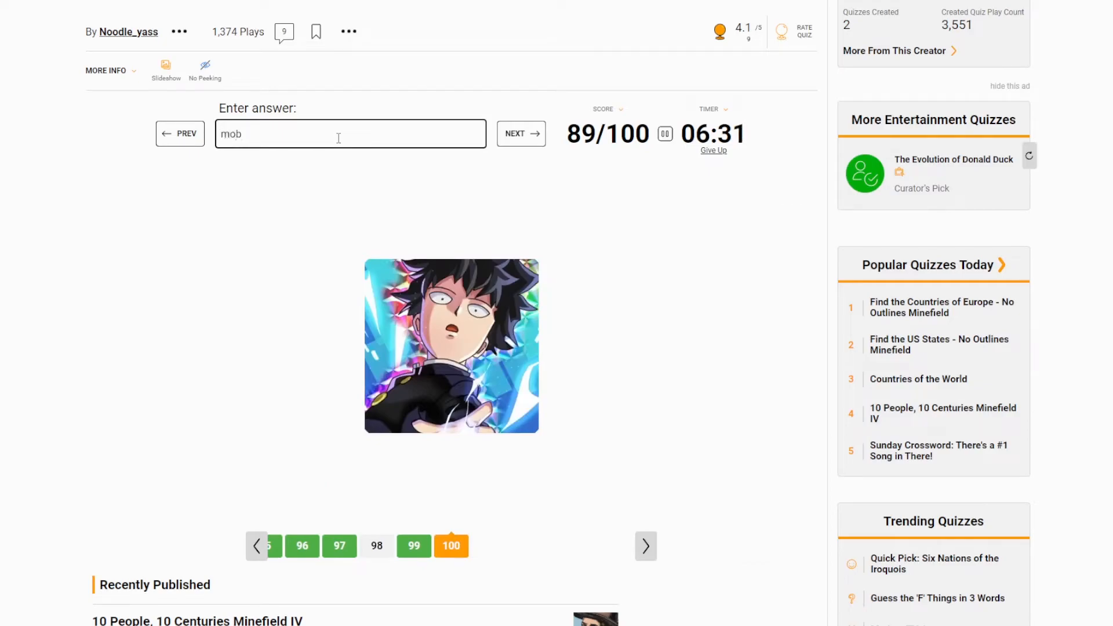
text(ps)
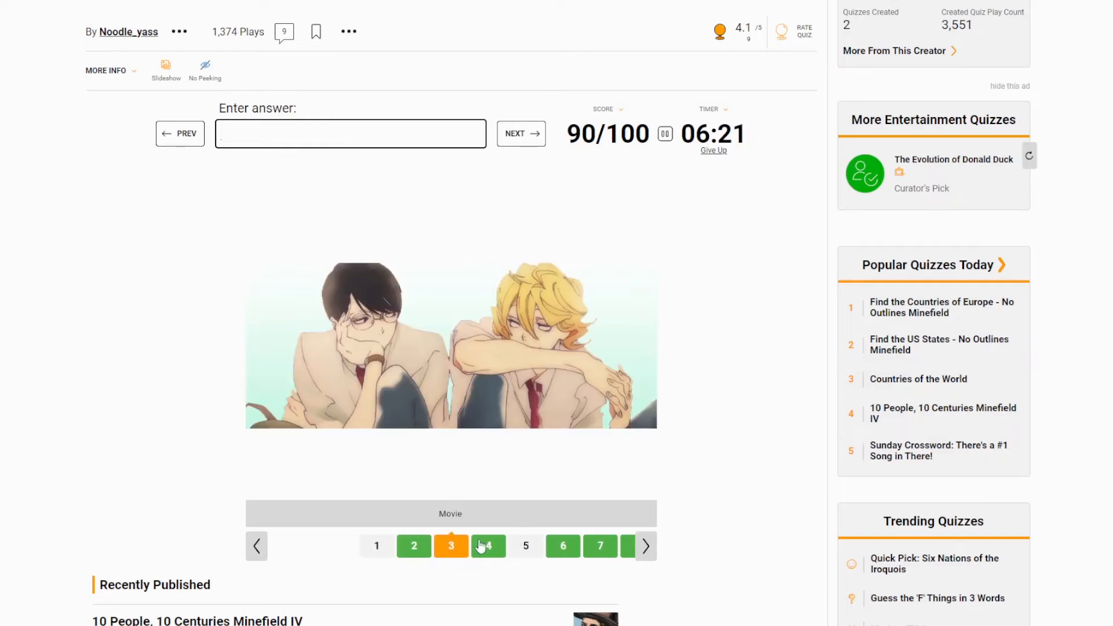
click(643, 546)
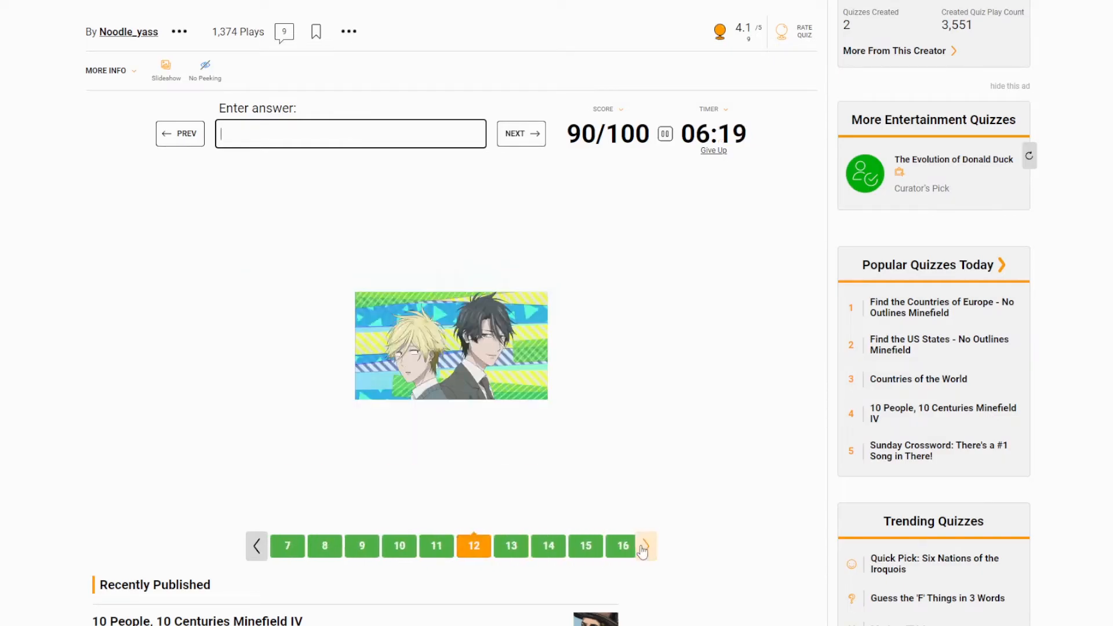
click(643, 546)
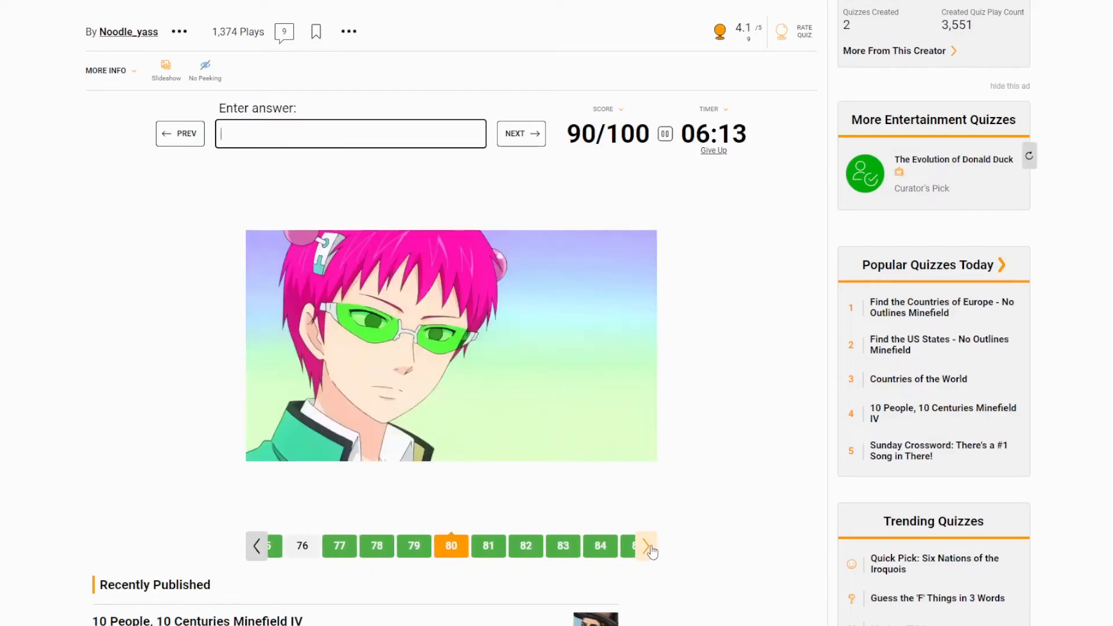
click(647, 546)
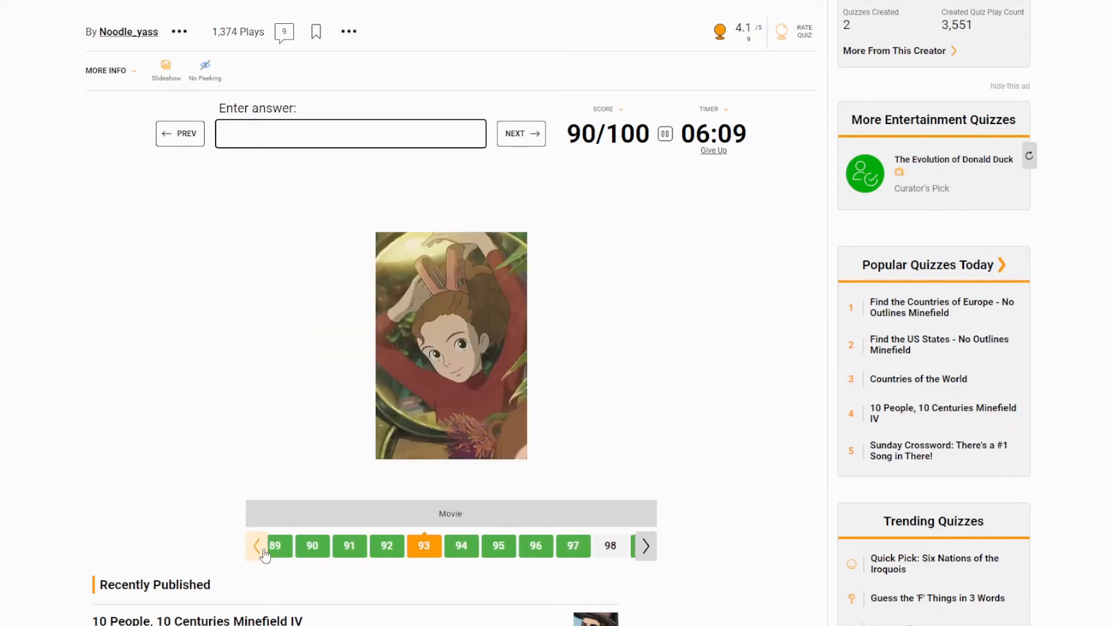
click(257, 546)
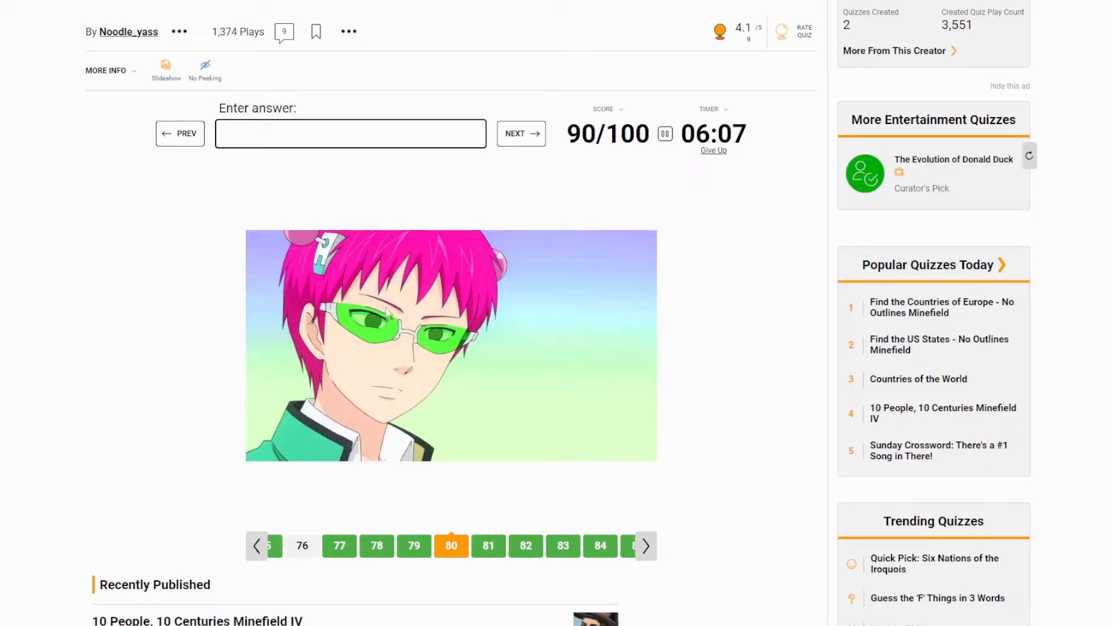
text(the)
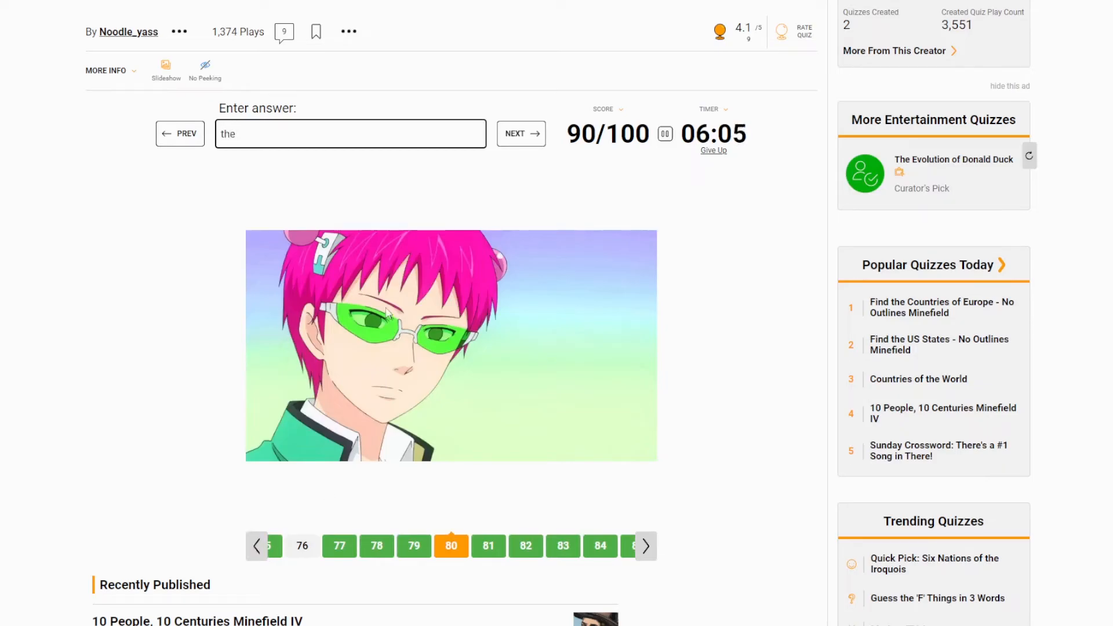
text(disa)
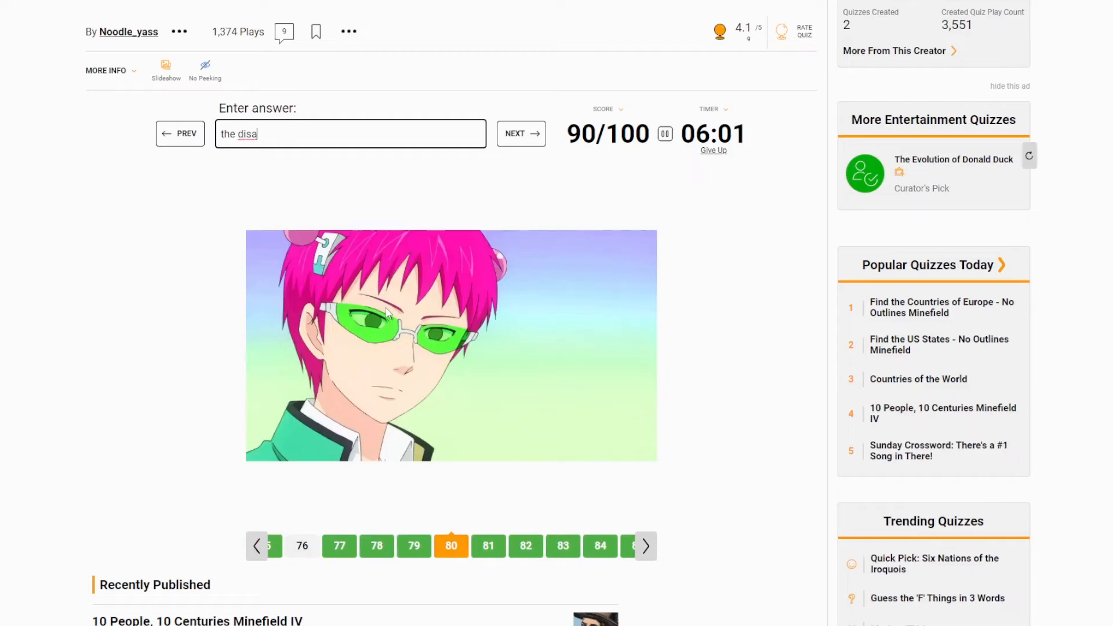
text(stero)
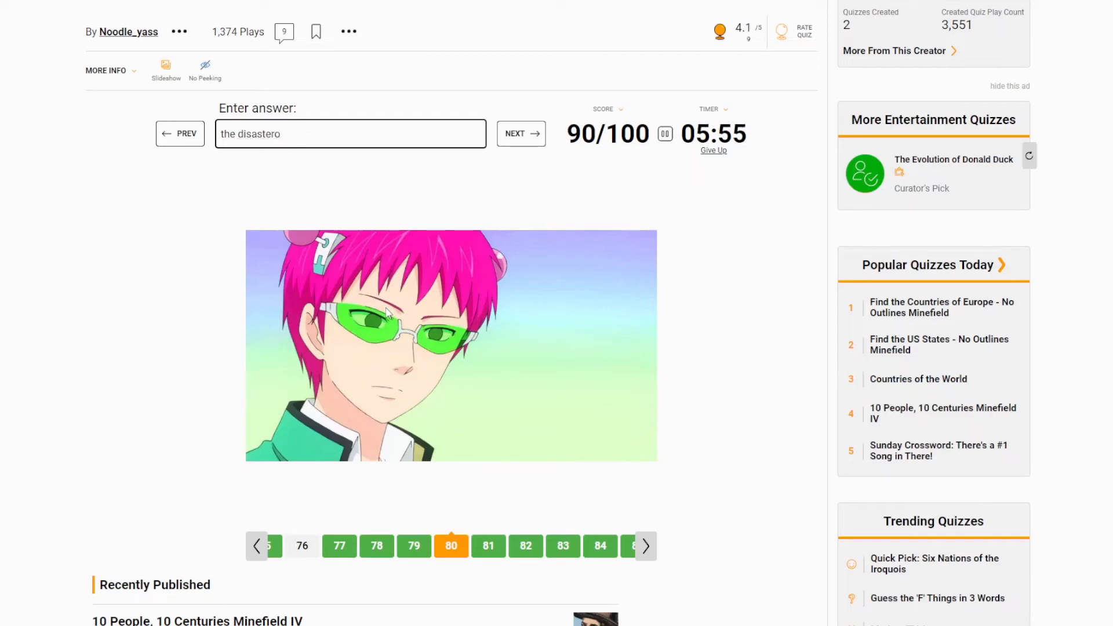
key(BackSpace)
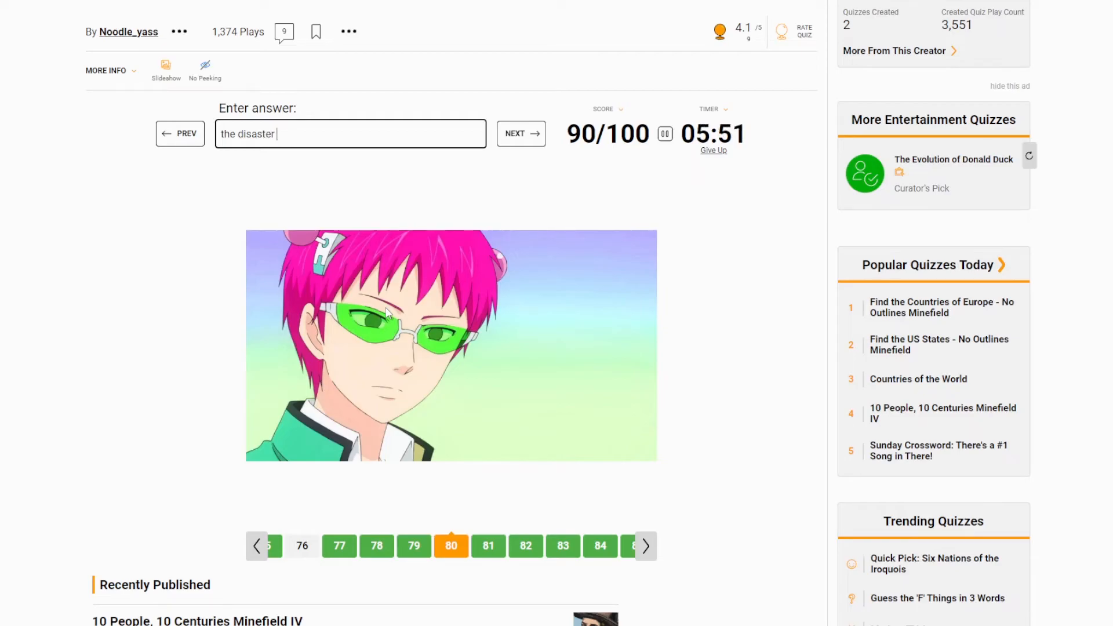
text(ous)
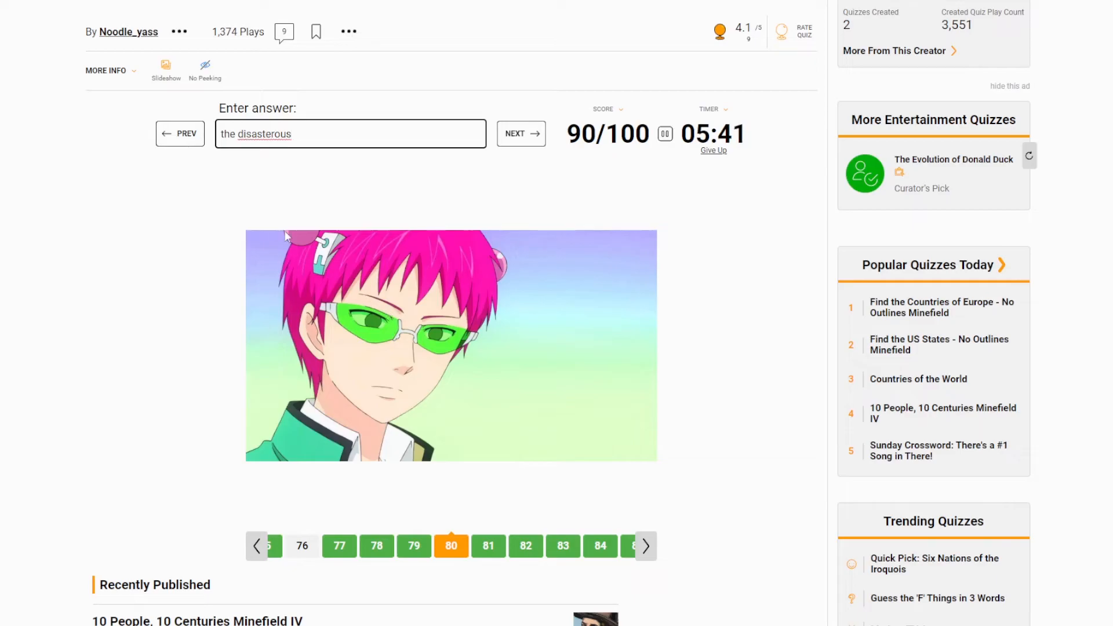
right_click(267, 134)
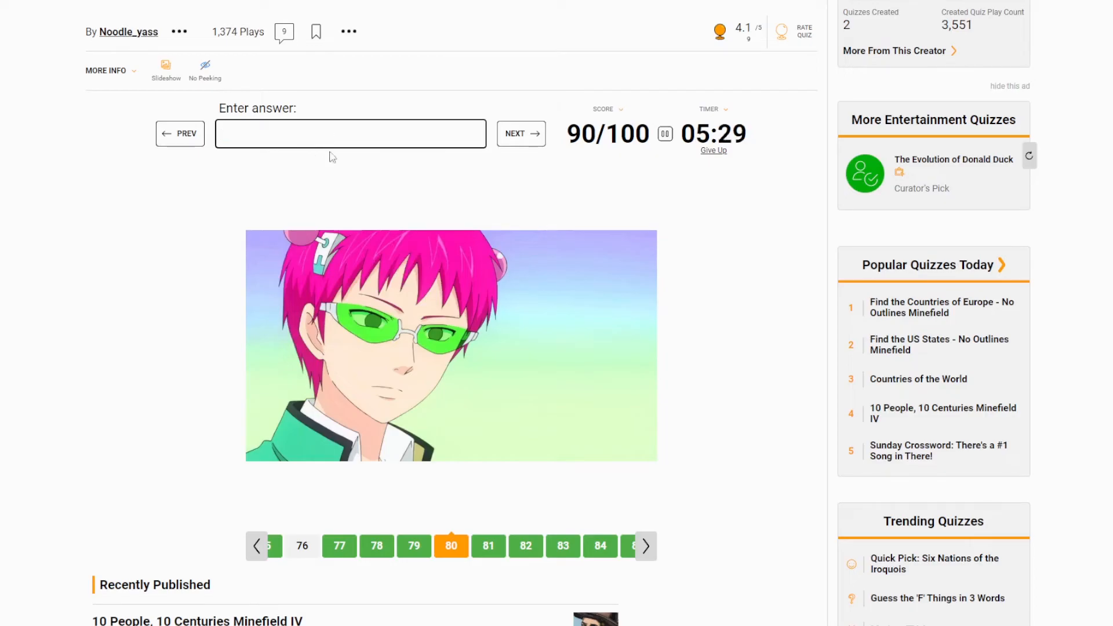
mouse_move(367, 222)
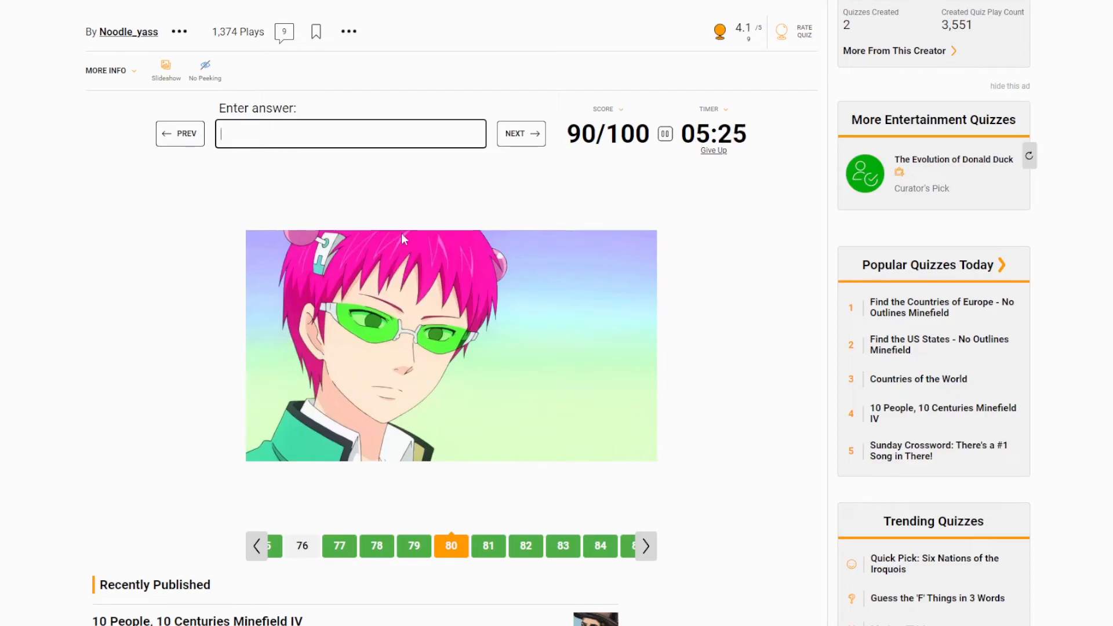
mouse_move(448, 220)
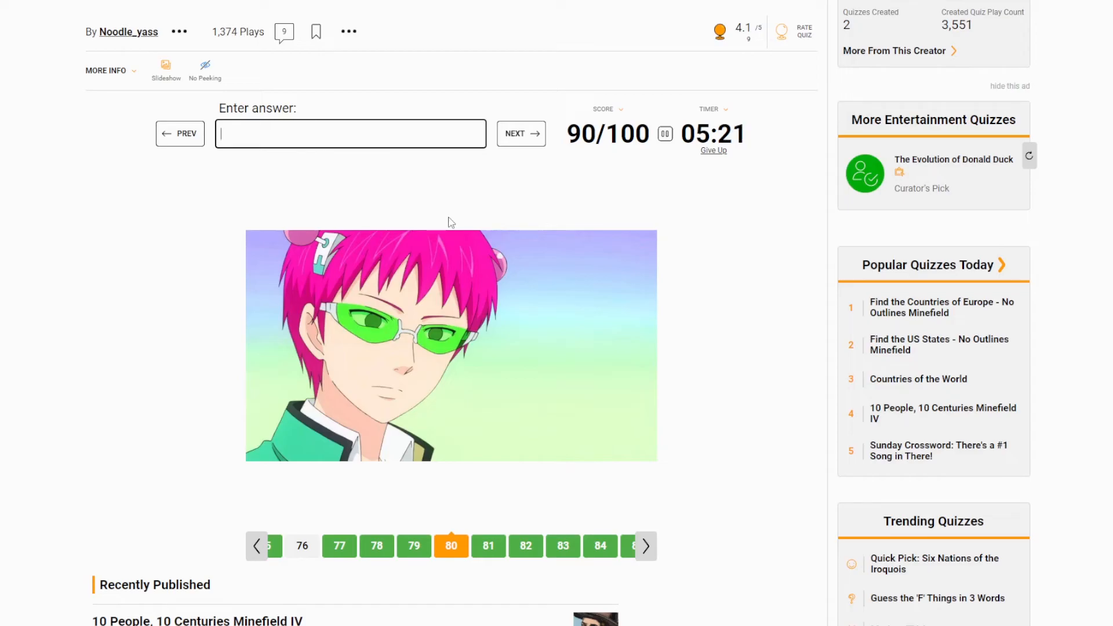
mouse_move(753, 186)
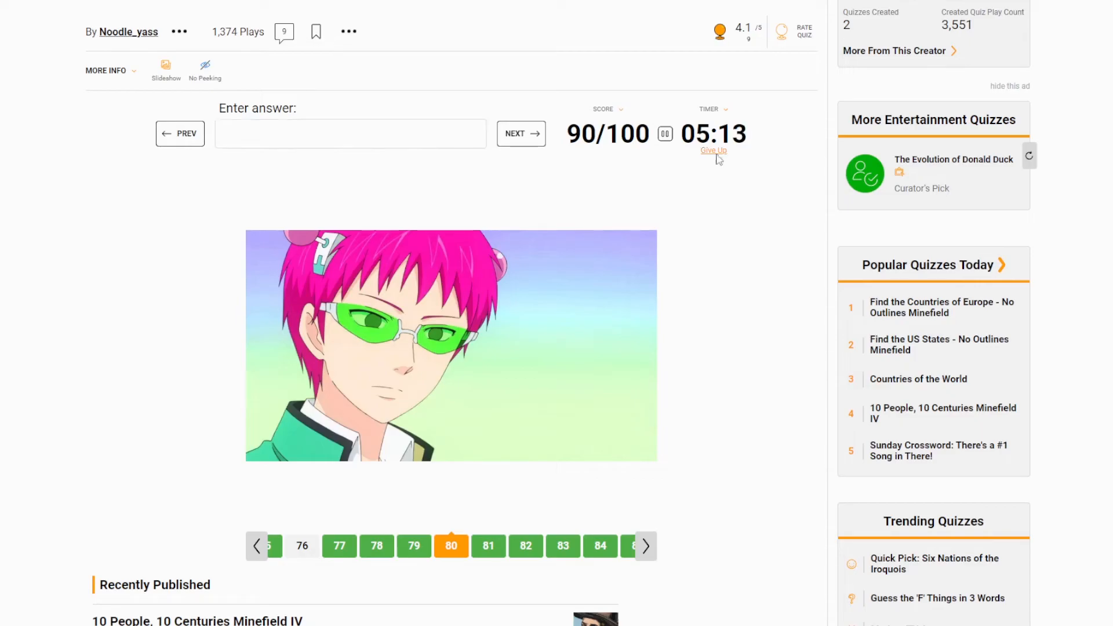
- Give up to reveal 90%, then review Doukyusei, Super Lovers and Hitorijime My Hero answers
click(713, 150)
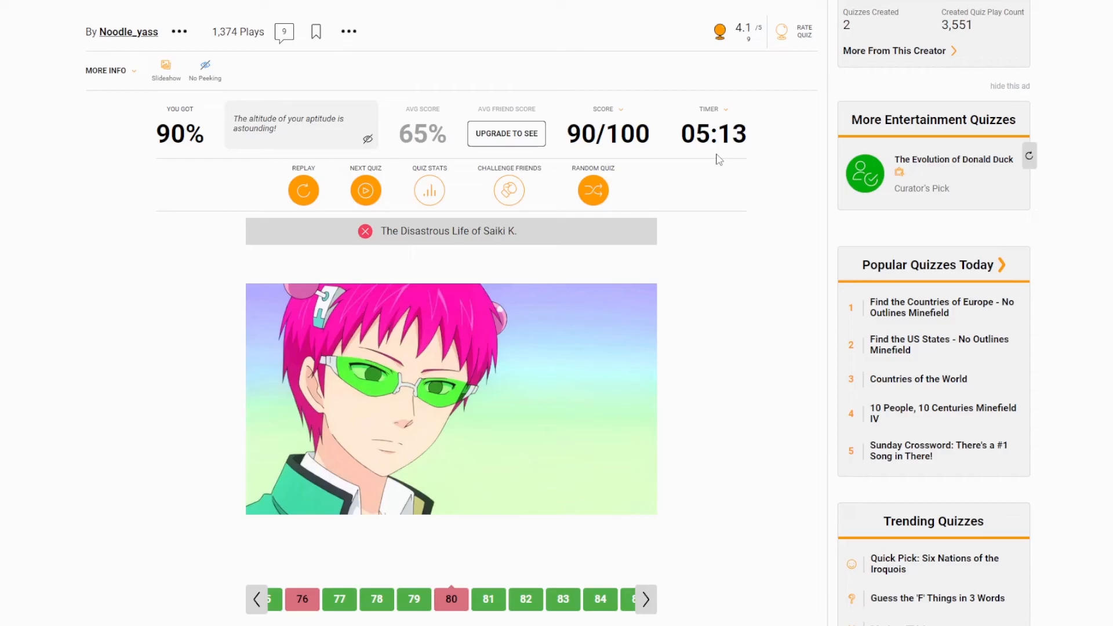
mouse_move(644, 469)
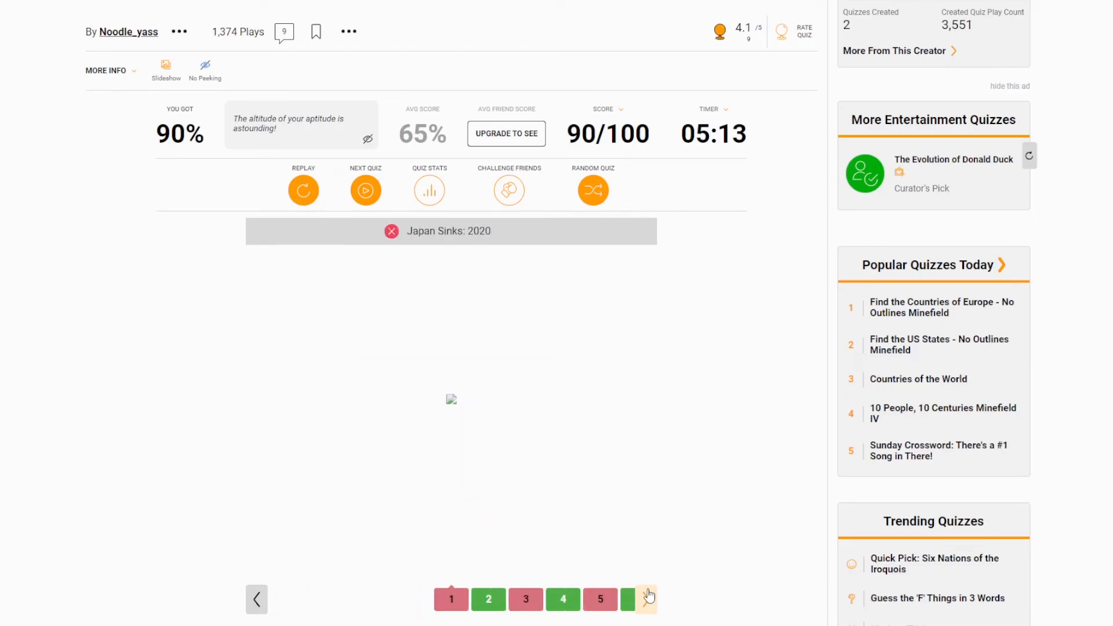
click(648, 598)
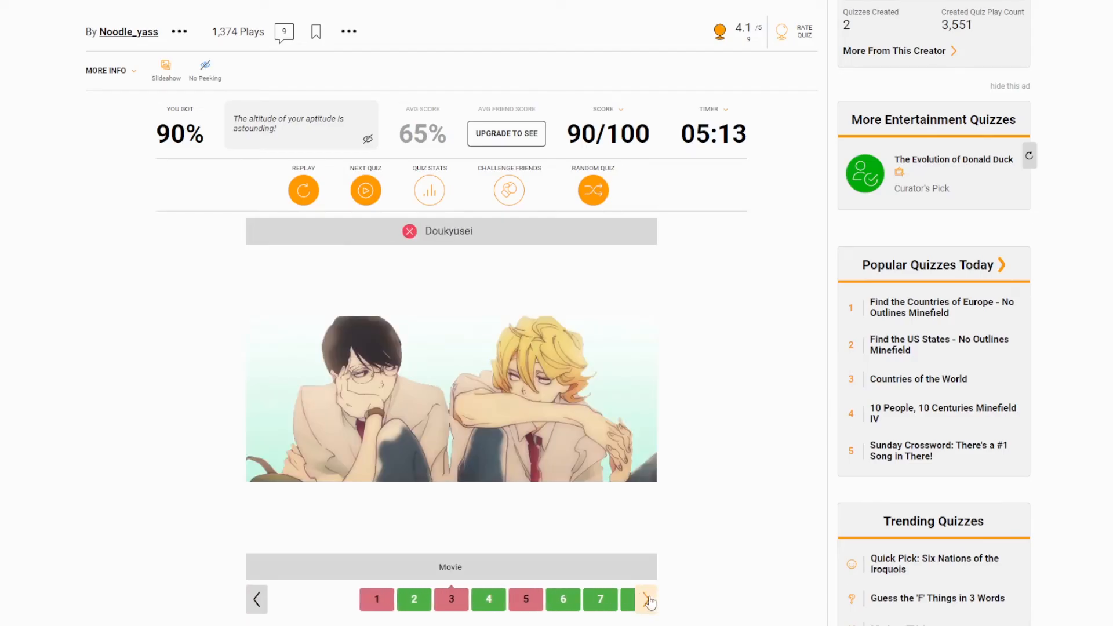
click(647, 600)
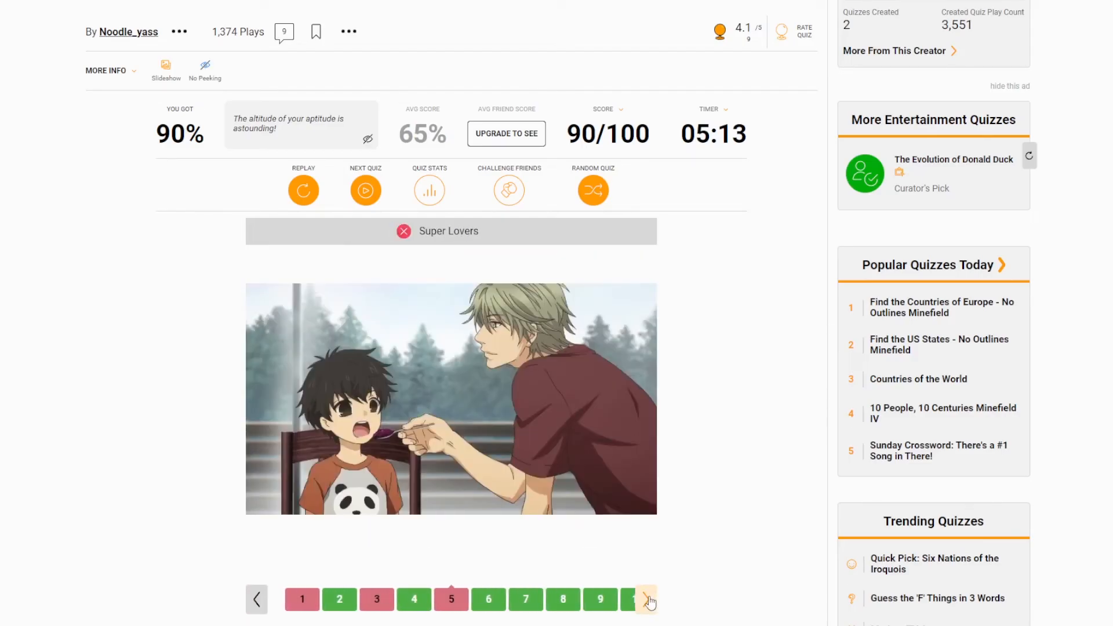
click(647, 599)
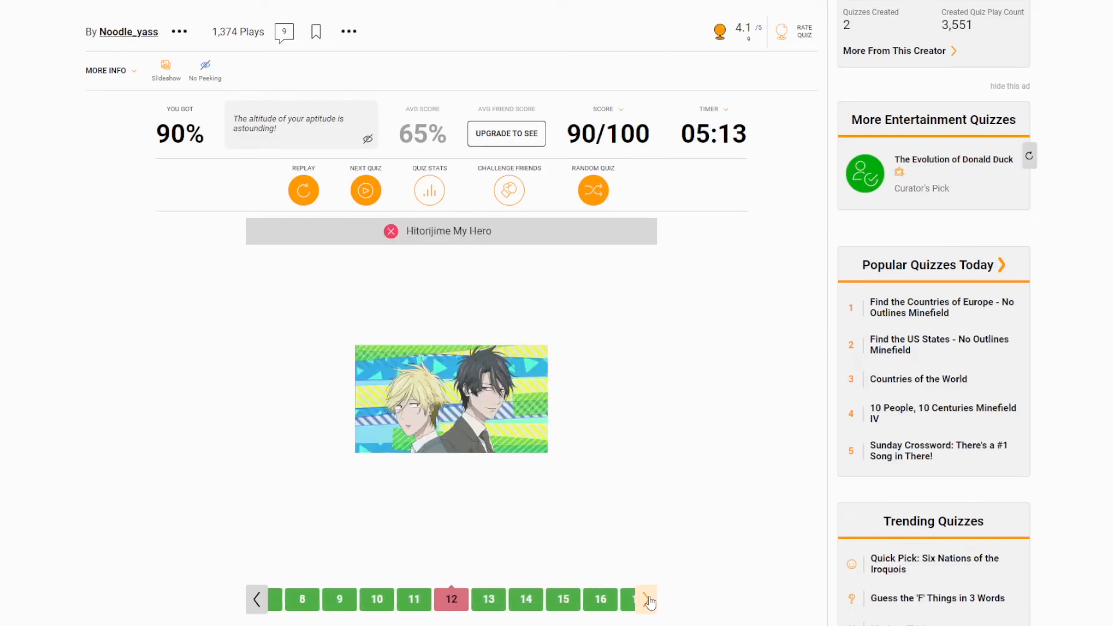
double_click(450, 231)
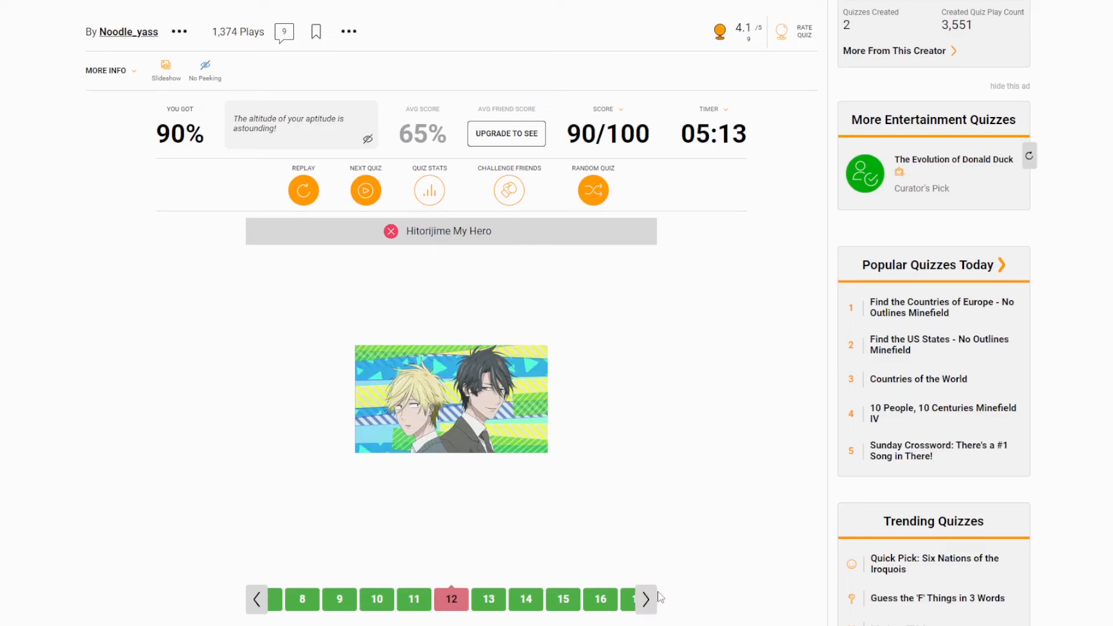
- Step through revealed answers from Blue Exorcist to Miss Kobayashi's Dragon Maid
click(645, 598)
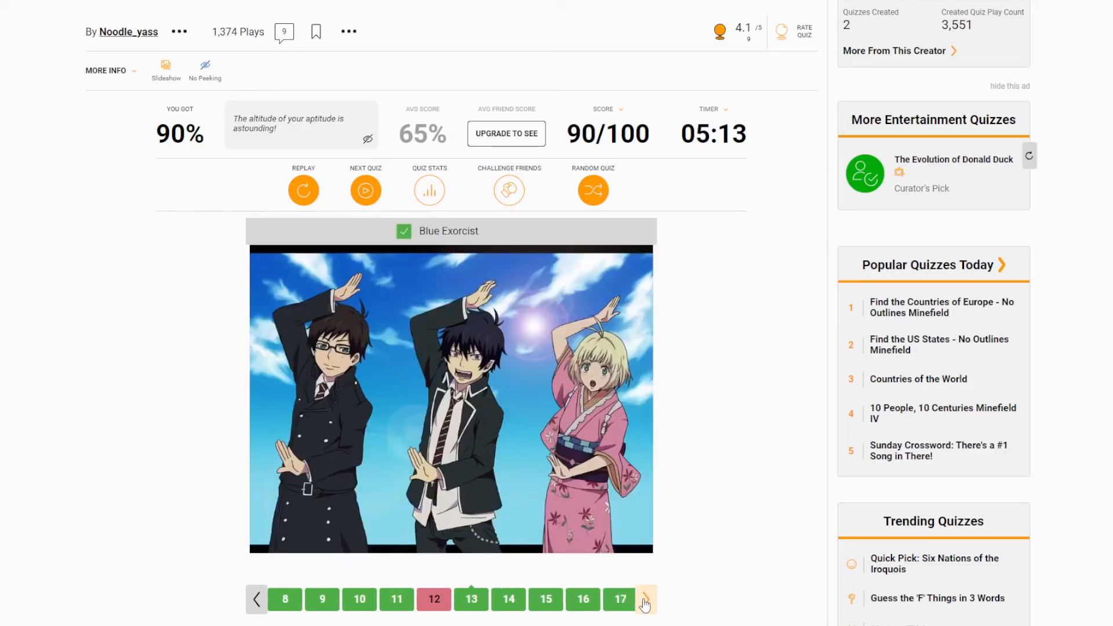
click(645, 600)
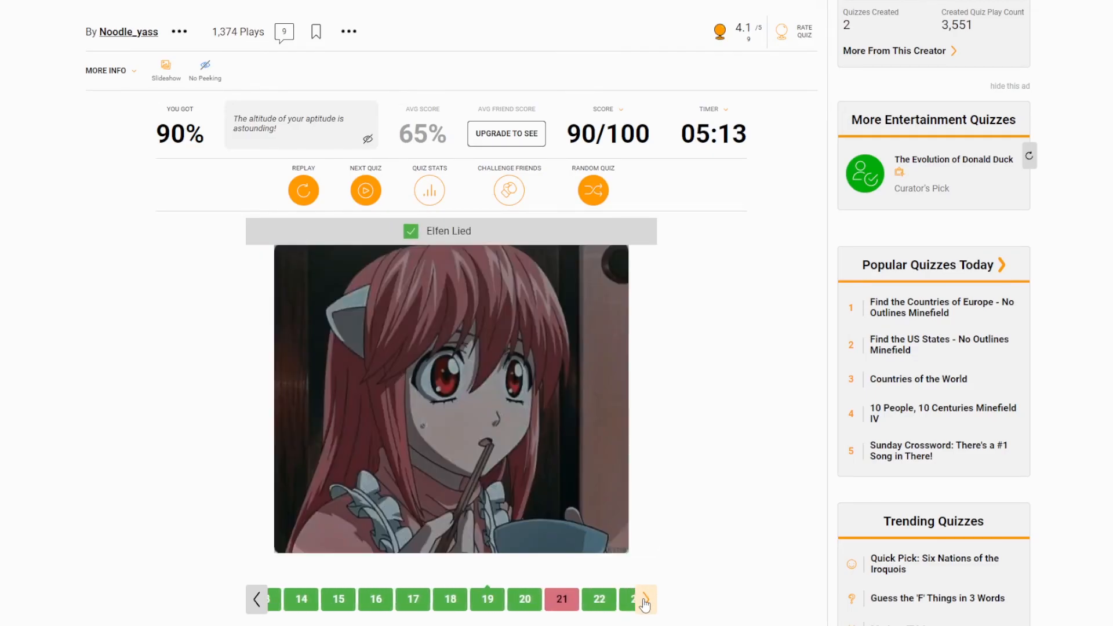
click(643, 599)
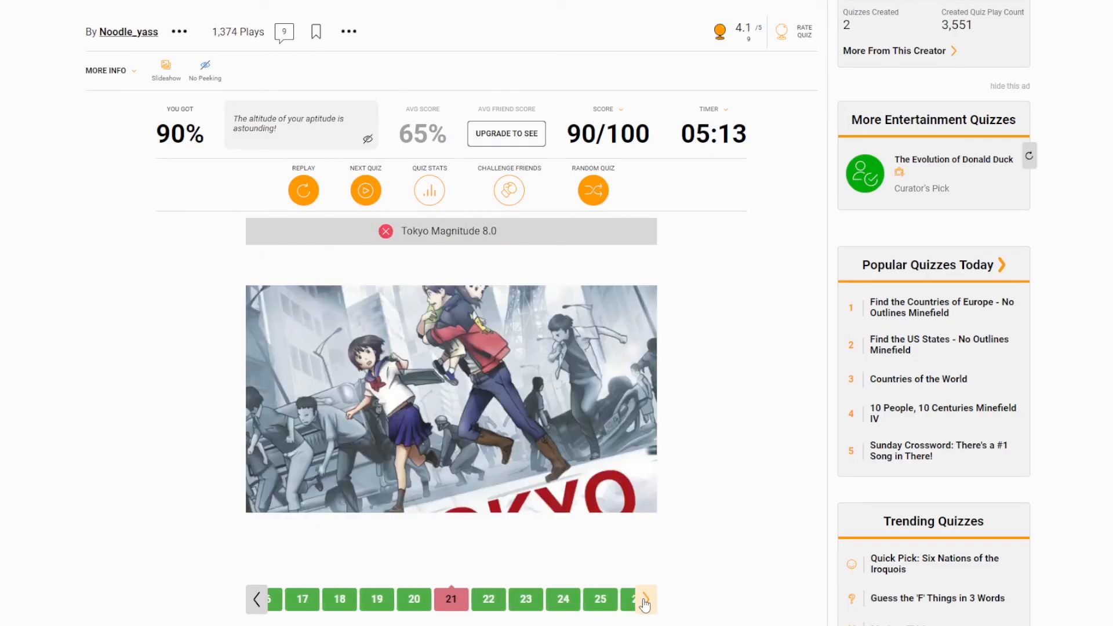
click(645, 599)
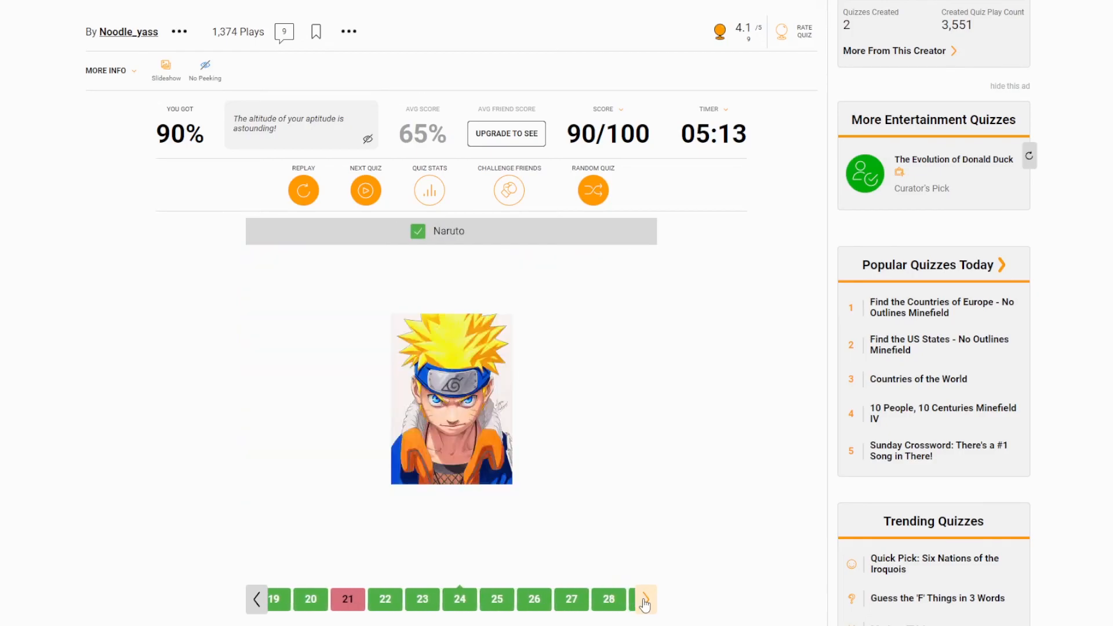
click(644, 599)
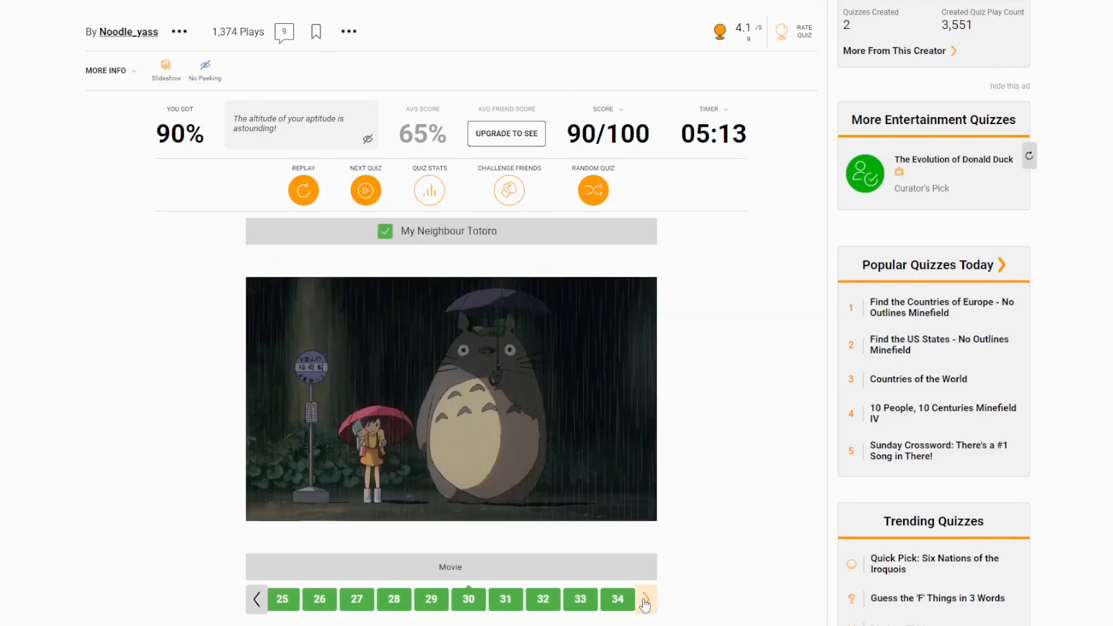
click(645, 599)
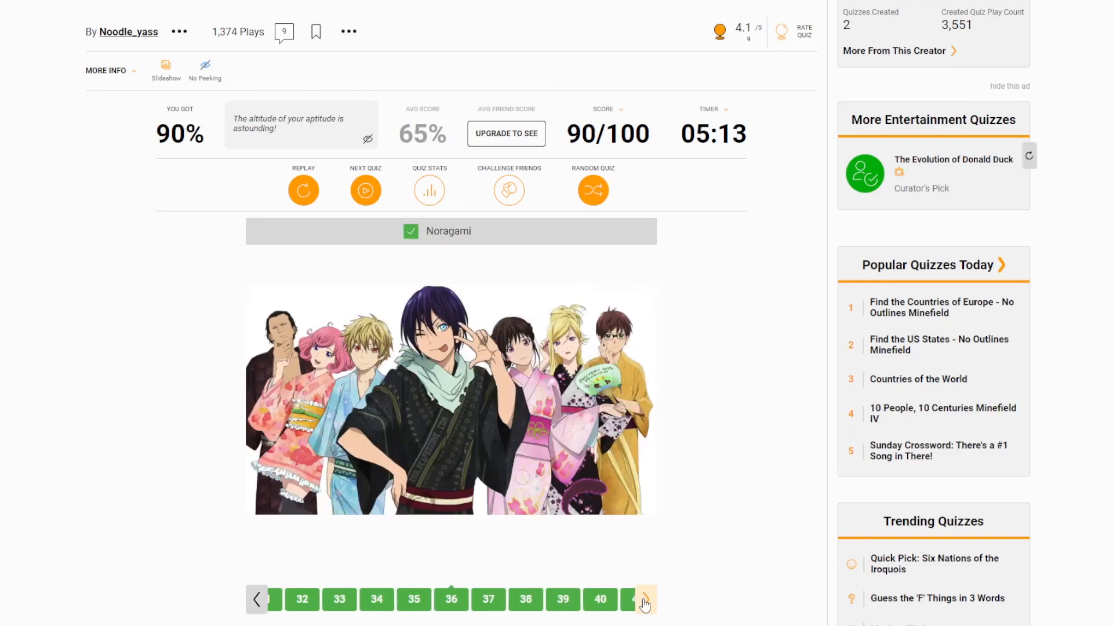
click(644, 599)
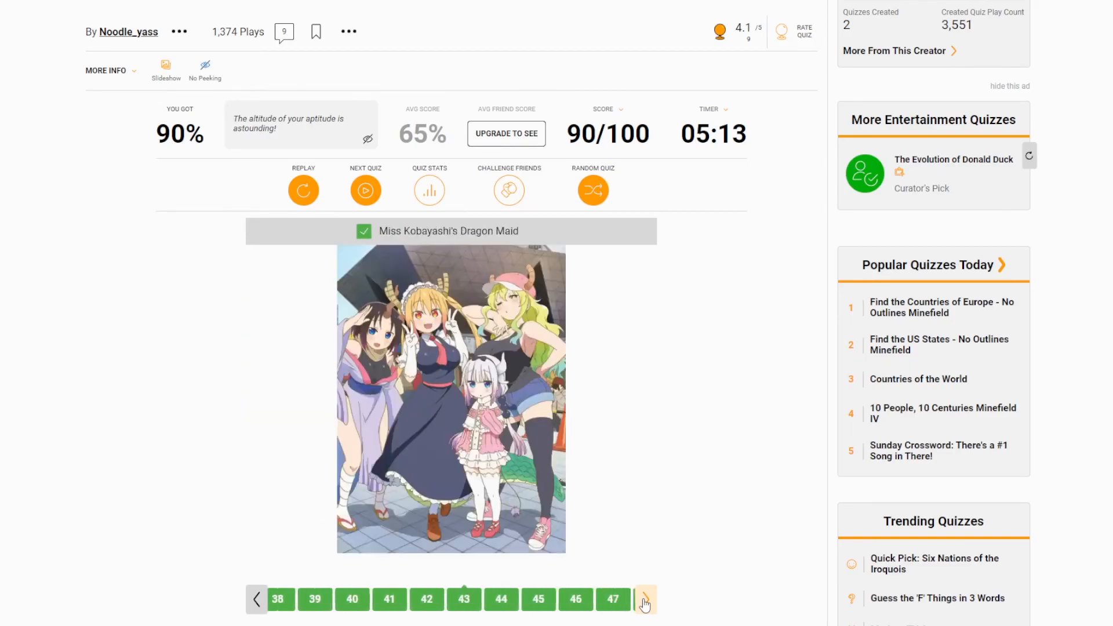
- Continue through A Silent Voice and No Game No Life to the missed Saiki K. at question 80
click(645, 599)
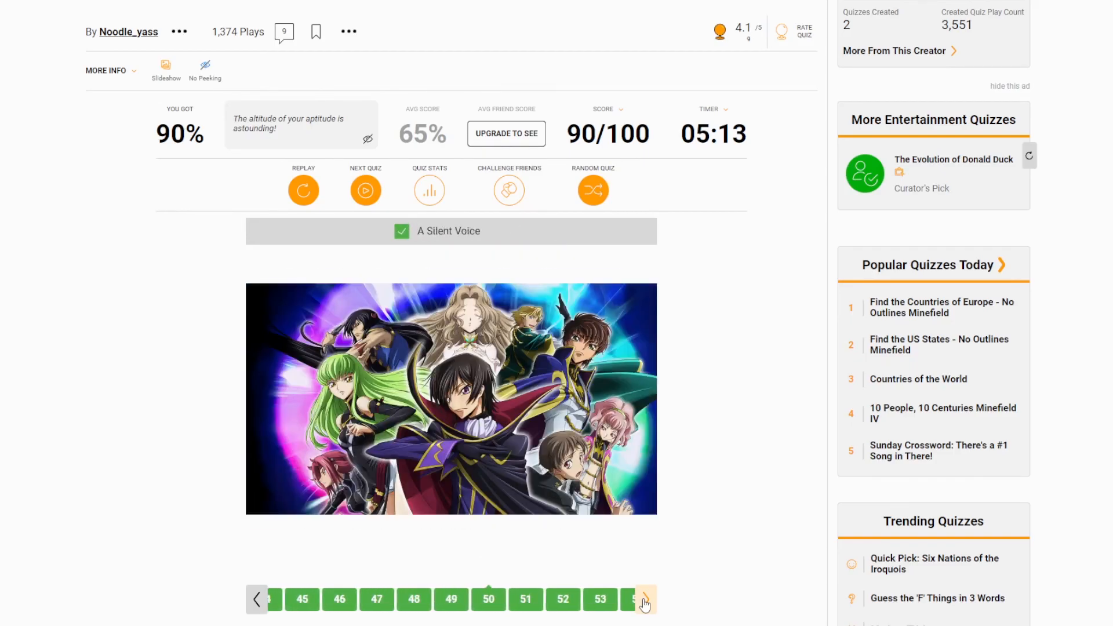
click(645, 600)
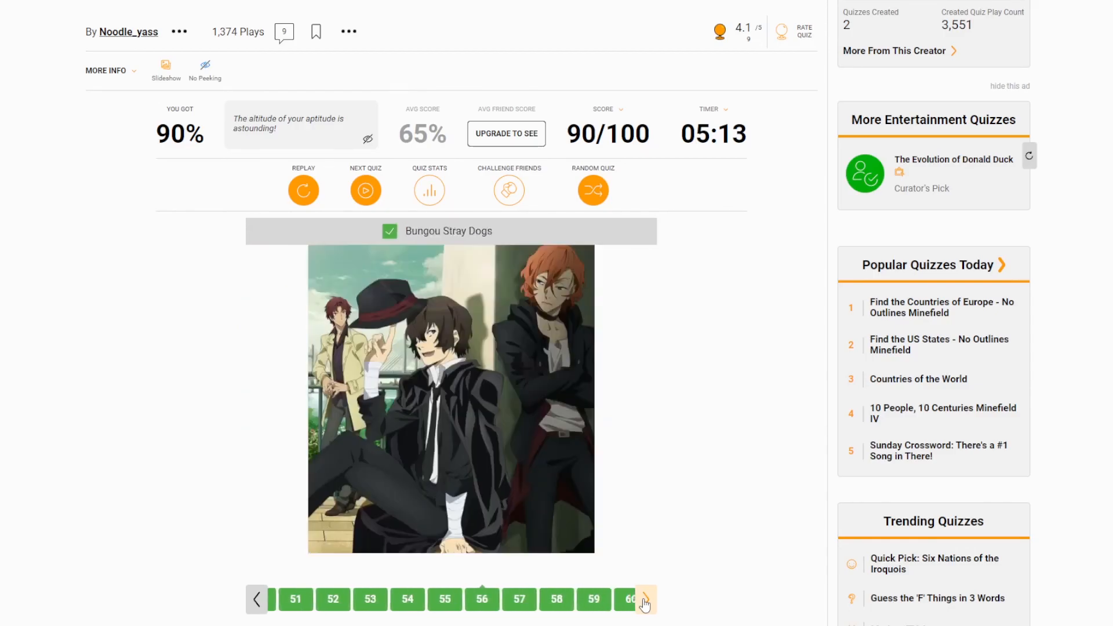
click(644, 599)
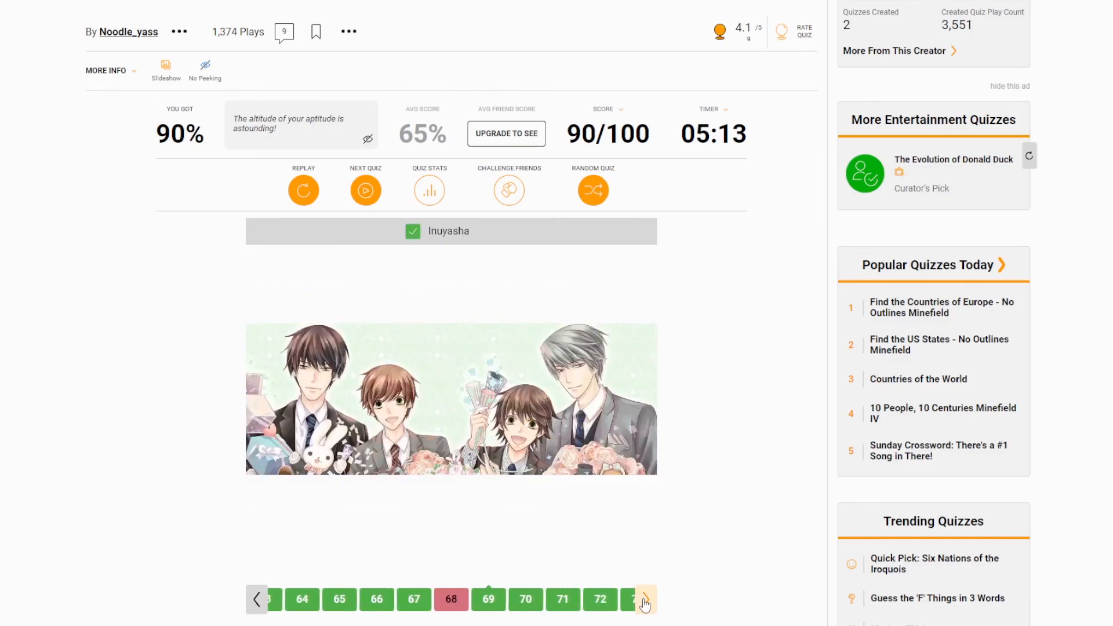
click(644, 600)
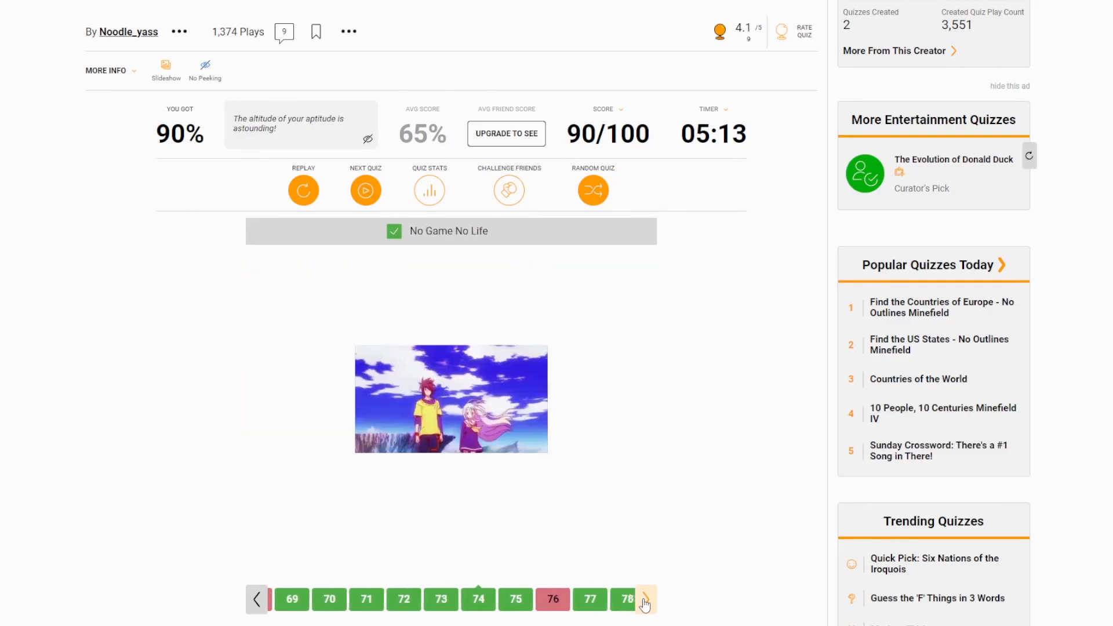
click(644, 600)
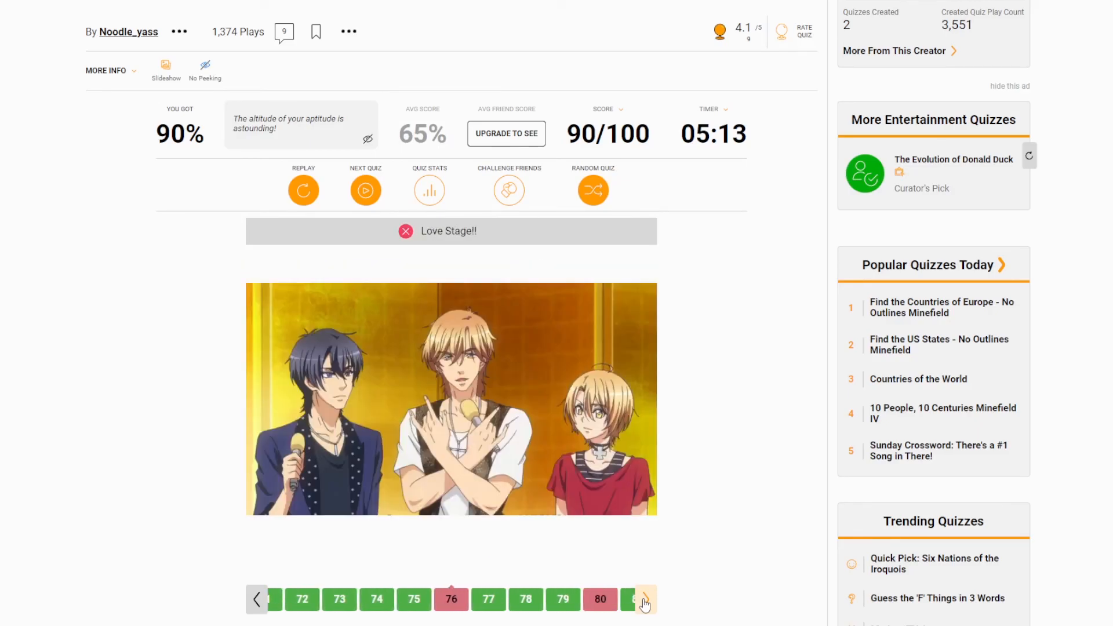
click(645, 599)
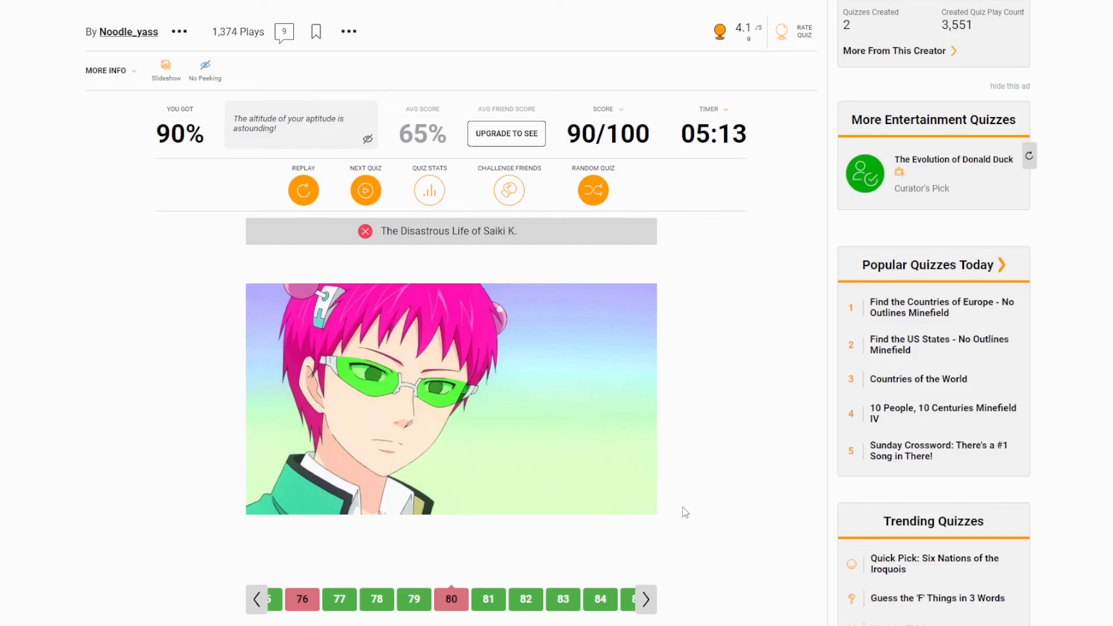
mouse_move(653, 420)
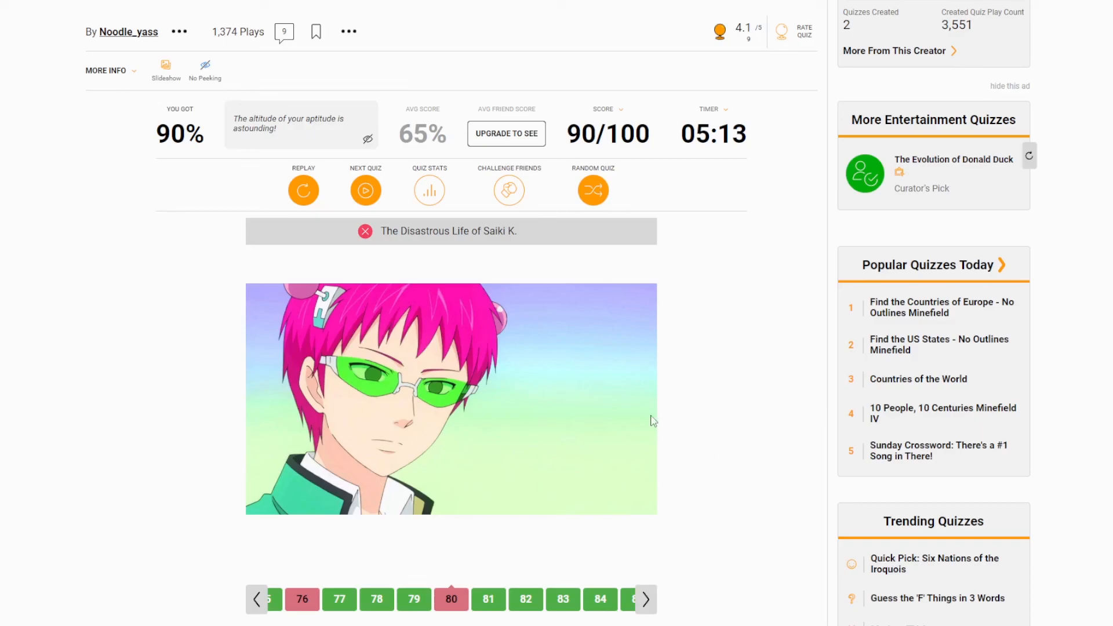
mouse_move(710, 388)
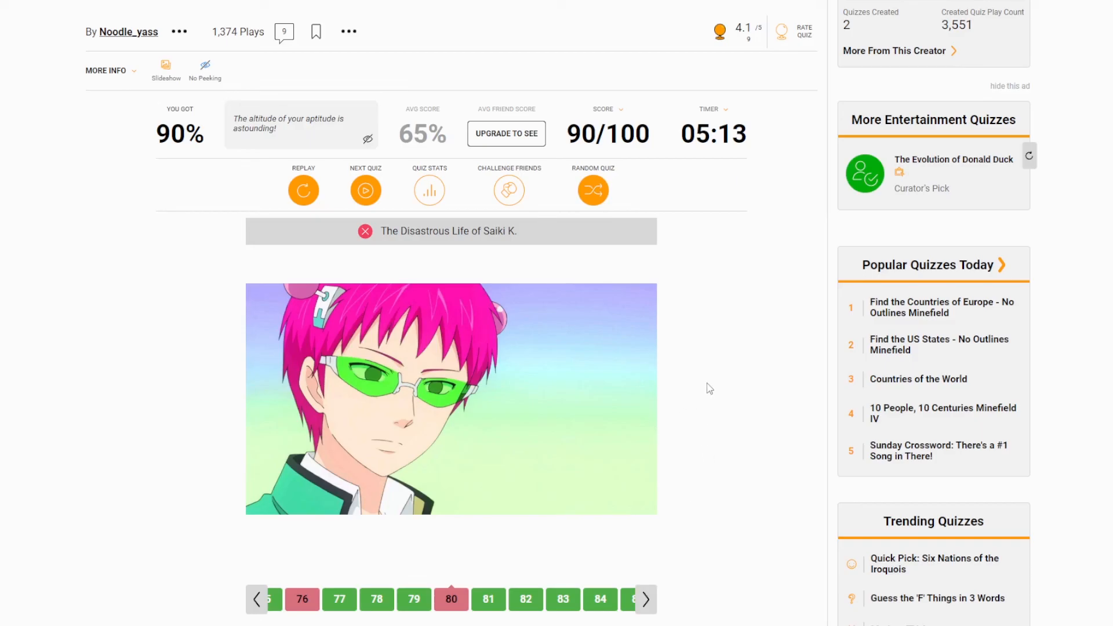